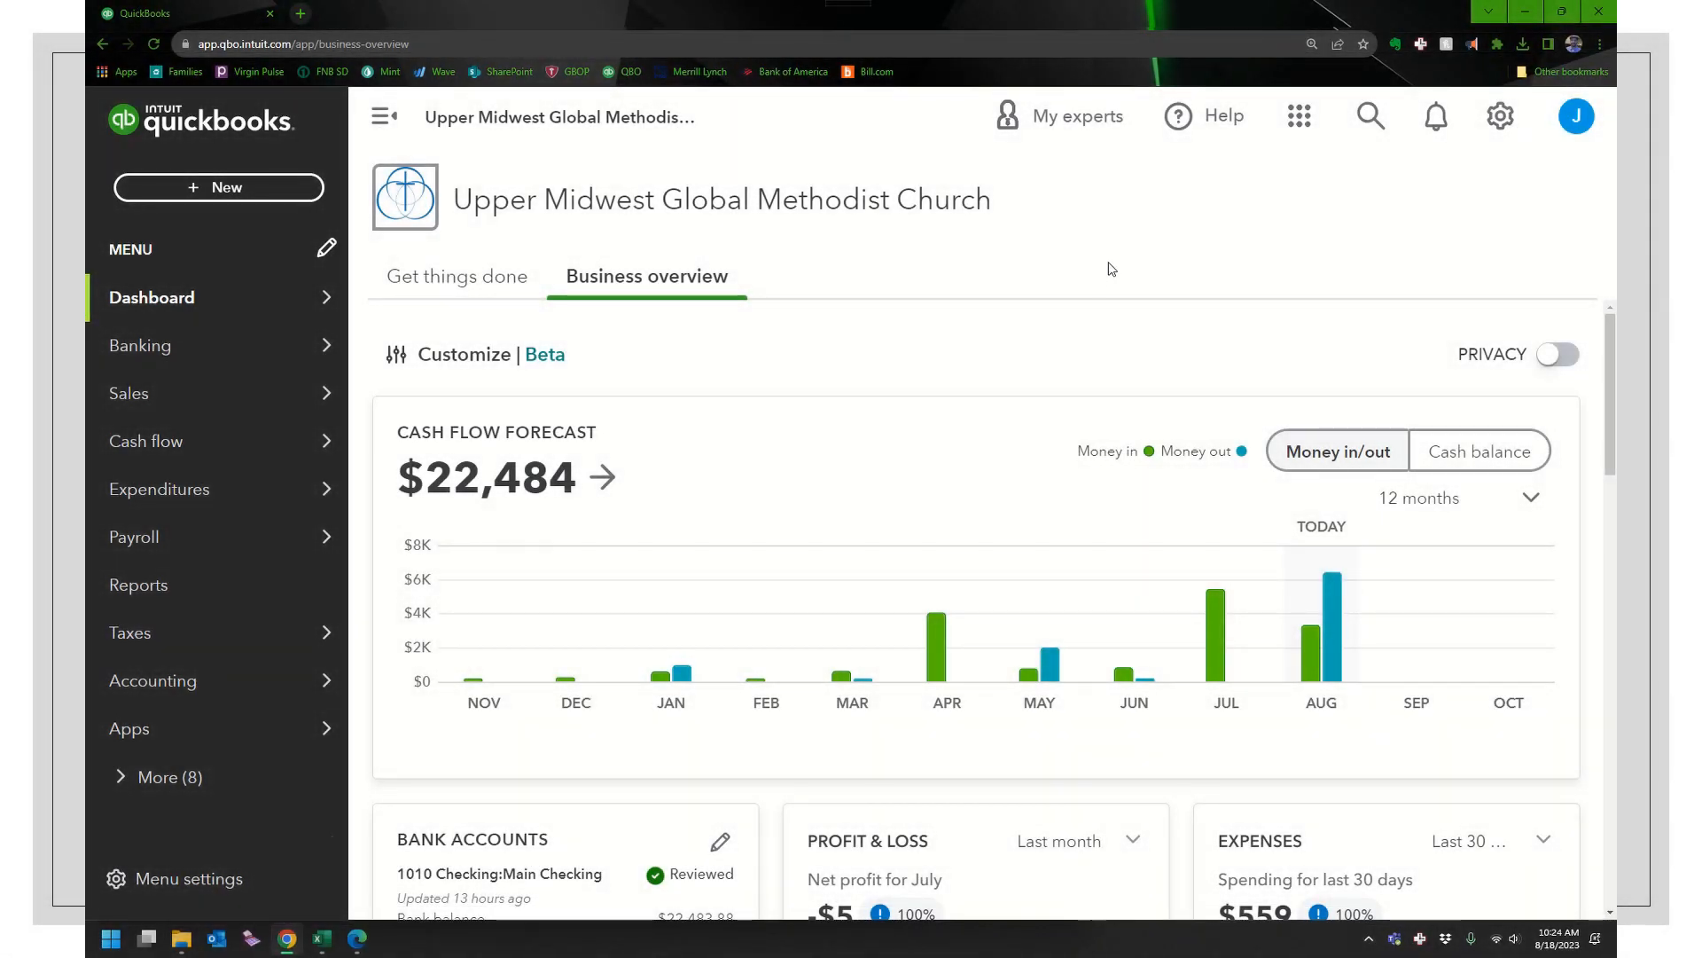
mouse_move(1102, 314)
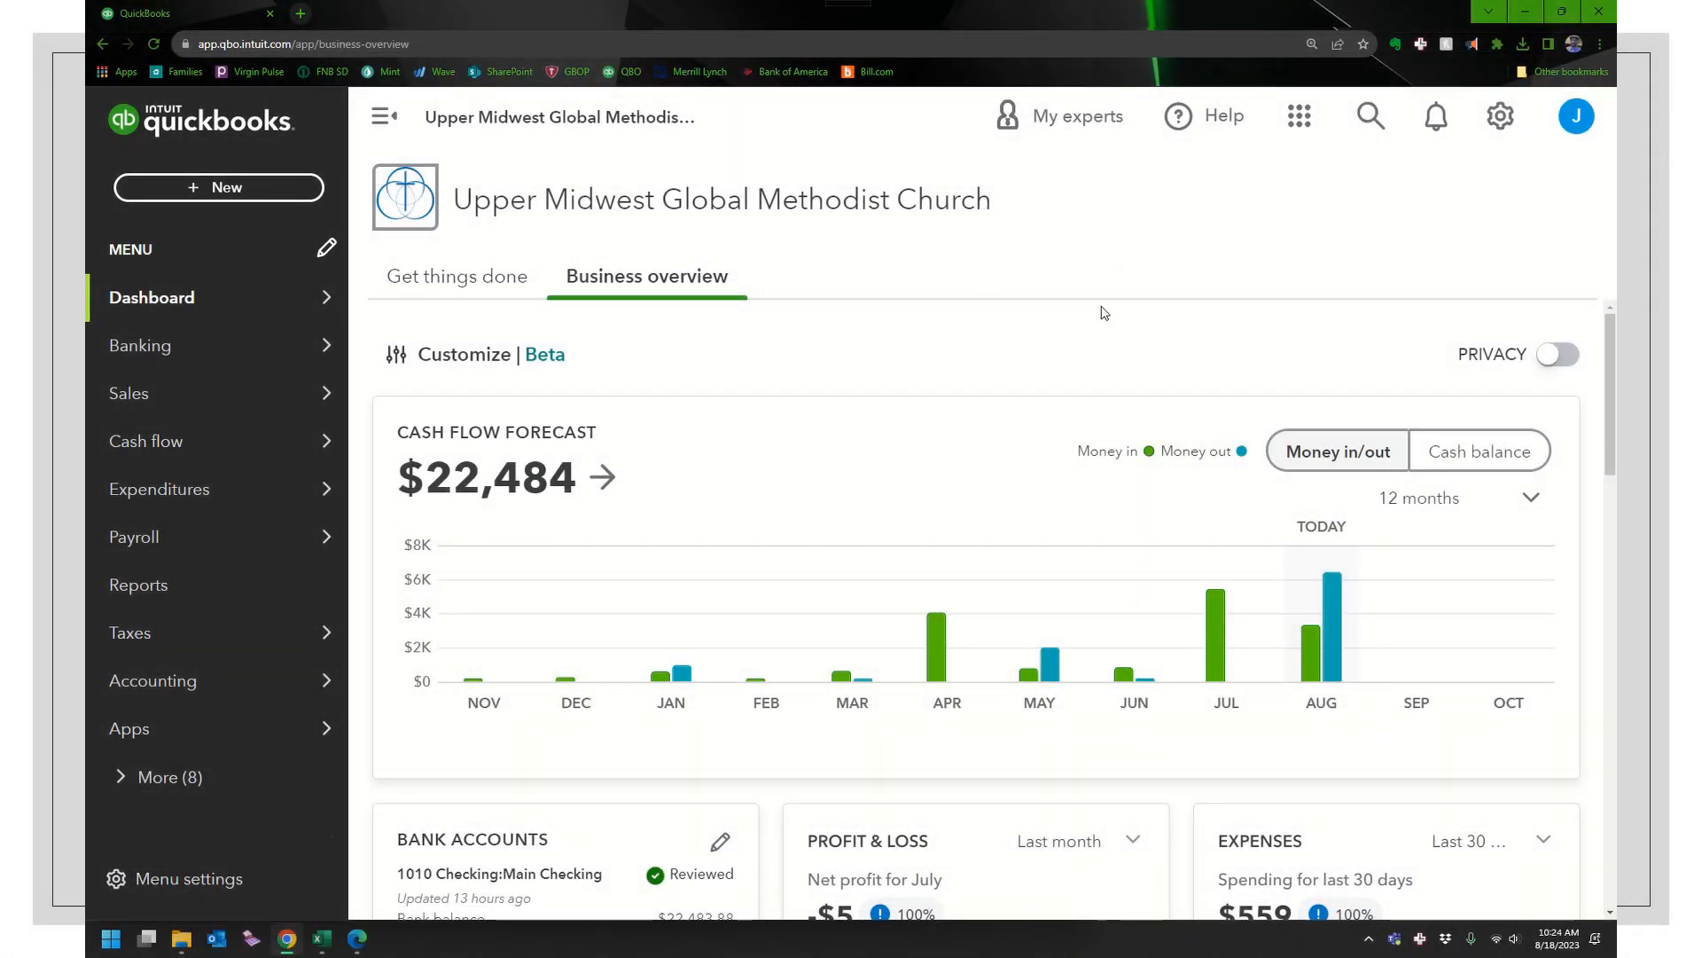
mouse_move(1535, 151)
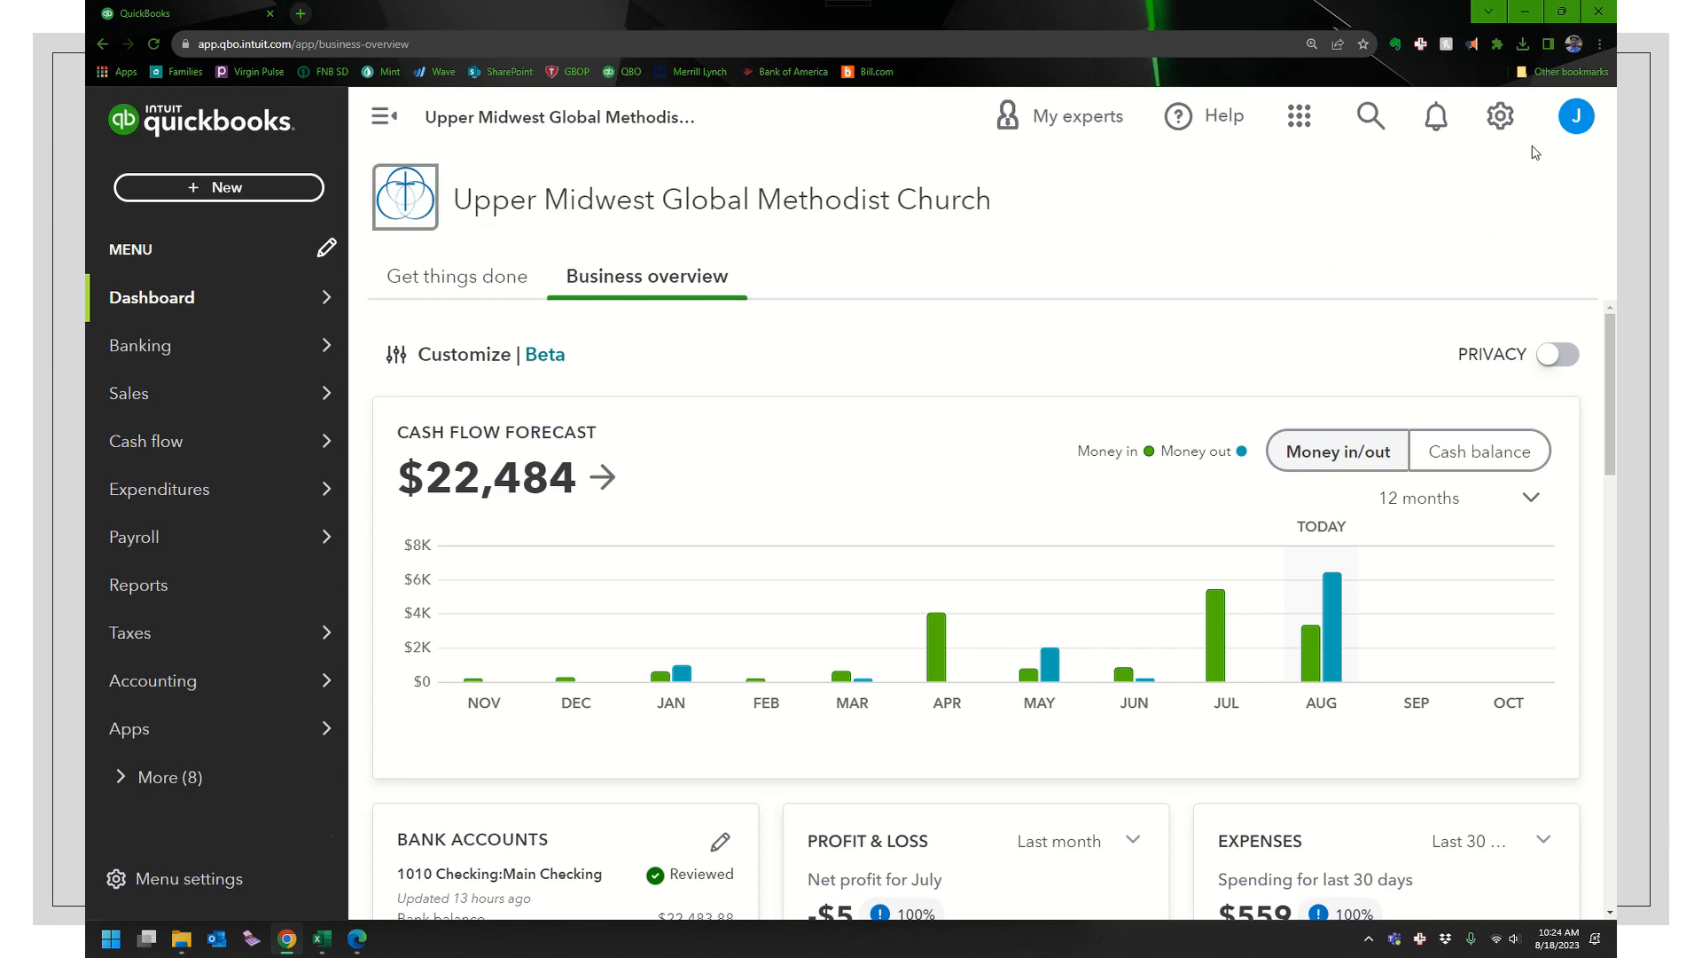
Step: Open the gear menu on the church company's dashboard to show company, lists and tools options
click(1499, 116)
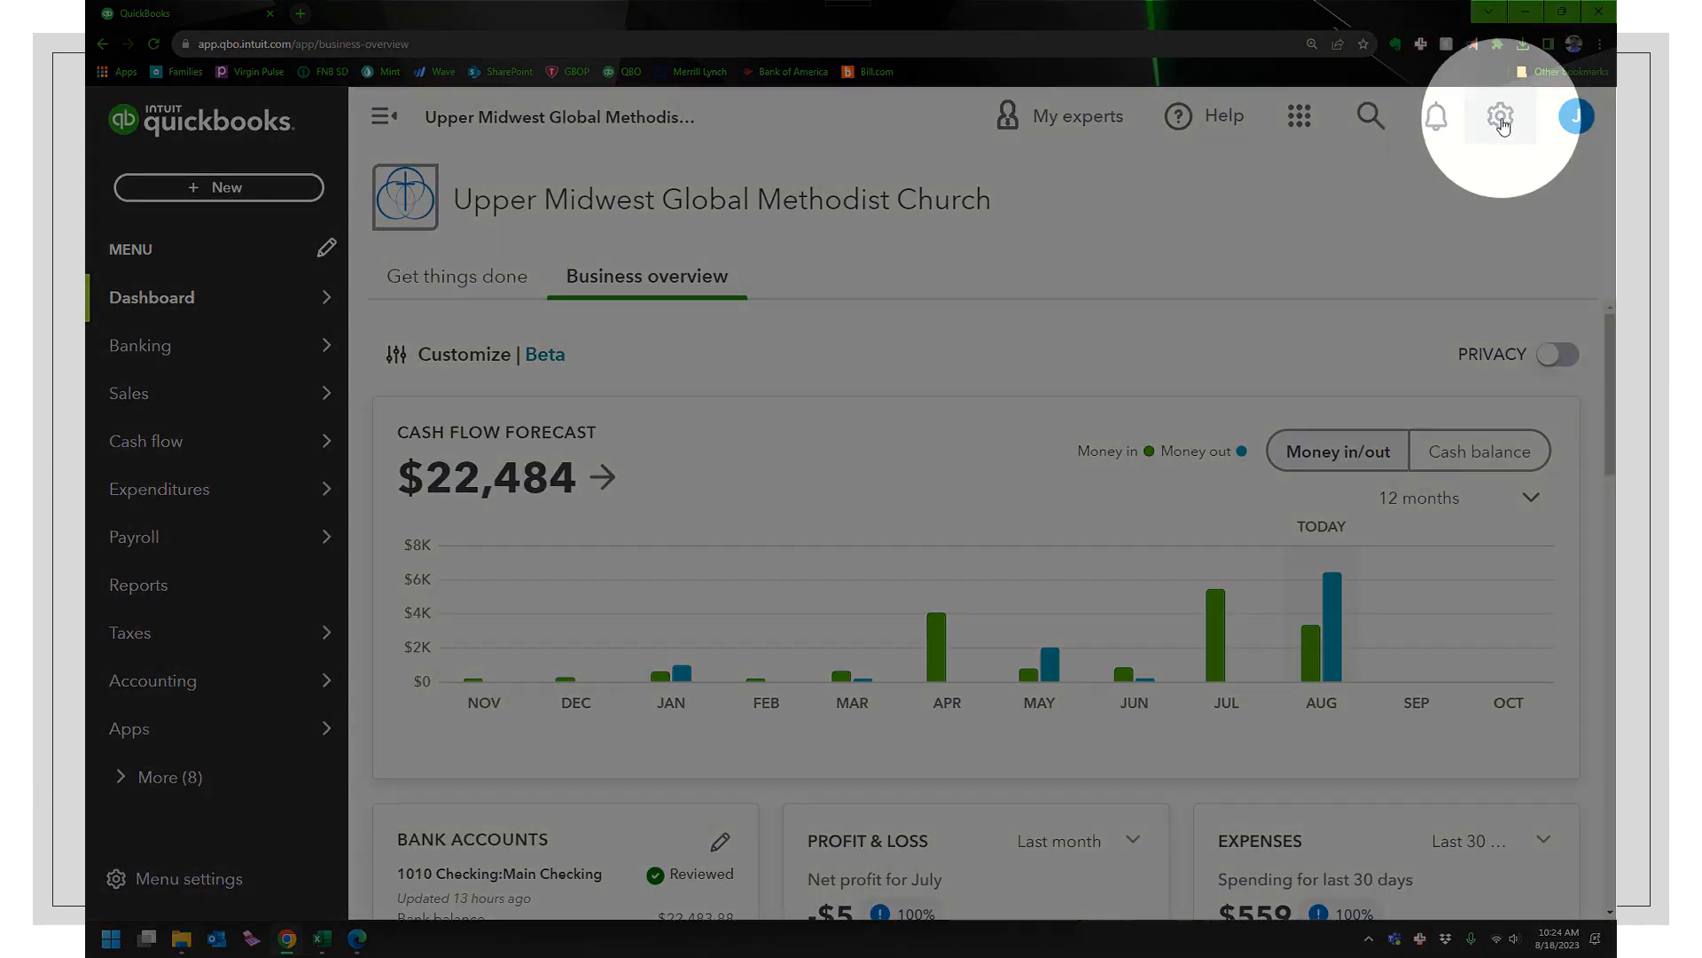
click(1500, 116)
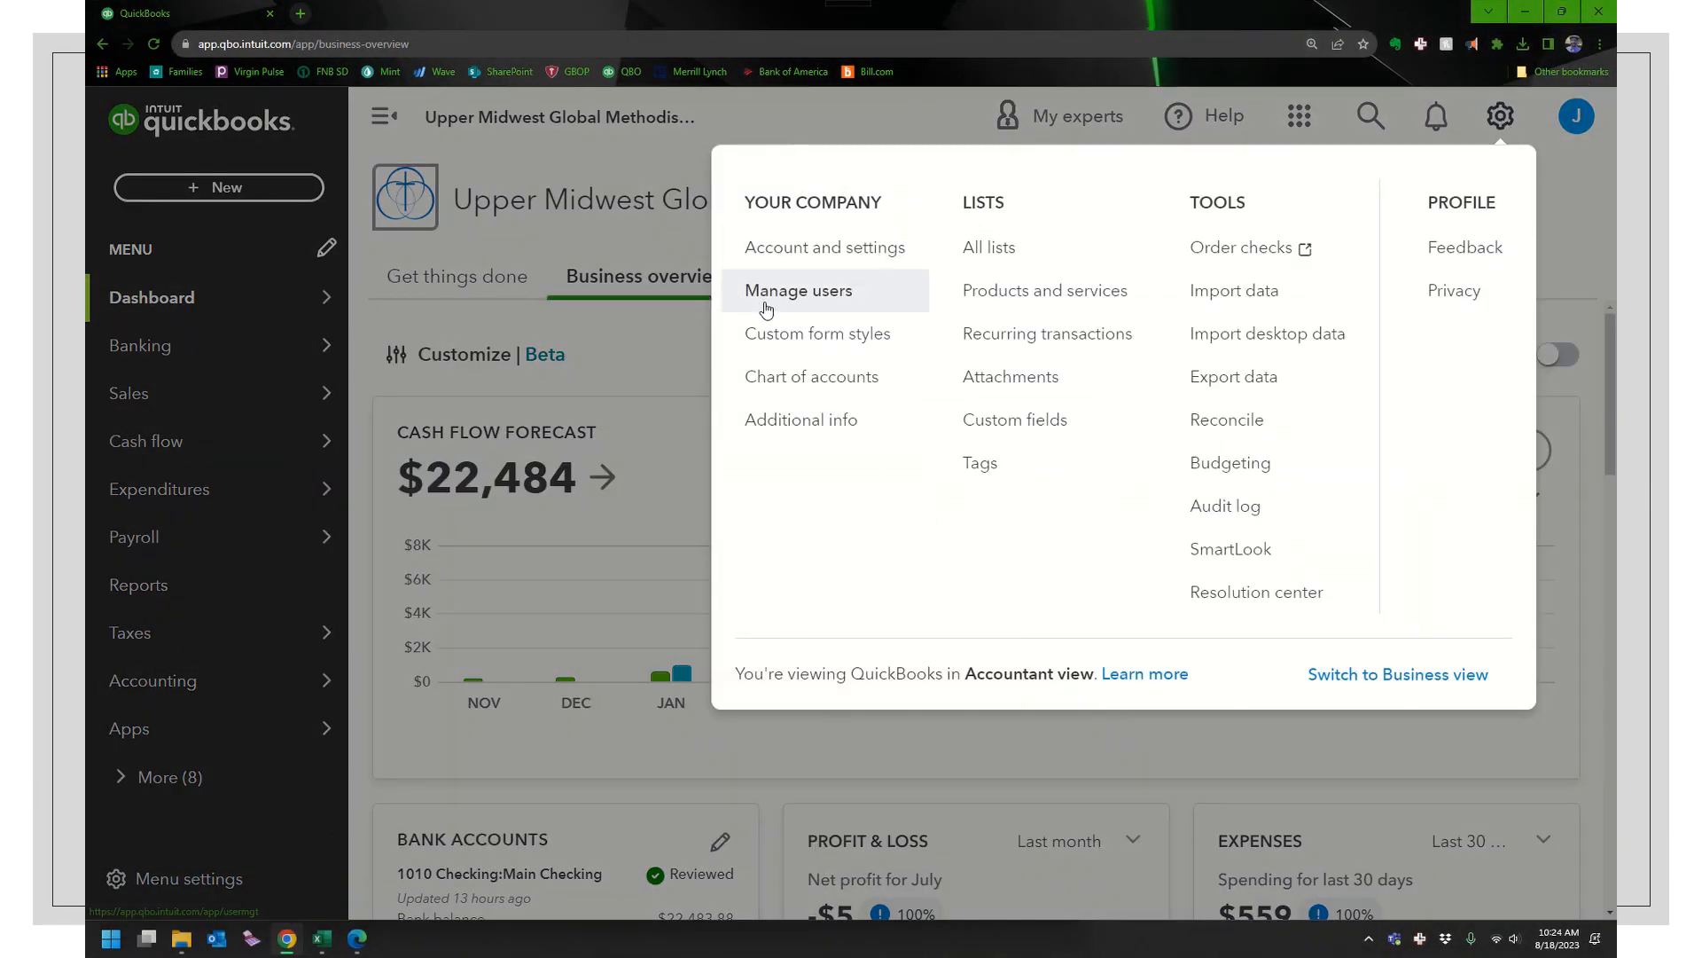
click(797, 290)
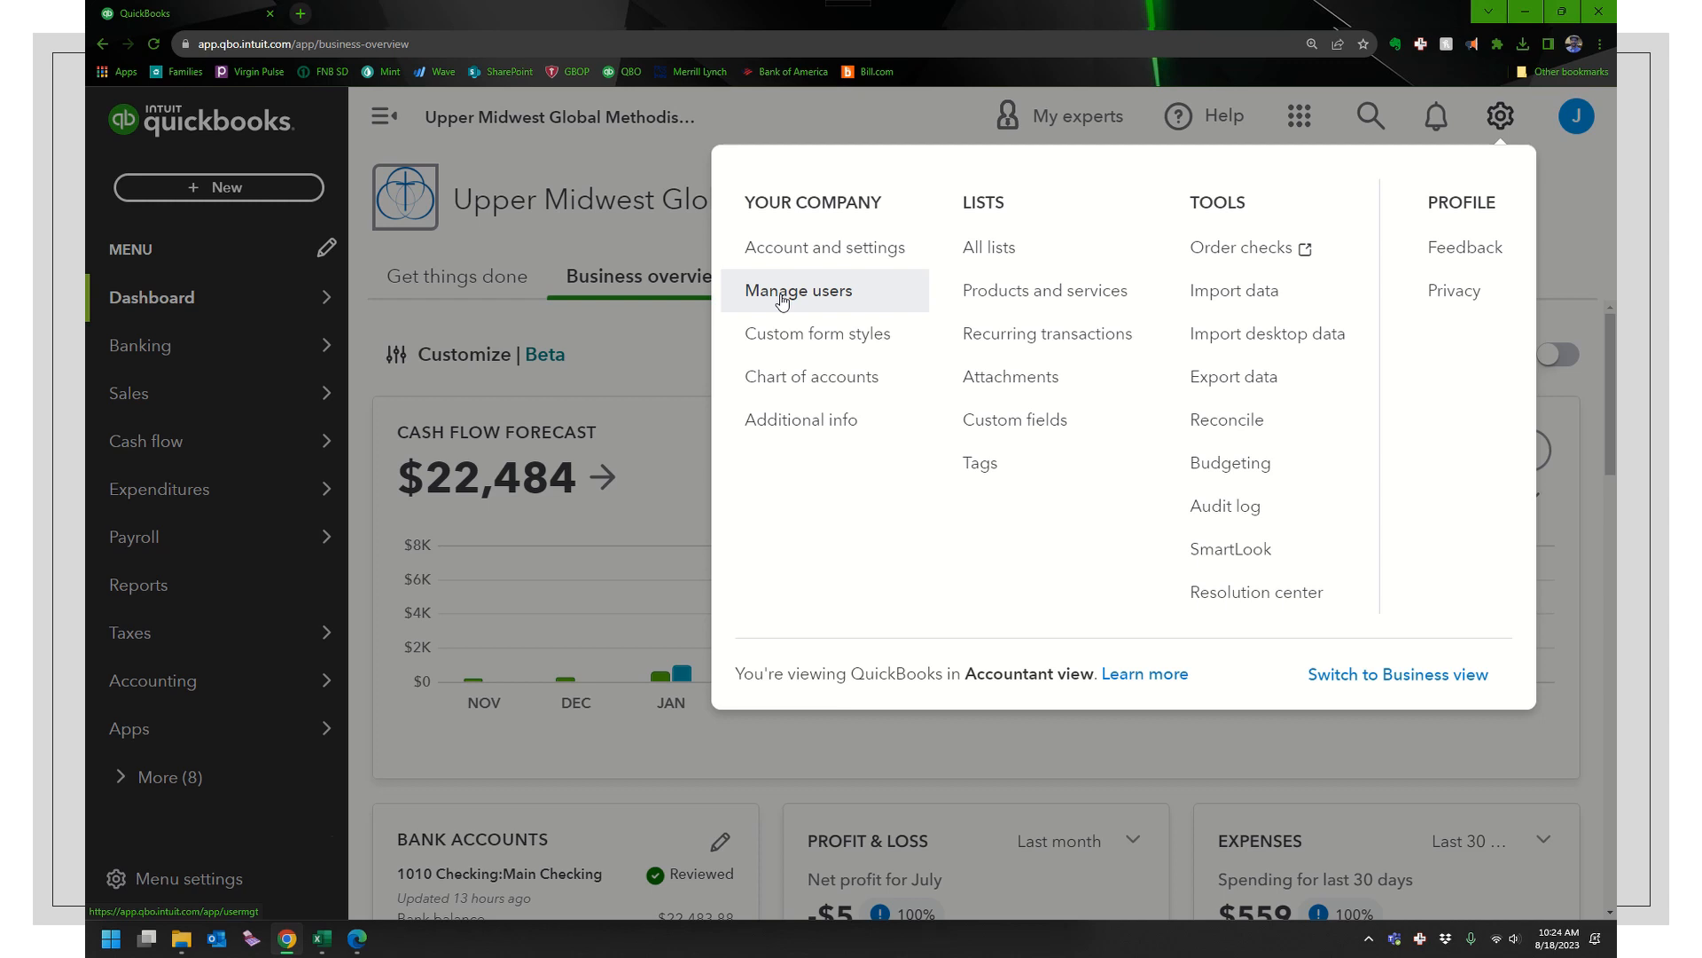
Step: Choose Manage users to list the company's two active users and their roles
click(798, 290)
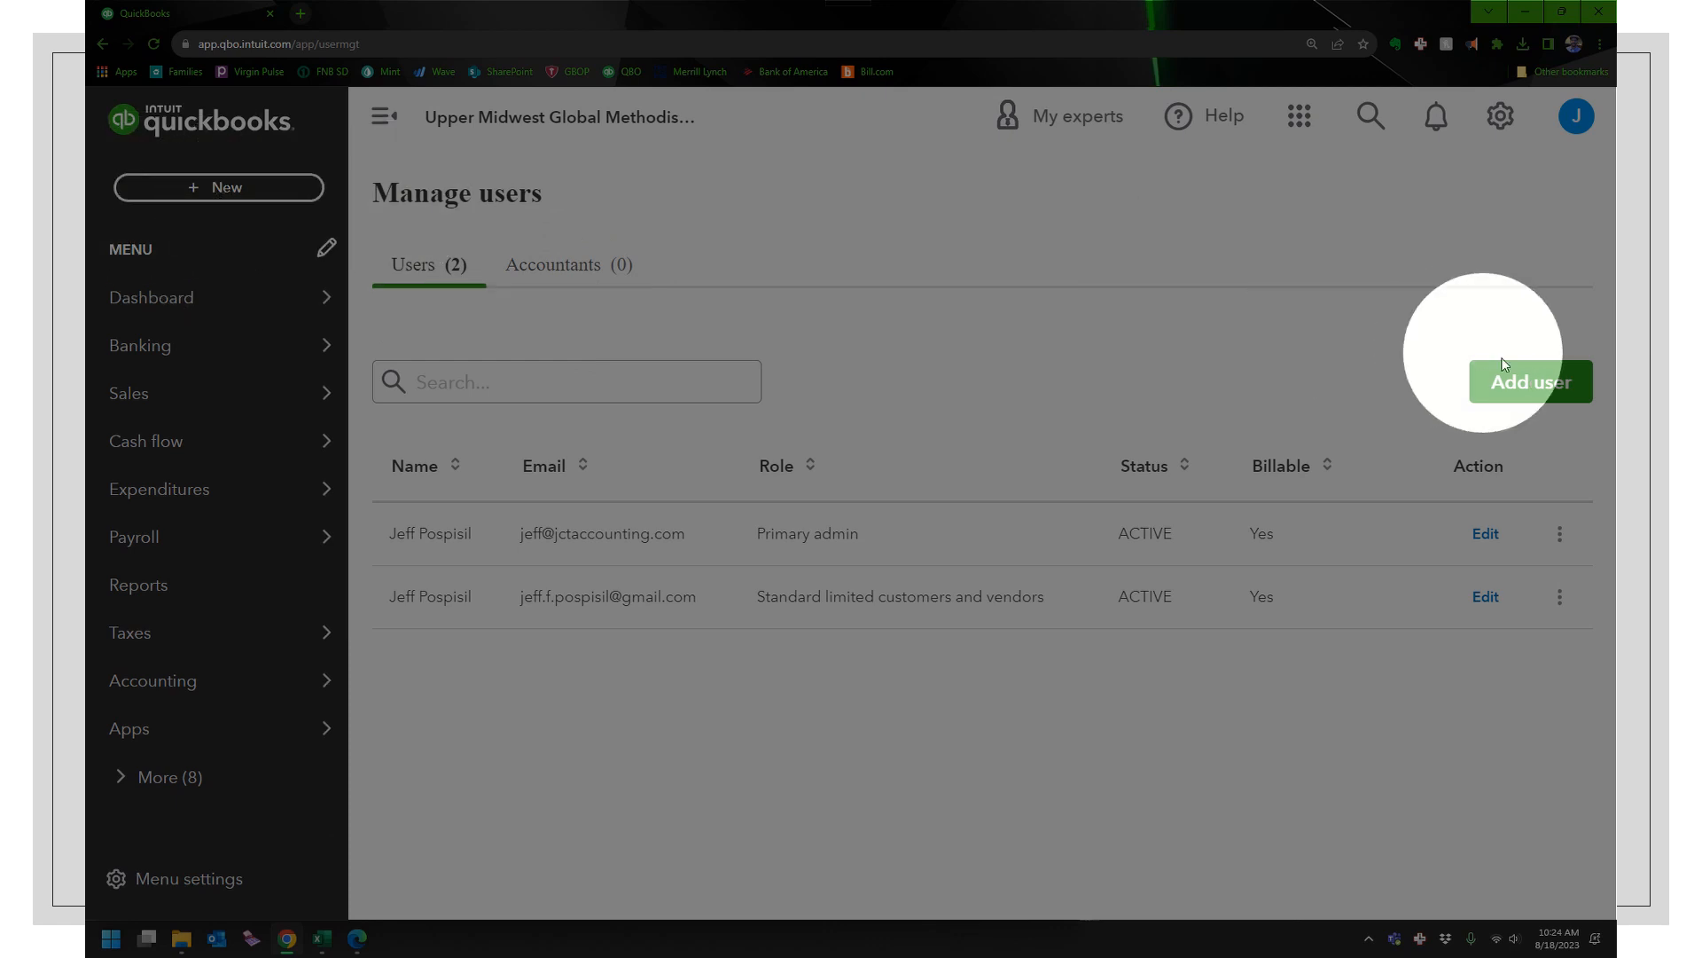
mouse_move(682, 480)
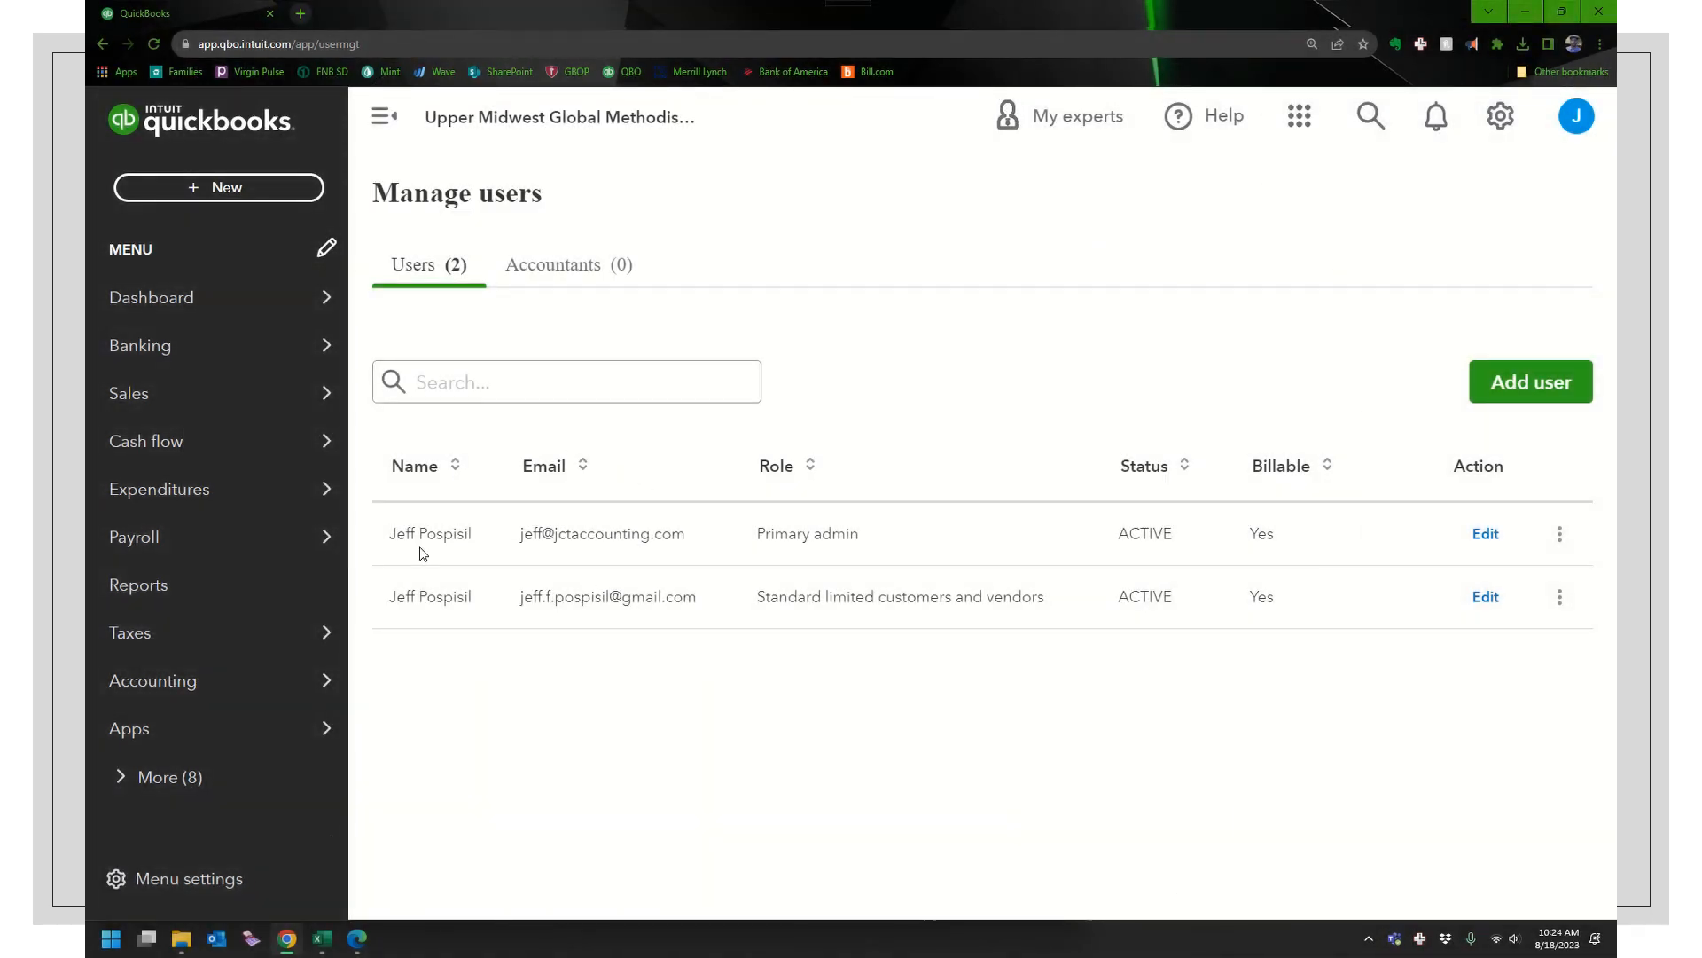
mouse_move(411, 623)
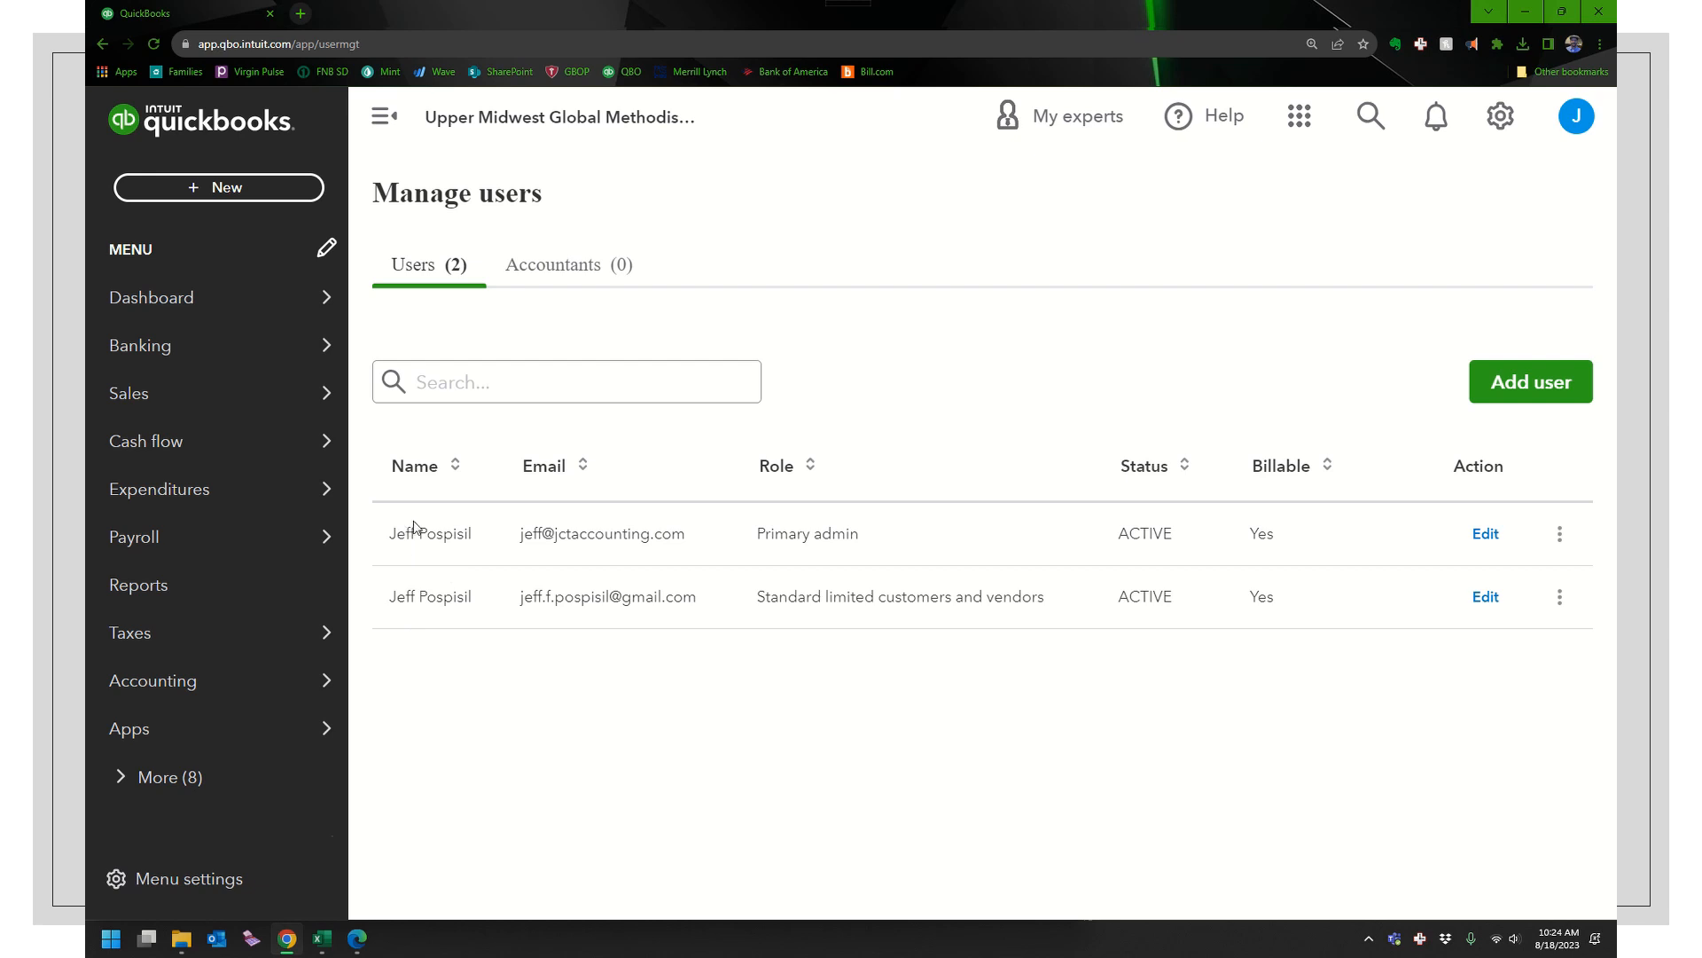
mouse_move(736, 553)
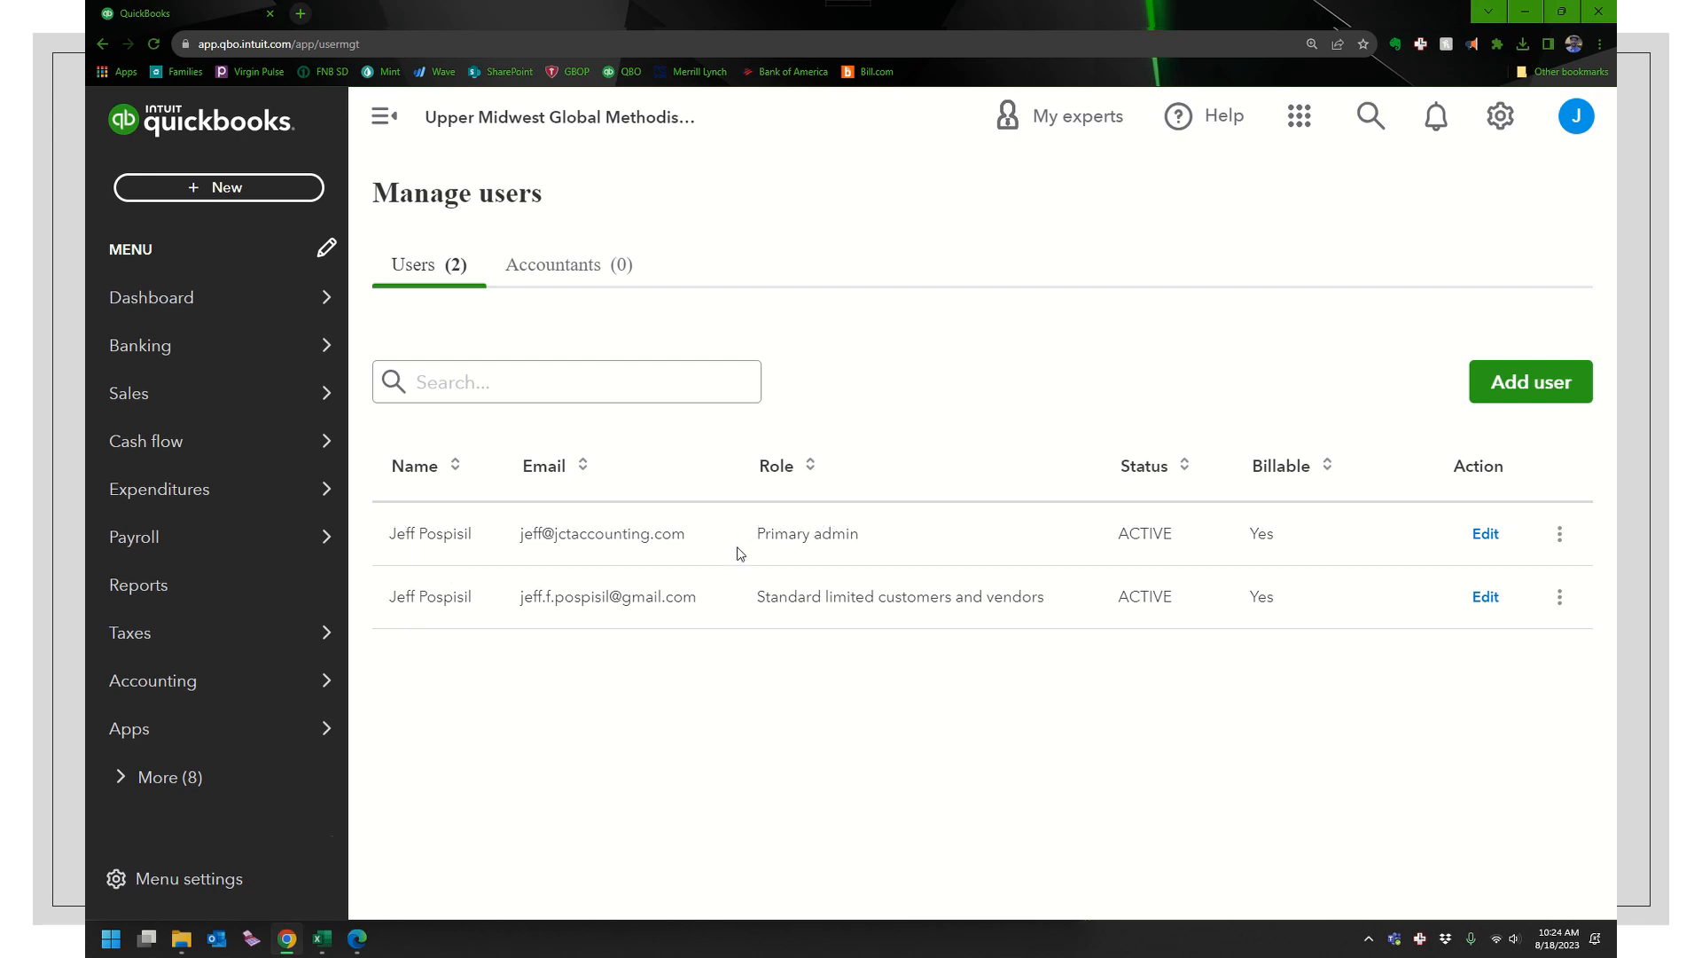
mouse_move(908, 619)
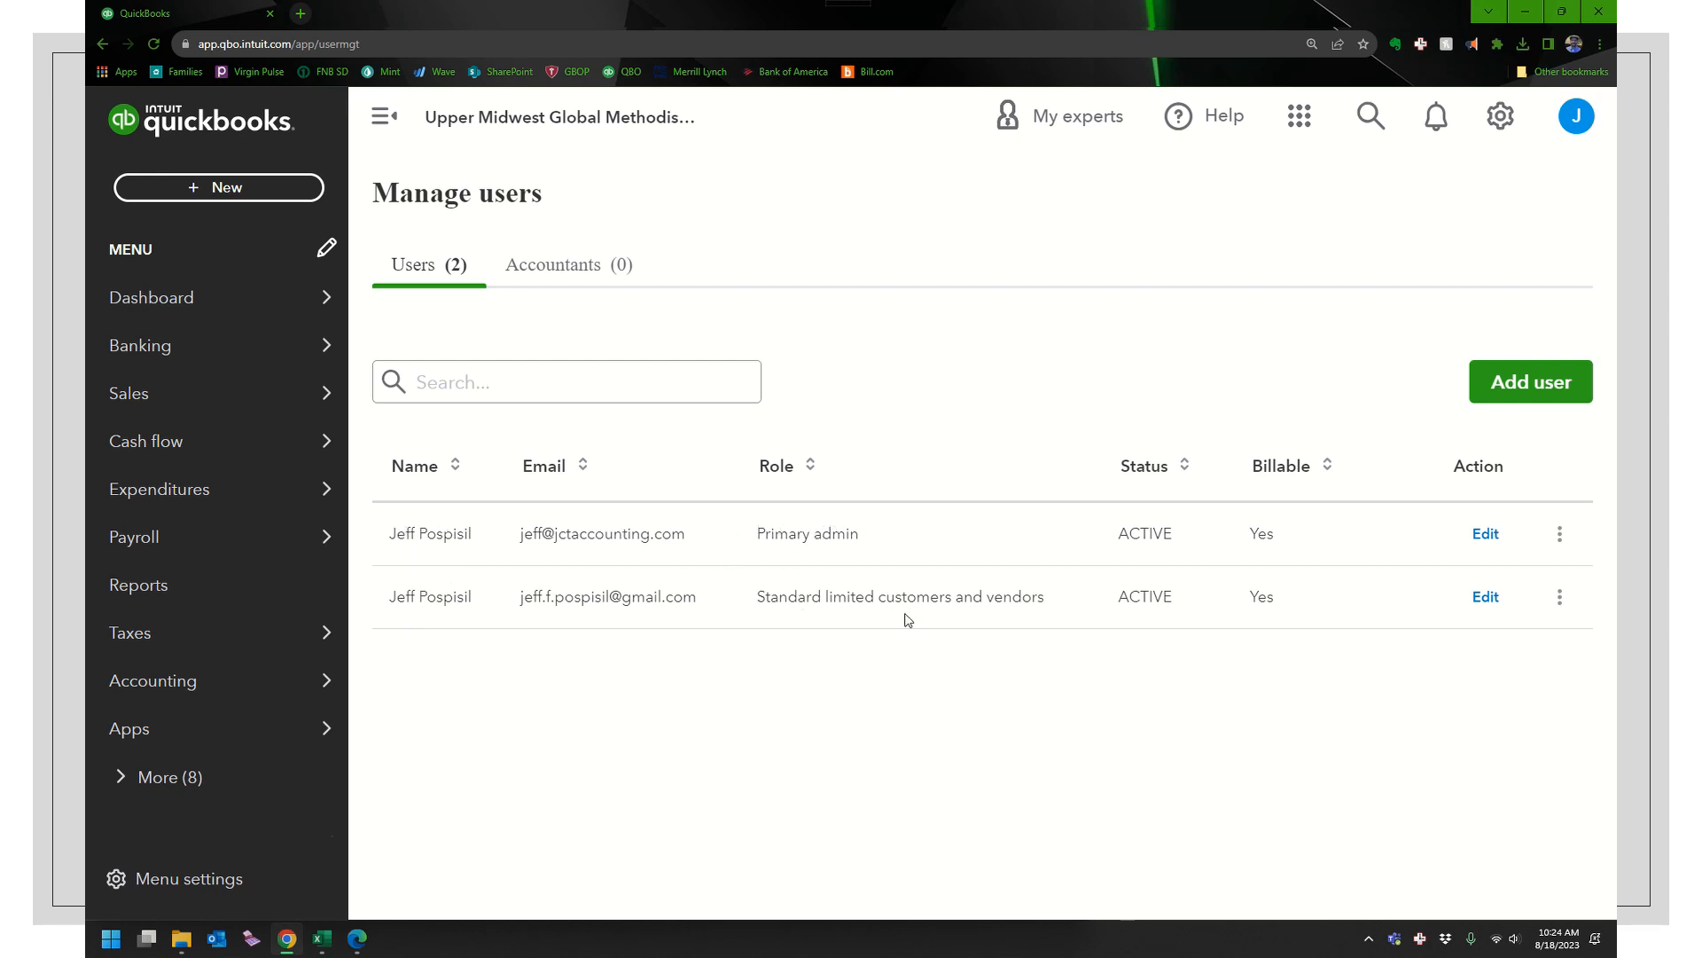
mouse_move(808, 465)
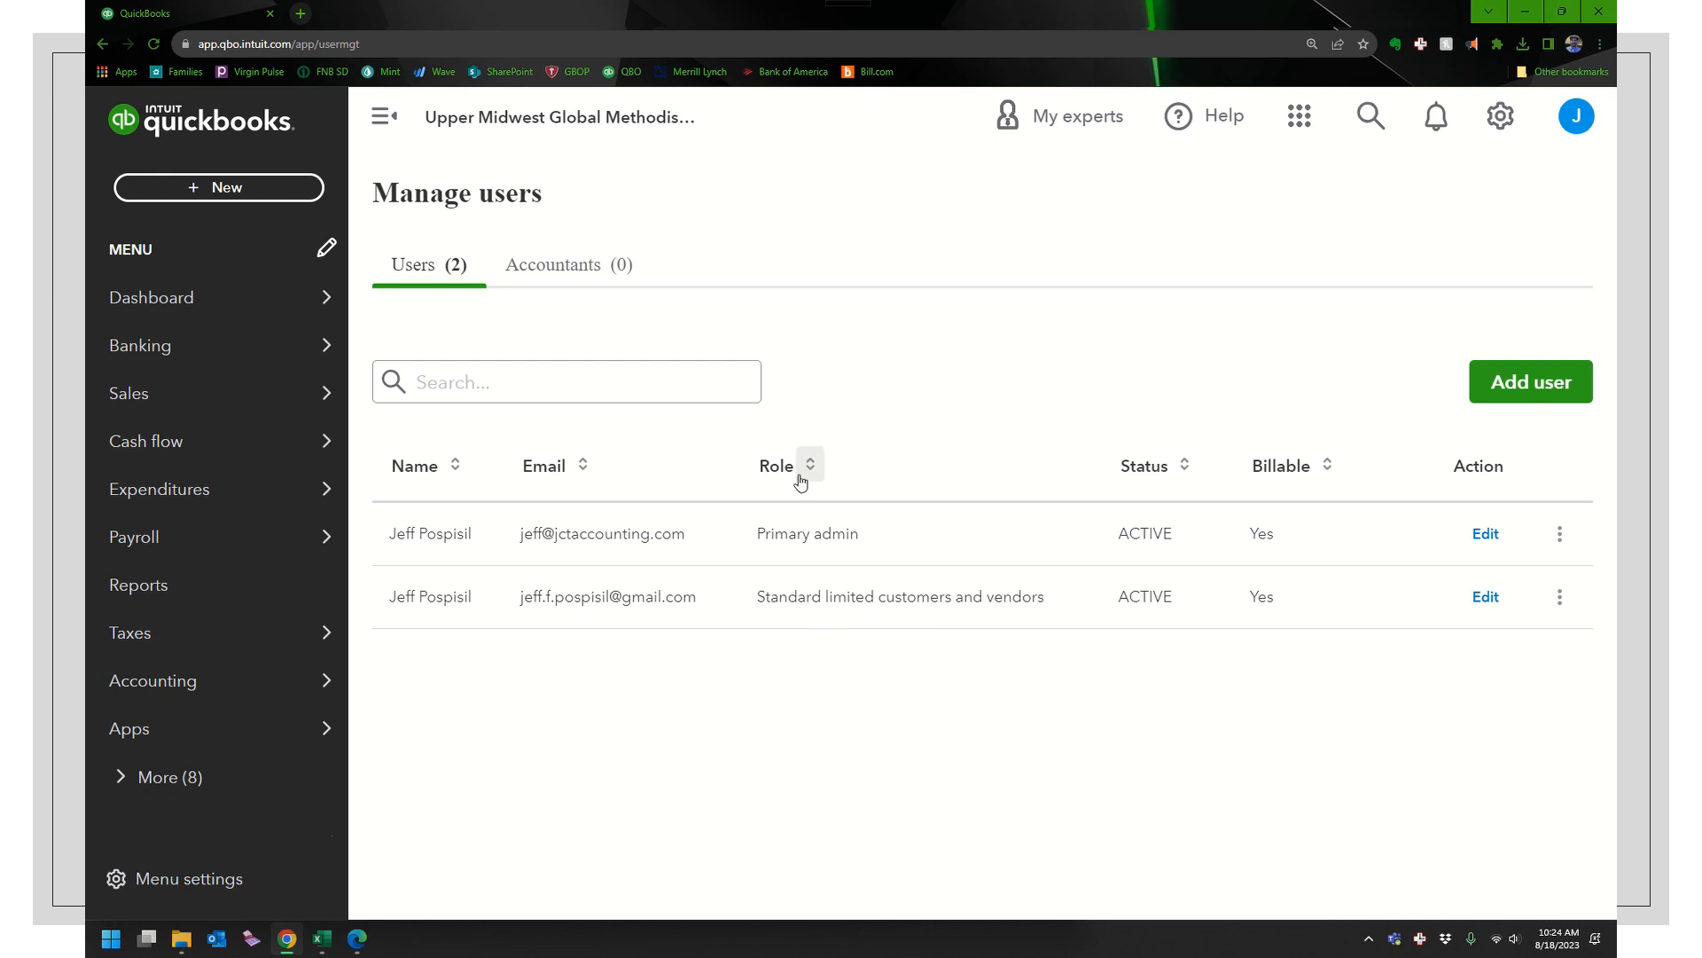
mouse_move(1436, 412)
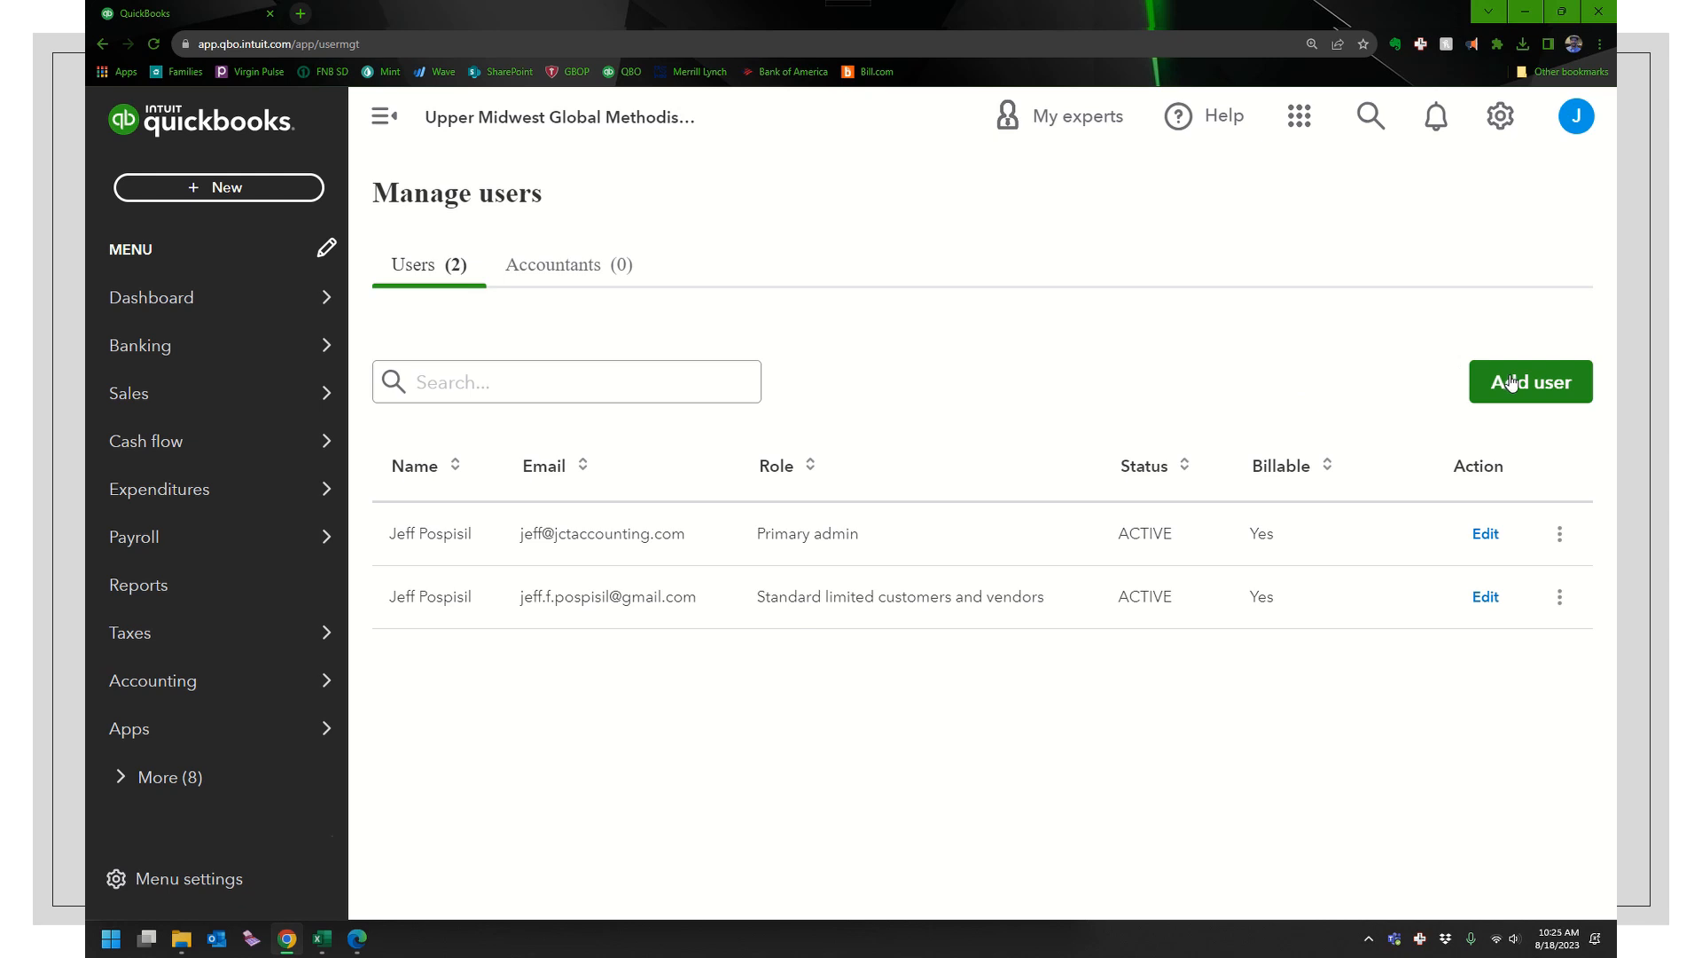
Step: Start a new user with Add user, bringing up the blank name, email and role form
click(1529, 382)
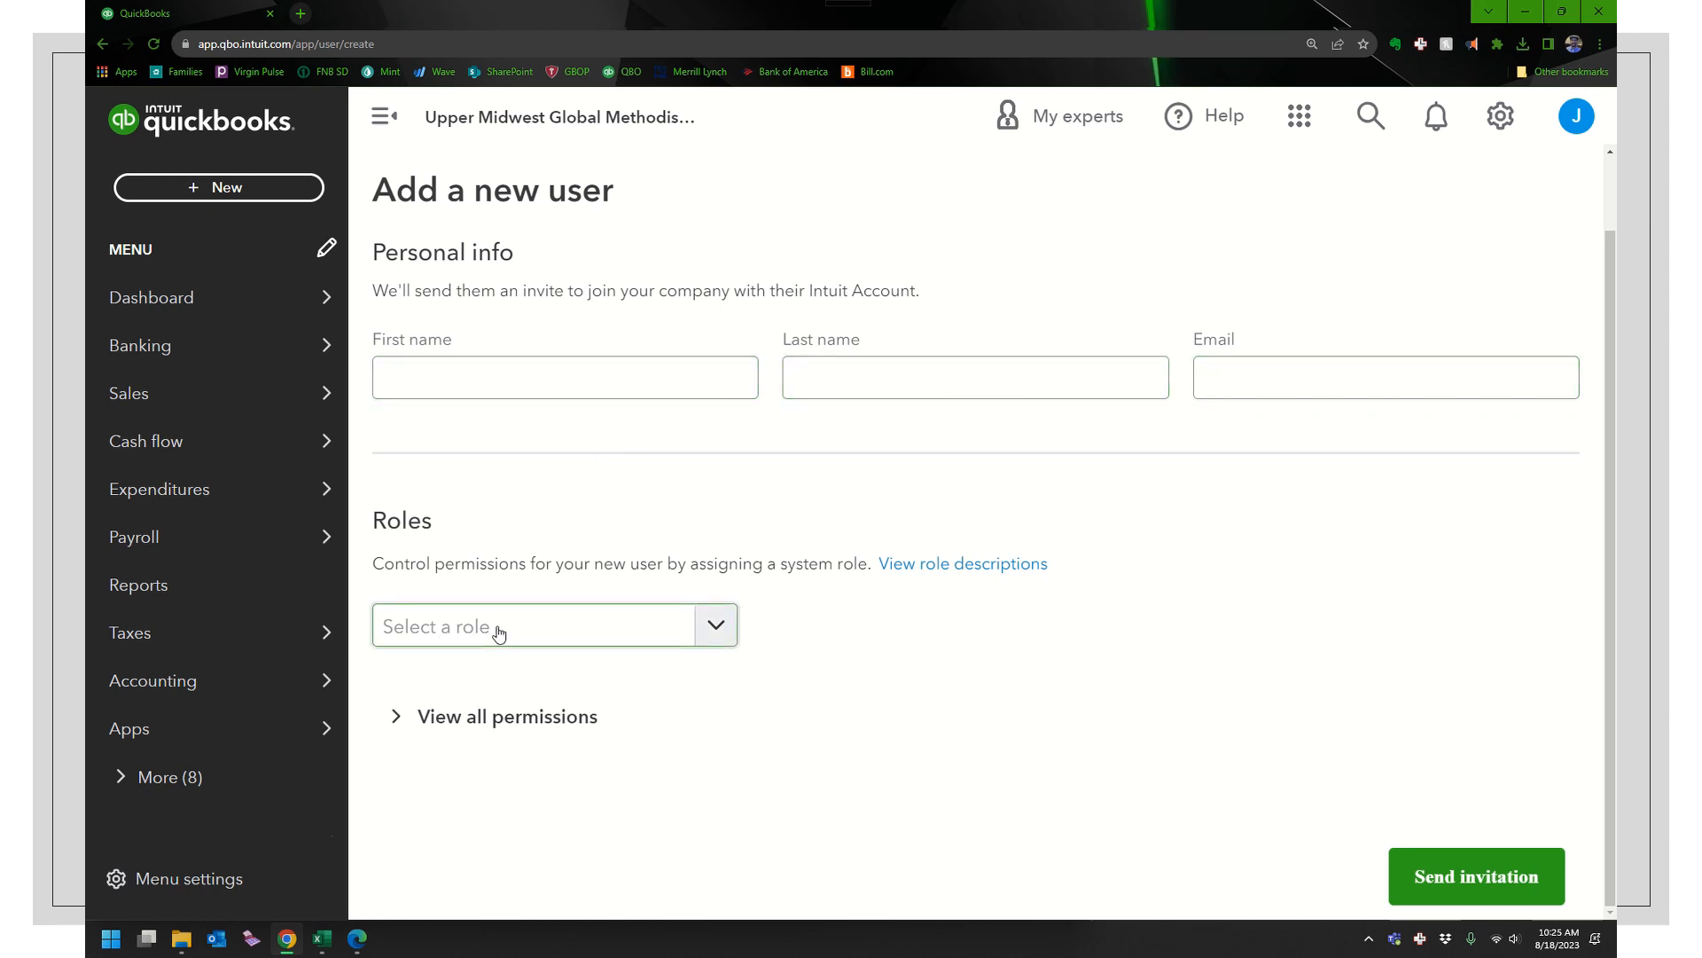
mouse_move(897, 604)
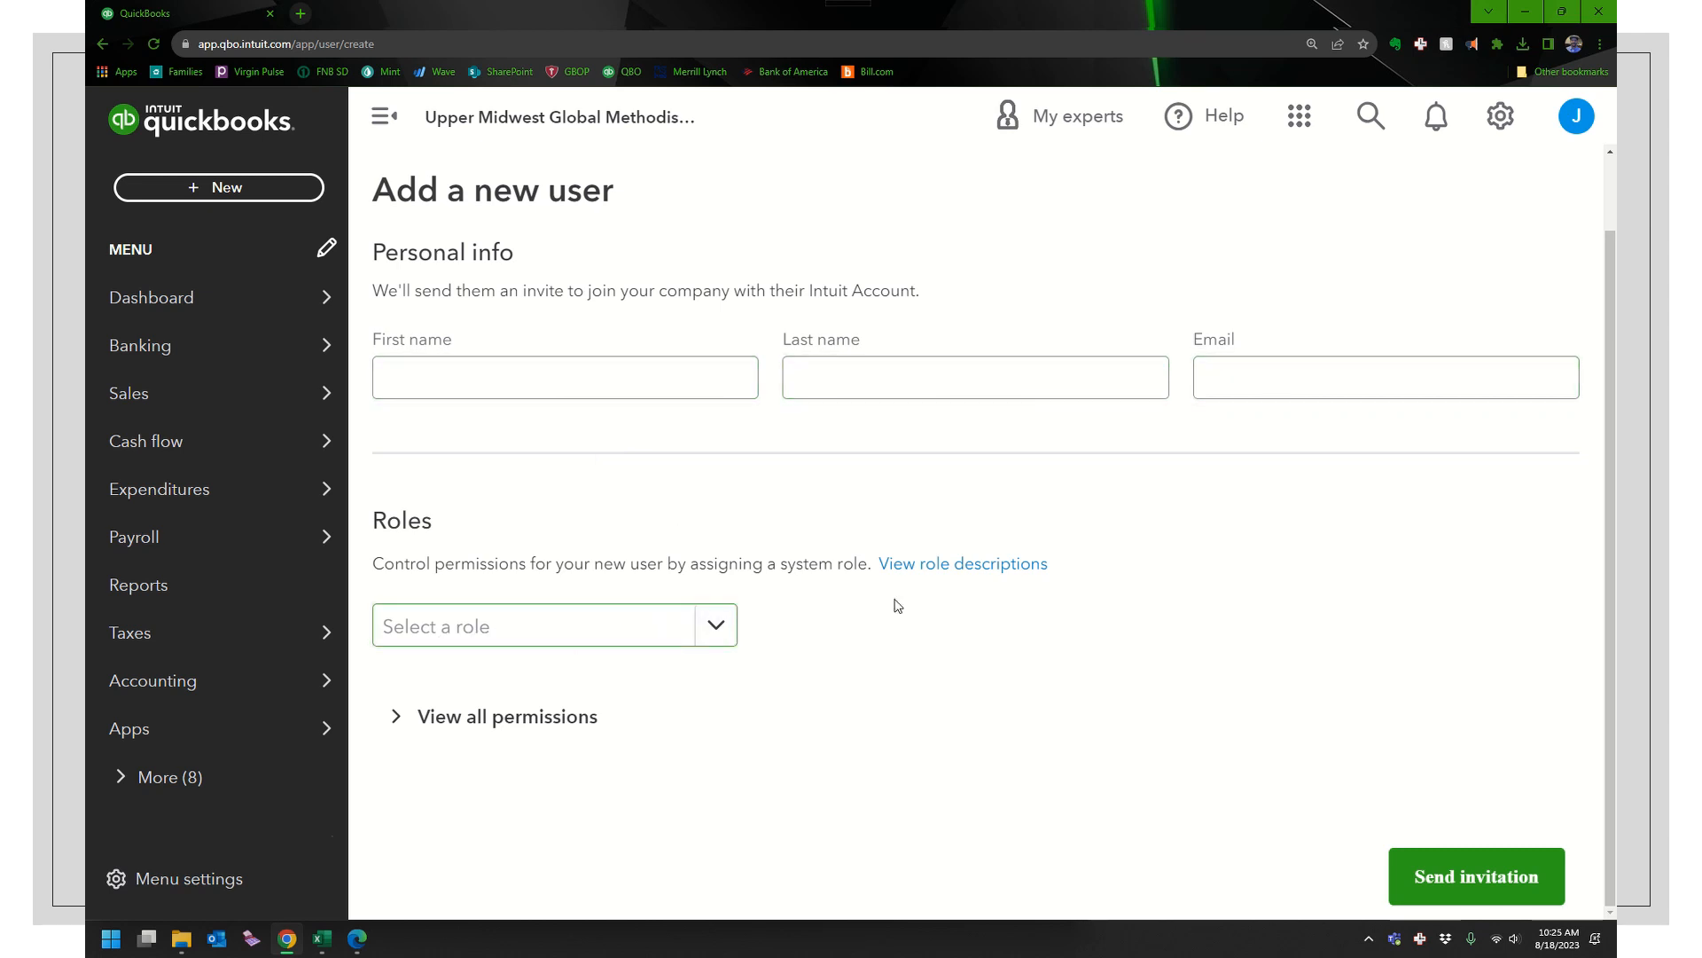
Step: Read the billable and non-billable role descriptions, including View company reports
click(962, 563)
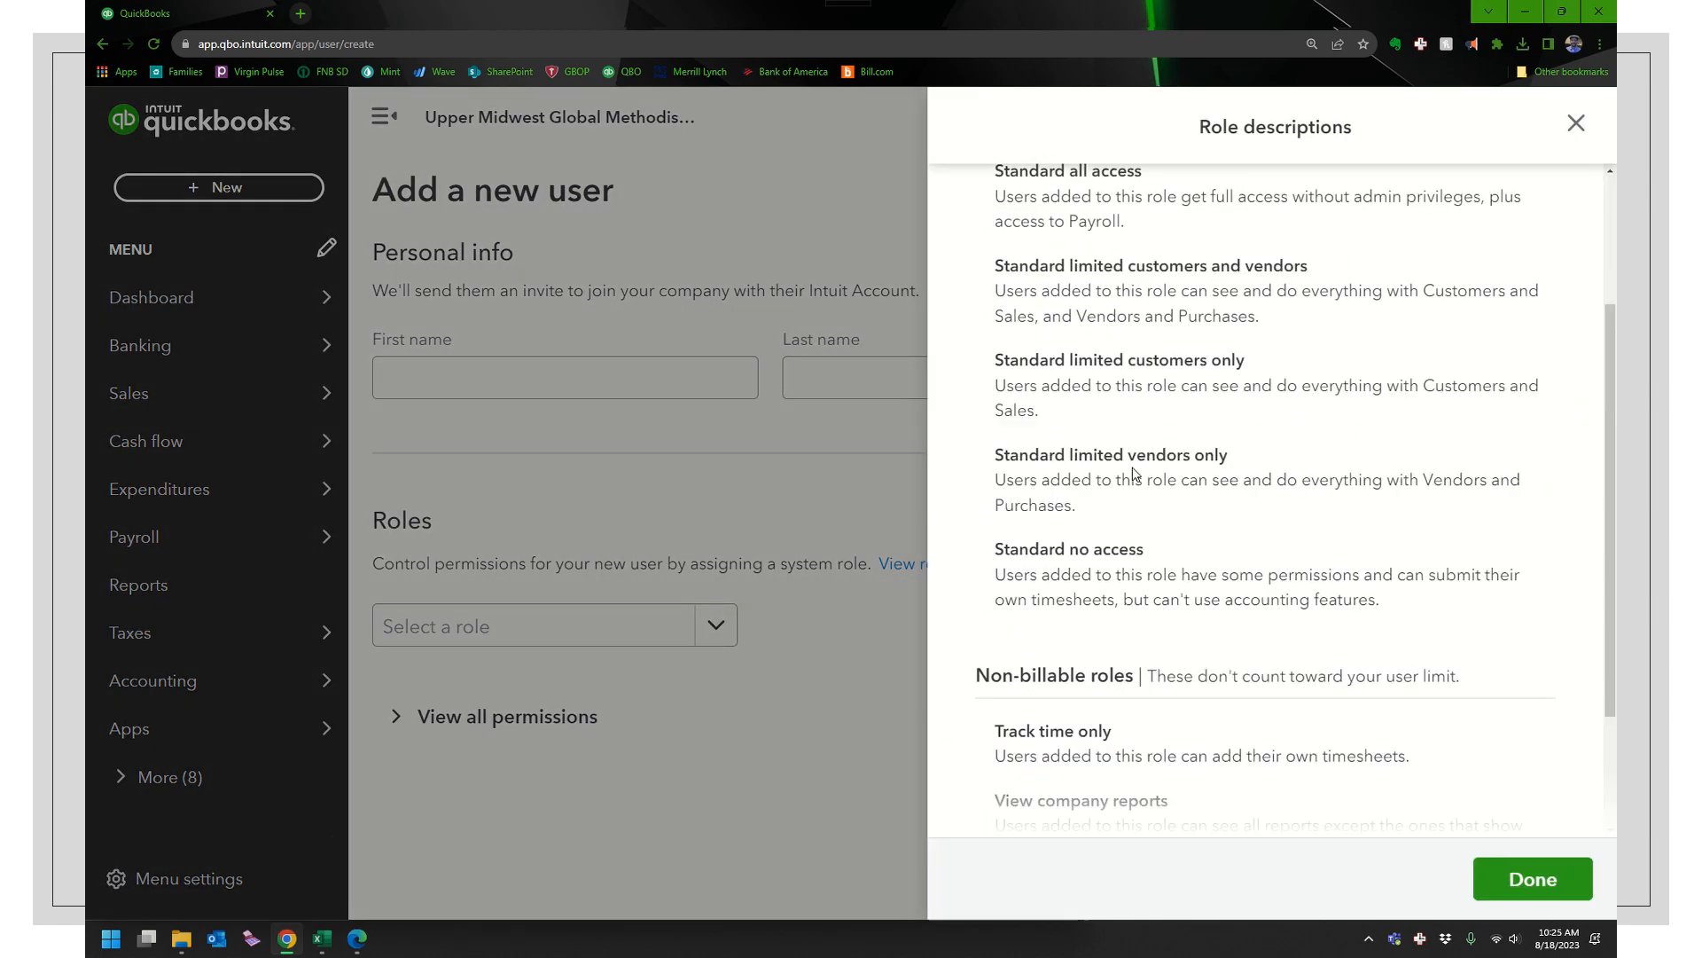
scroll(up, 3)
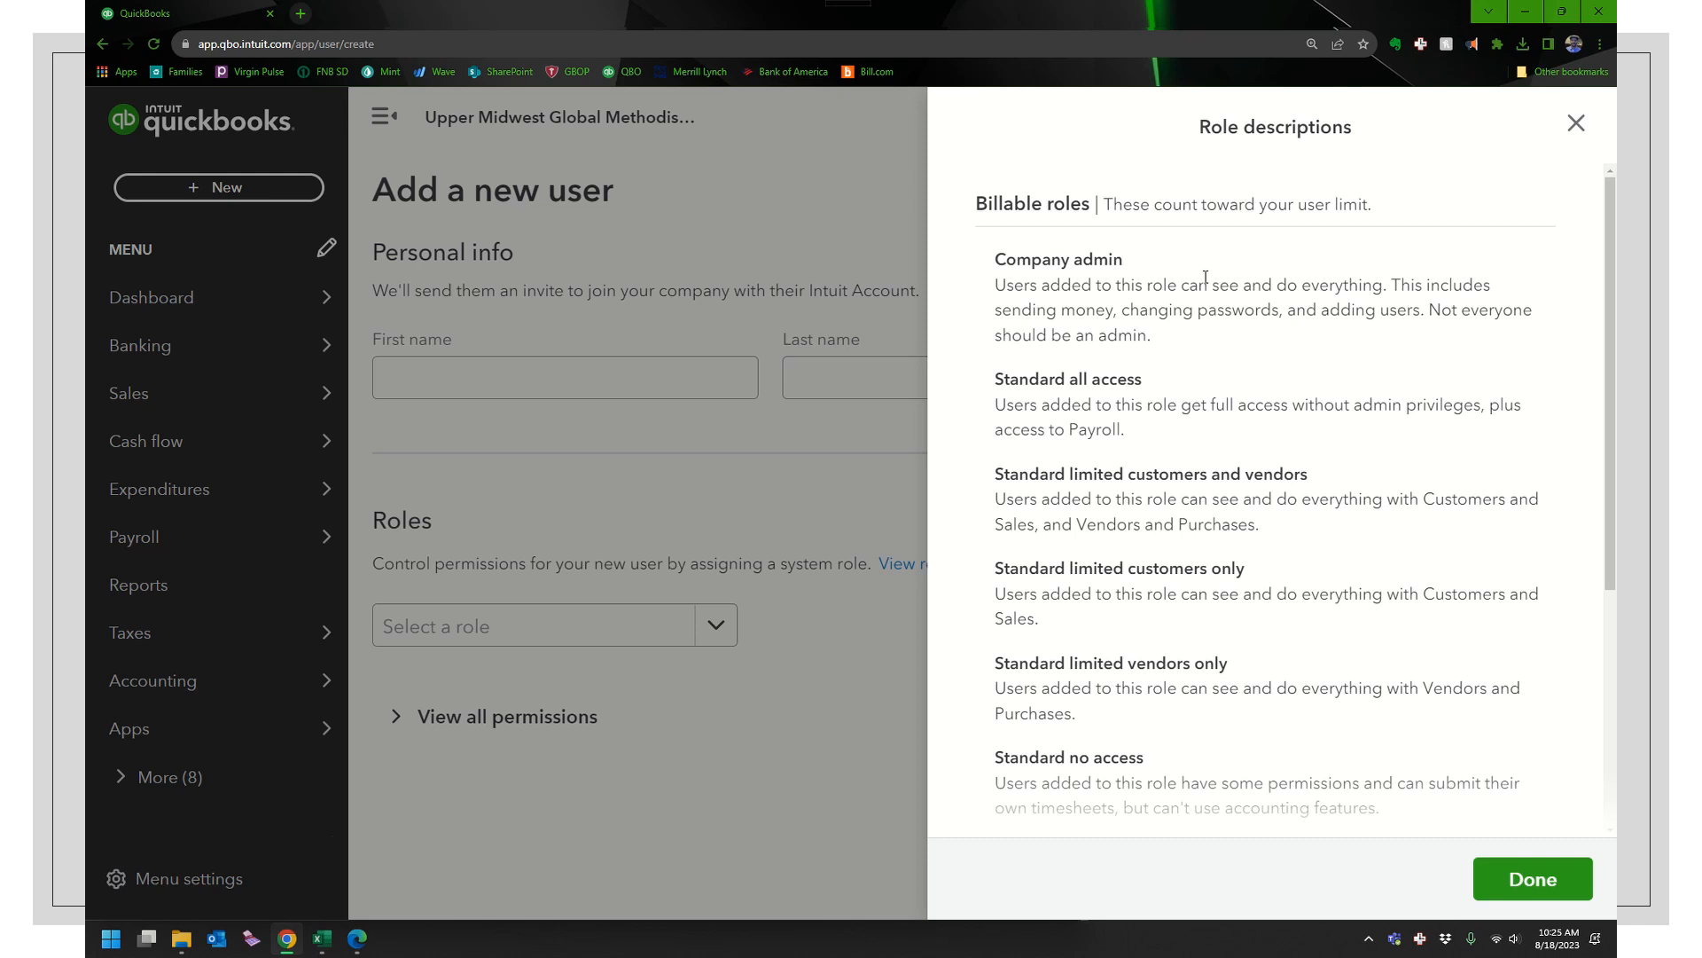
mouse_move(1061, 690)
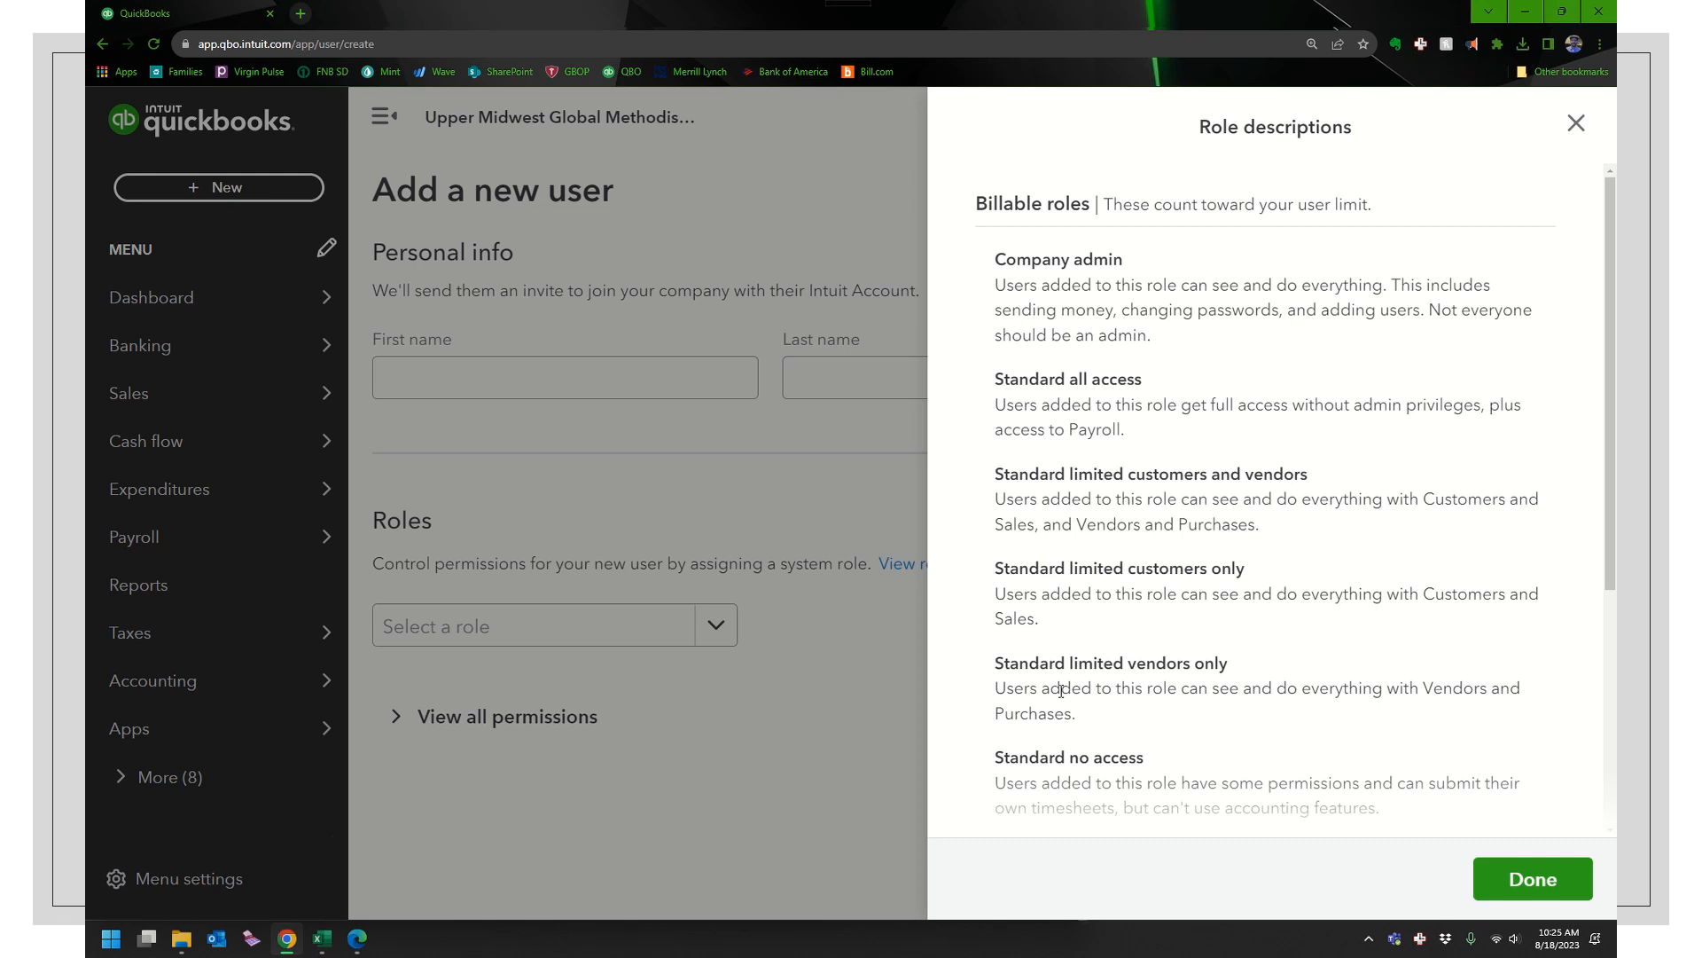
mouse_move(1089, 261)
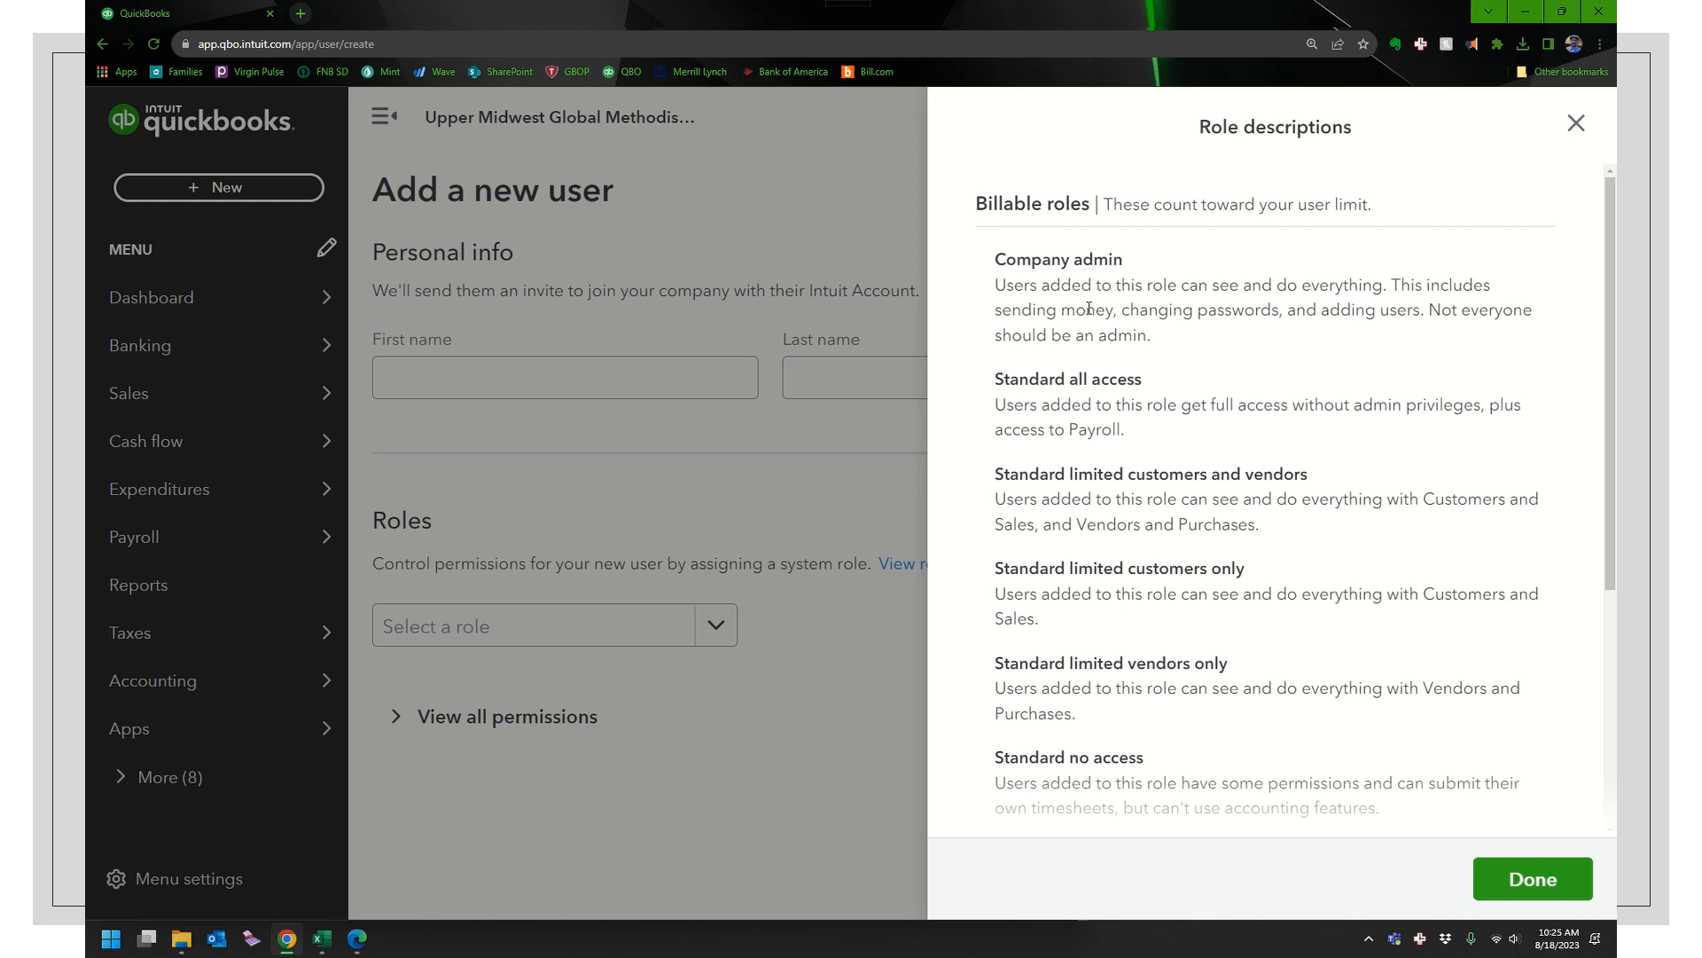
mouse_move(1075, 686)
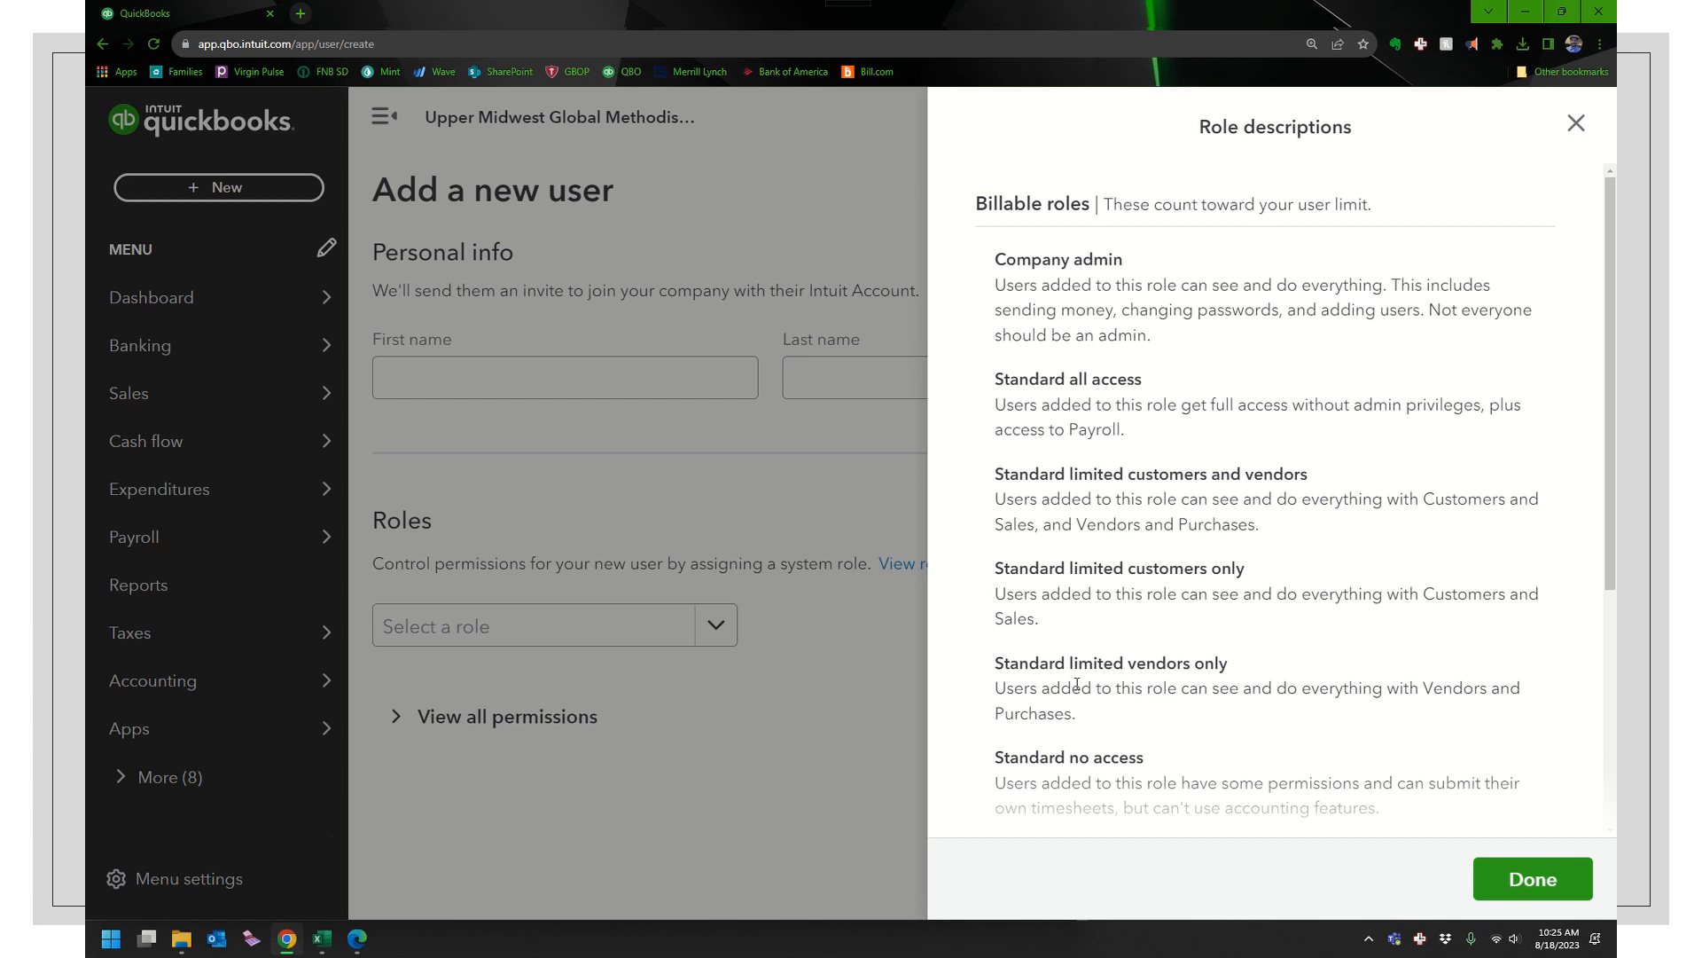
scroll(down, 3)
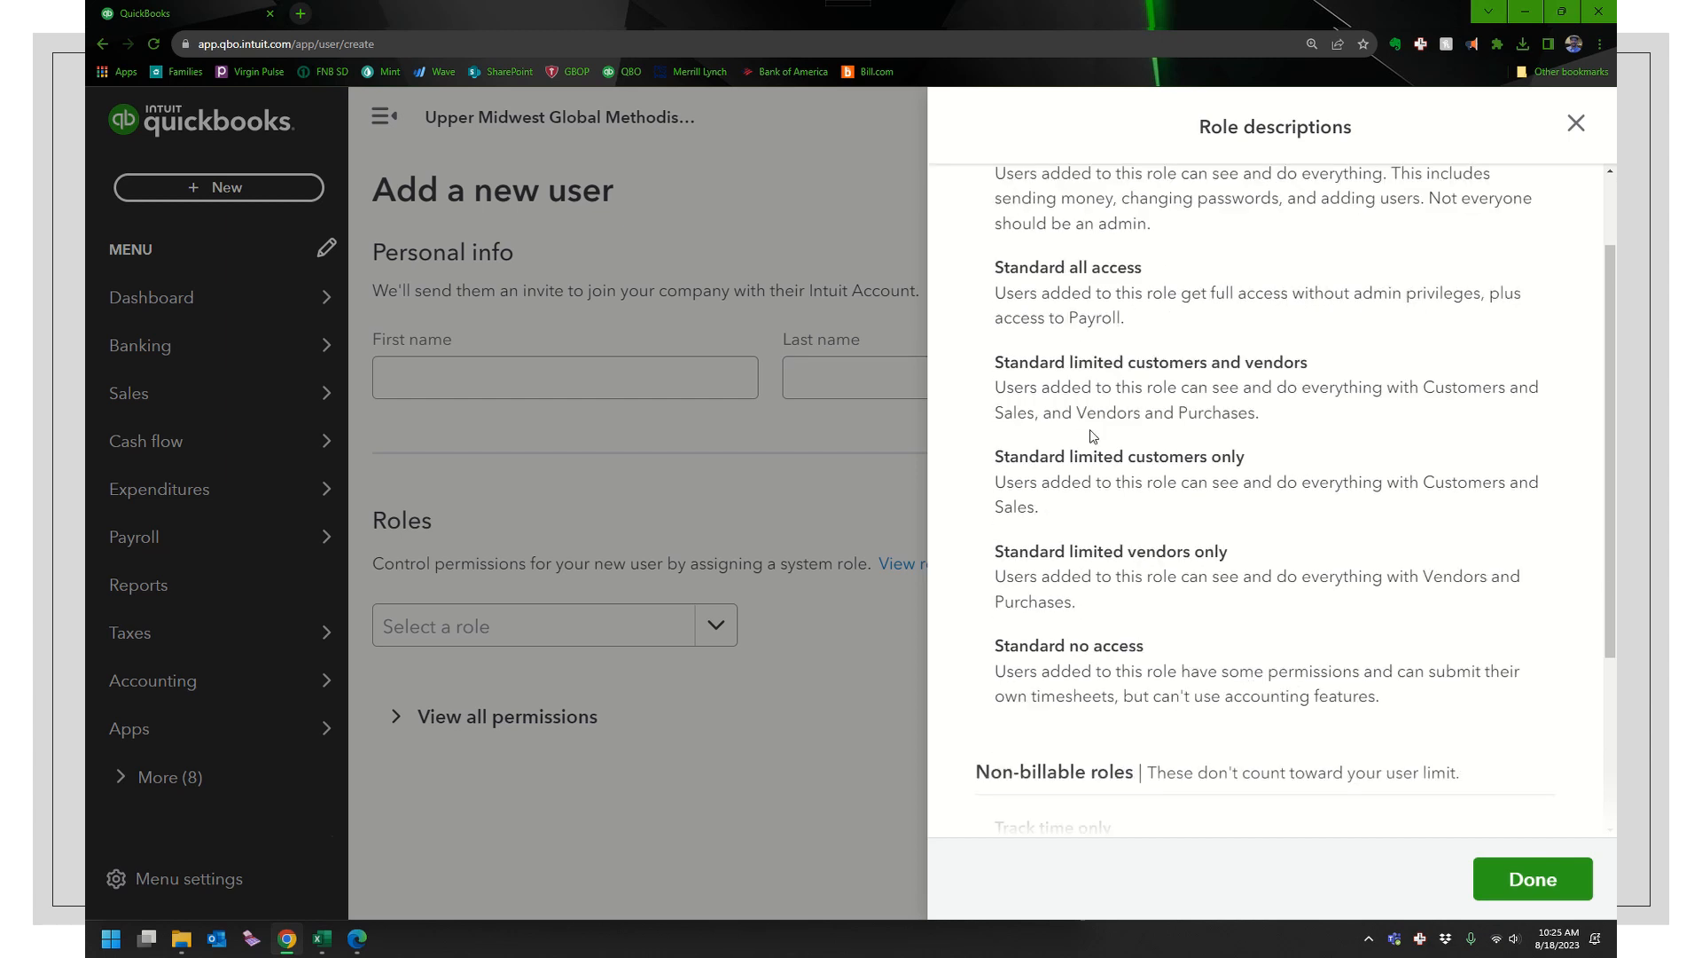
scroll(down, 3)
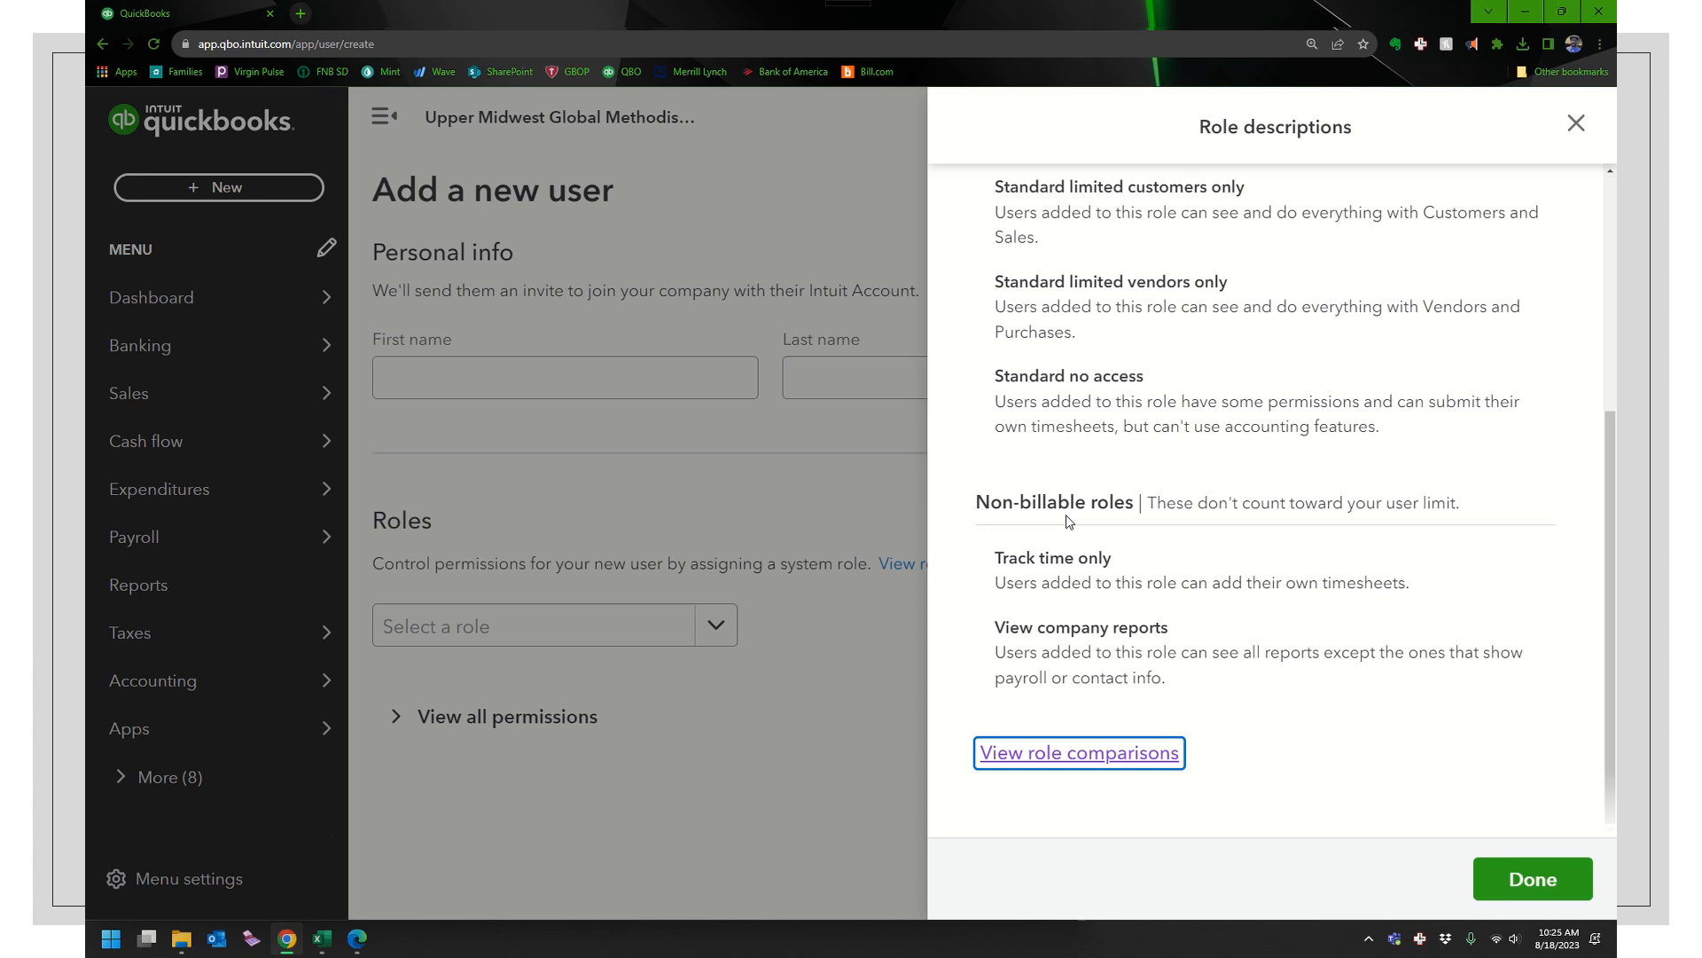
mouse_move(1041, 644)
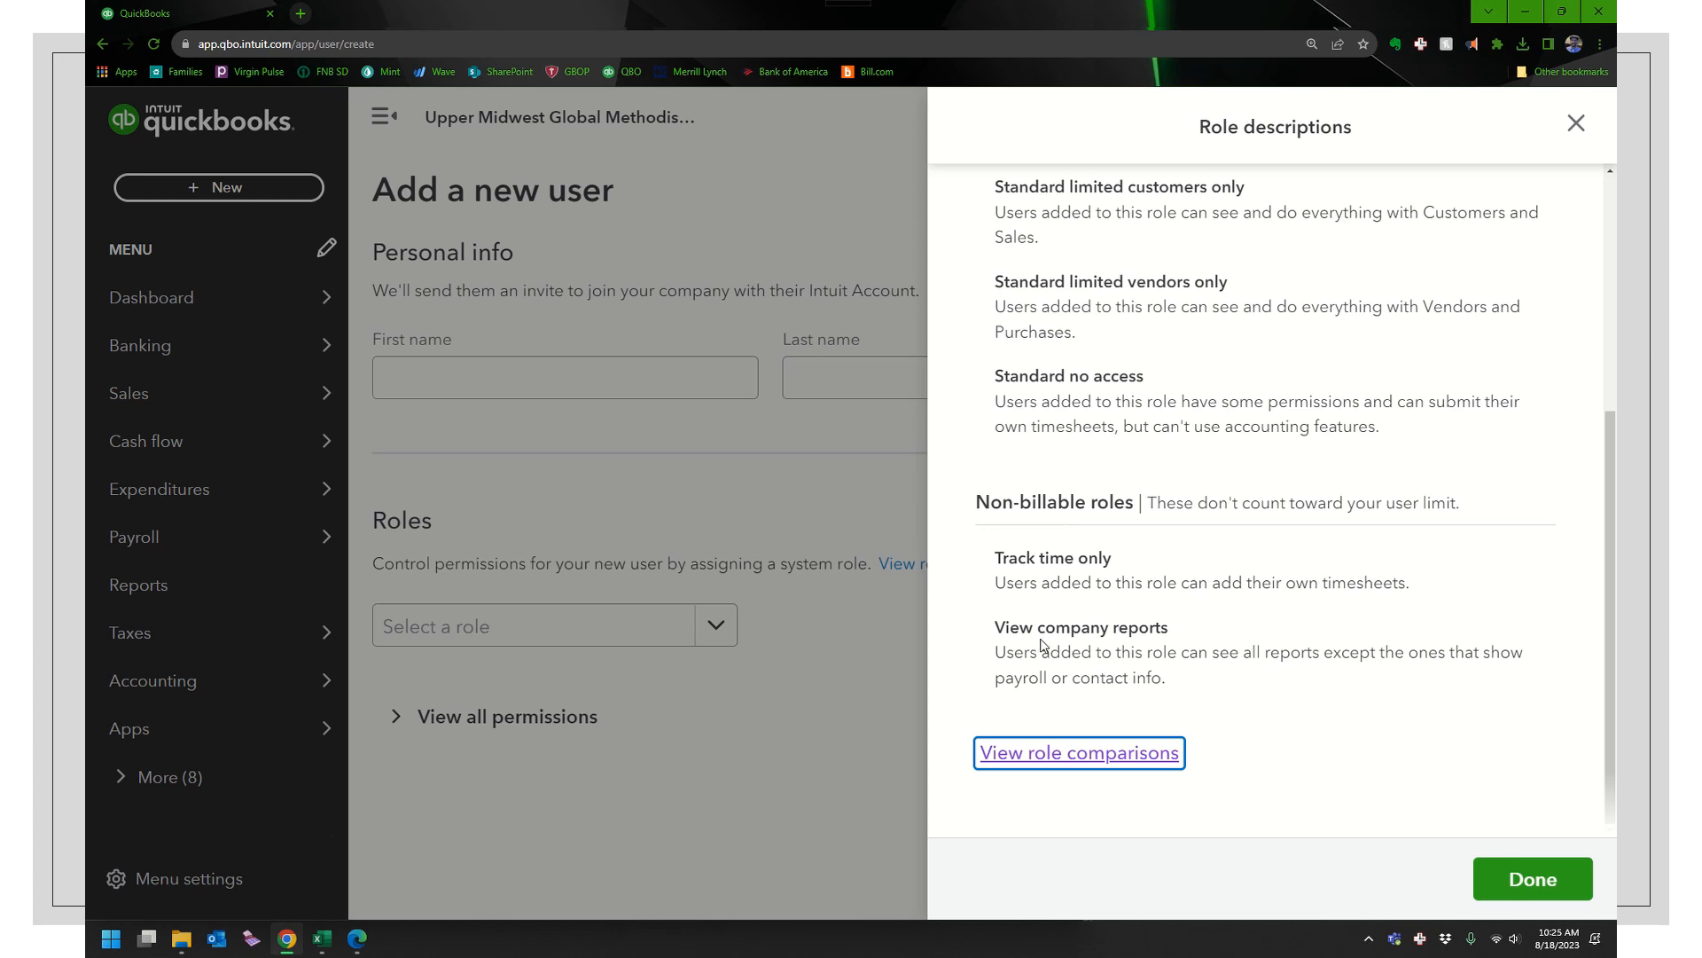
mouse_move(1006, 619)
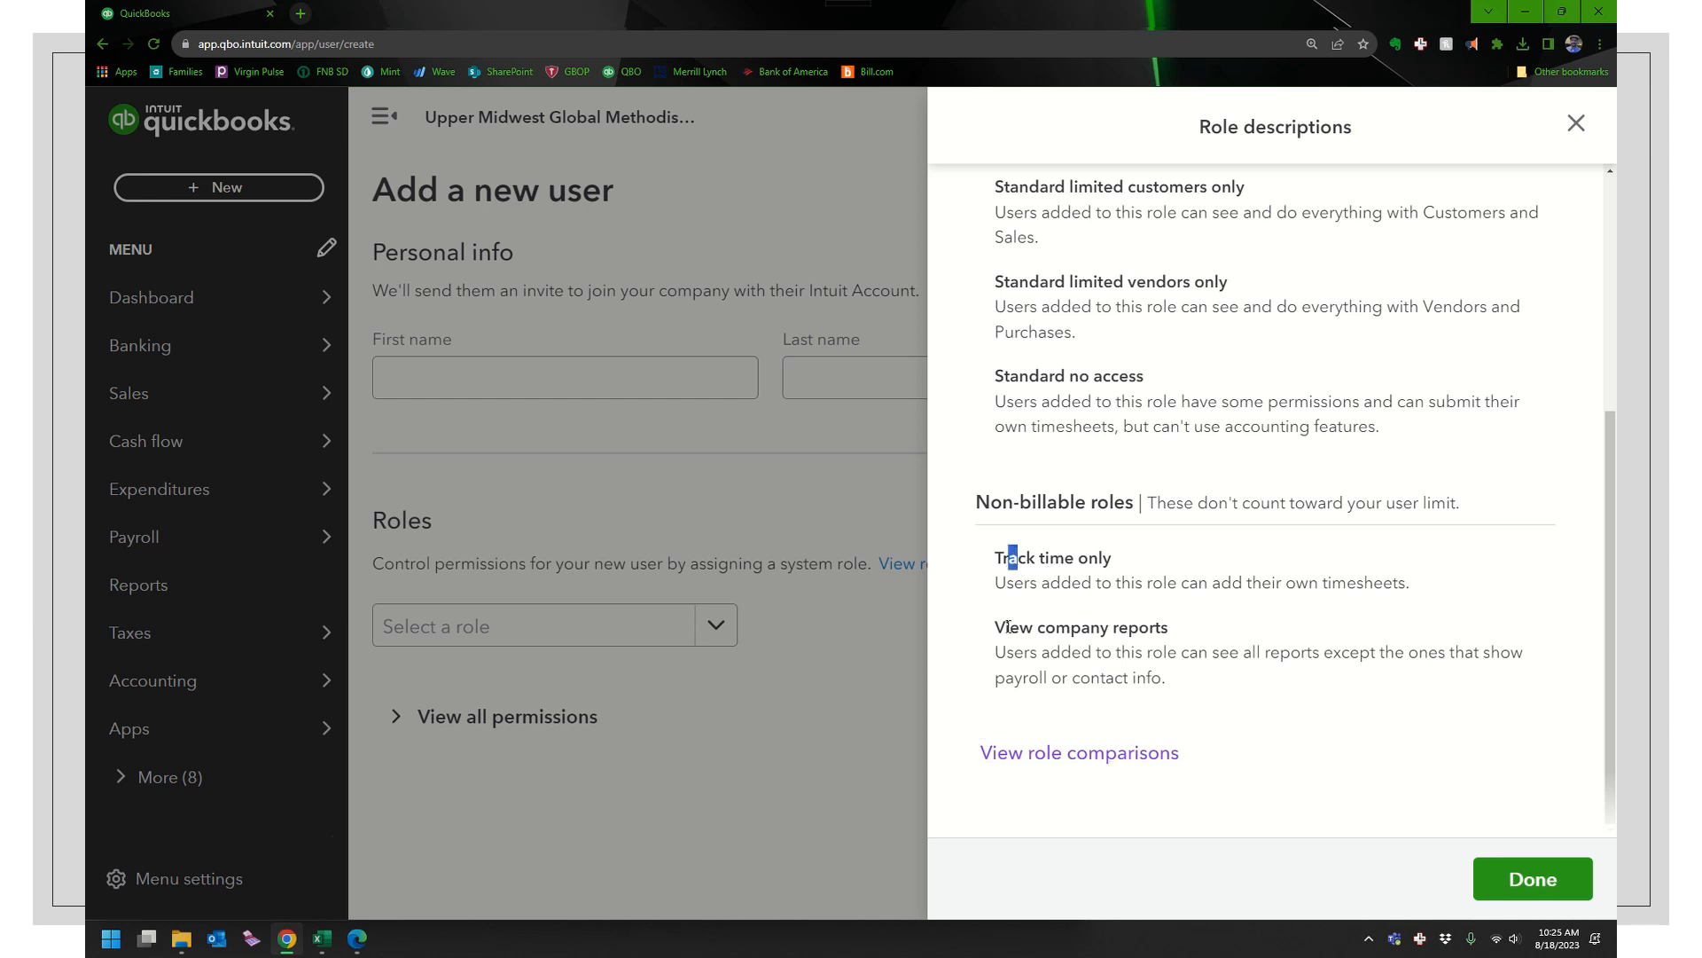
mouse_move(1013, 633)
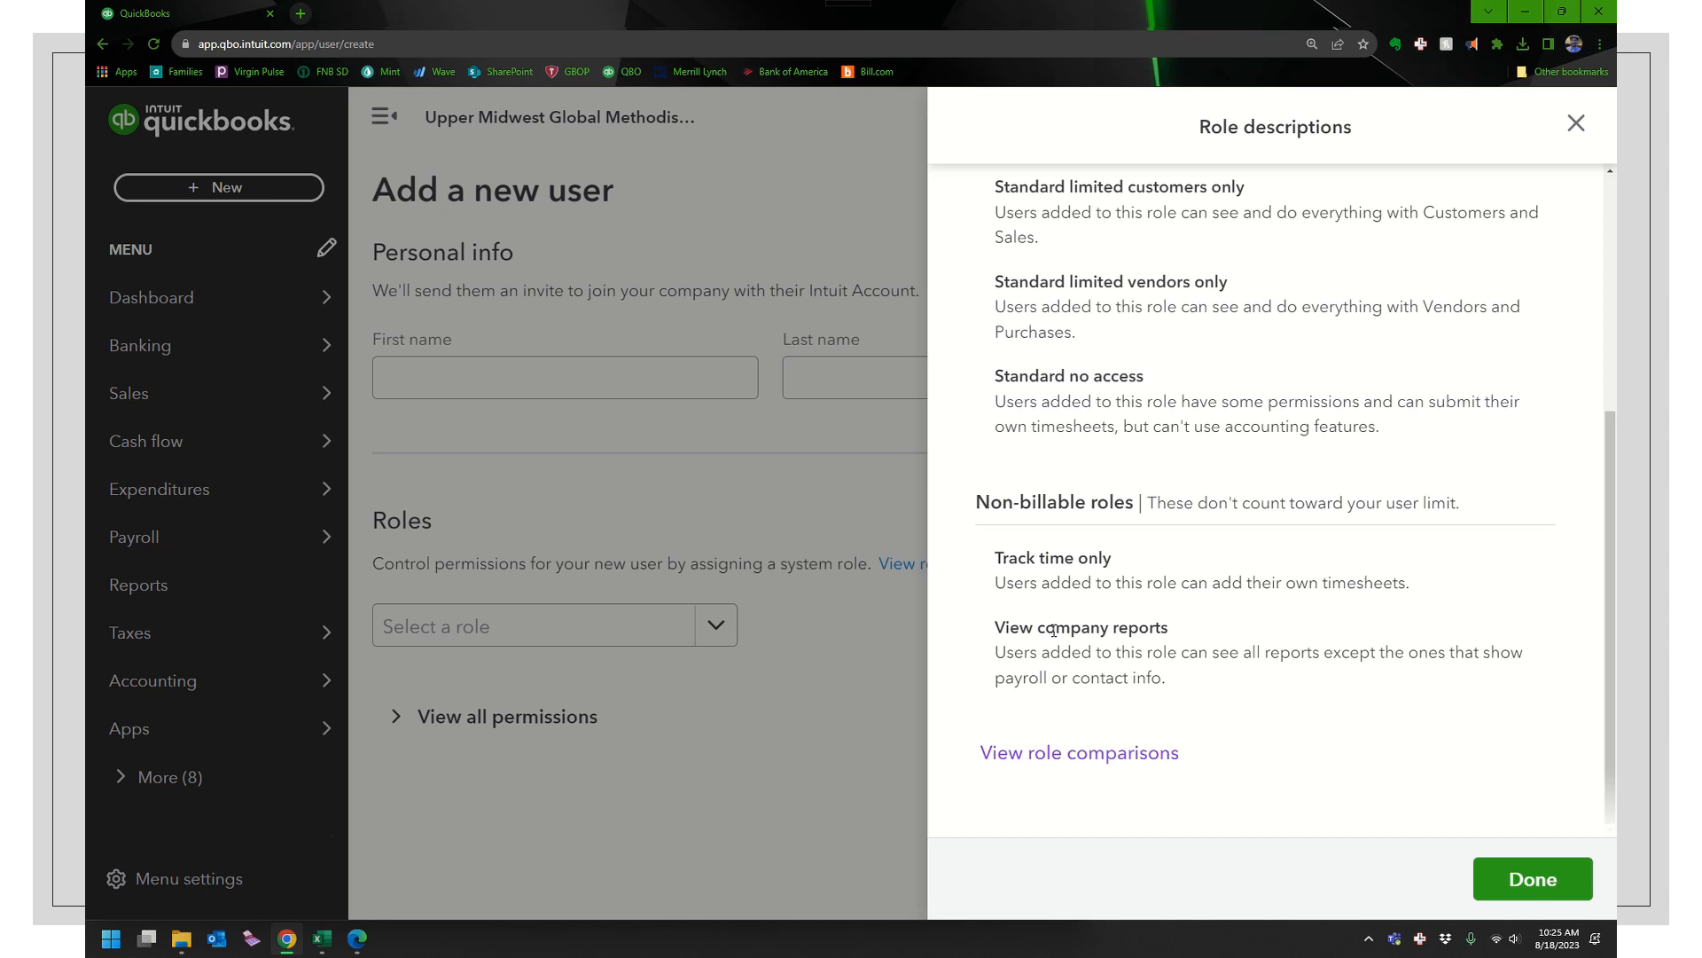
mouse_move(1118, 725)
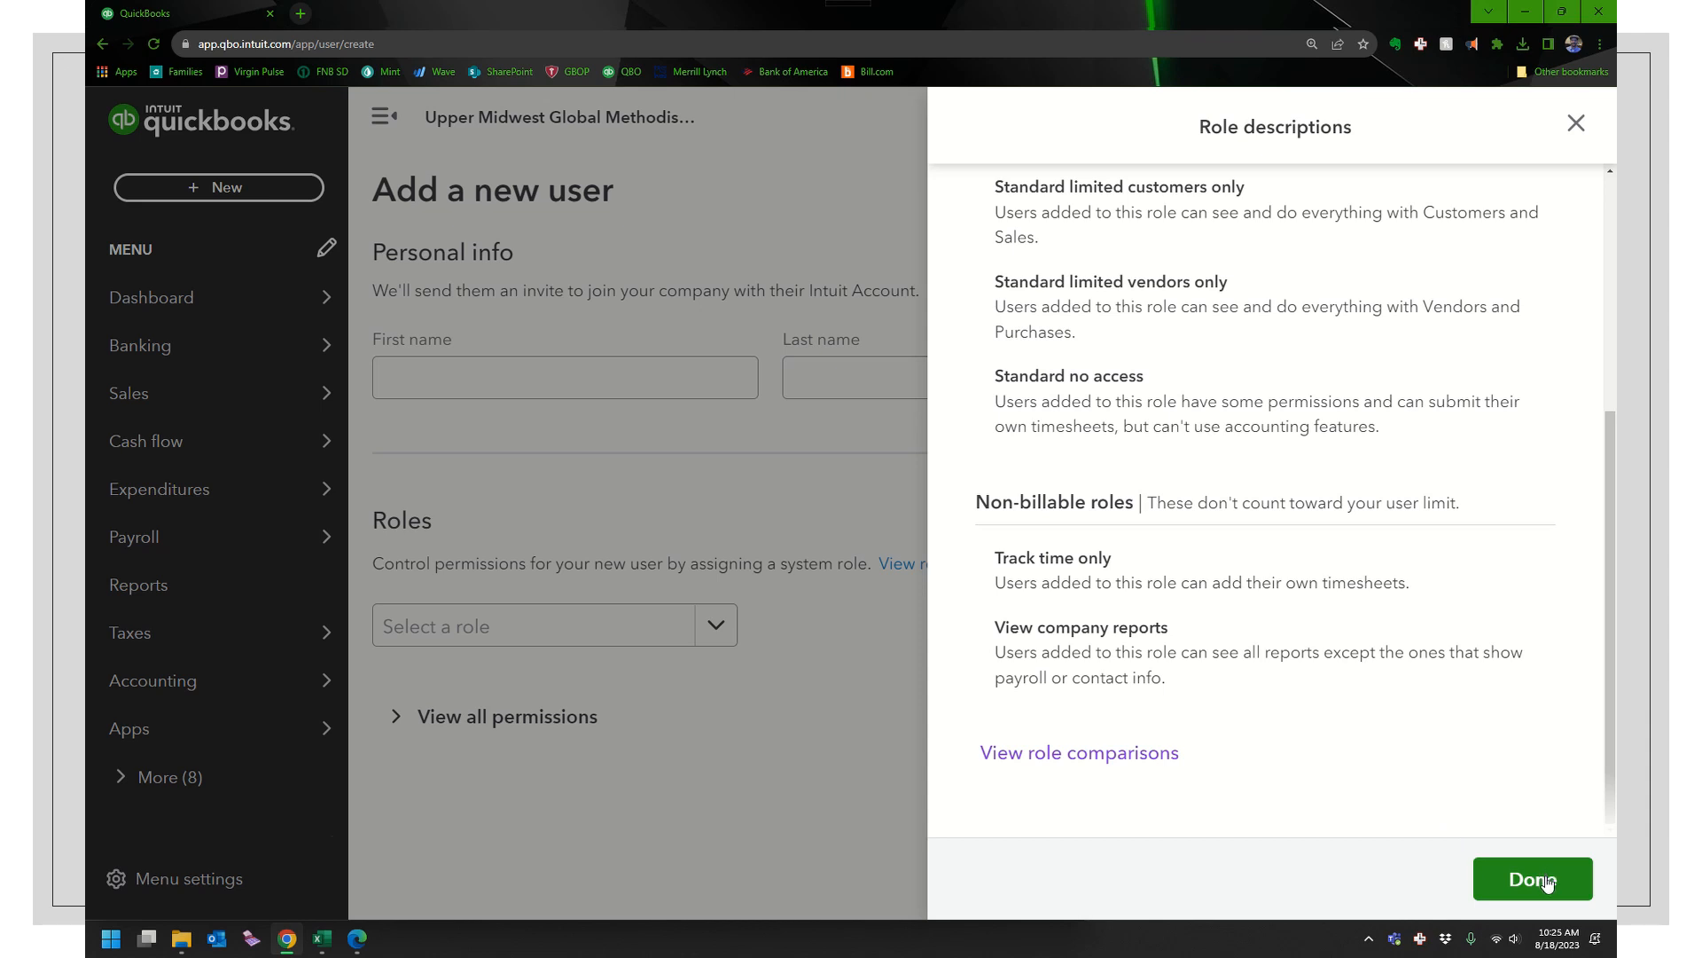
Step: Close the role descriptions and assign the Standard limited customers and vendors role
click(1532, 877)
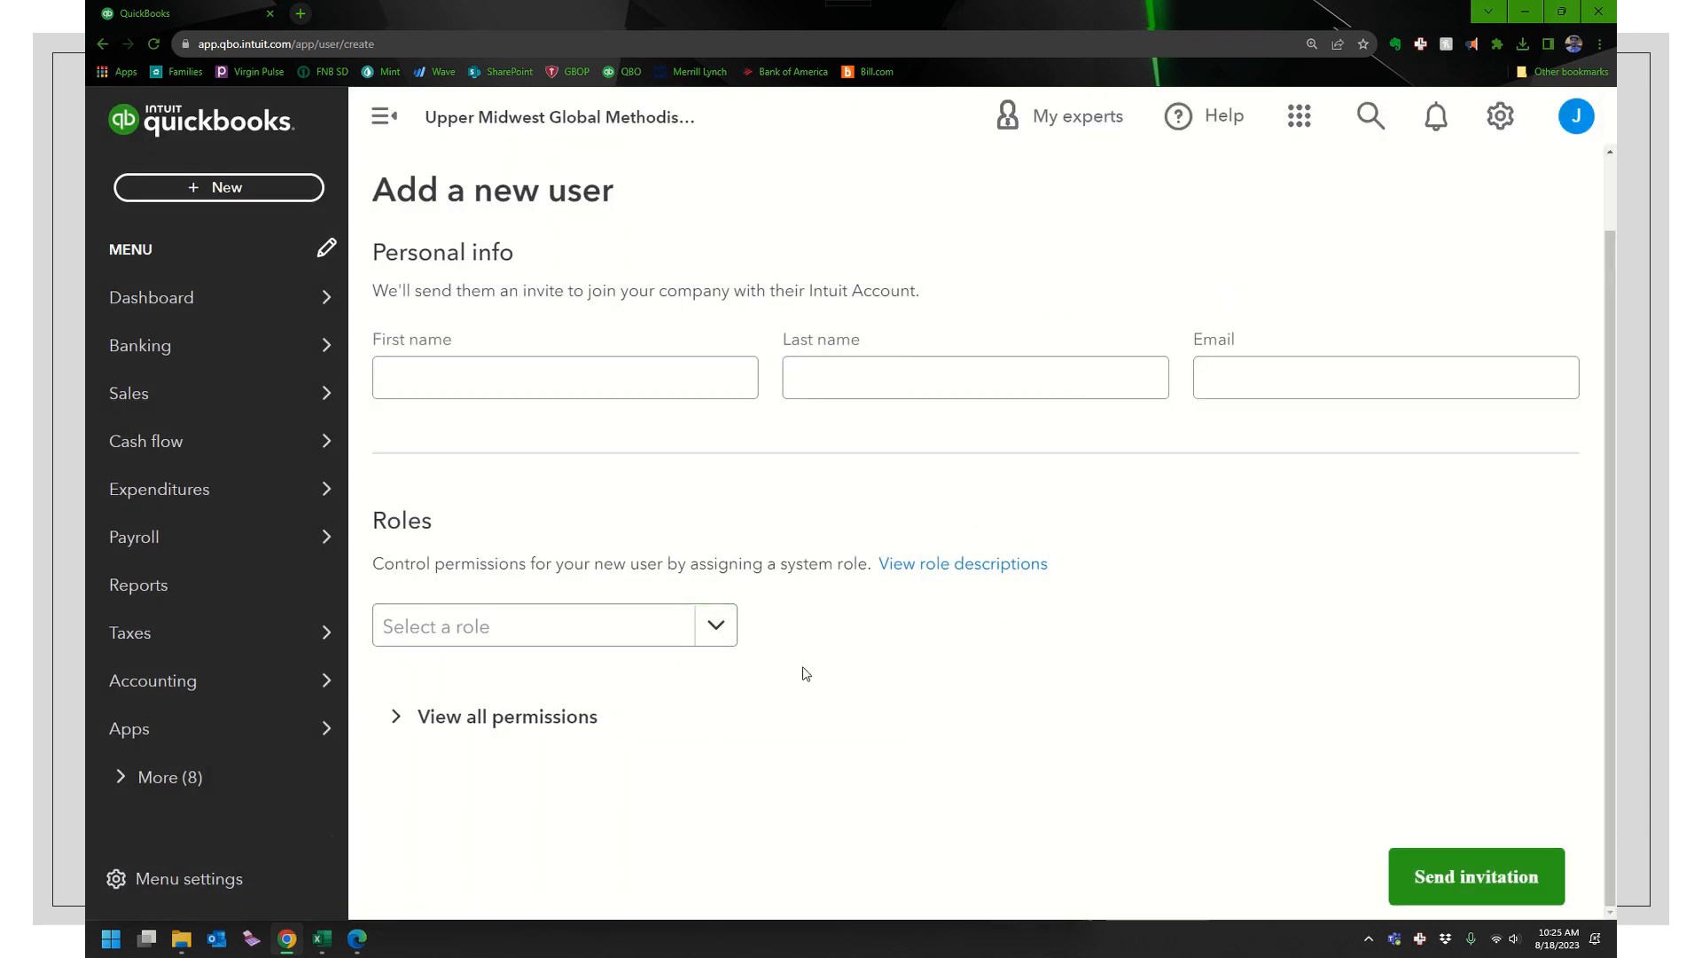
click(554, 624)
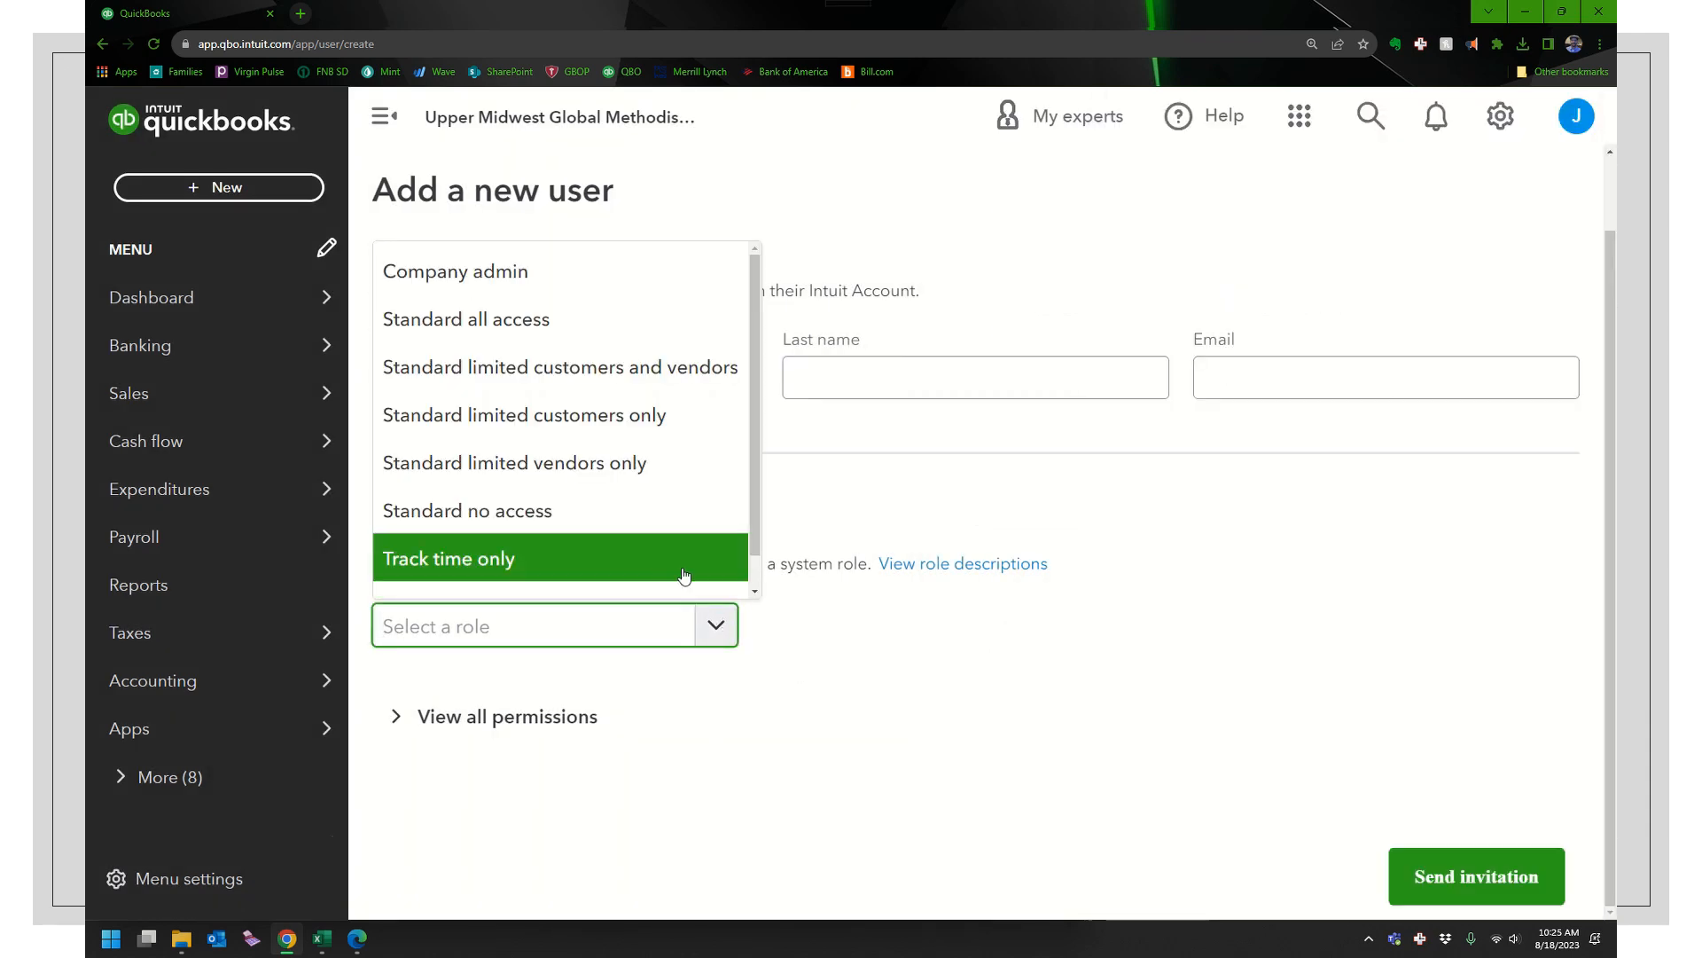
mouse_move(527, 366)
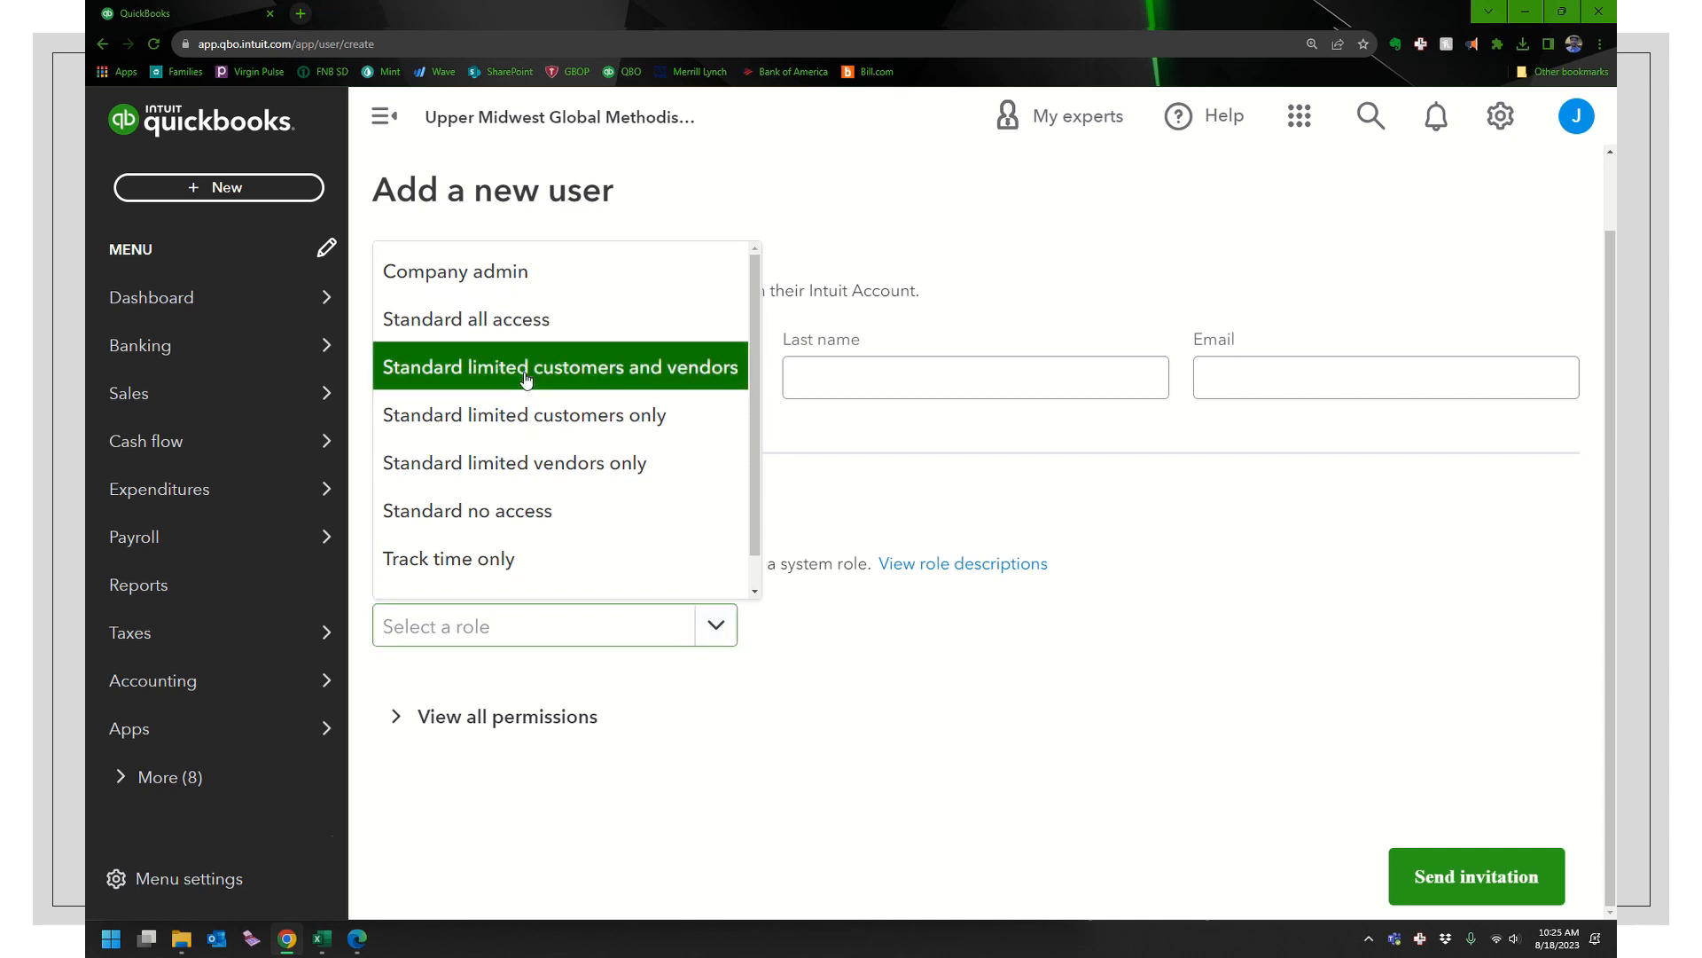
click(558, 367)
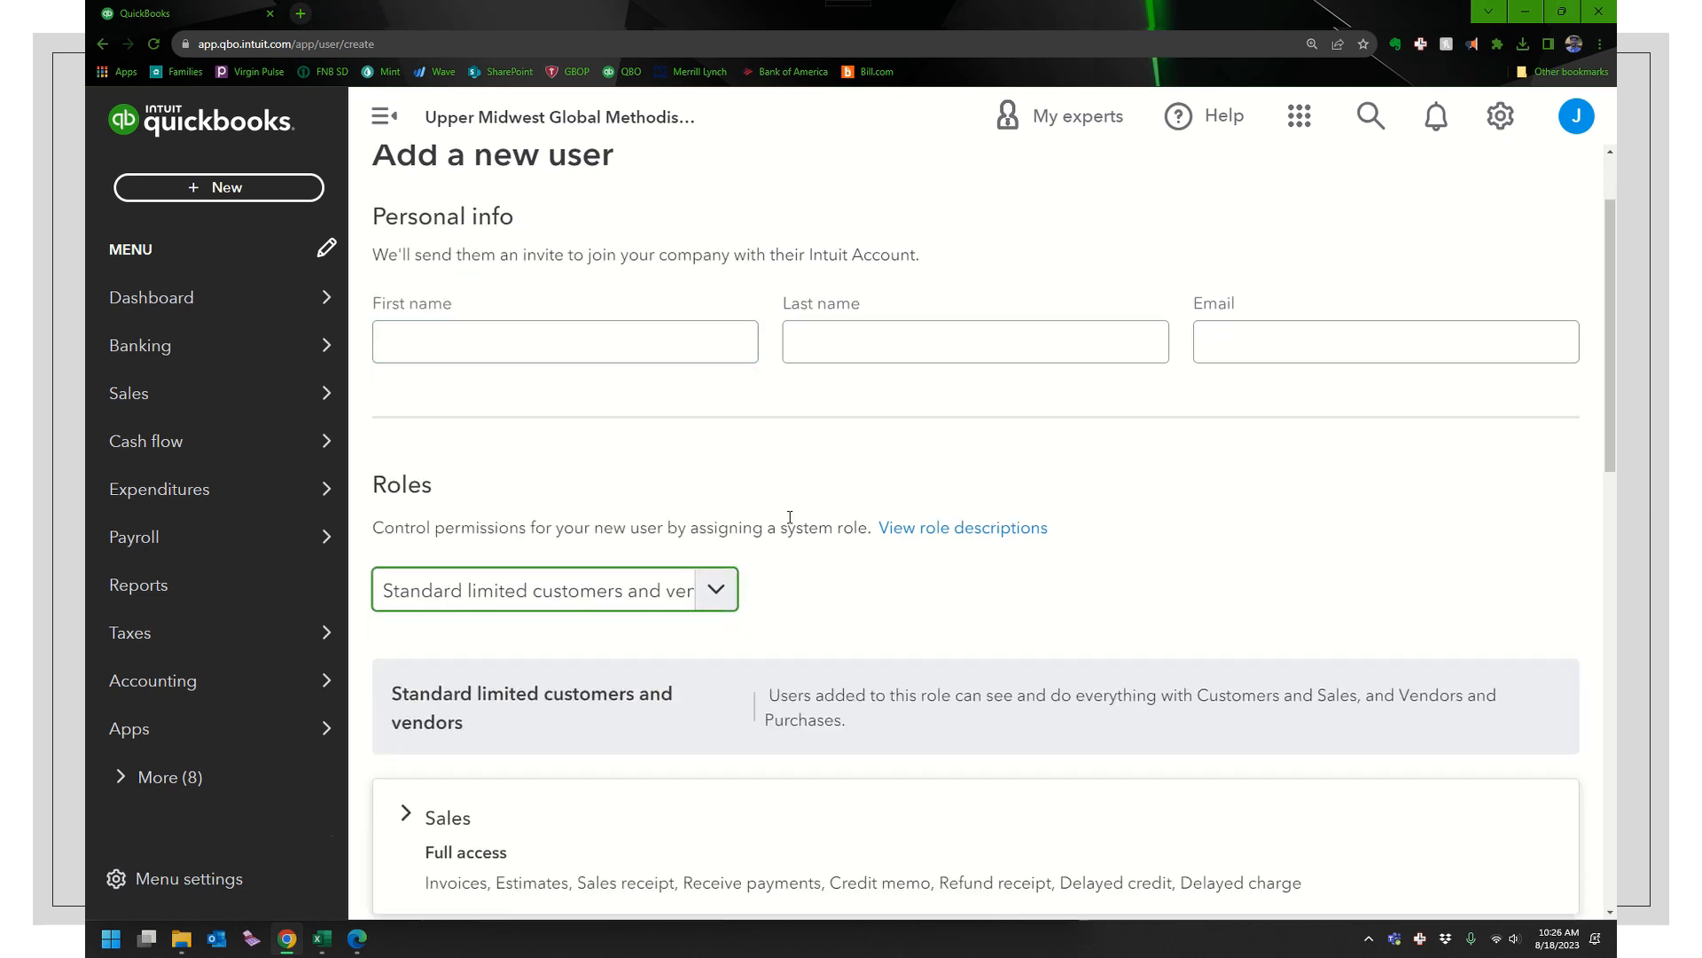
Step: Scroll through the role's permission cards down to the no-access Bookkeeping, Accounting and Payroll areas
scroll(down, 3)
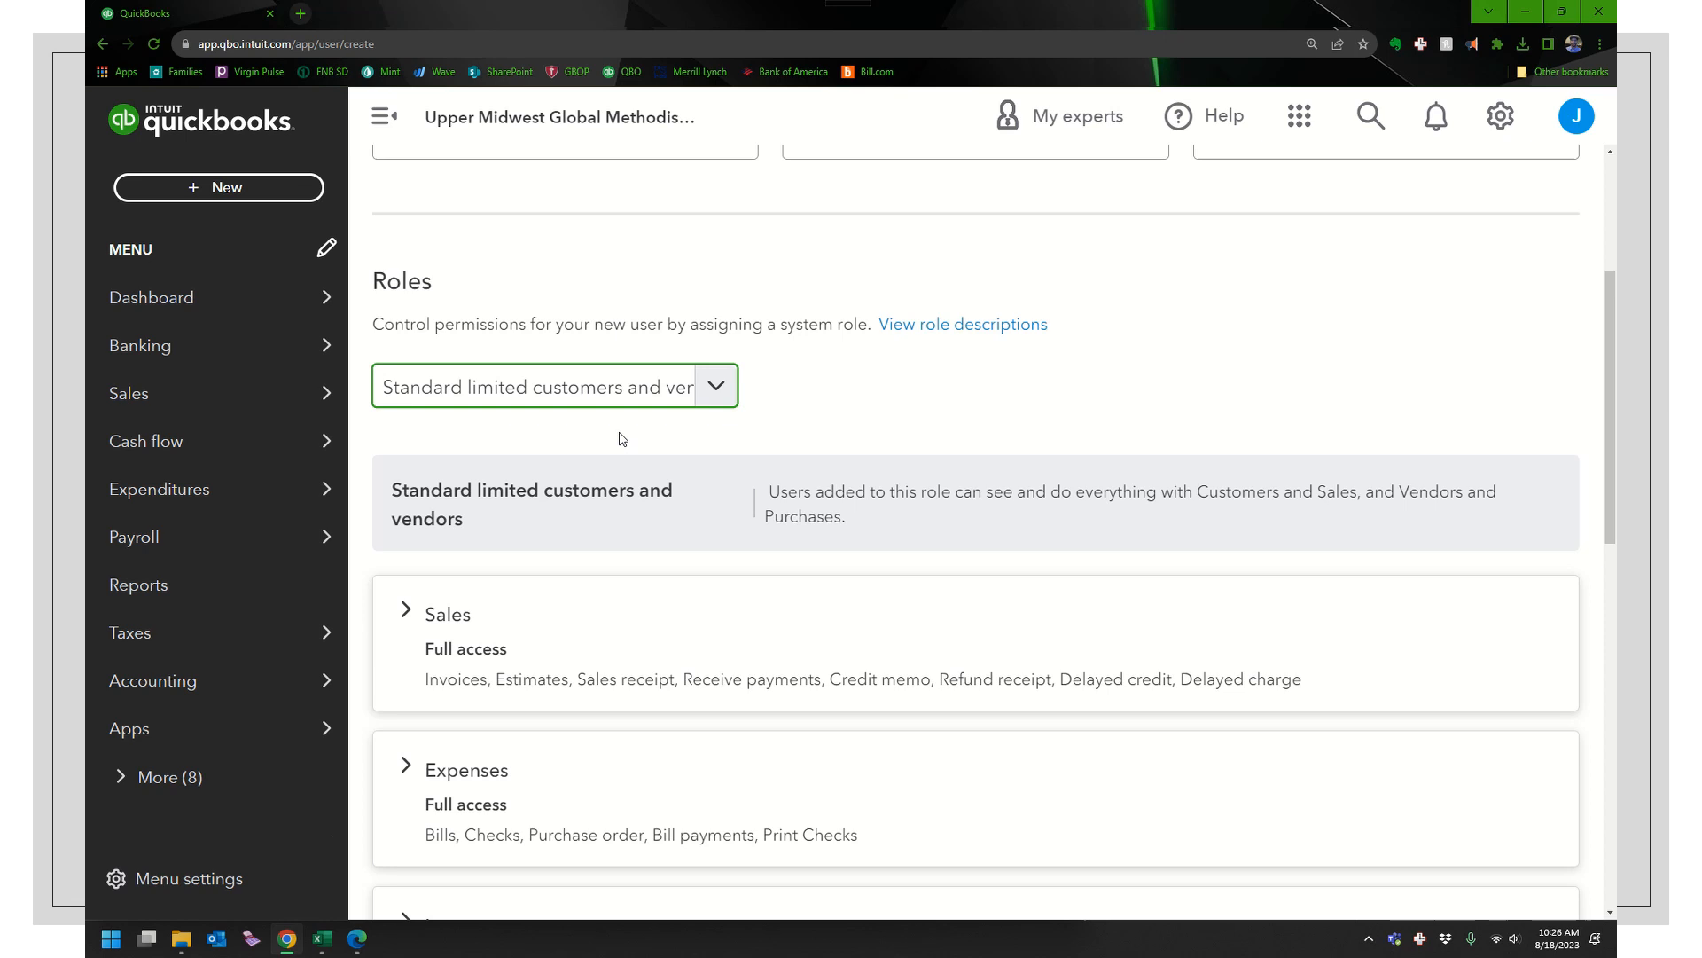
scroll(down, 3)
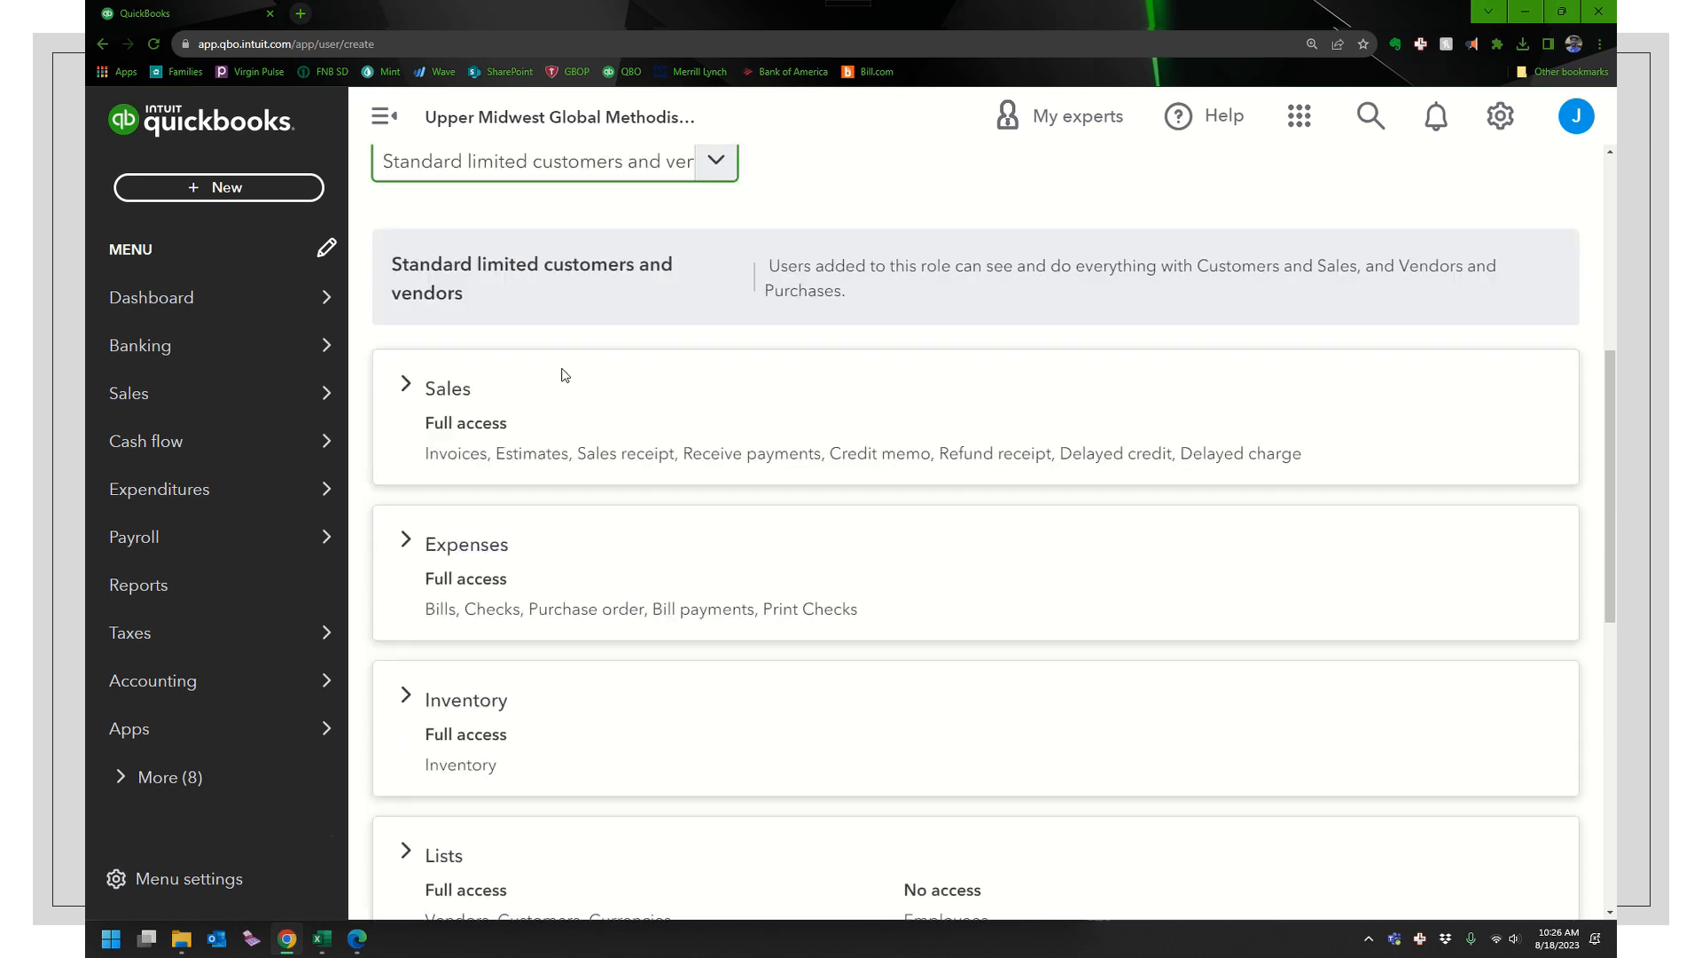
scroll(down, 3)
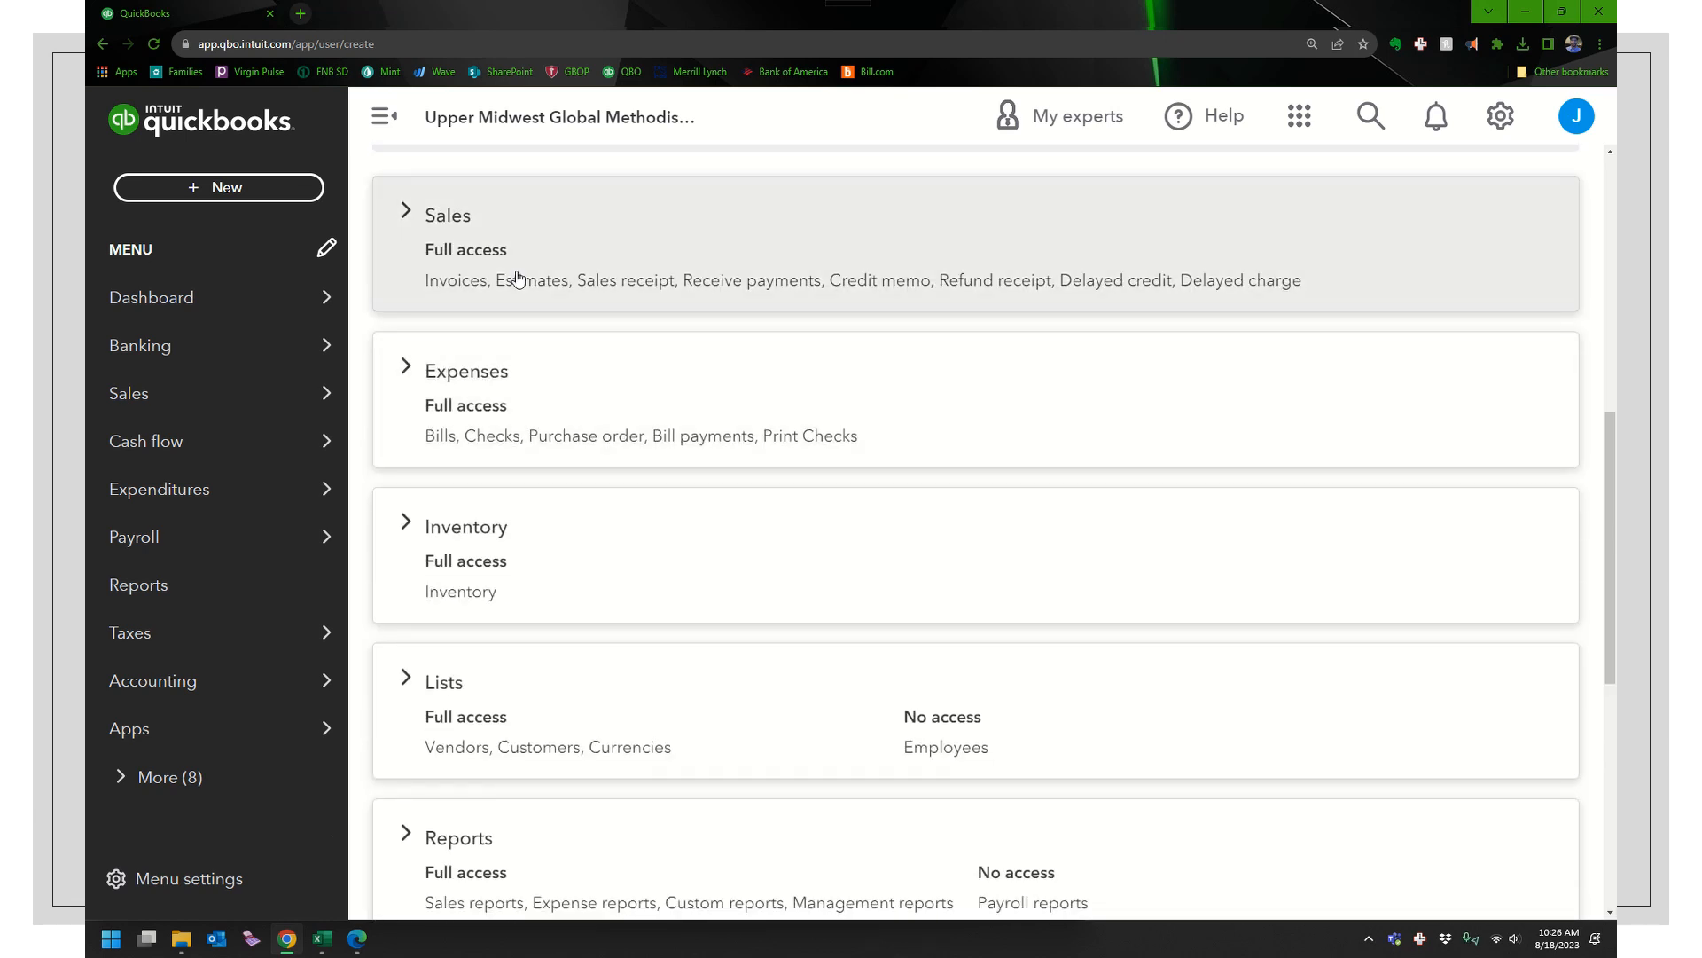
scroll(down, 3)
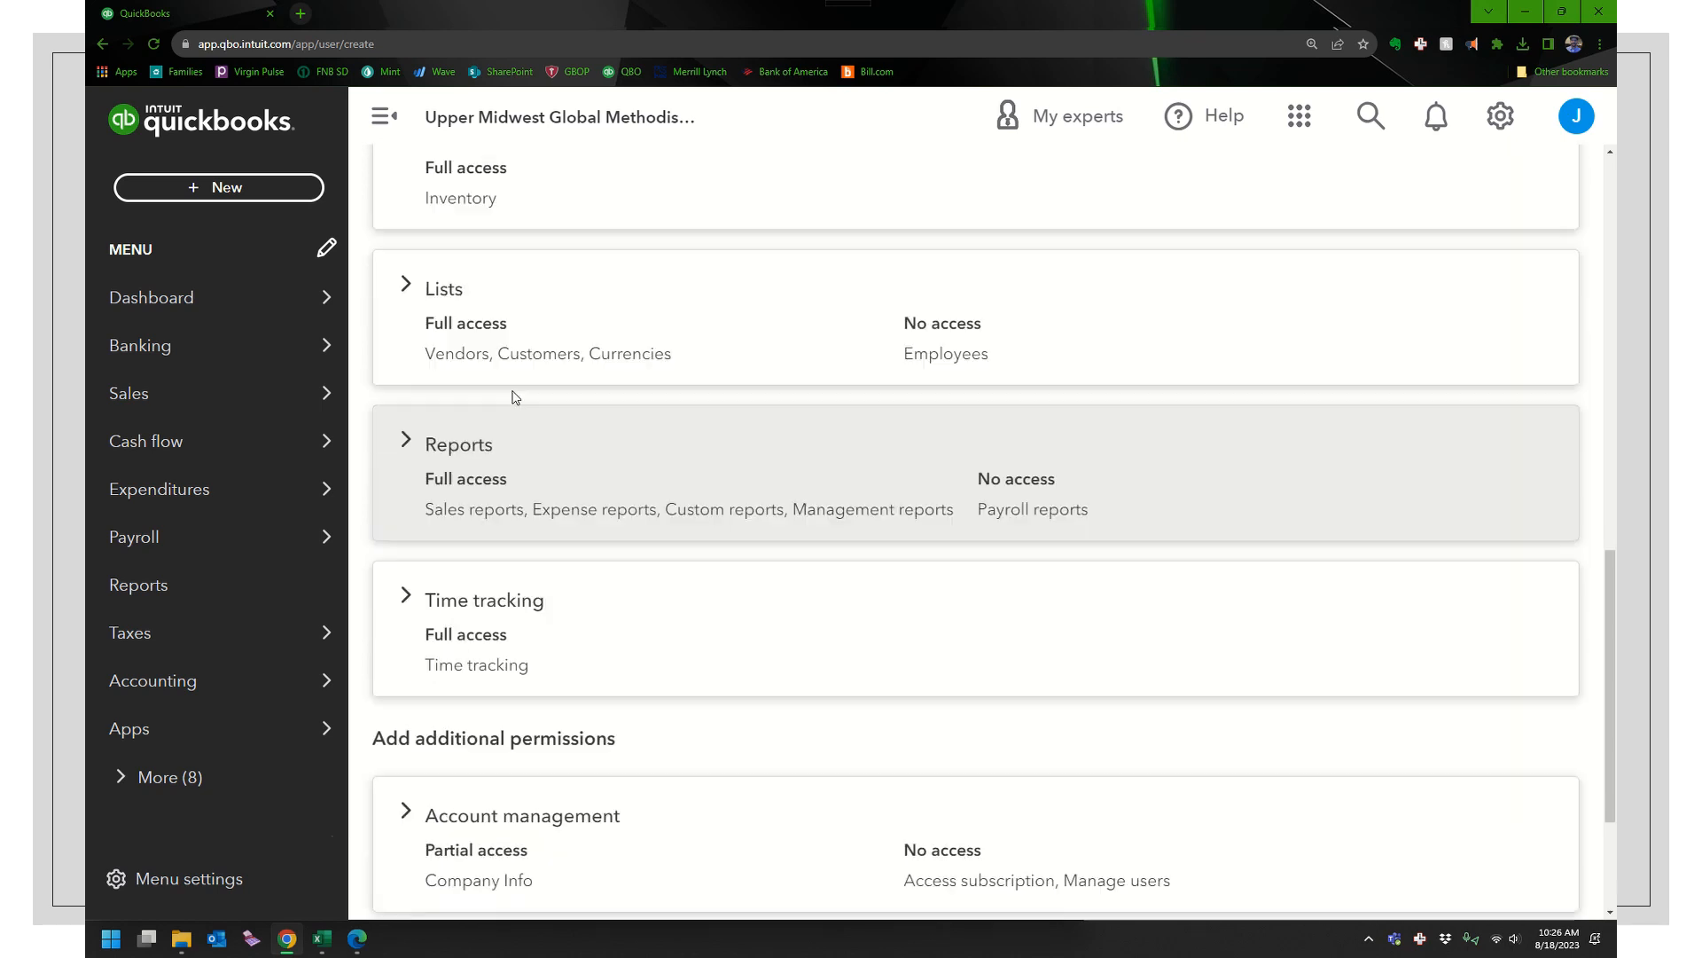
scroll(down, 3)
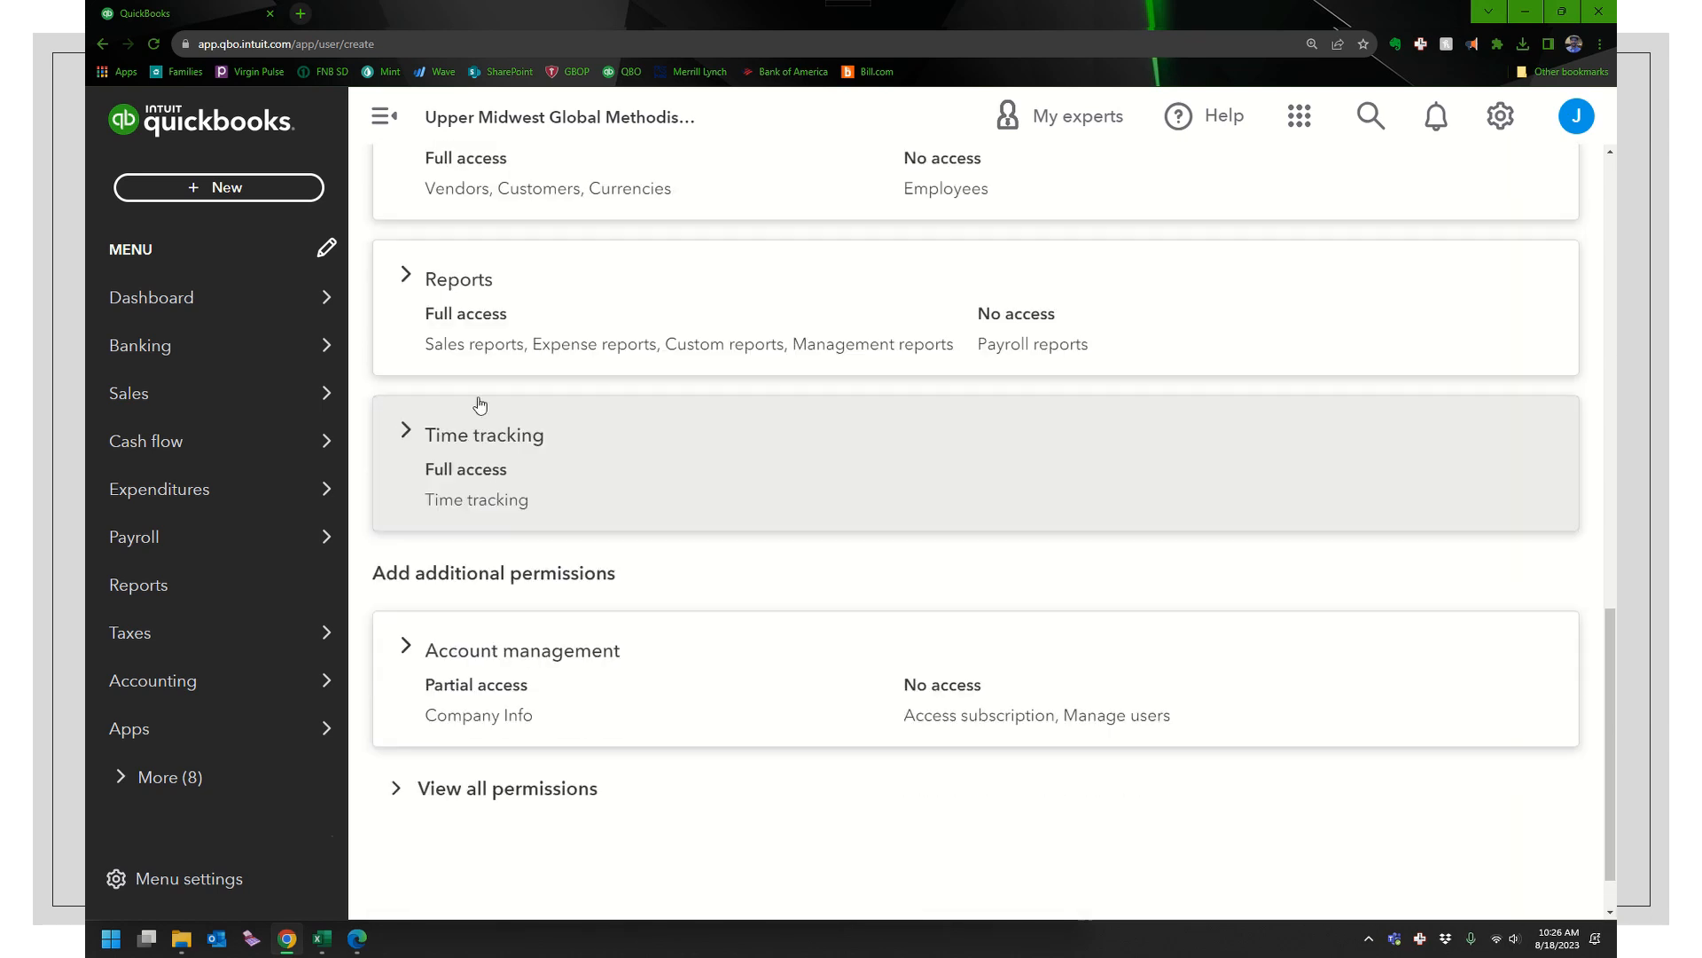
scroll(down, 3)
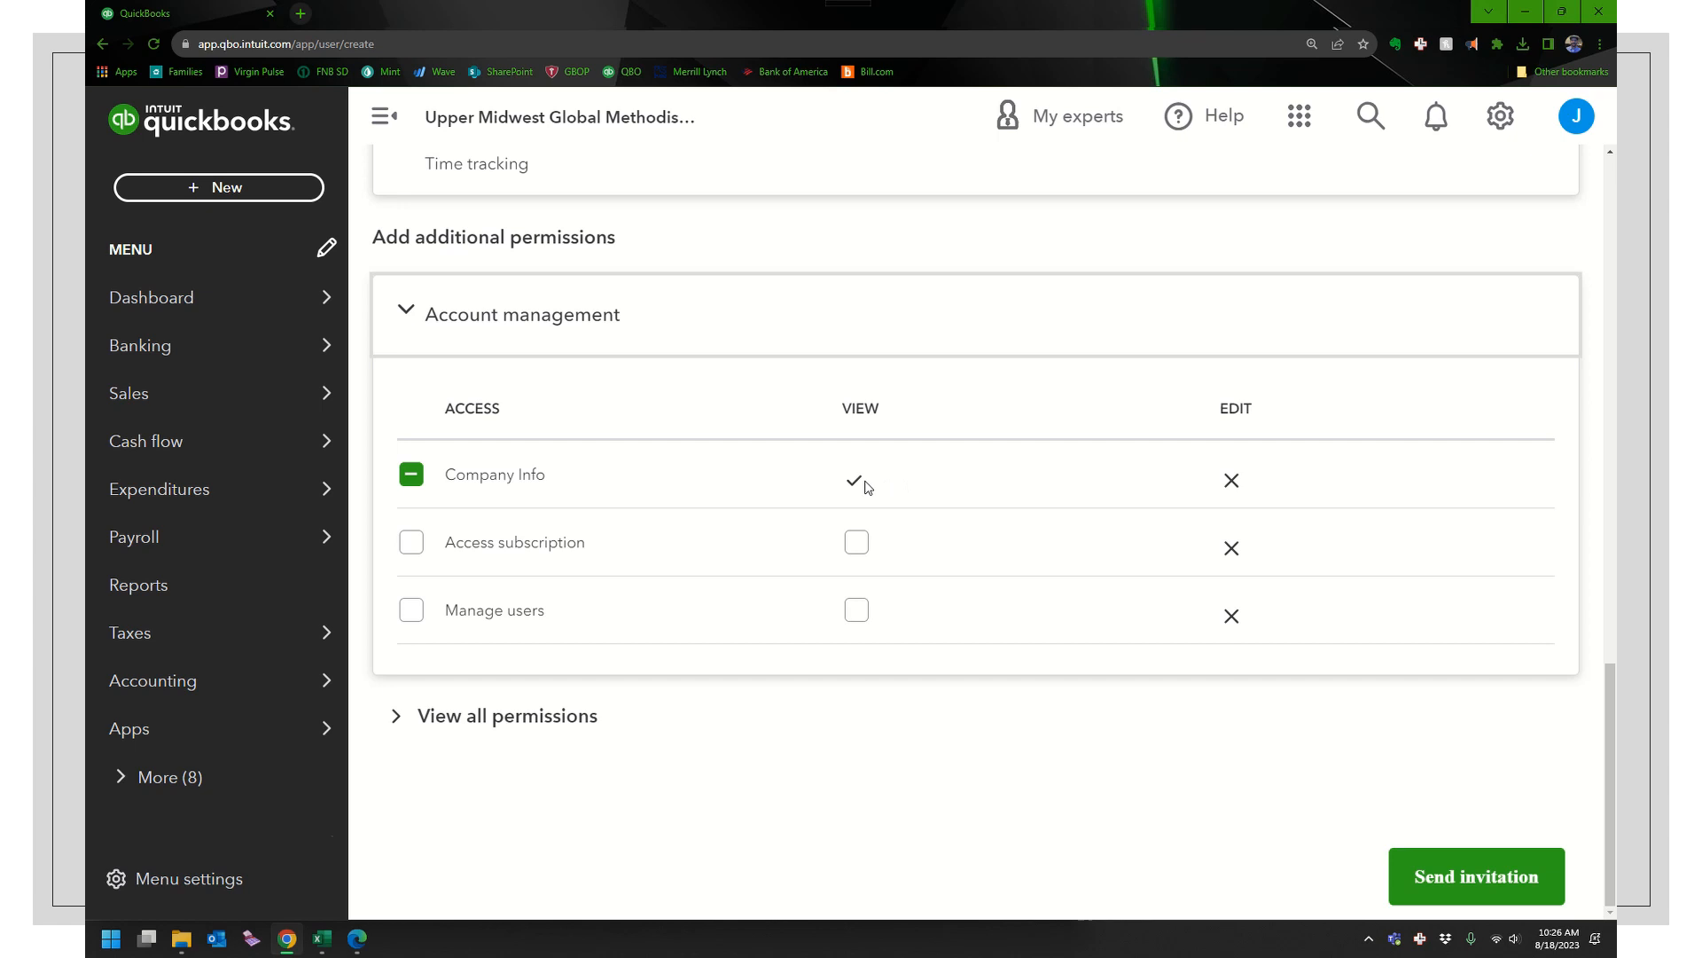
mouse_move(1264, 606)
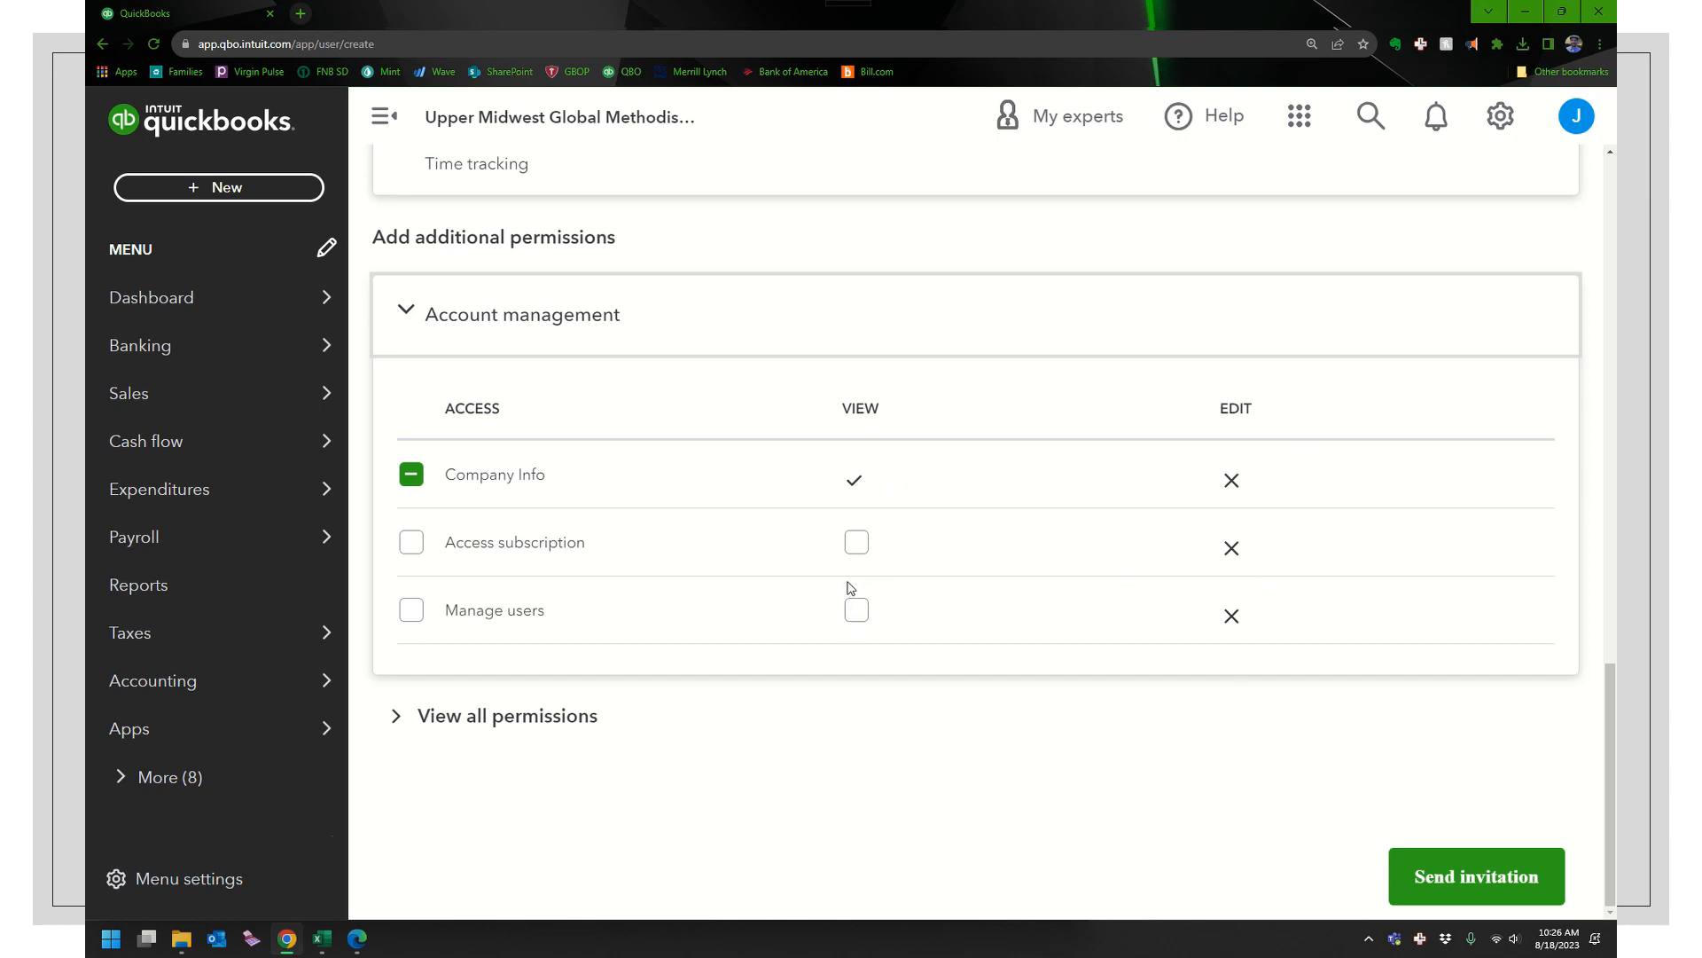
mouse_move(531, 683)
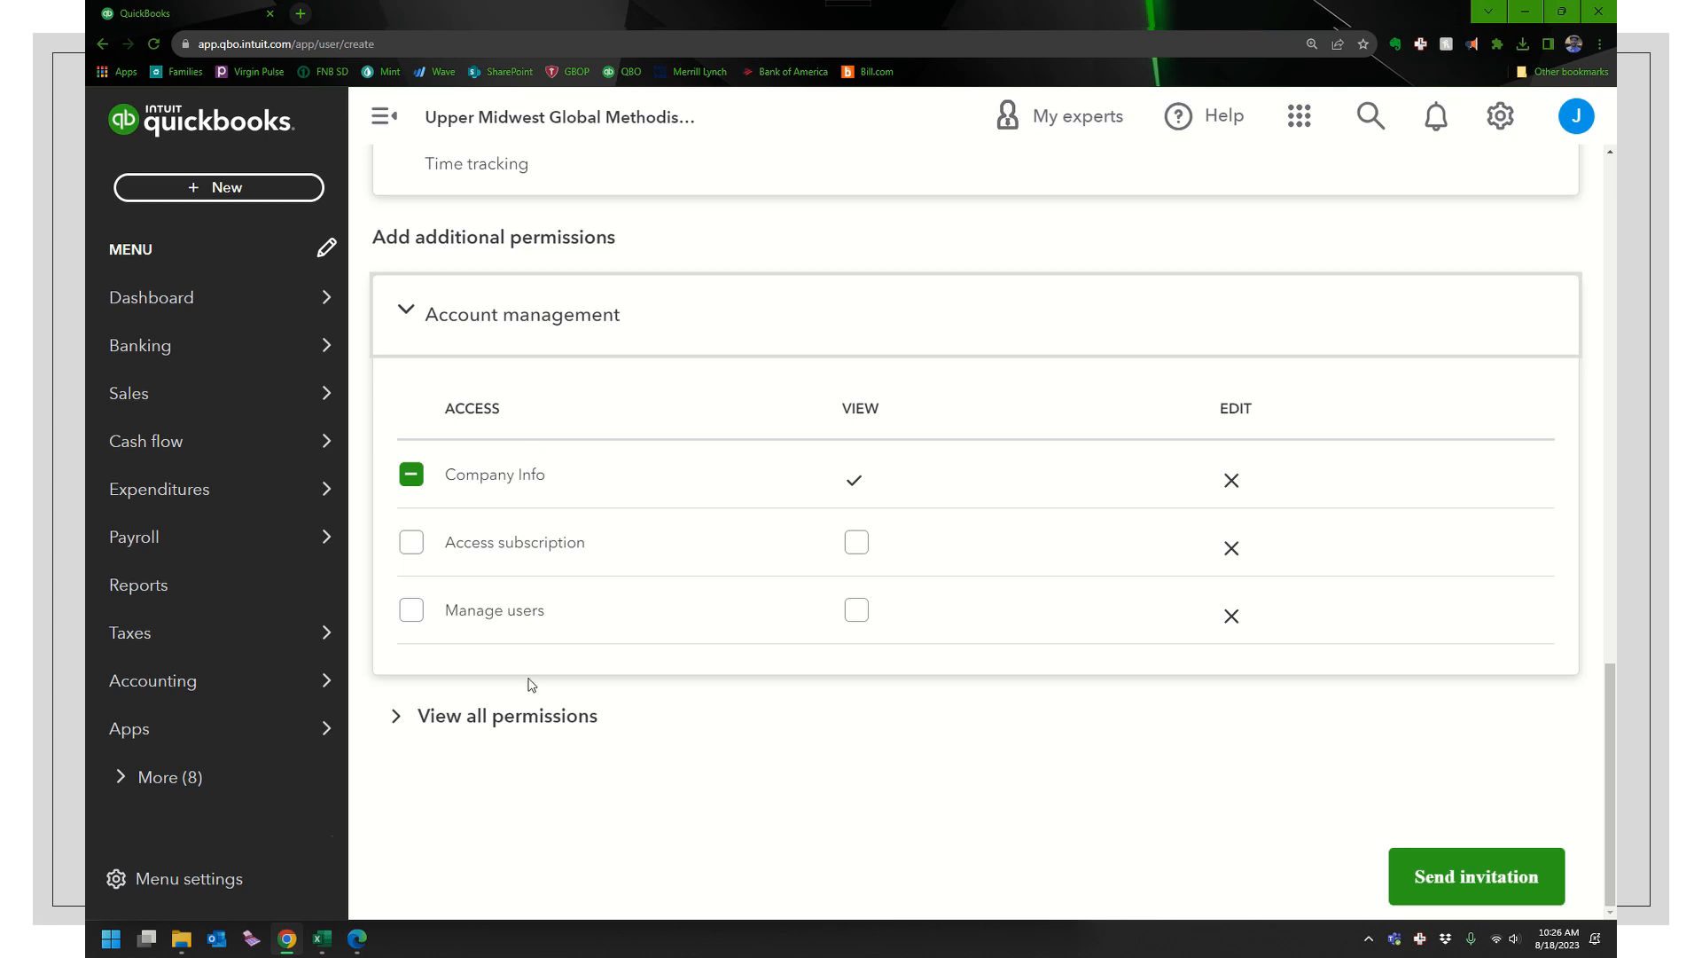
mouse_move(517, 492)
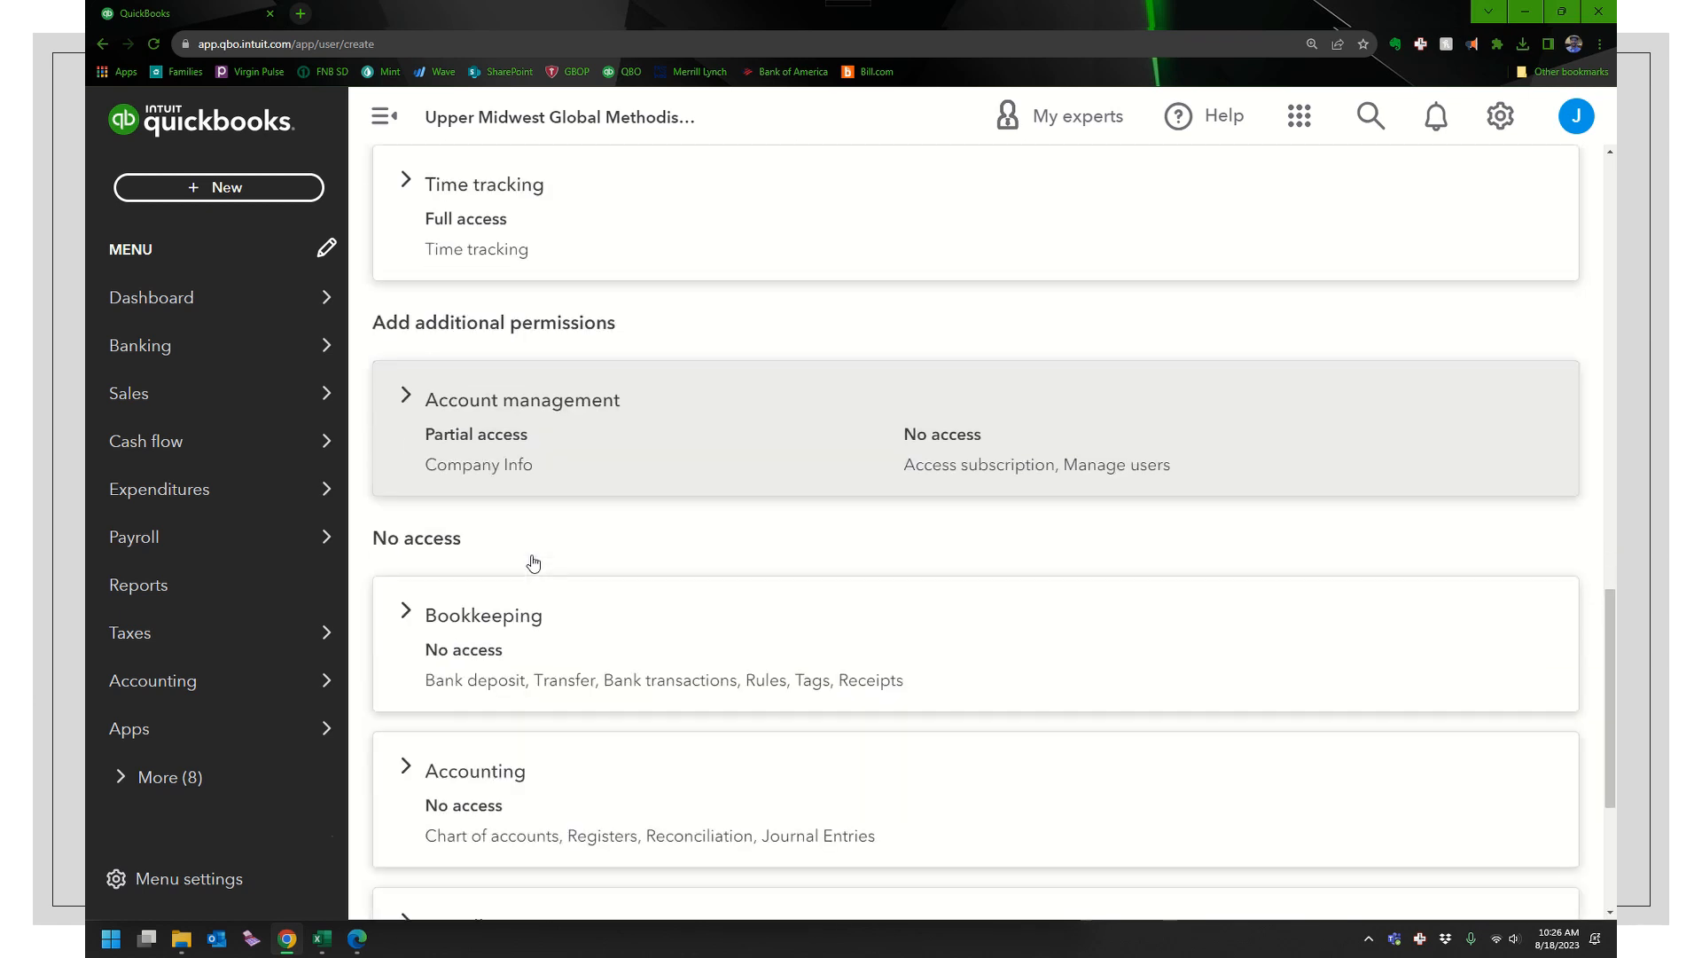
scroll(down, 3)
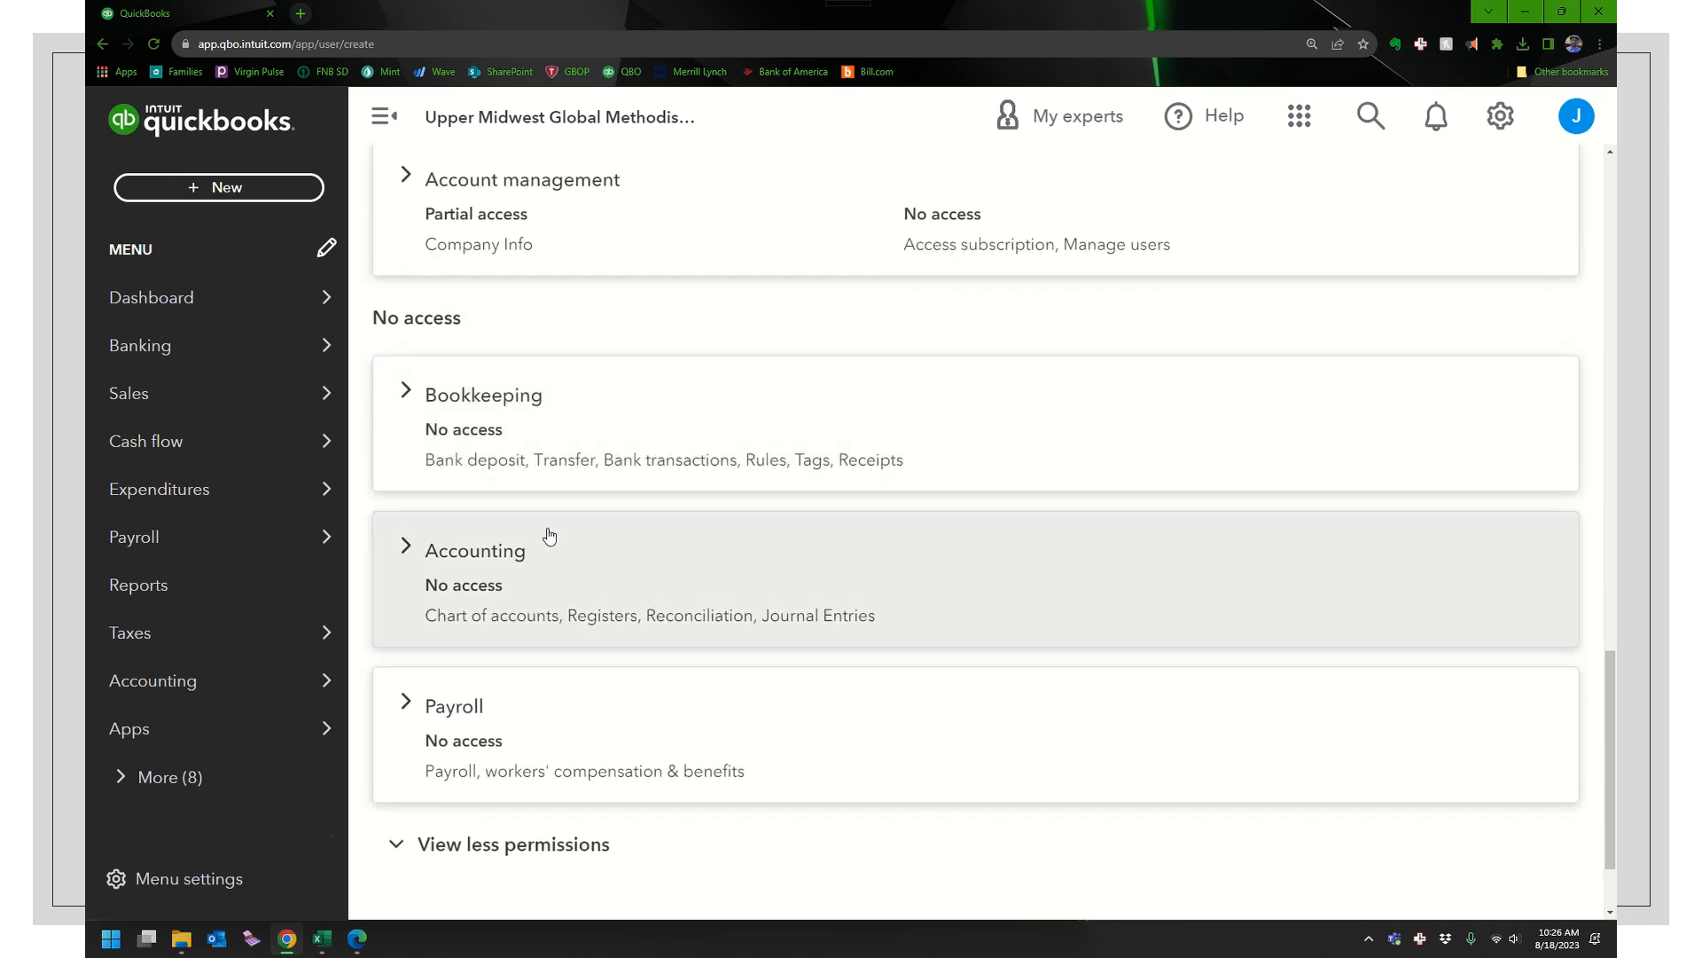
mouse_move(467, 624)
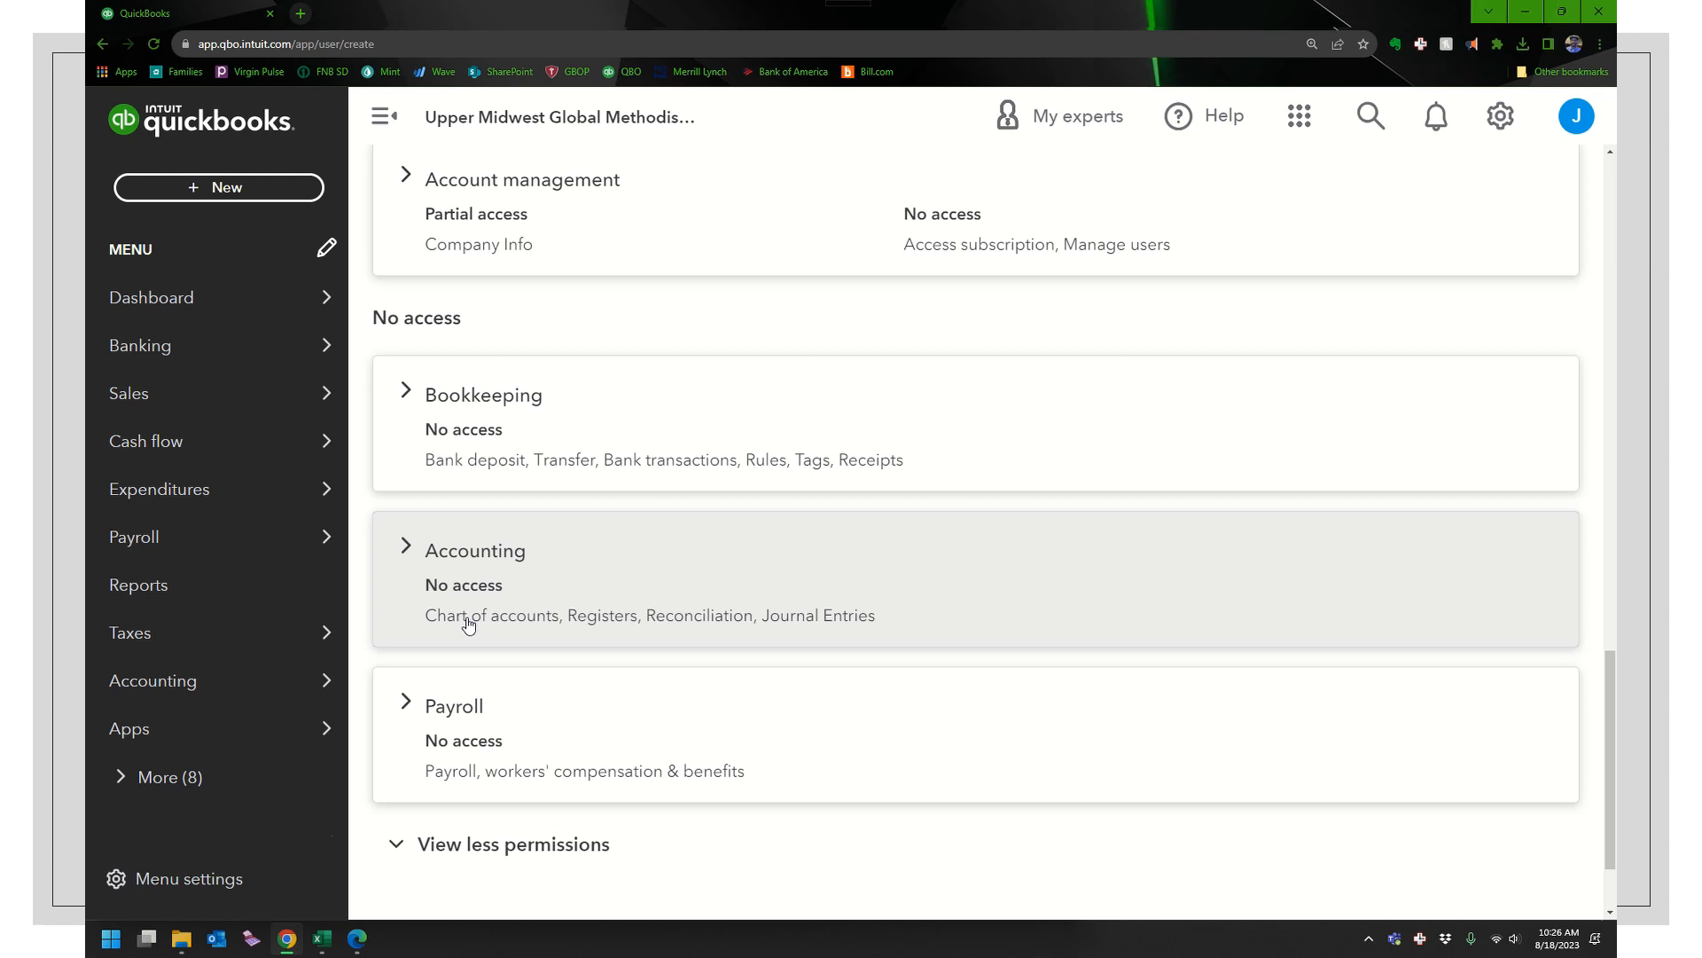
mouse_move(733, 625)
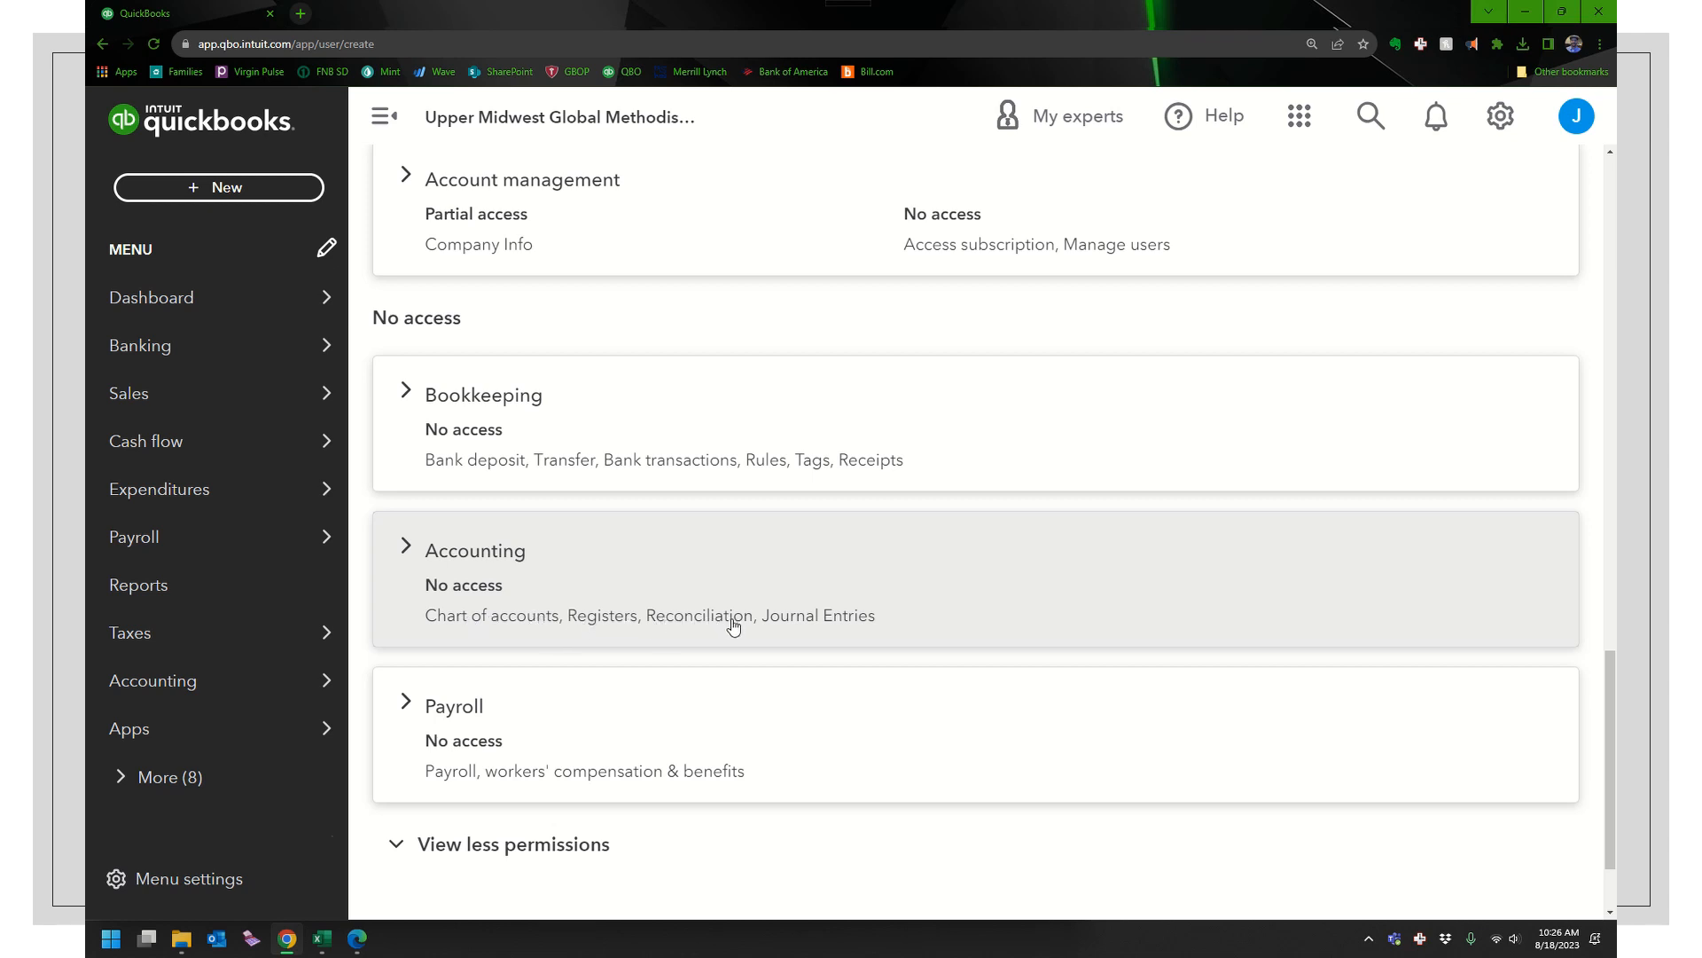
mouse_move(280, 857)
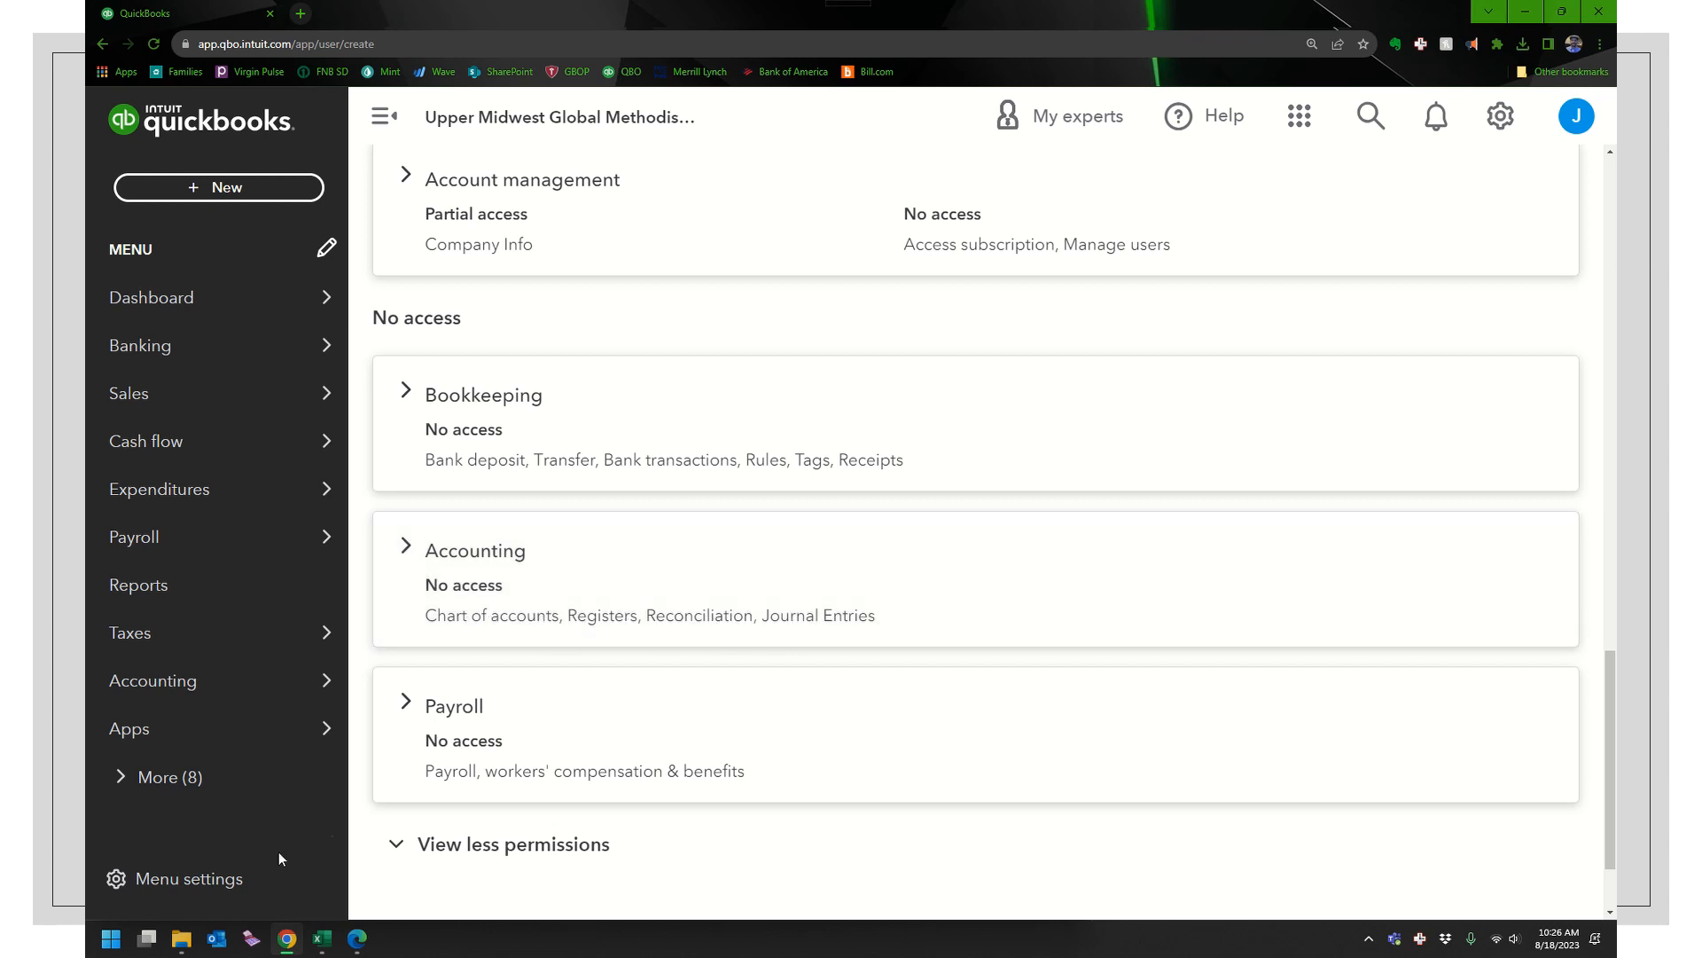
scroll(down, 3)
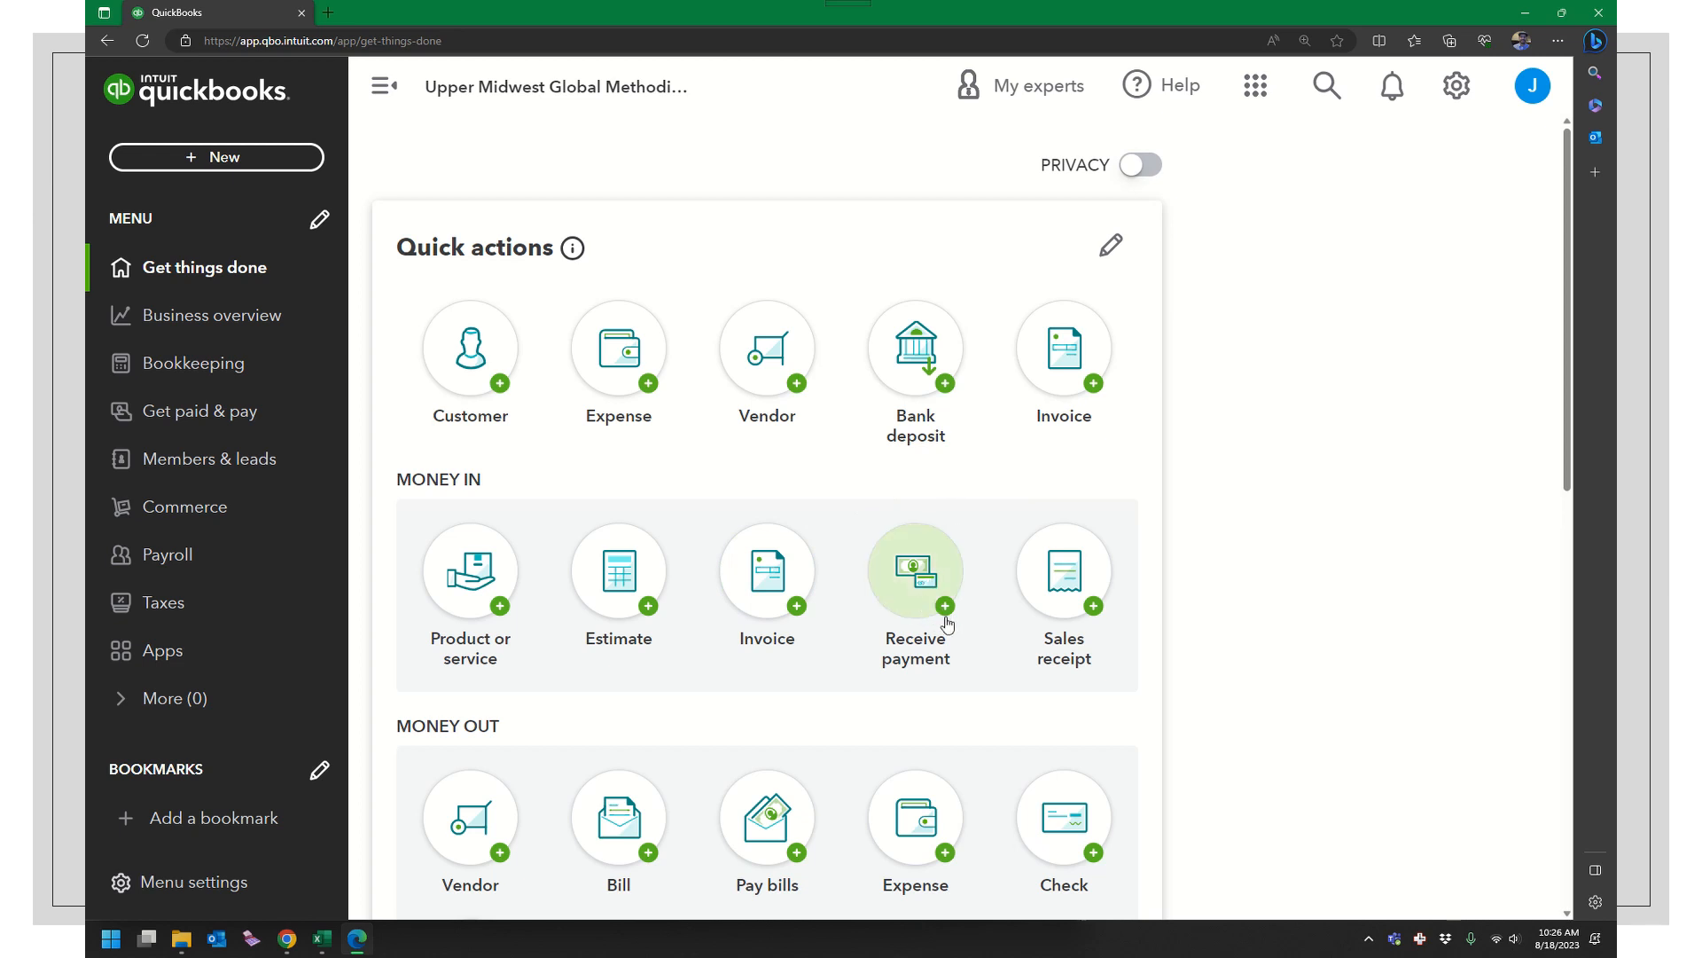
mouse_move(1462, 245)
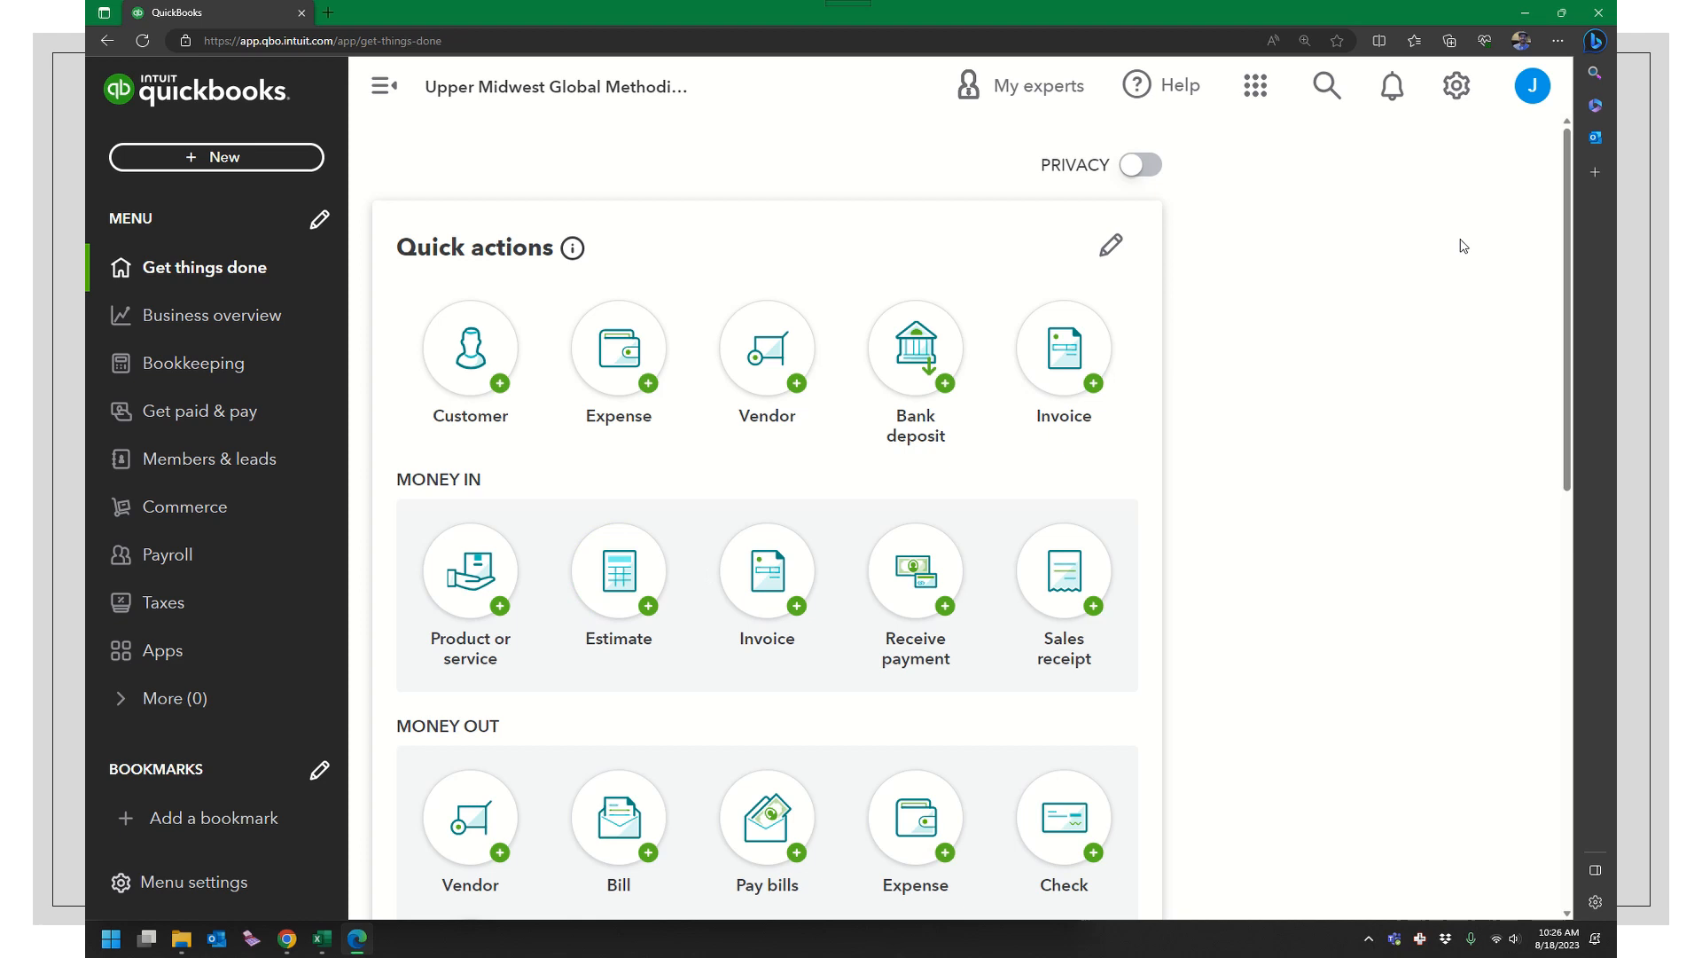
mouse_move(1458, 180)
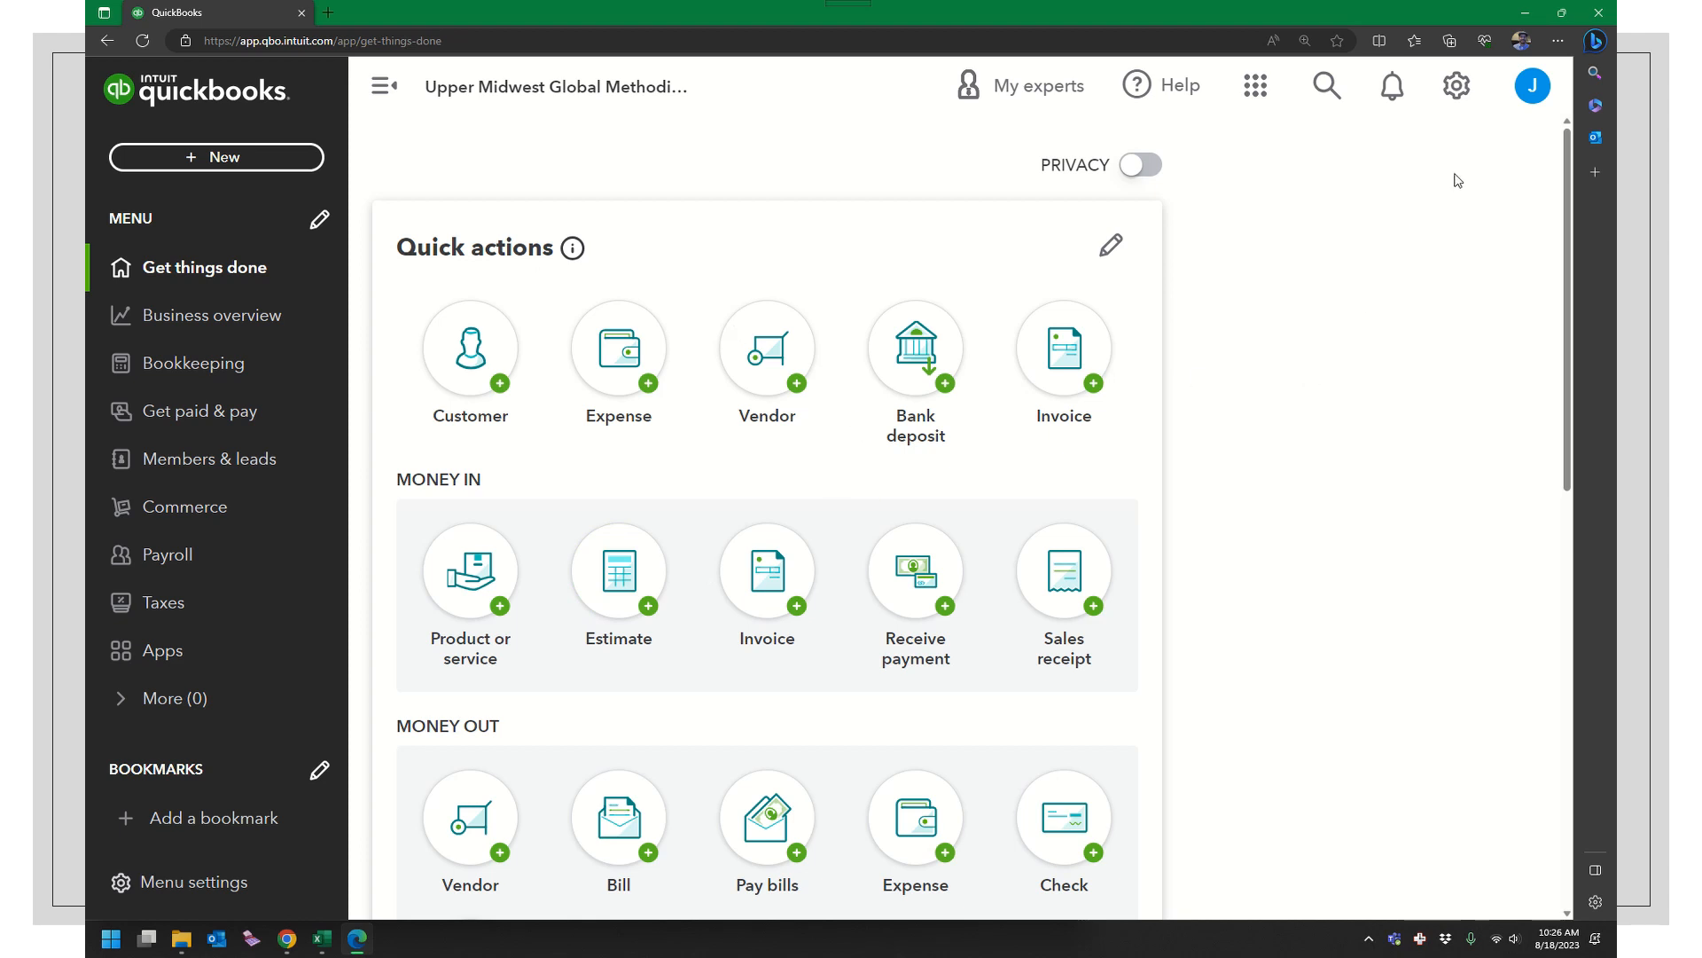
click(1456, 86)
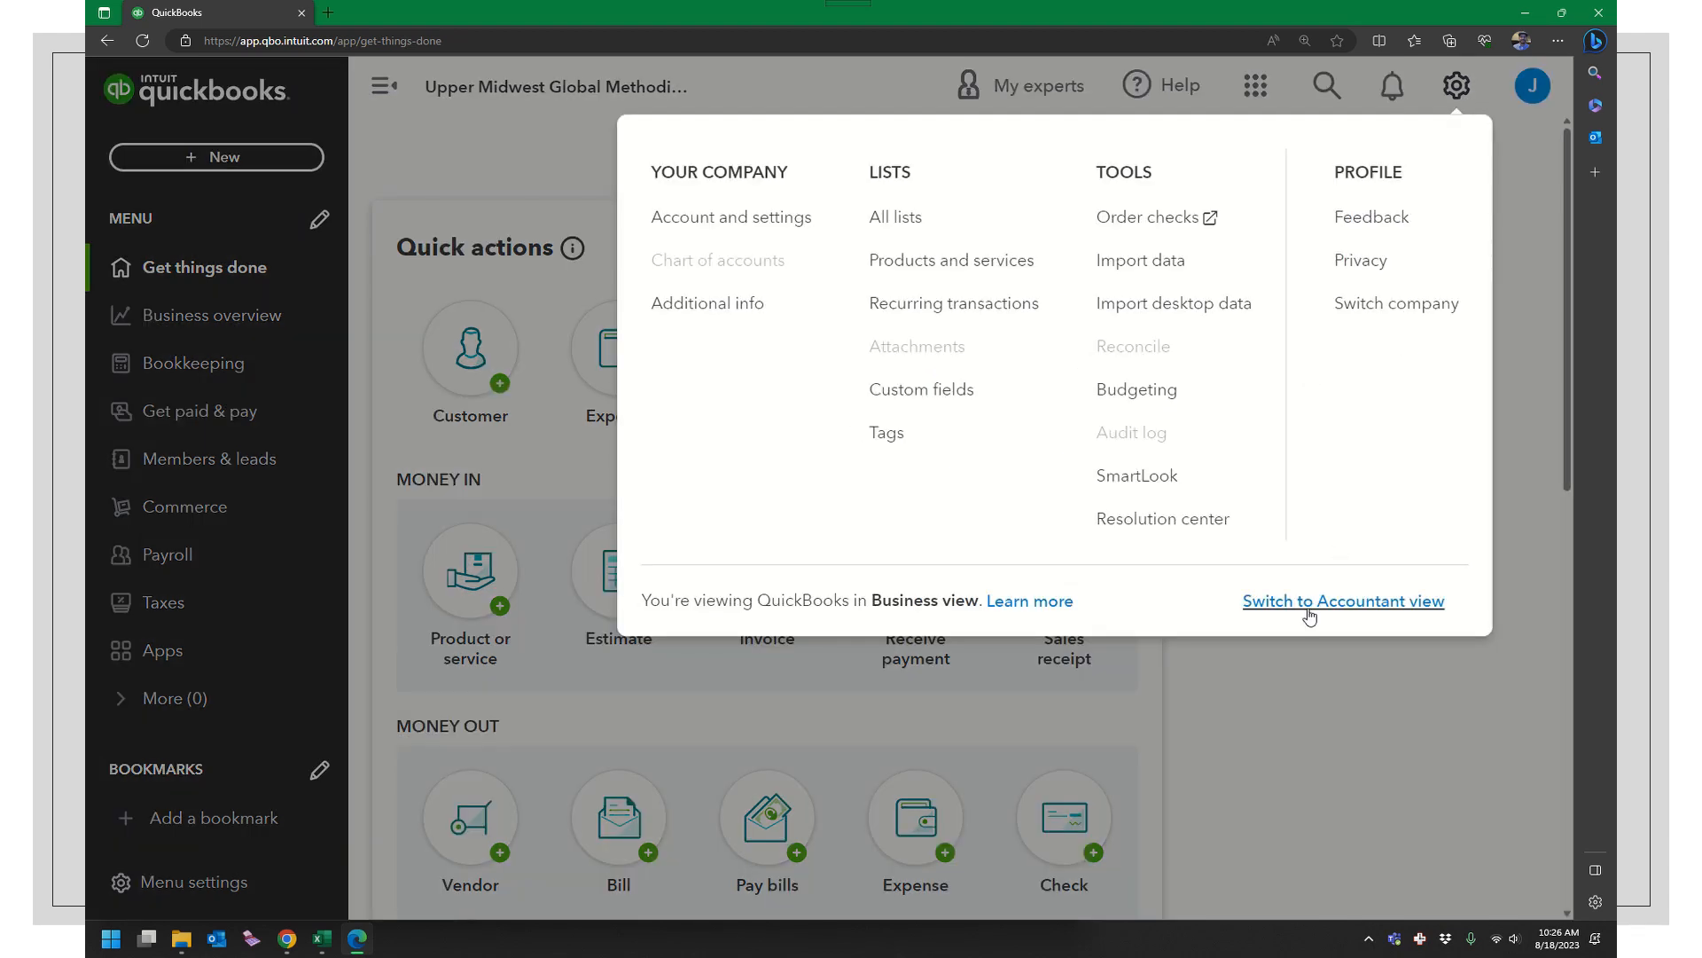
click(1343, 600)
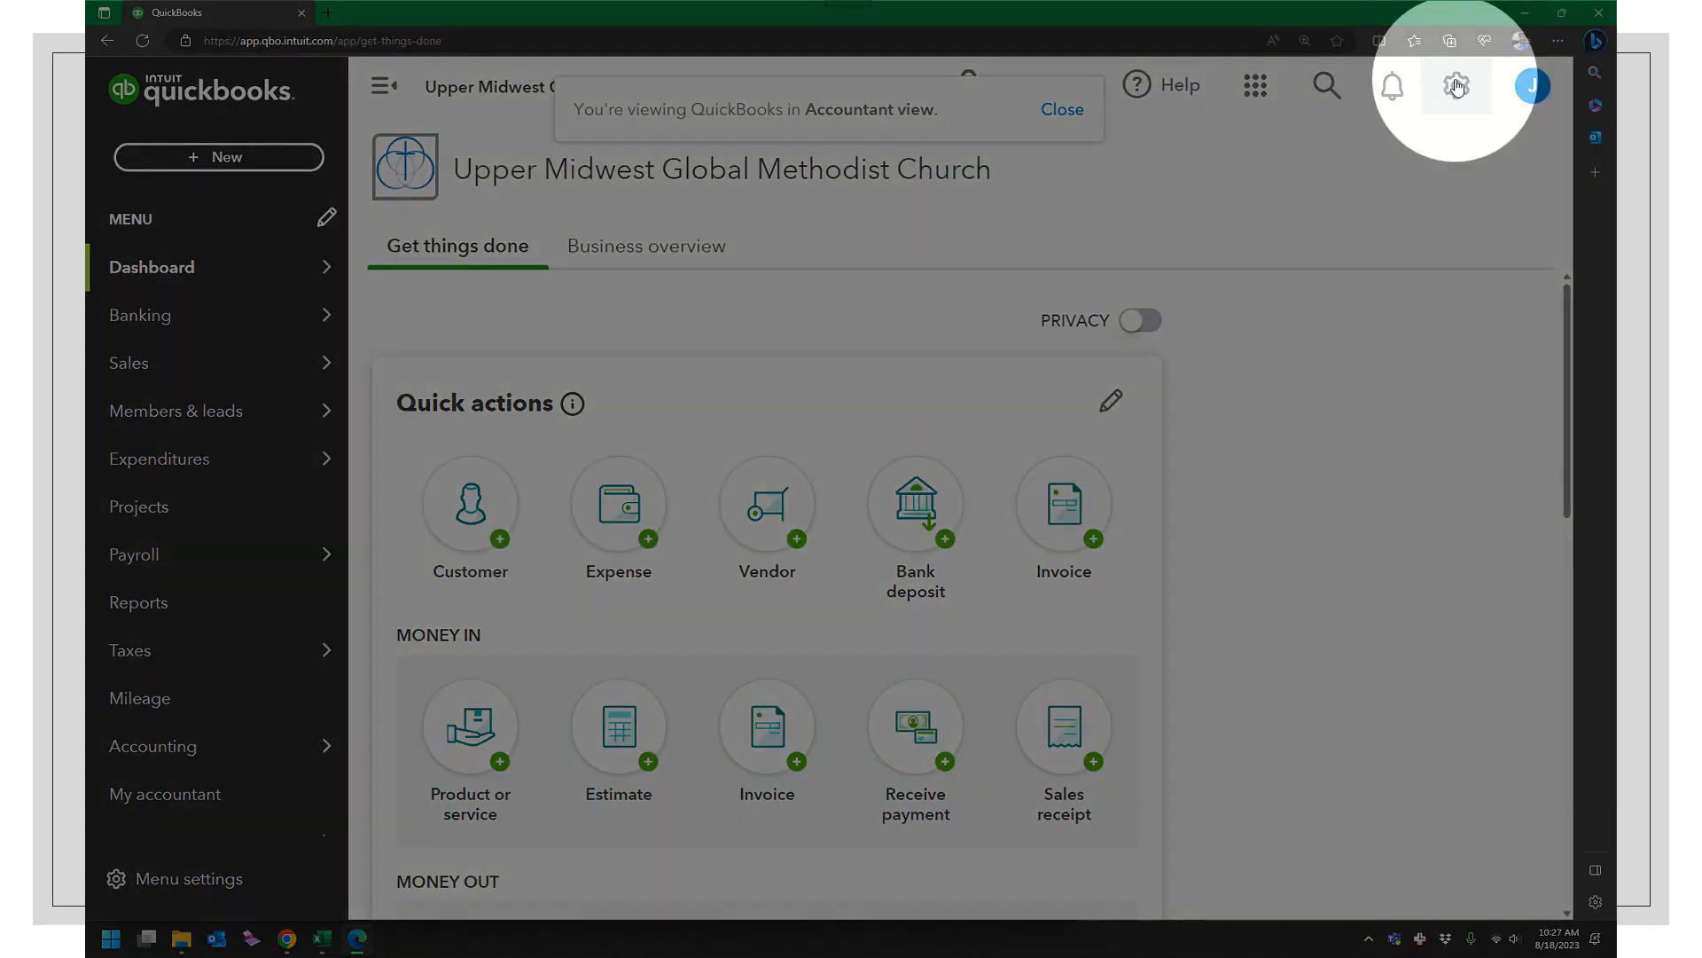
click(1455, 86)
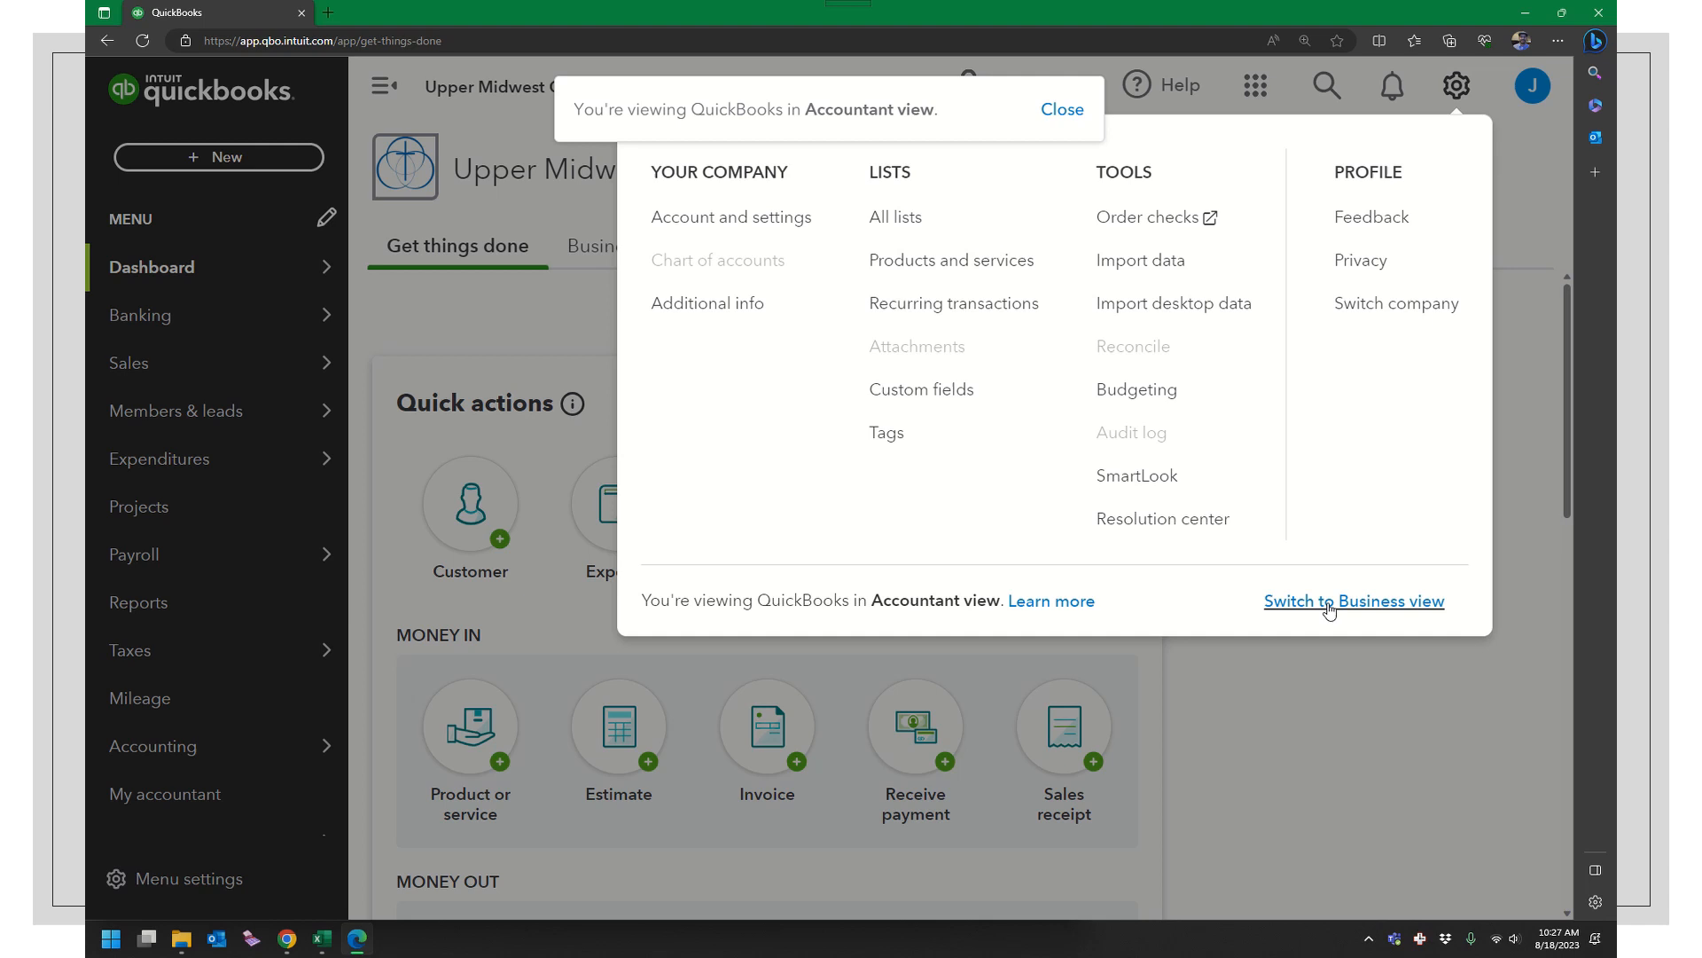
click(1353, 600)
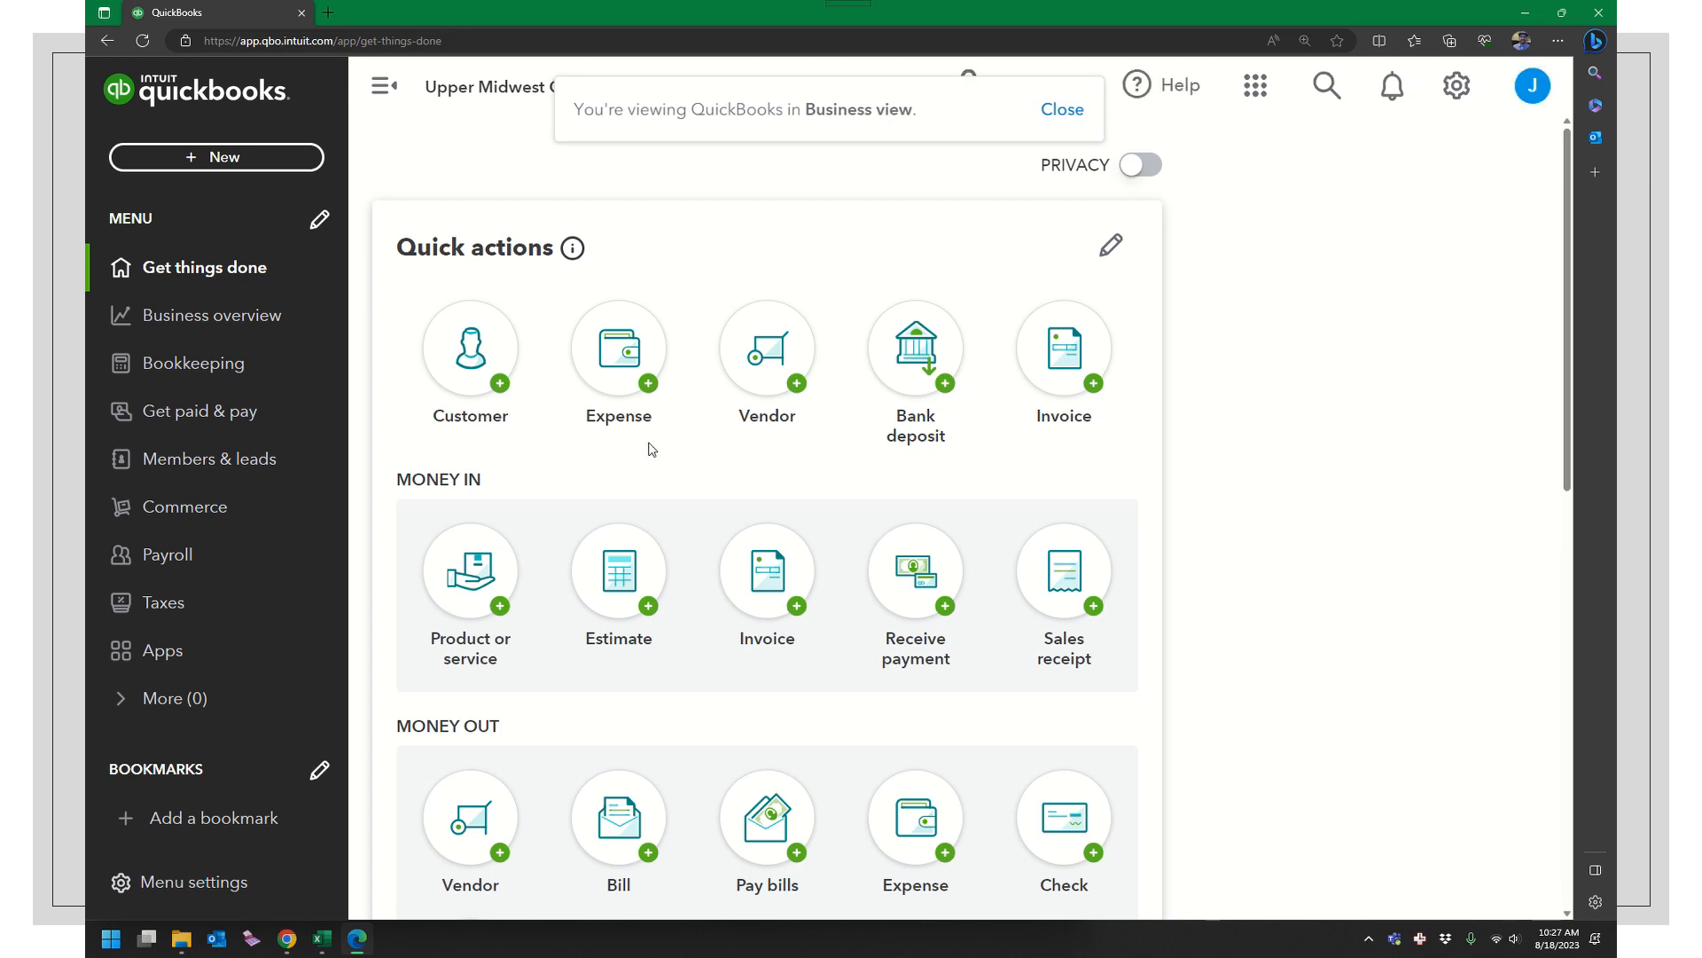
mouse_move(280, 169)
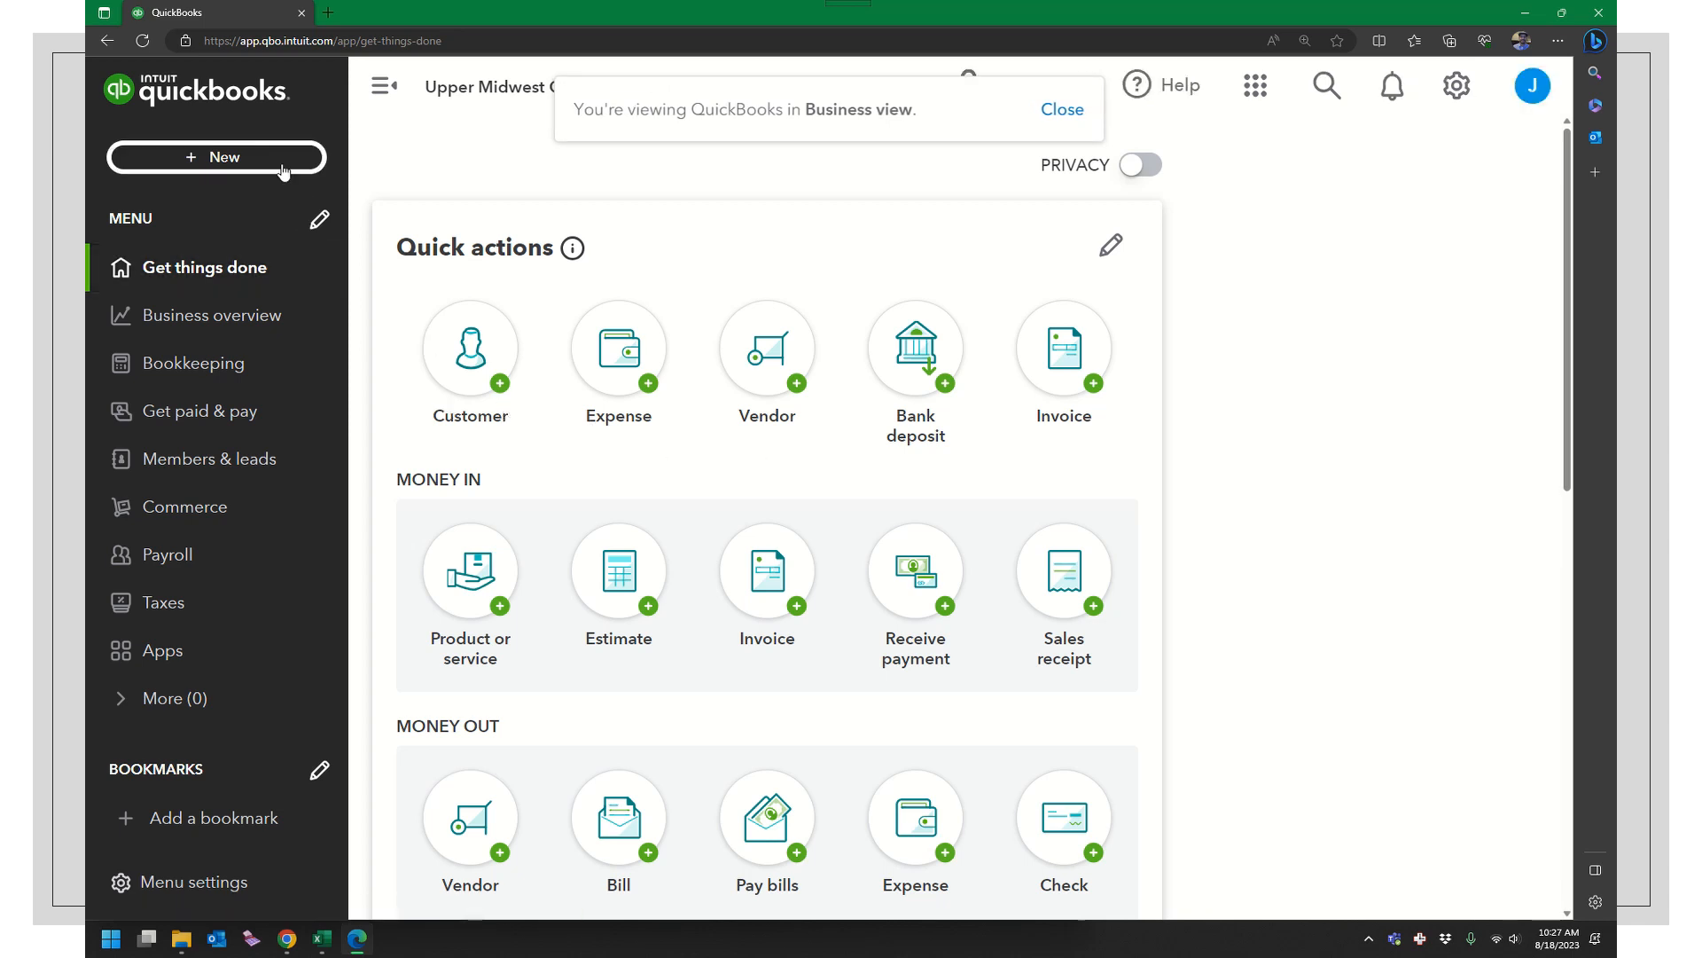
Step: Attempt a new journal entry, get the 'We're sorry' refusal, and return home
click(217, 156)
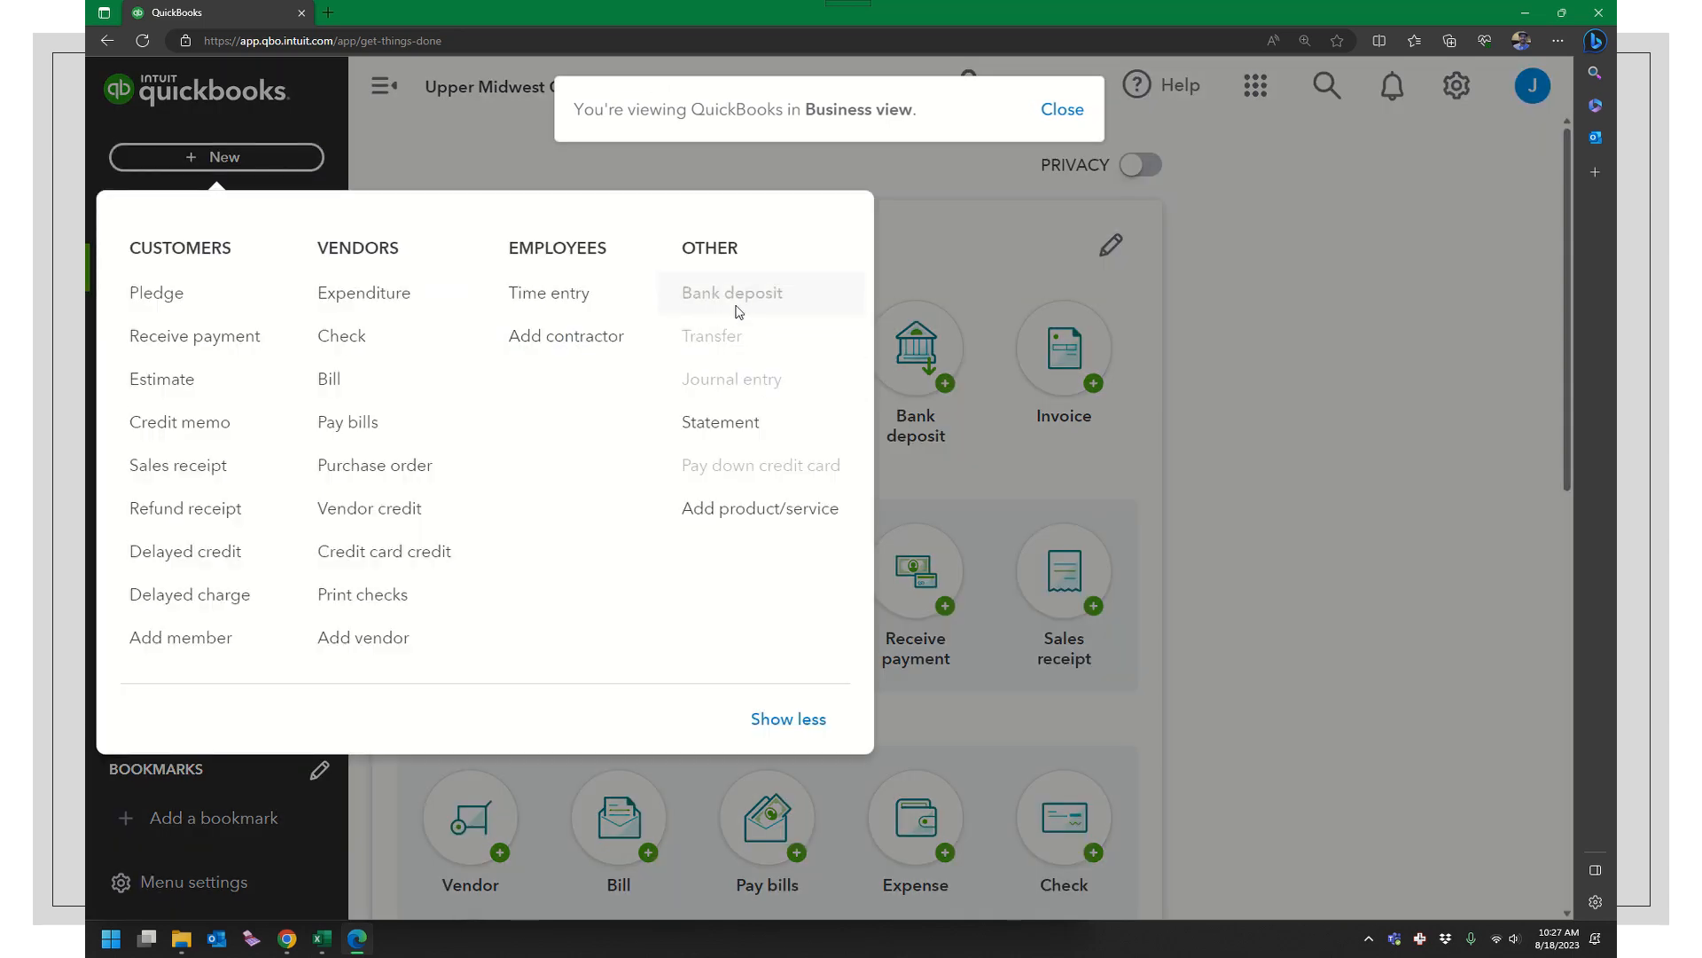
mouse_move(713, 335)
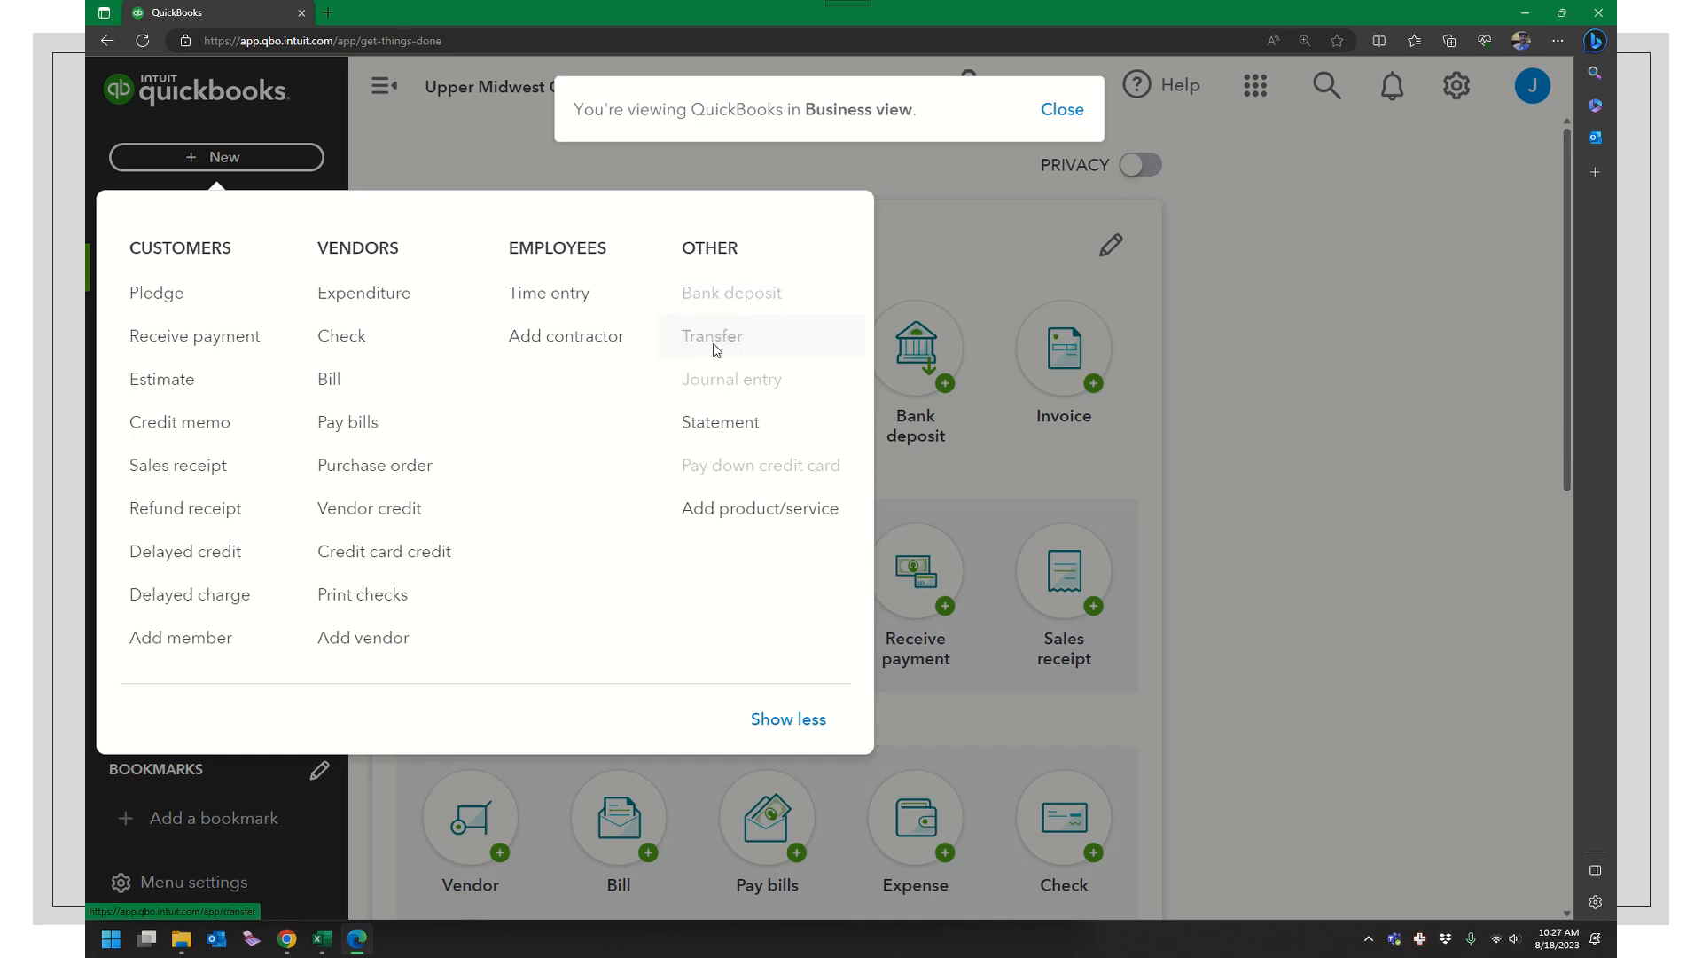
mouse_move(732, 379)
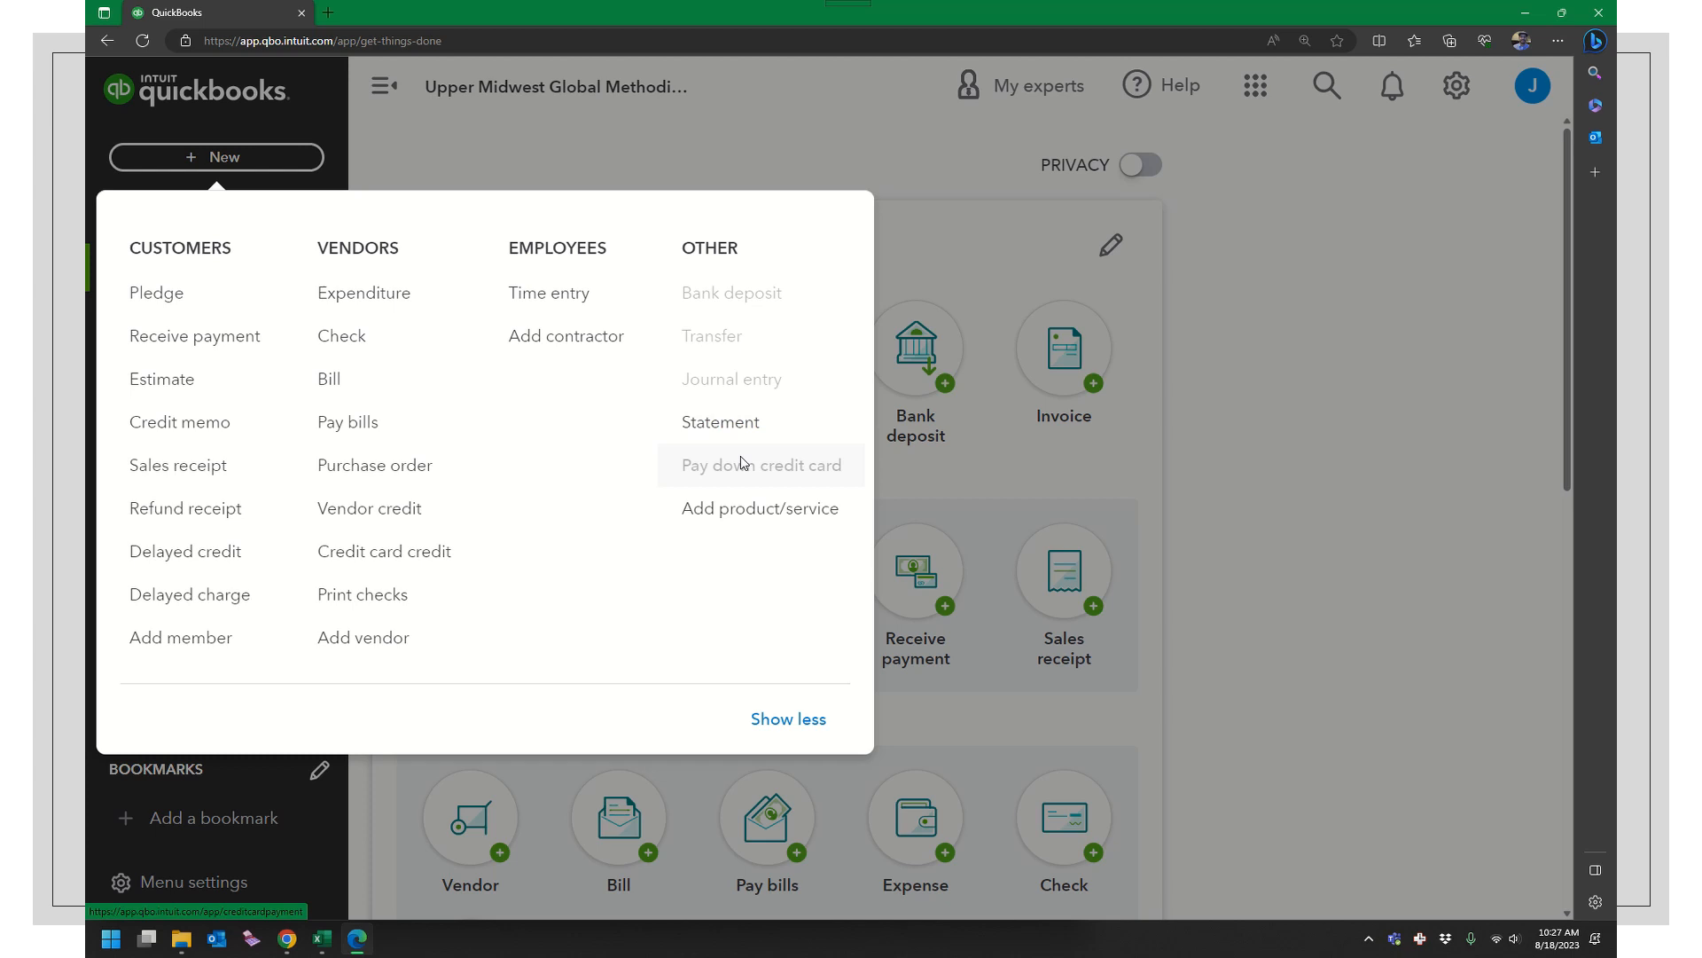
mouse_move(787, 580)
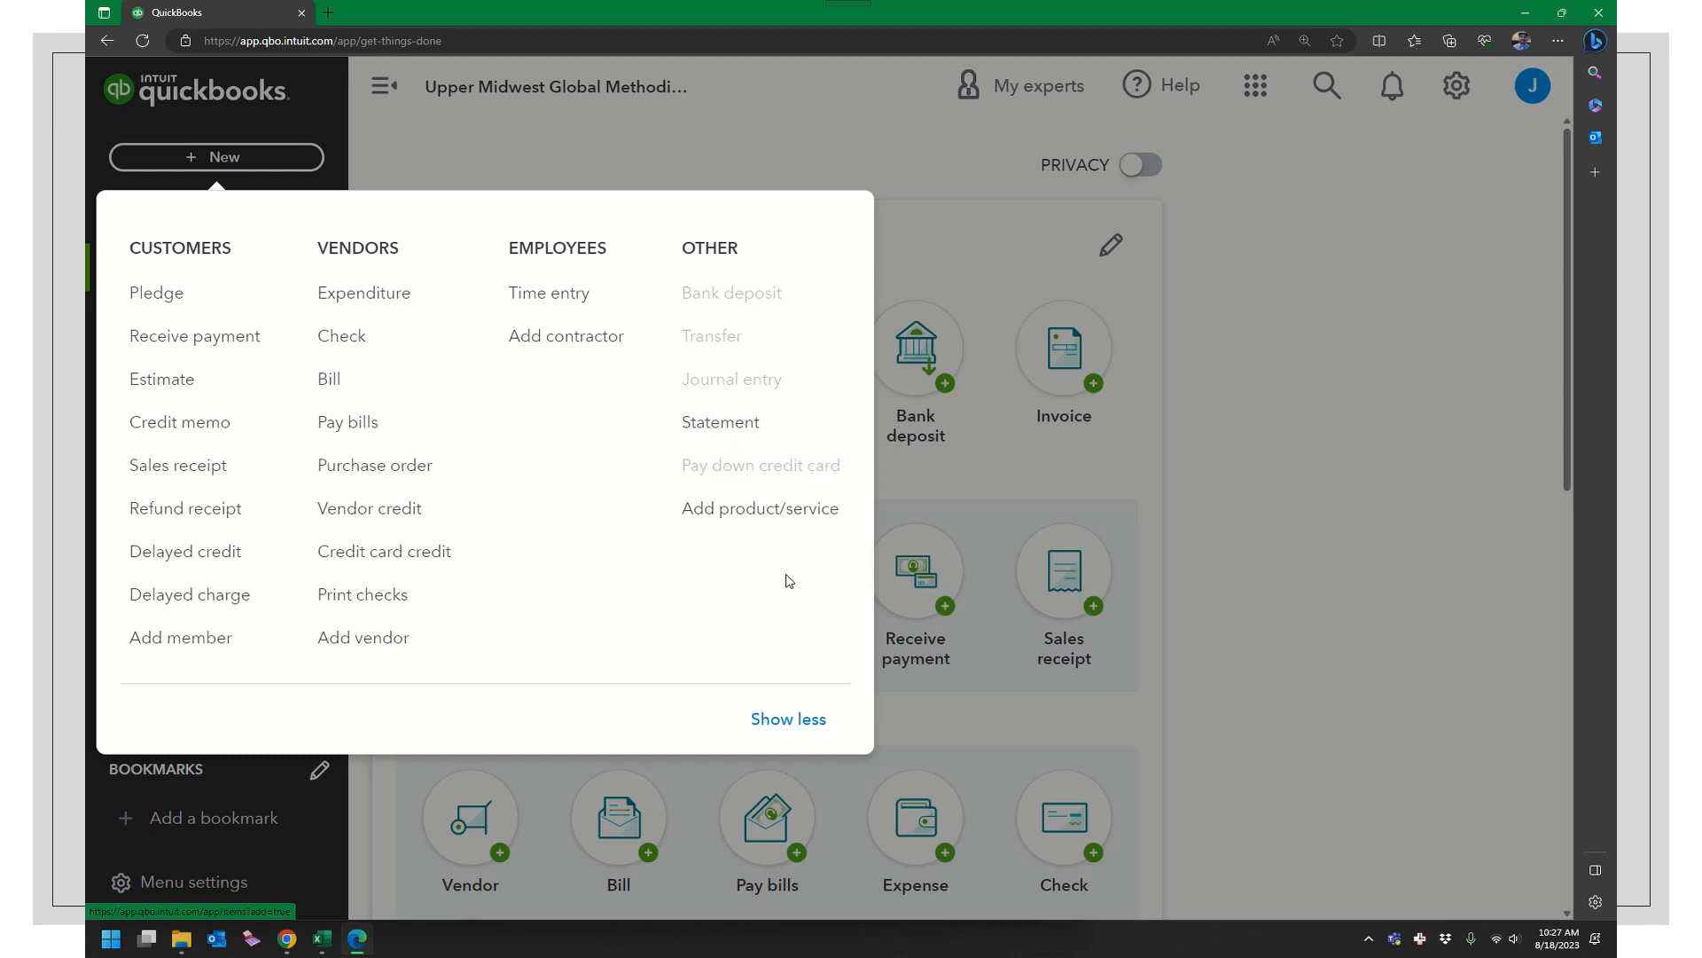
mouse_move(1093, 619)
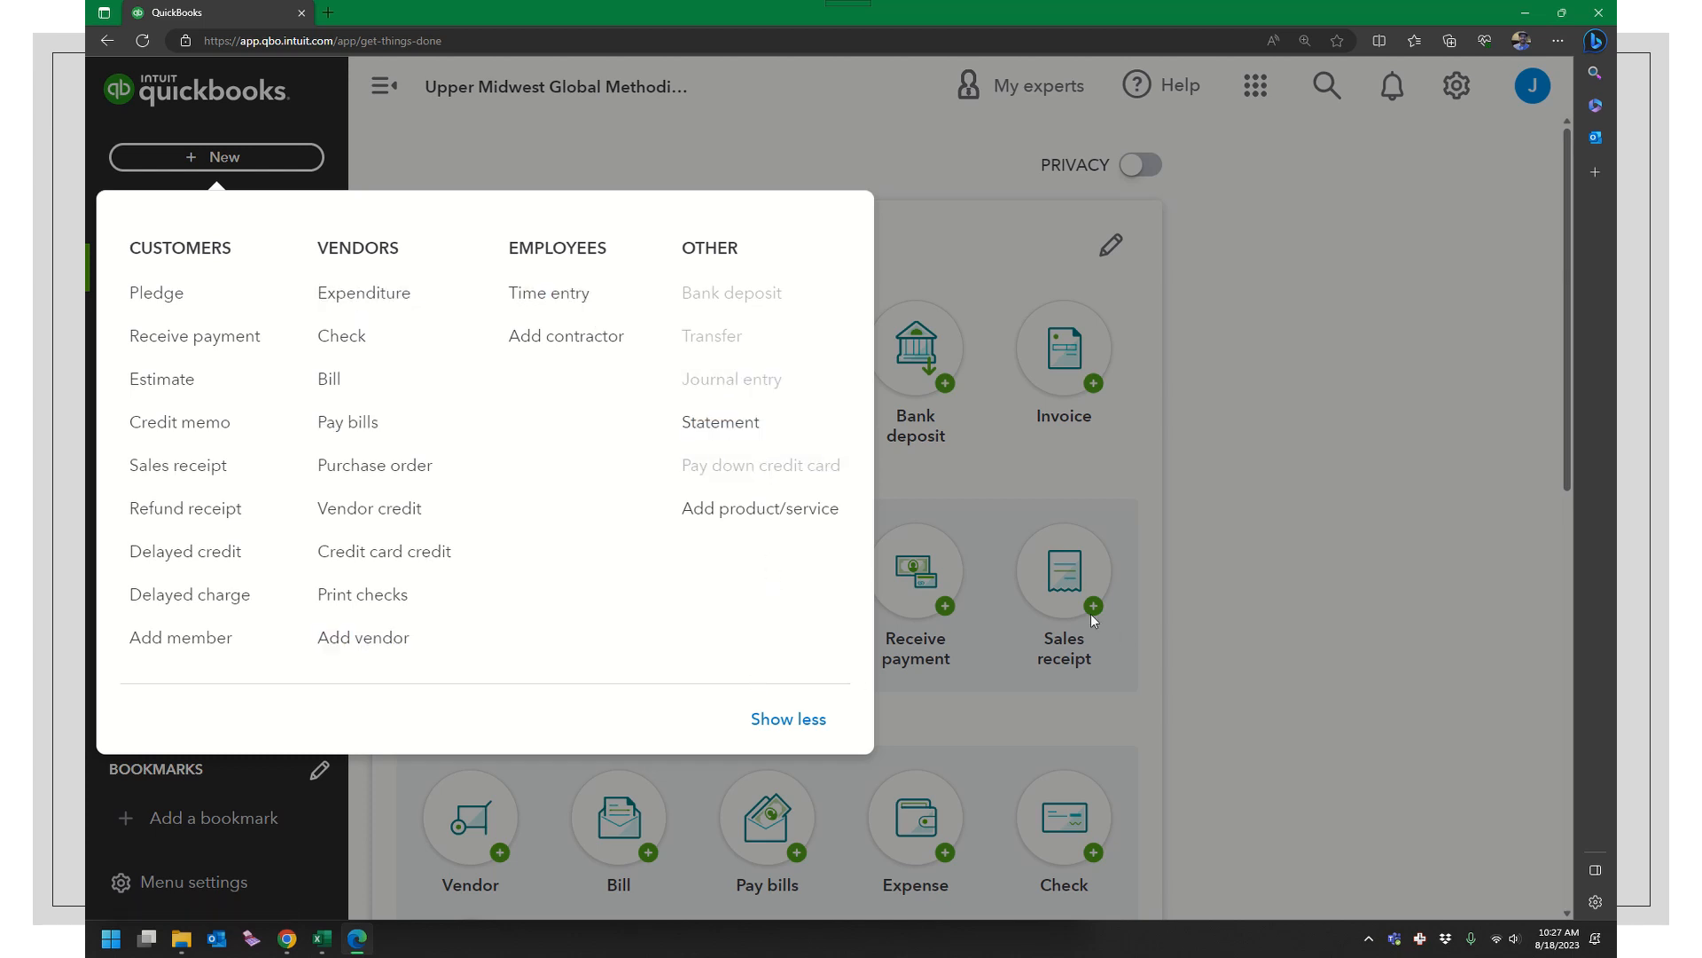
mouse_move(734, 359)
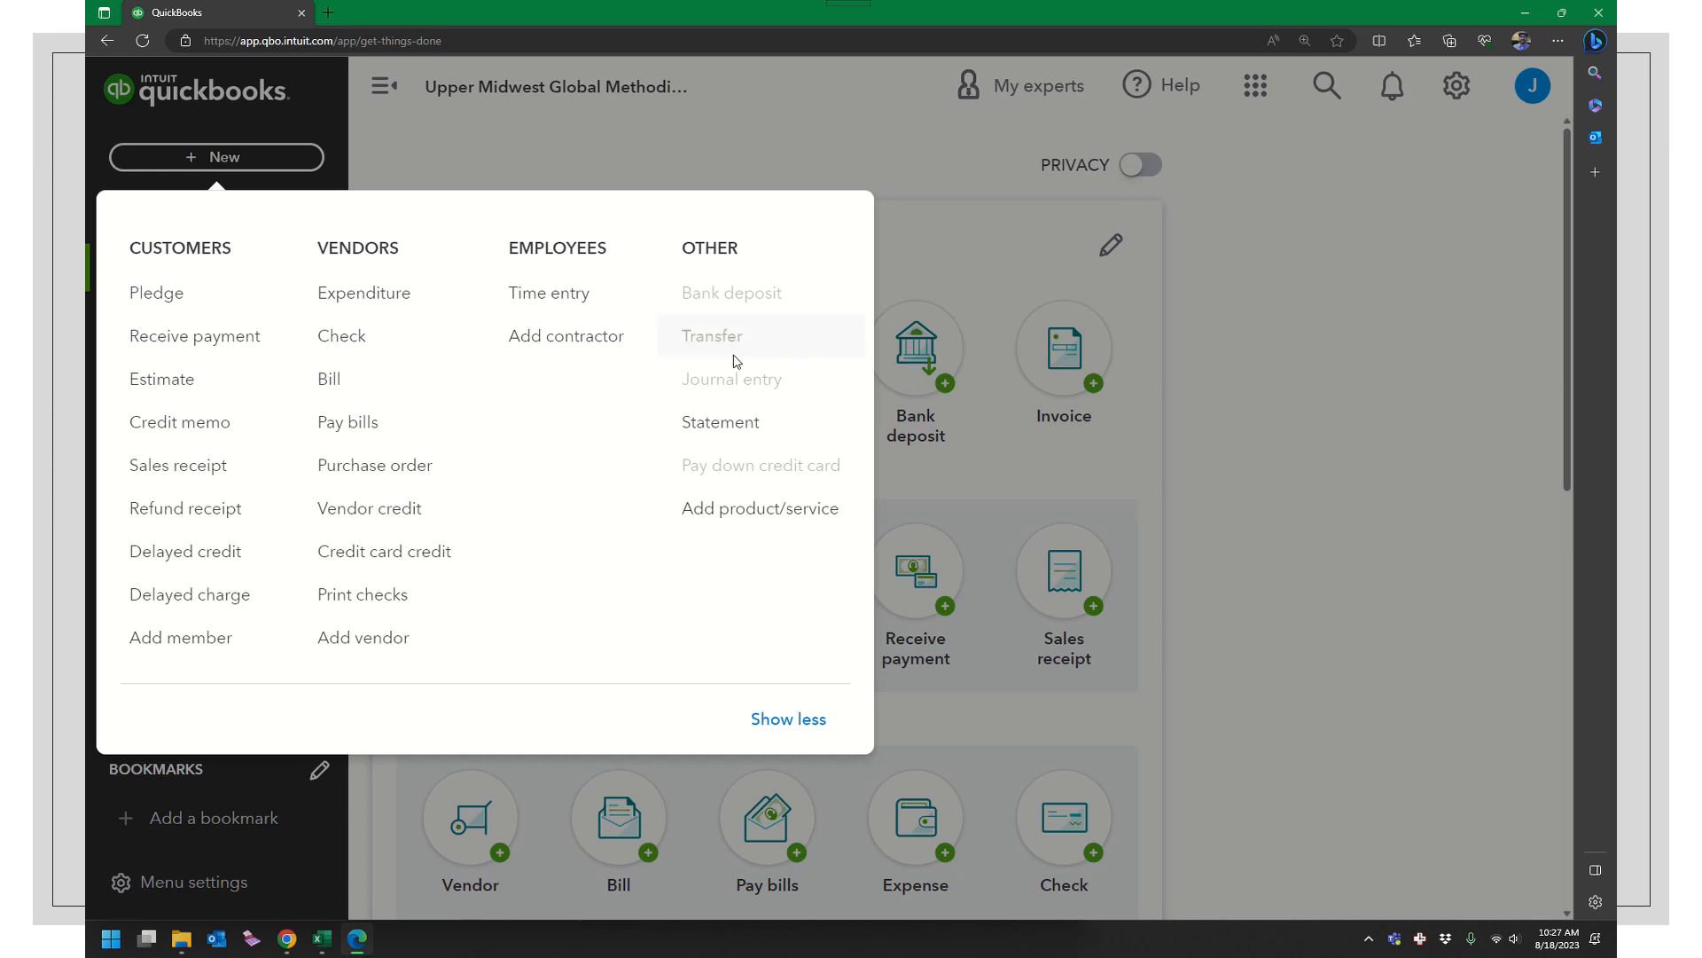
click(732, 379)
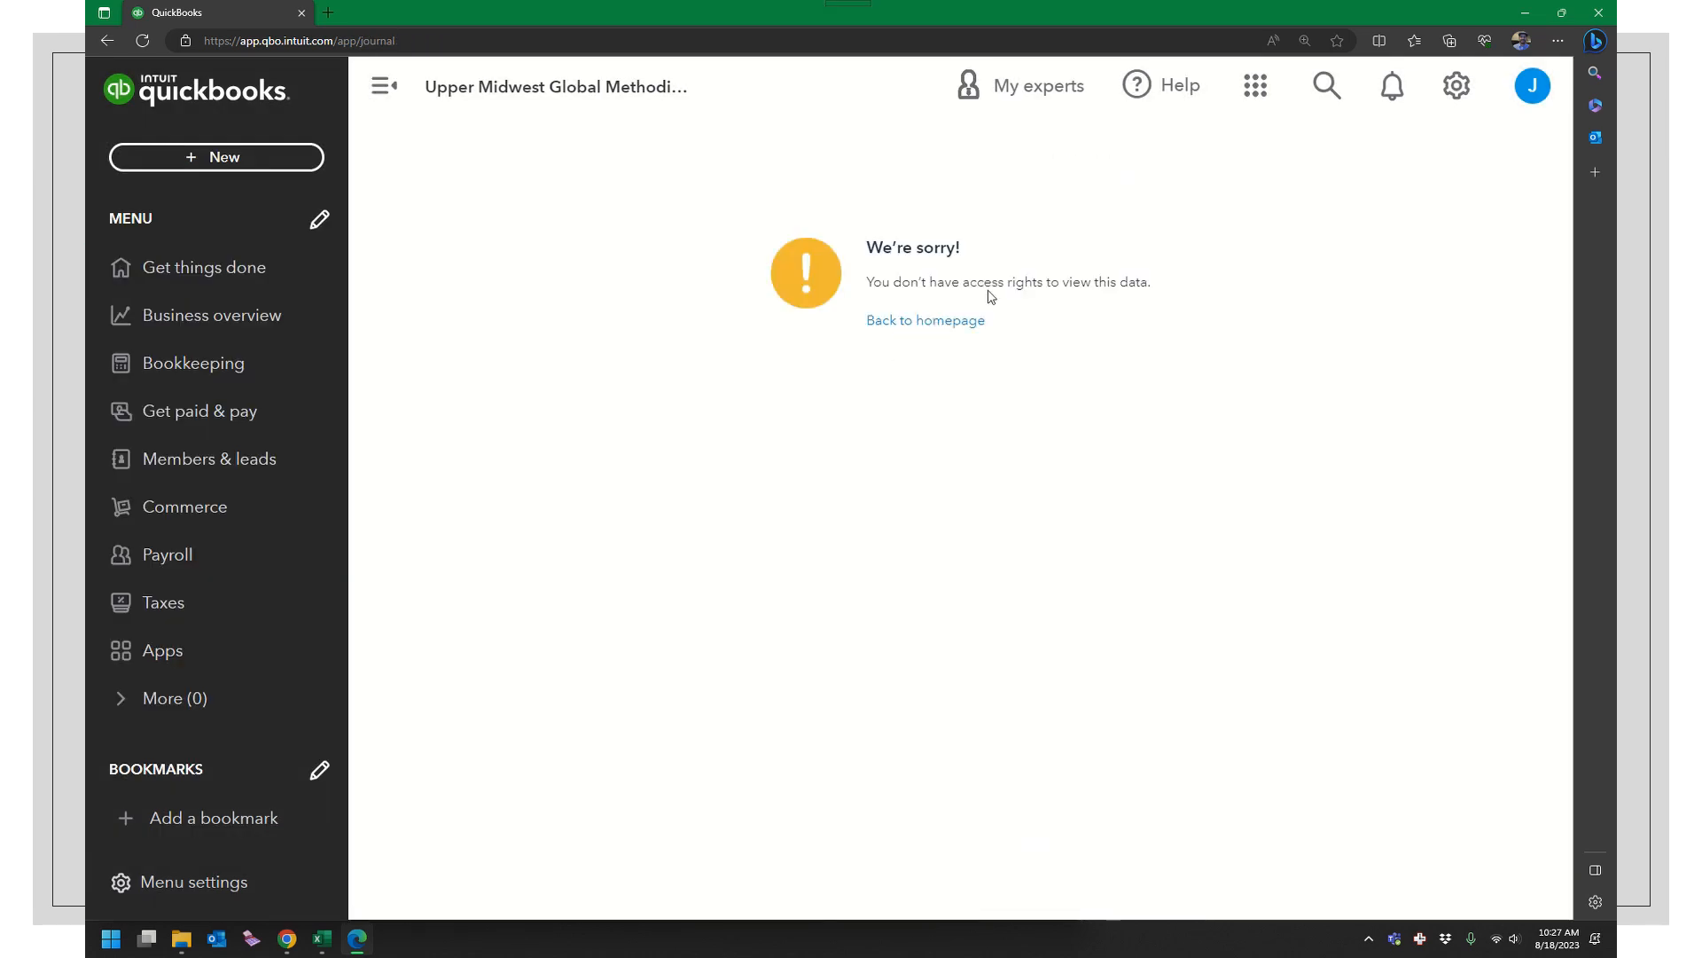
click(924, 319)
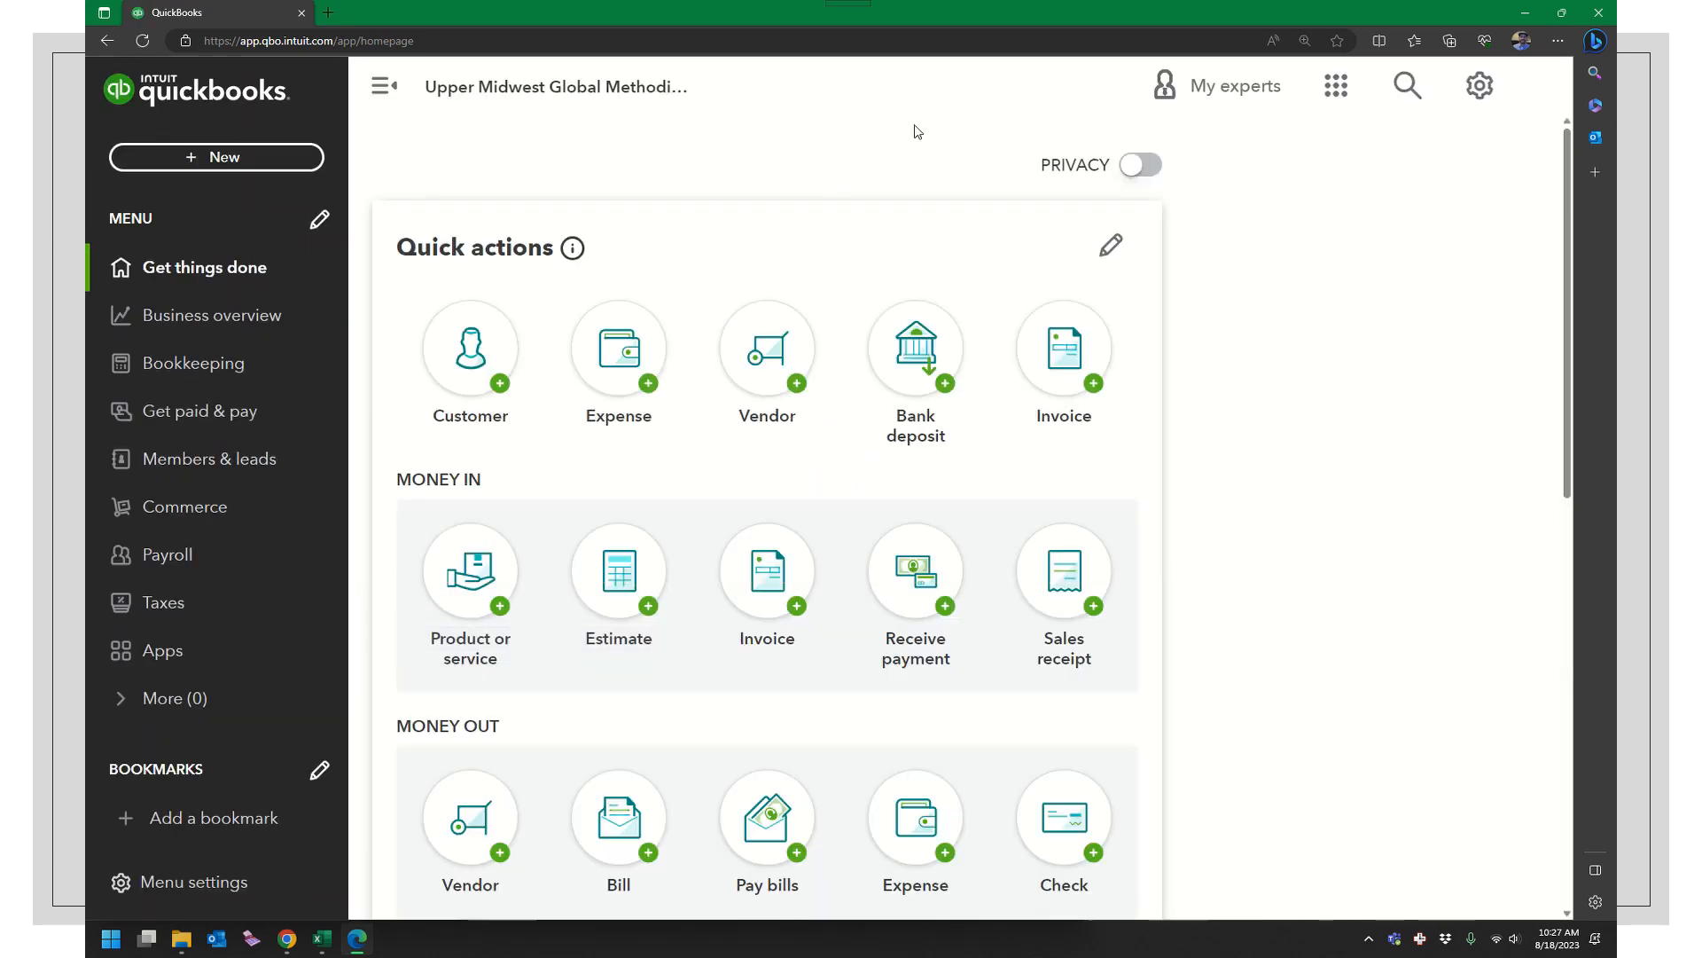
Step: Scroll to the Money in and Money out actions, then bring up the Alt+Tab window list
scroll(down, 3)
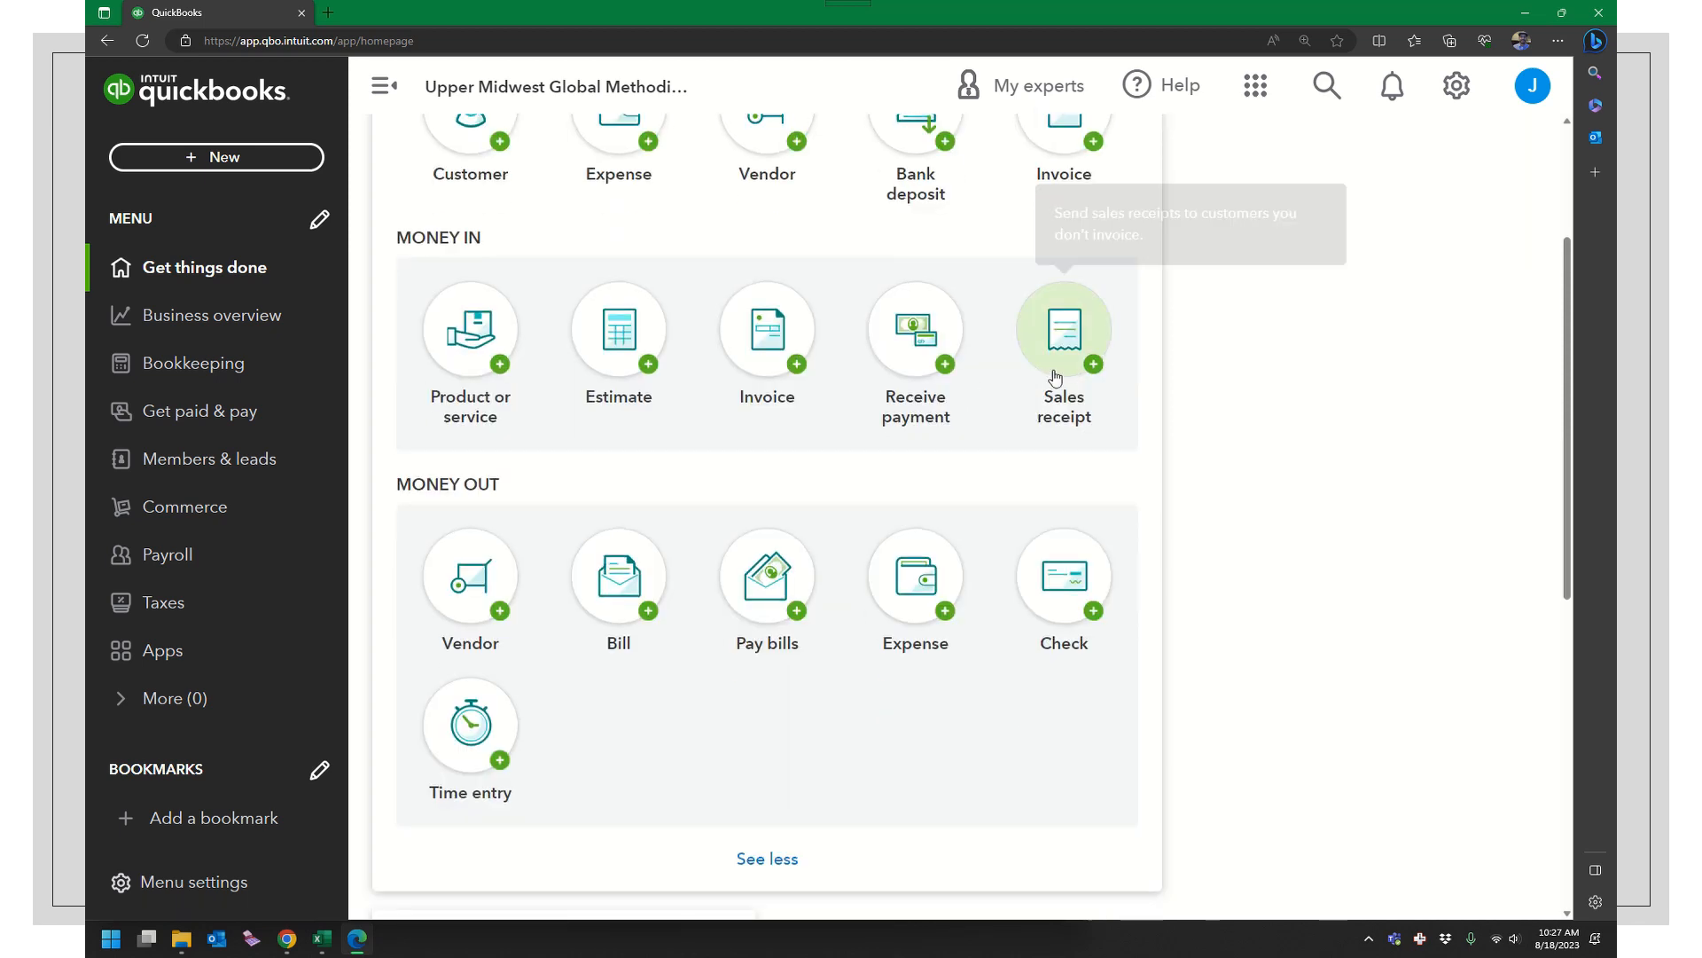
mouse_move(881, 424)
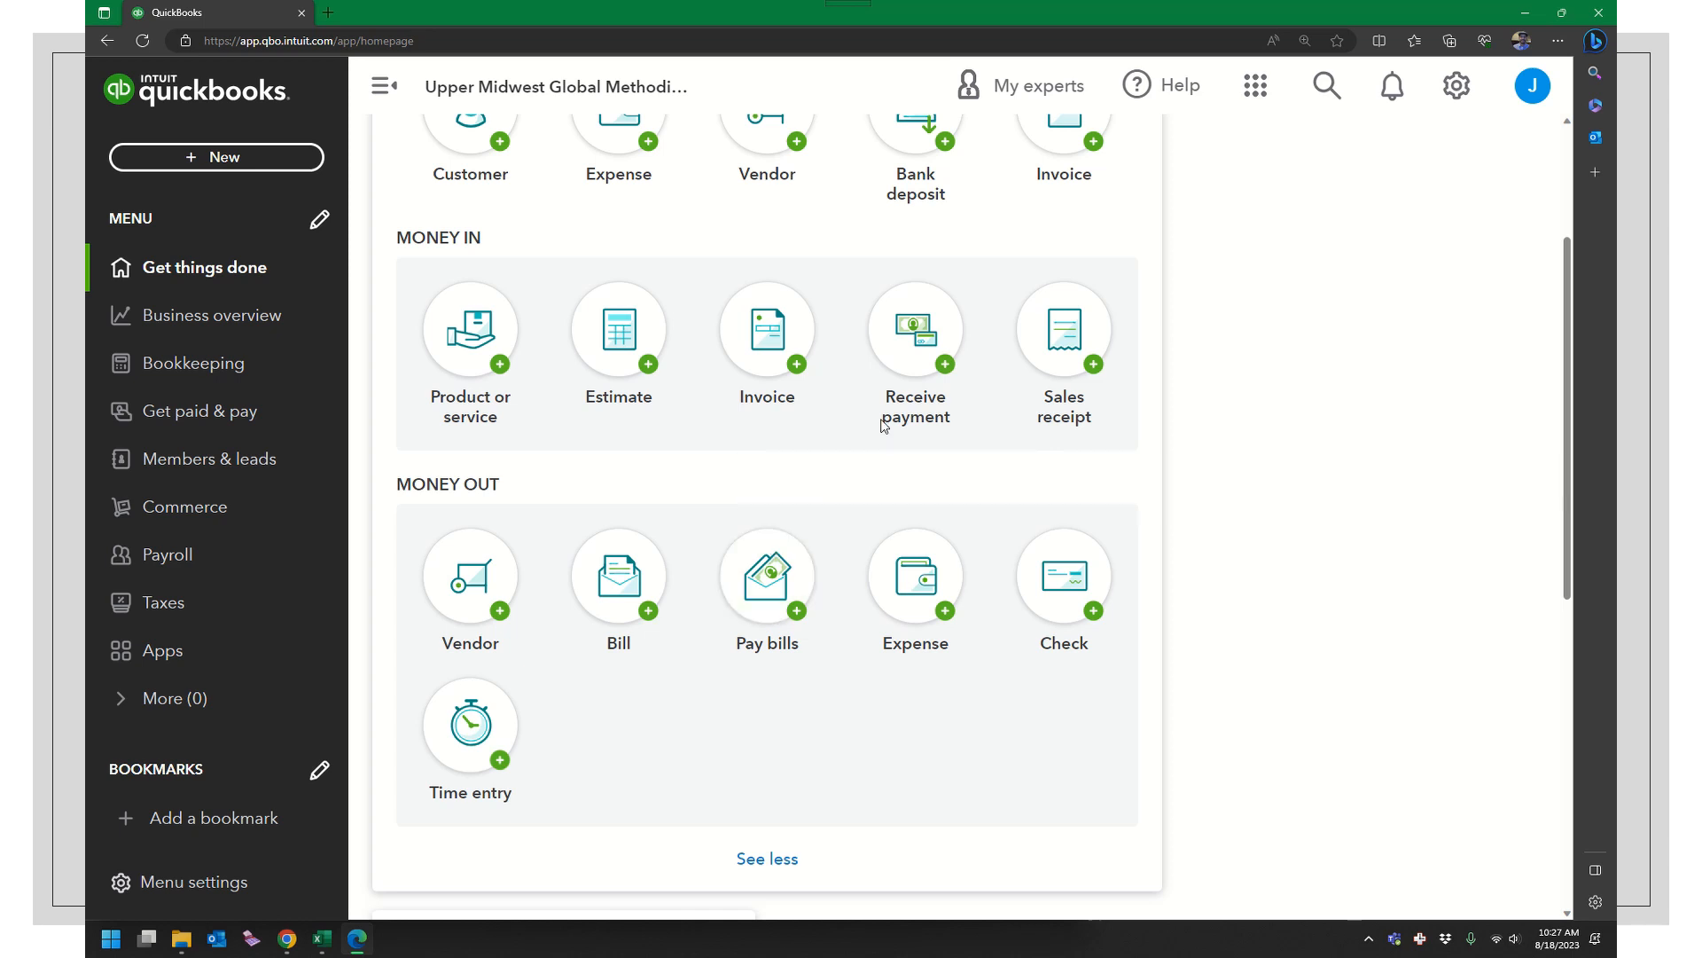
mouse_move(766, 579)
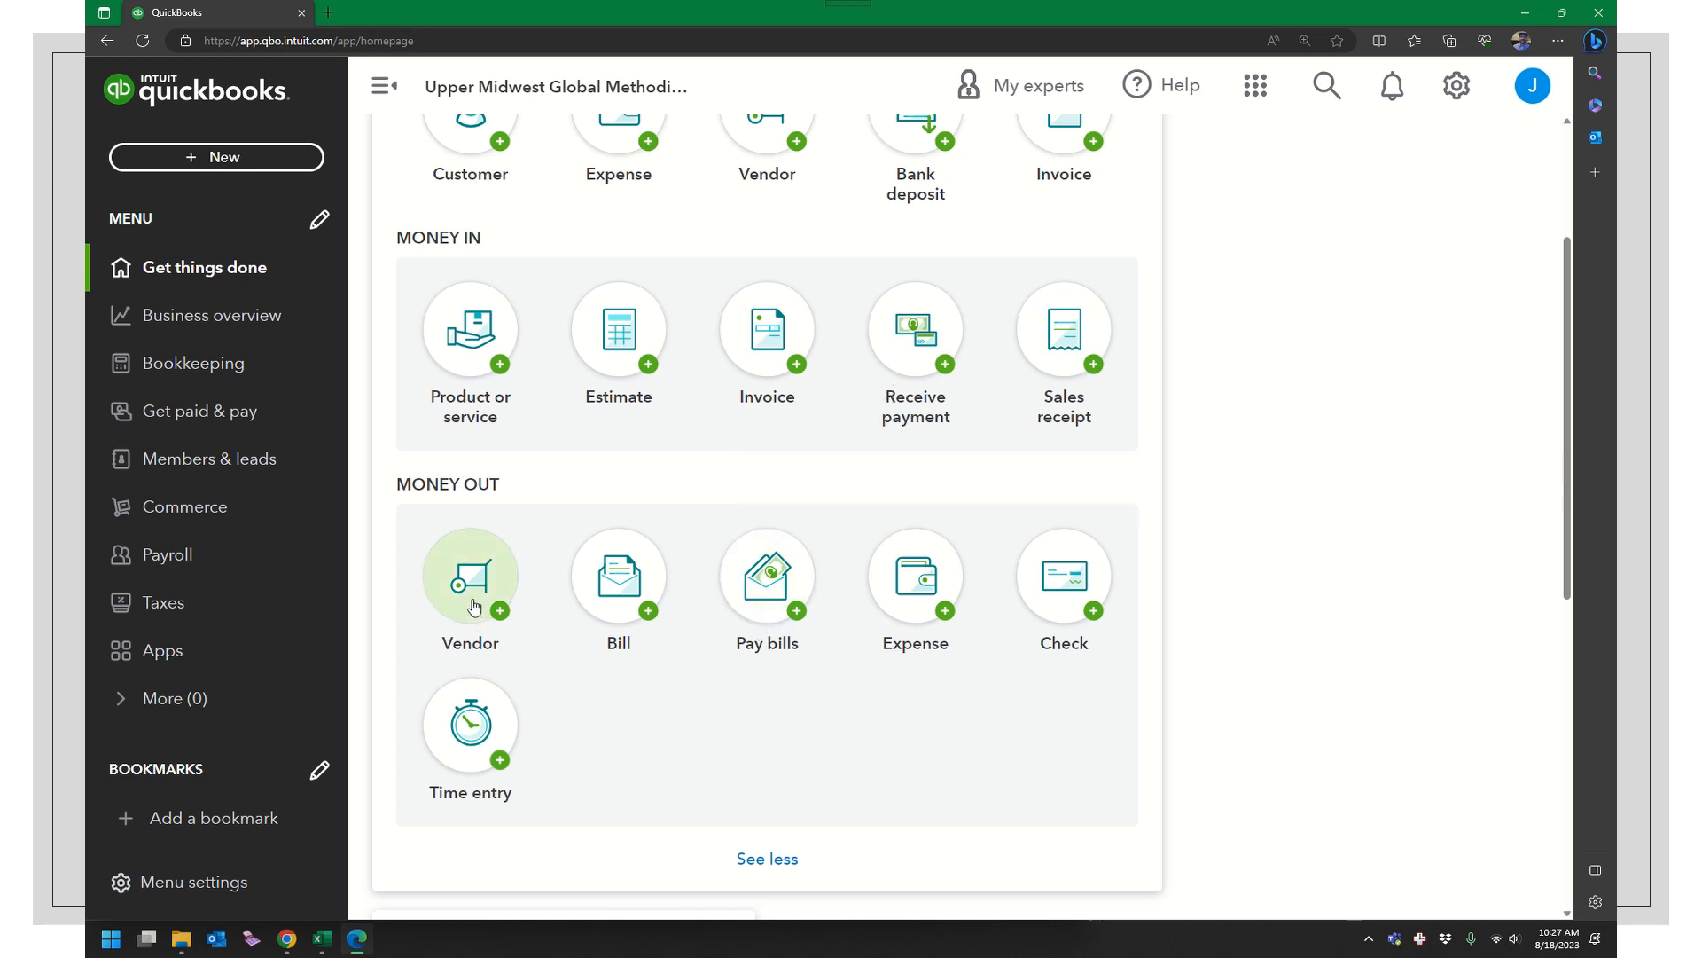
mouse_move(613, 714)
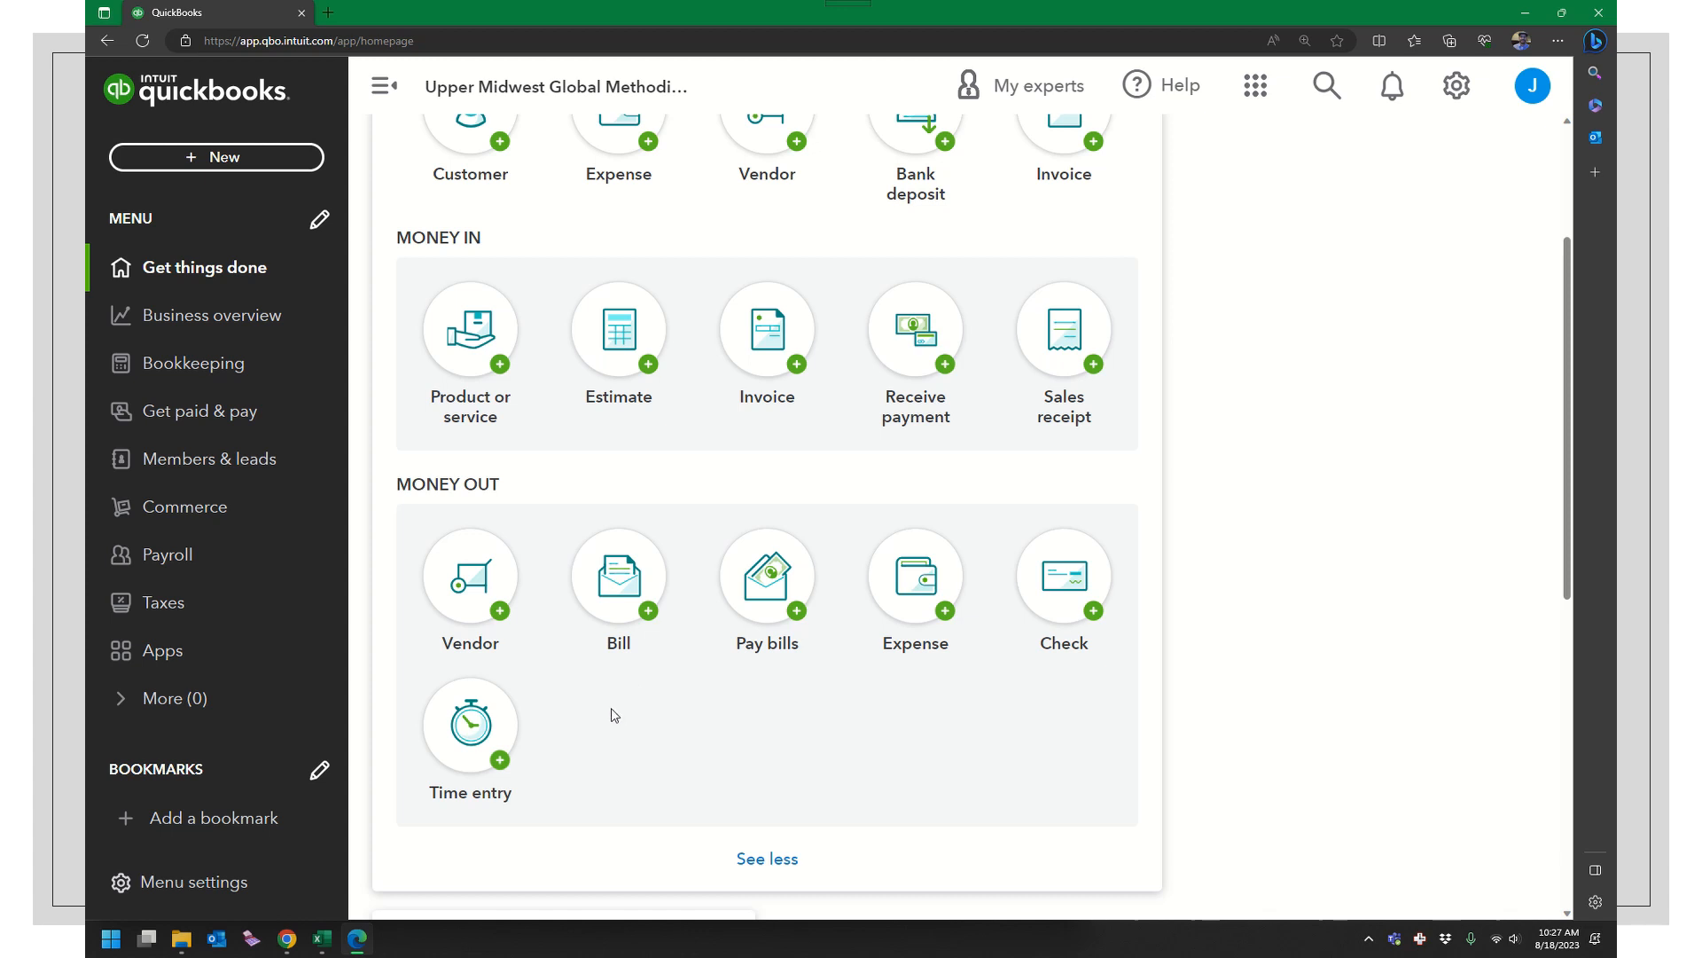
mouse_move(610, 725)
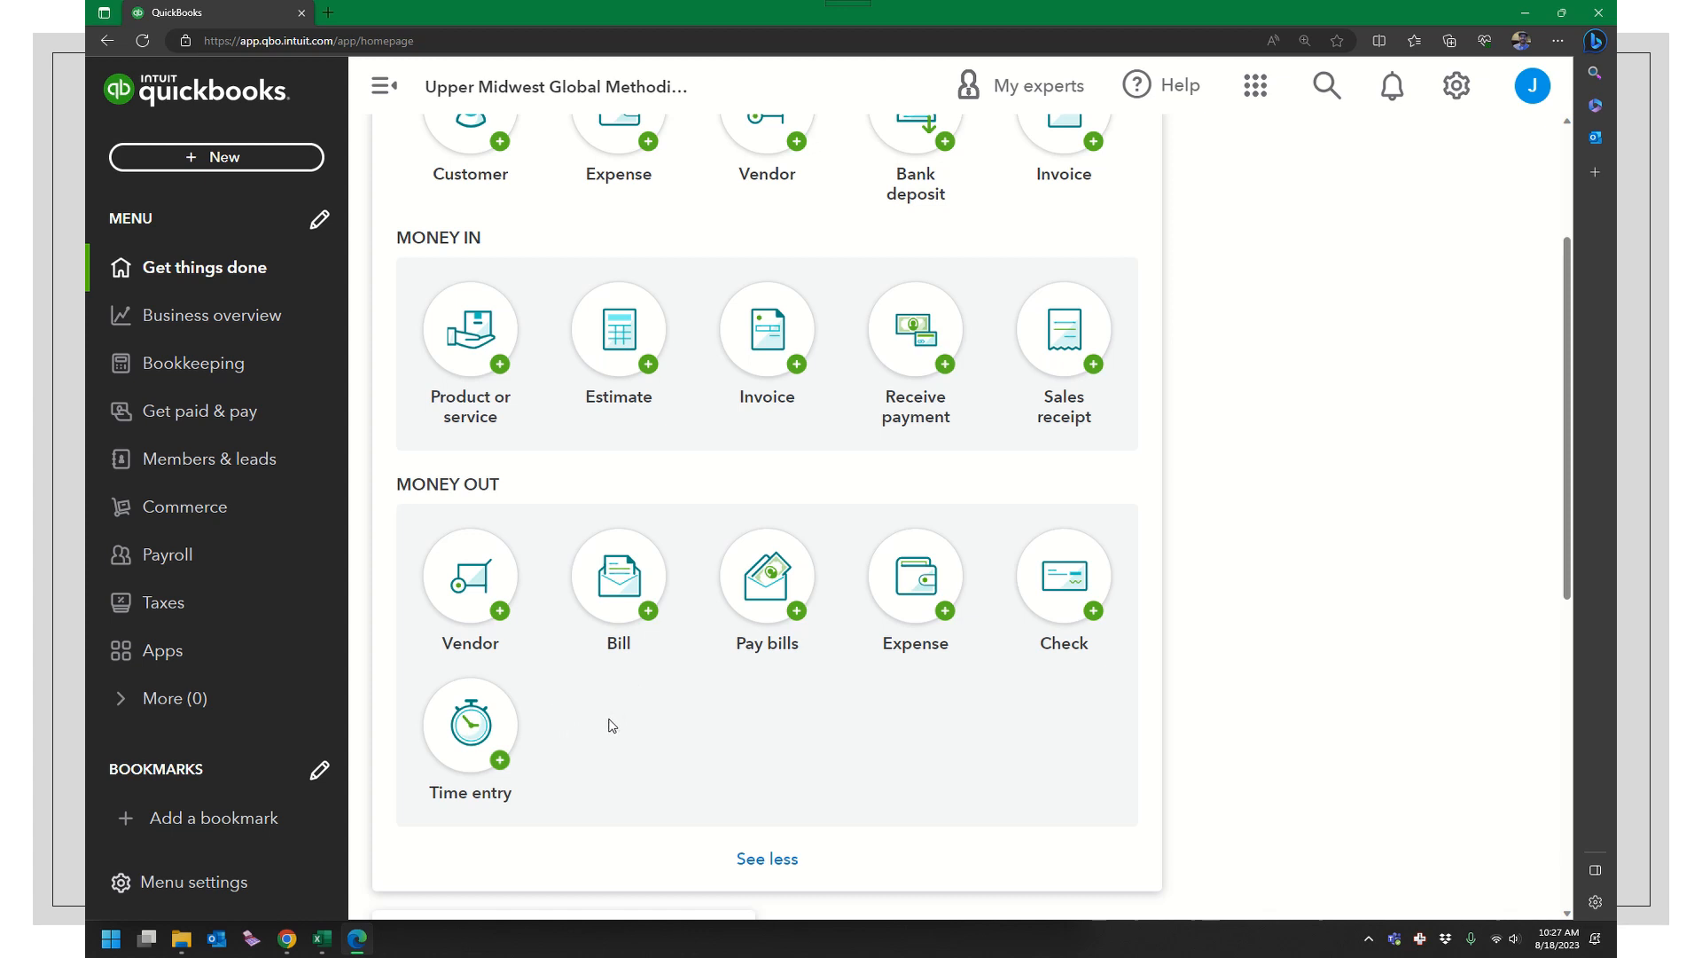
mouse_move(714, 663)
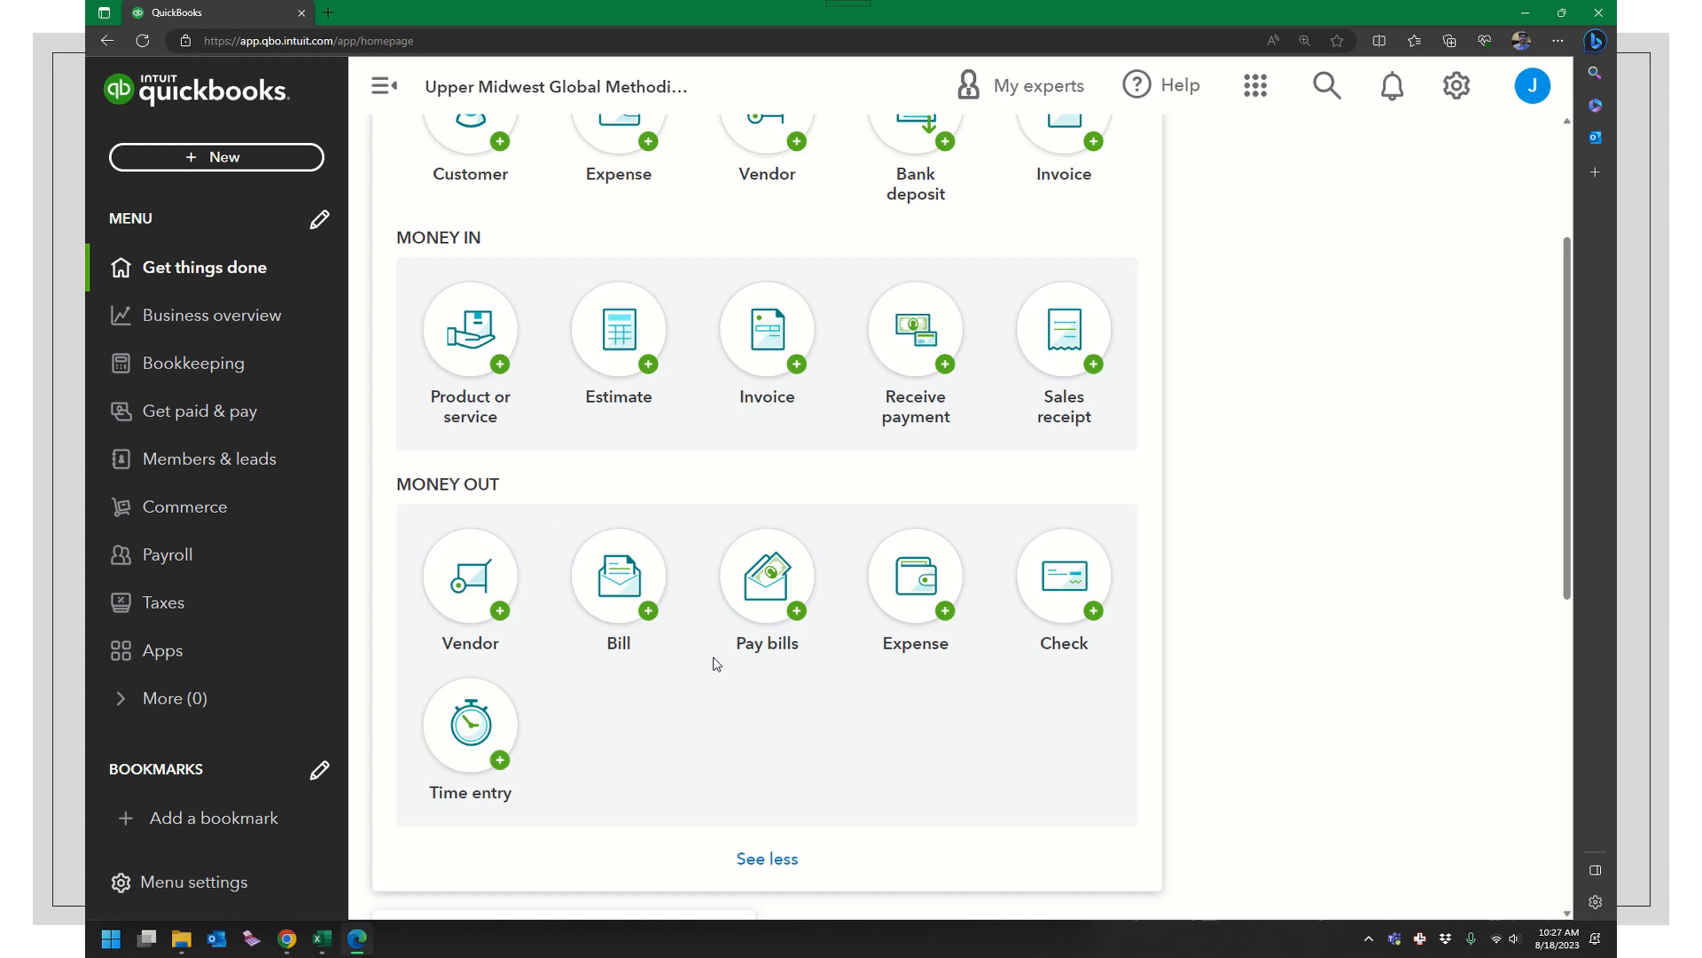
mouse_move(547, 573)
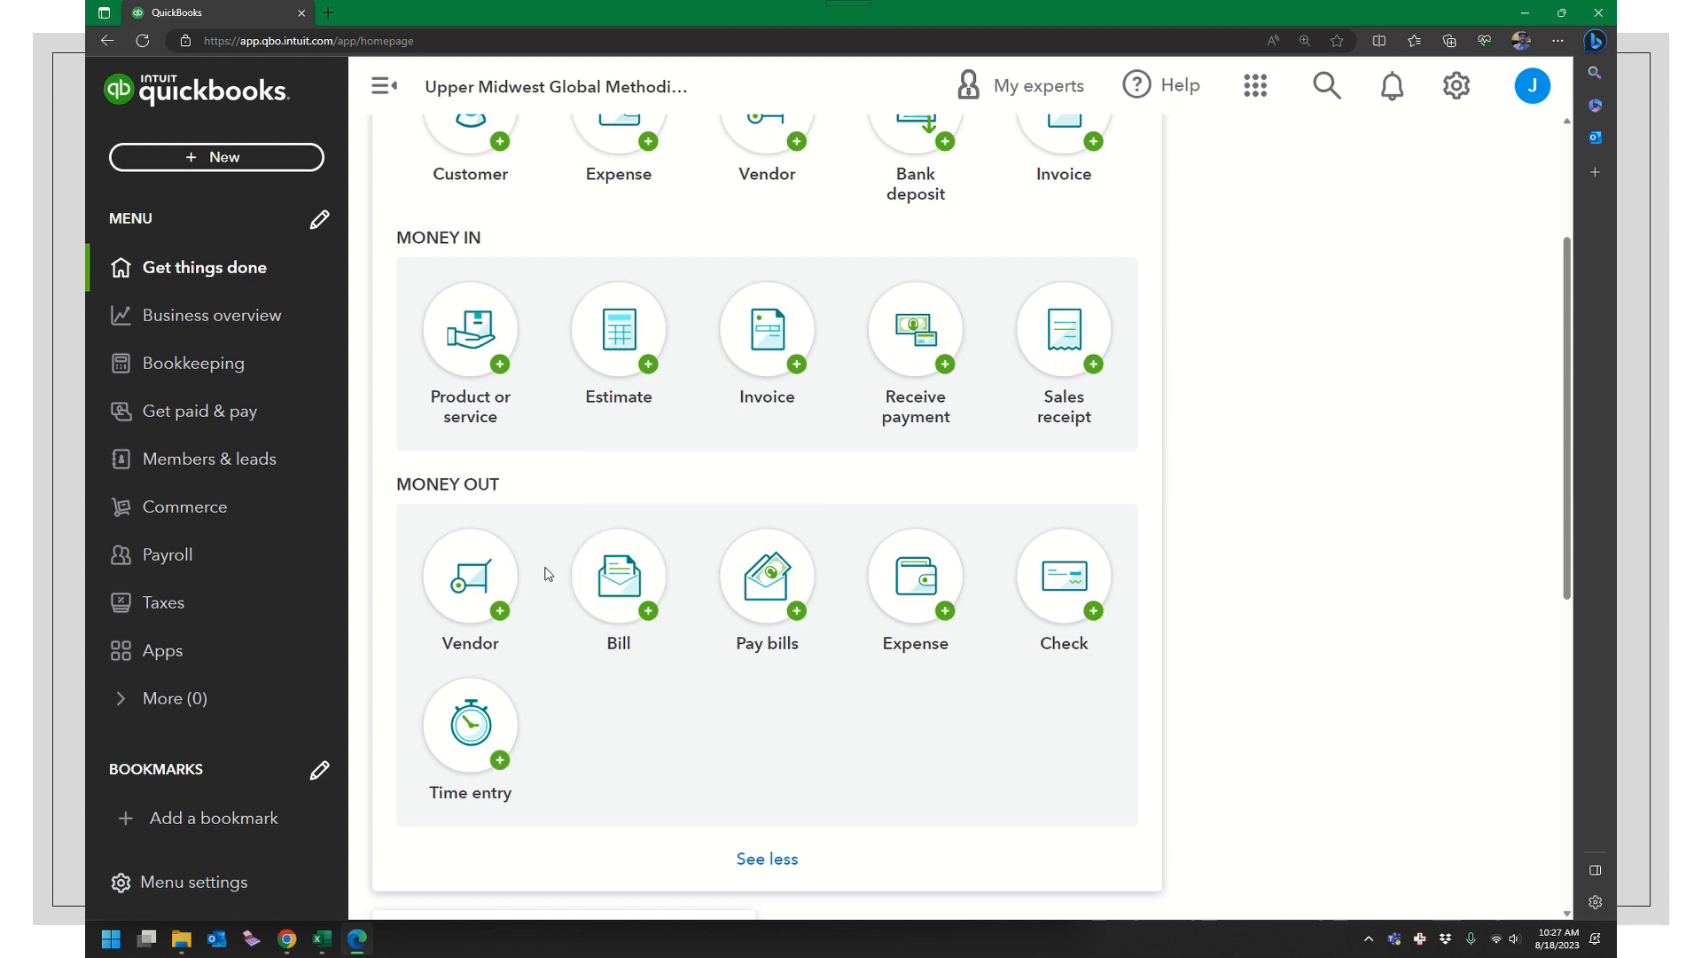
mouse_move(601, 492)
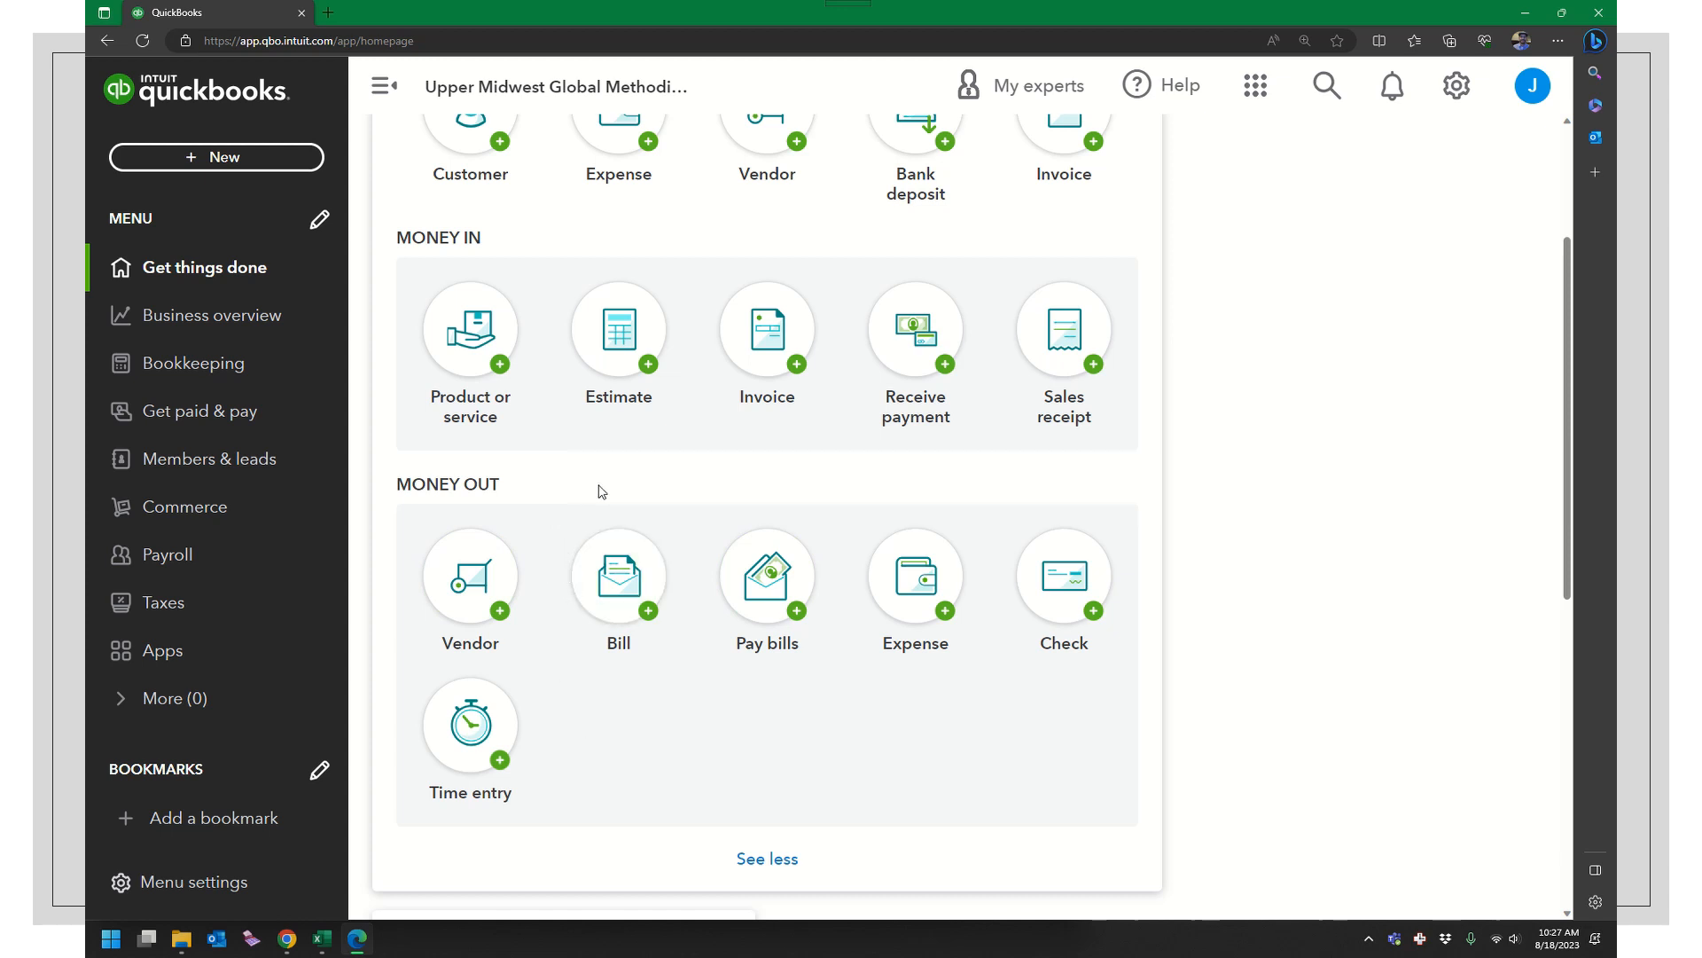
key(Alt+Tab)
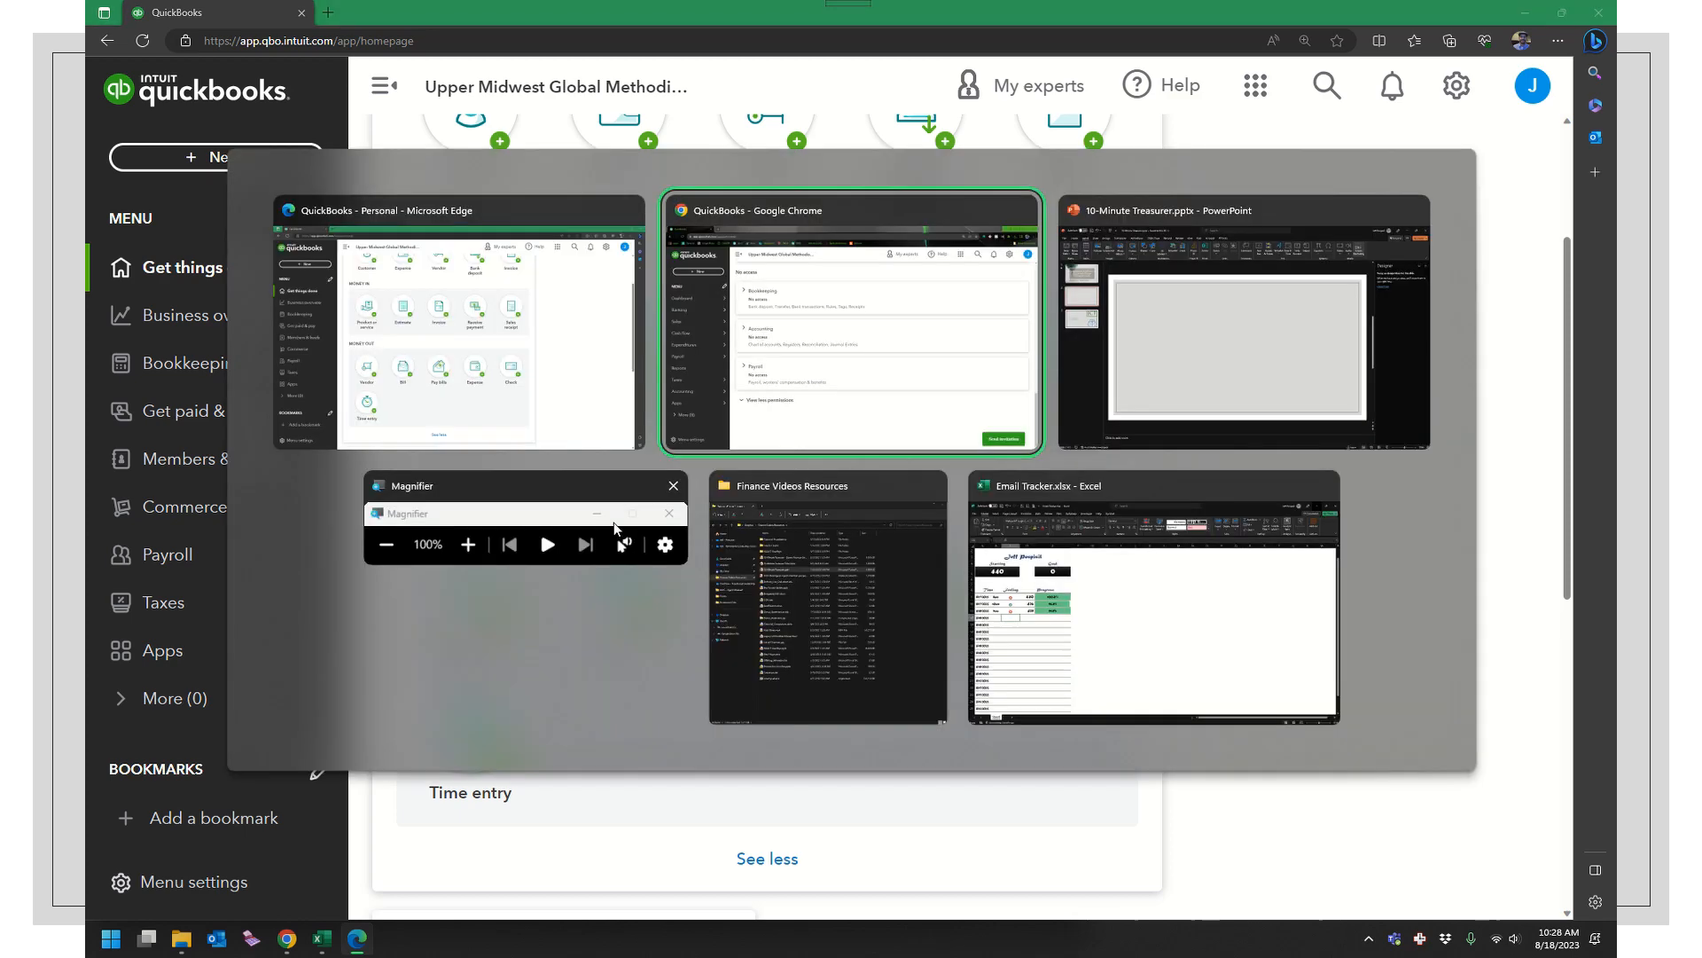
Step: In the admin window, save the second user's role as View company reports and dismiss the survey
click(851, 320)
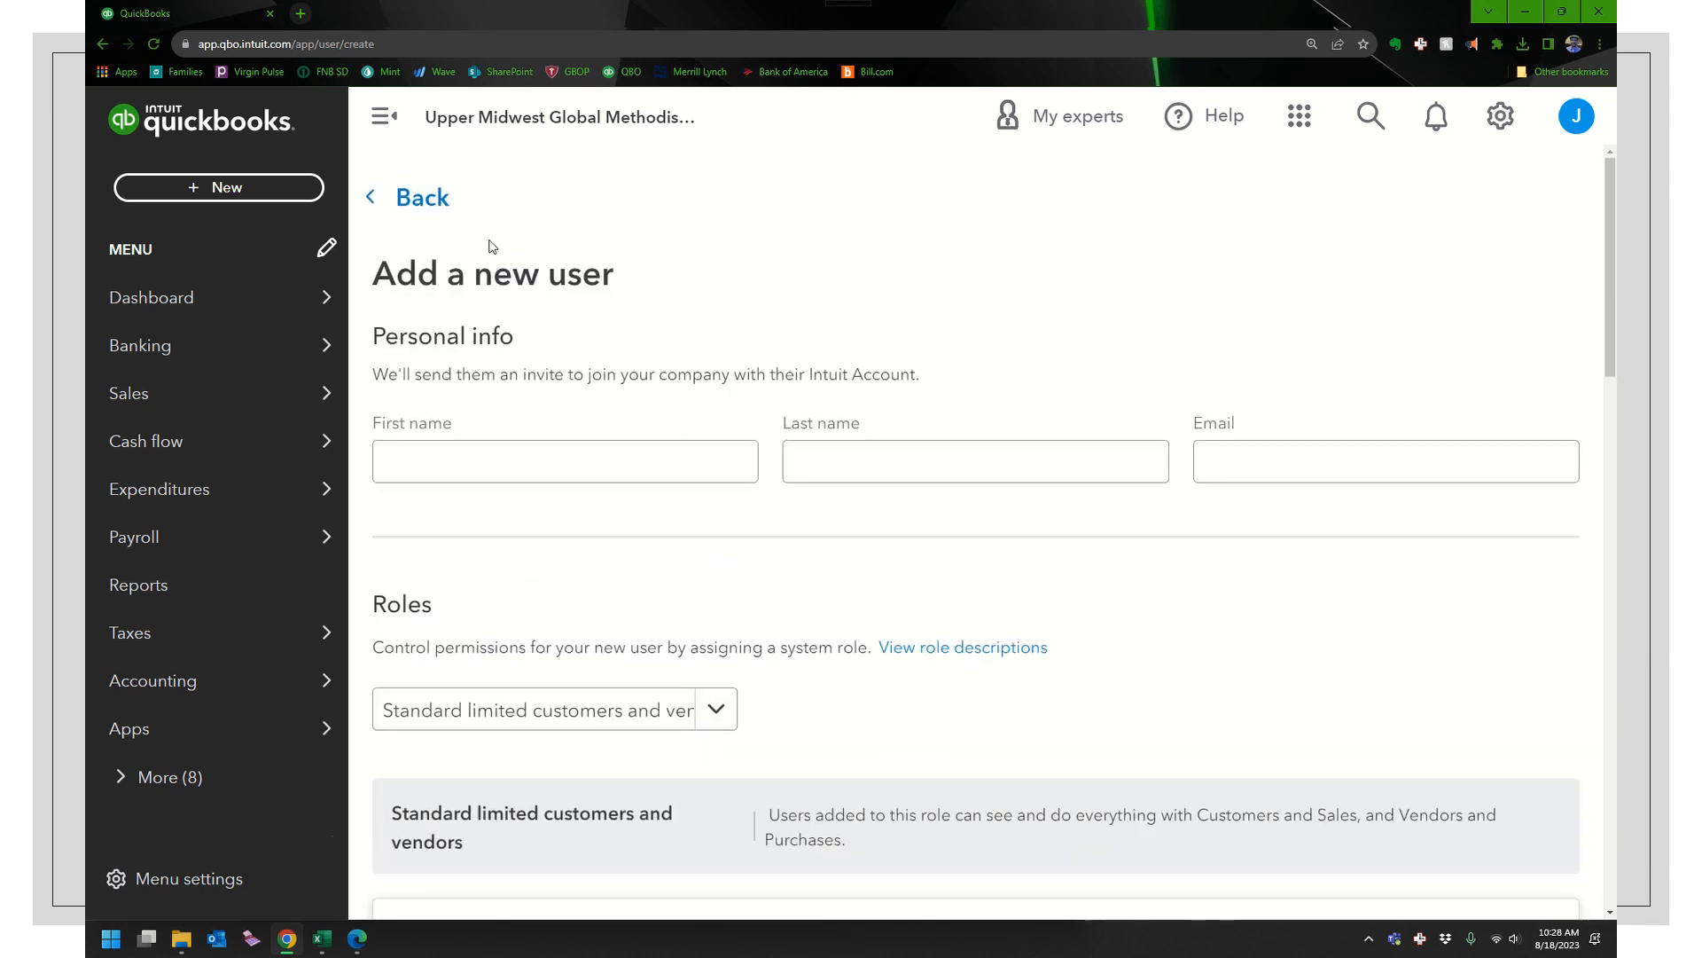
click(421, 197)
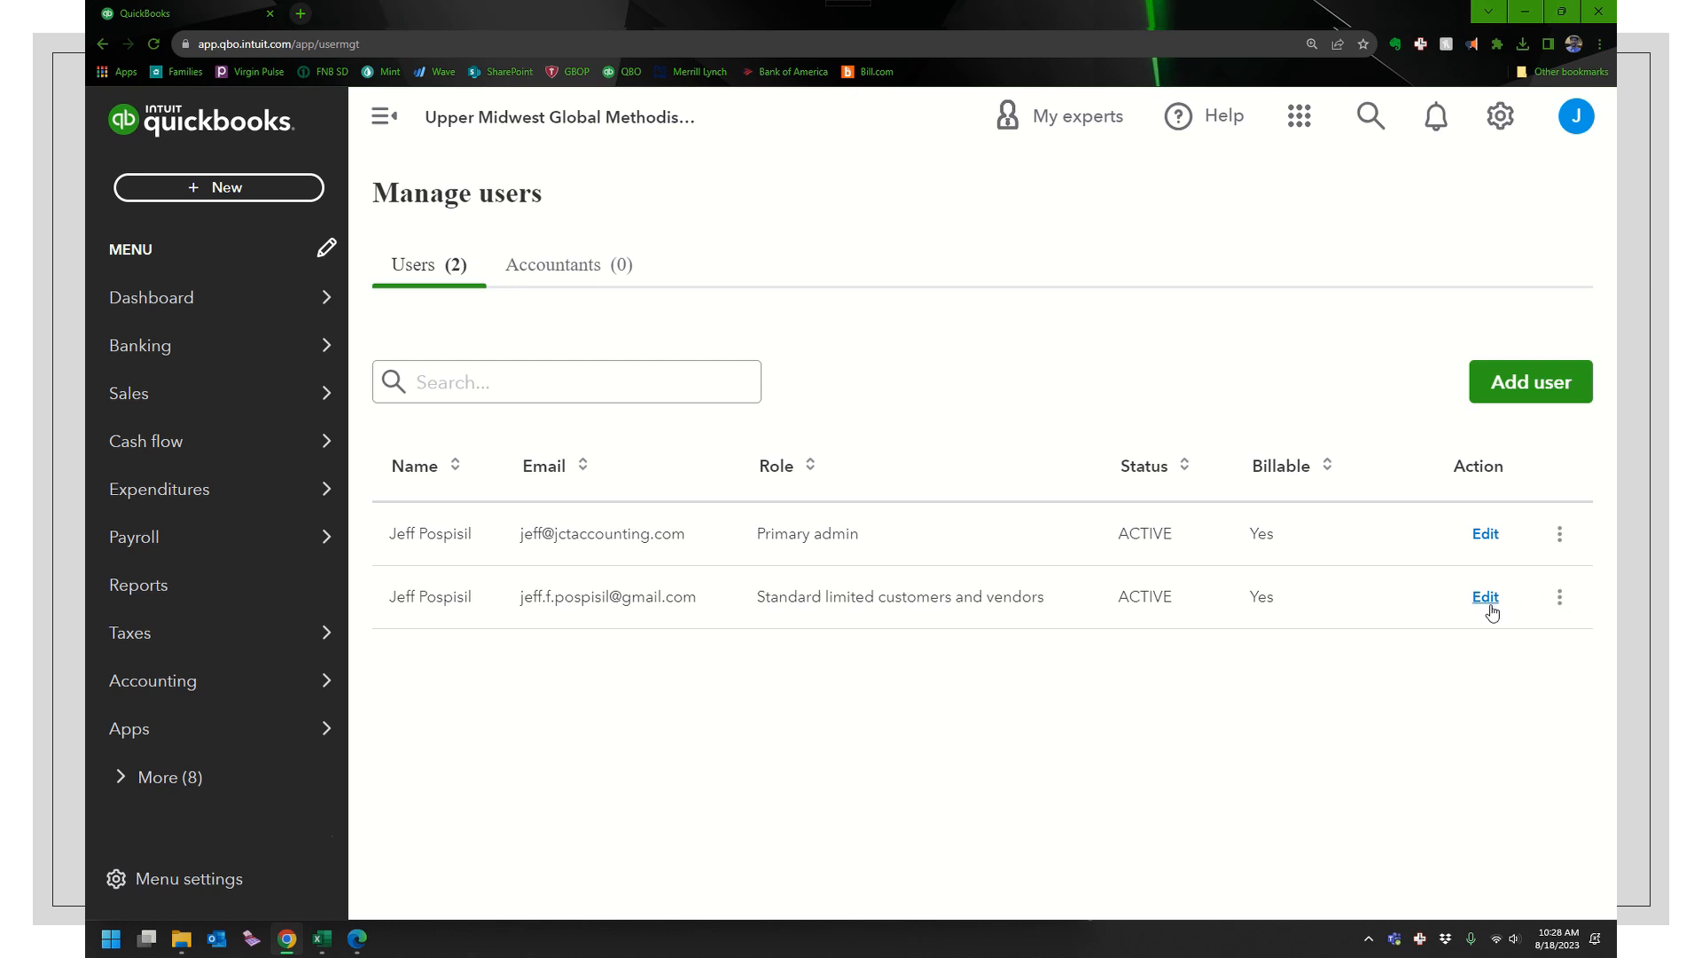
click(1485, 597)
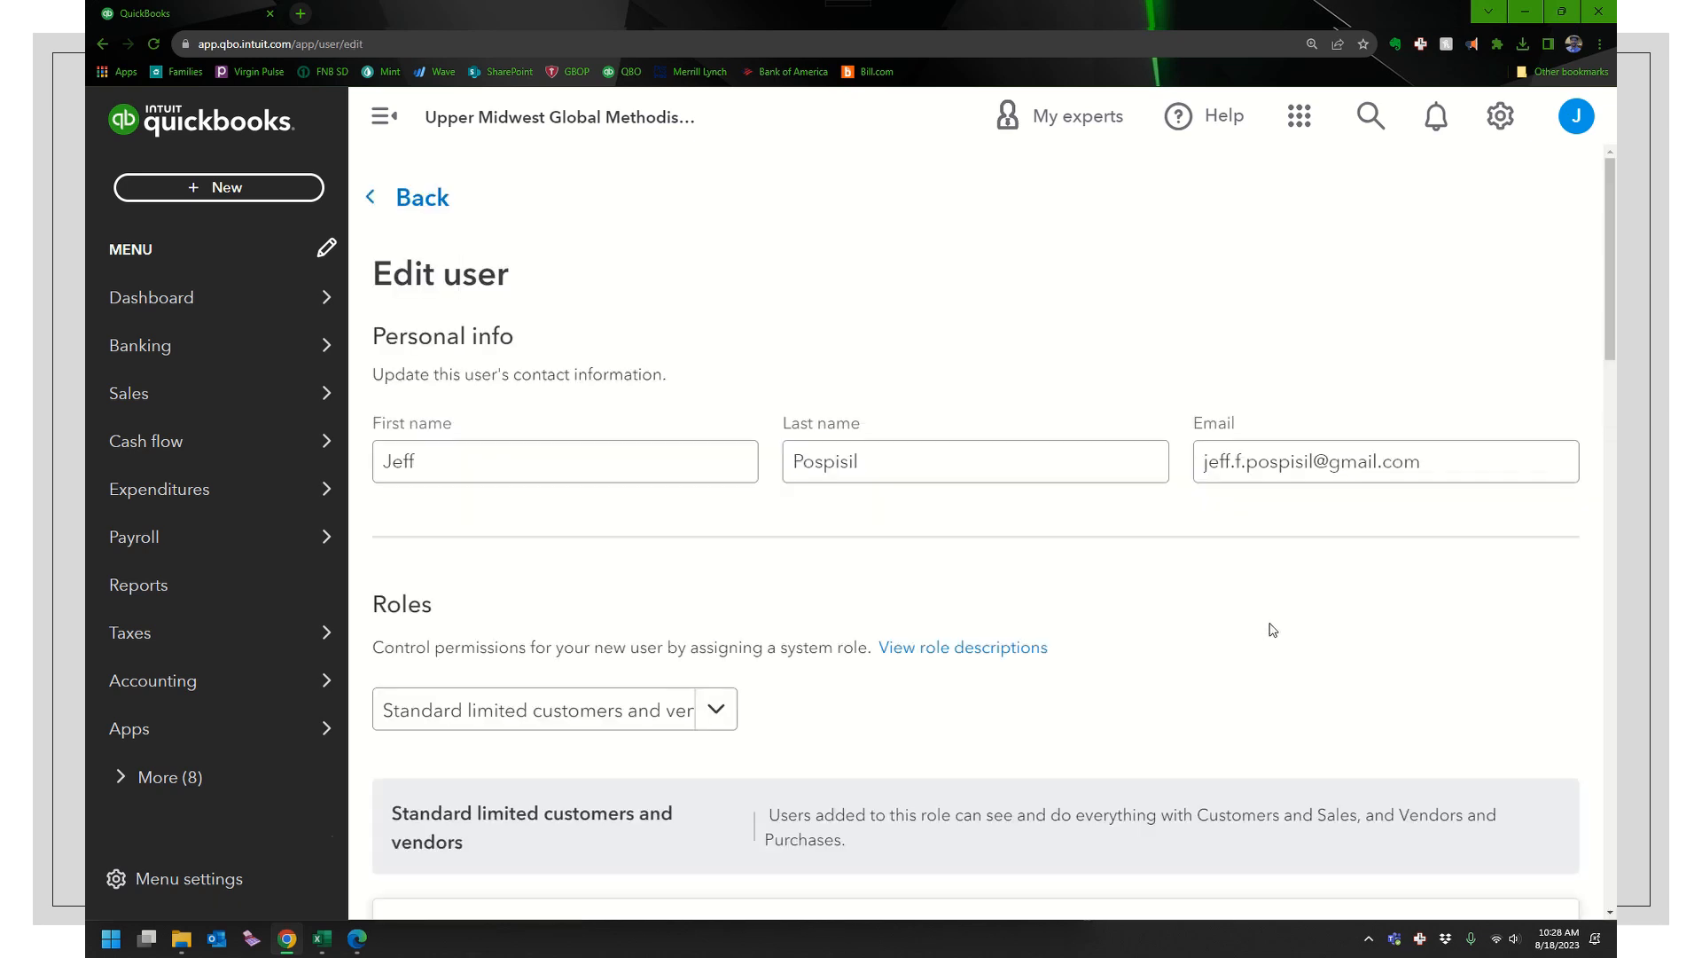
click(713, 710)
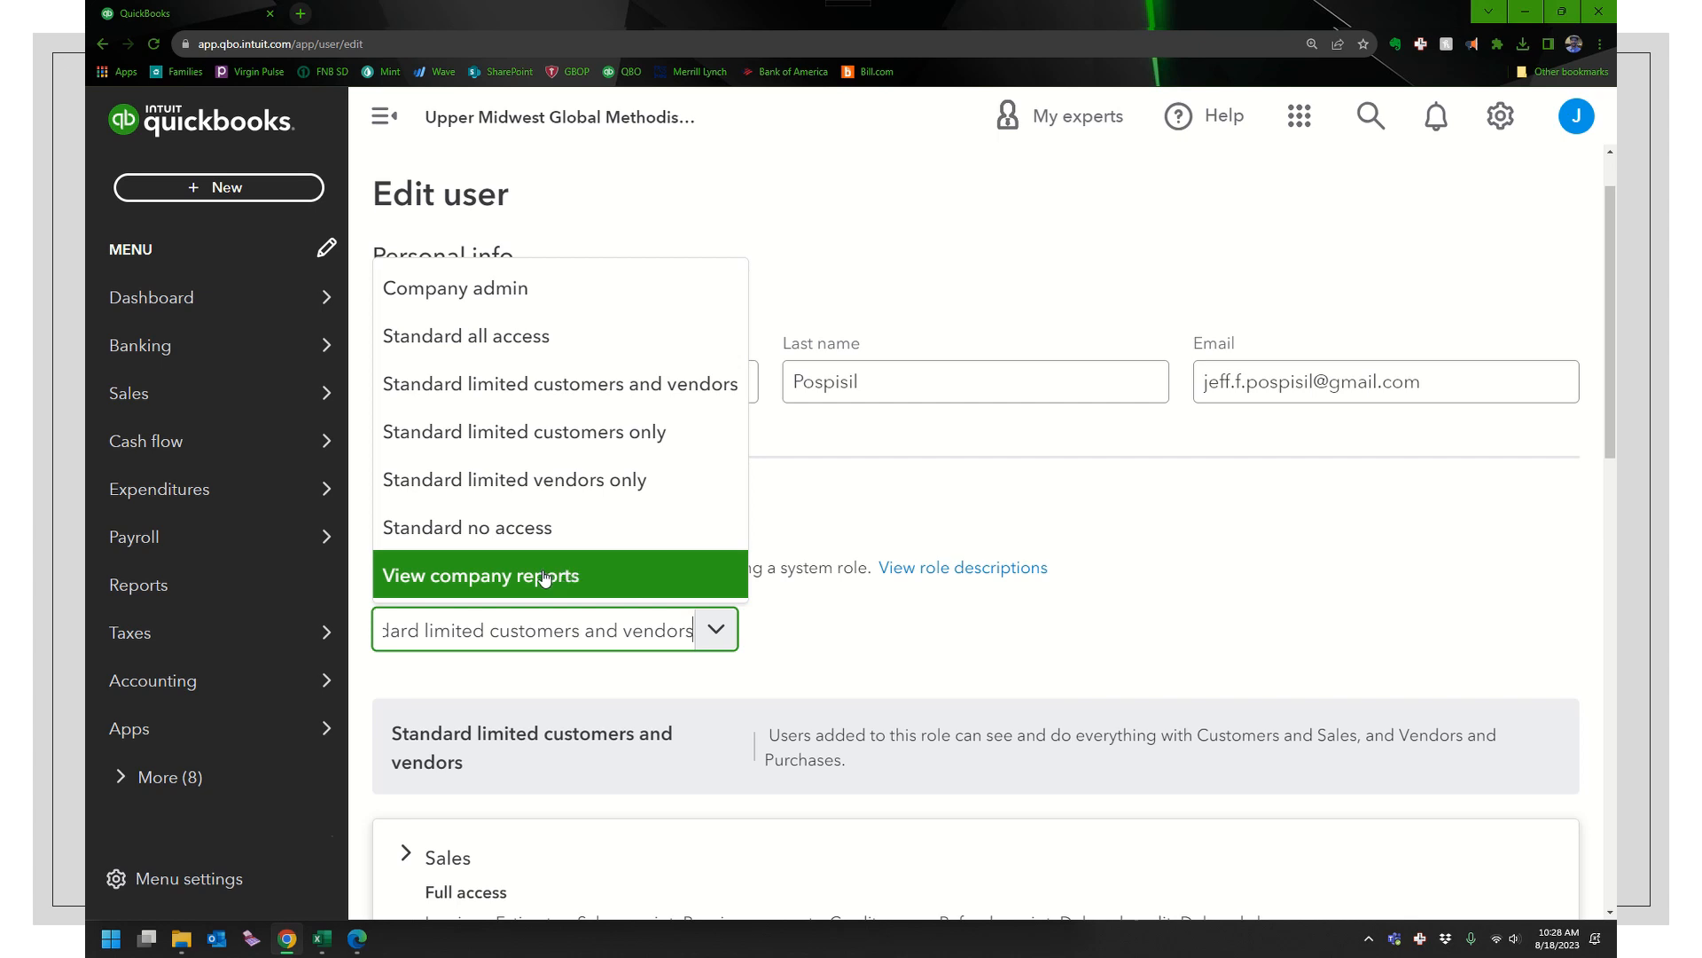
mouse_move(503, 595)
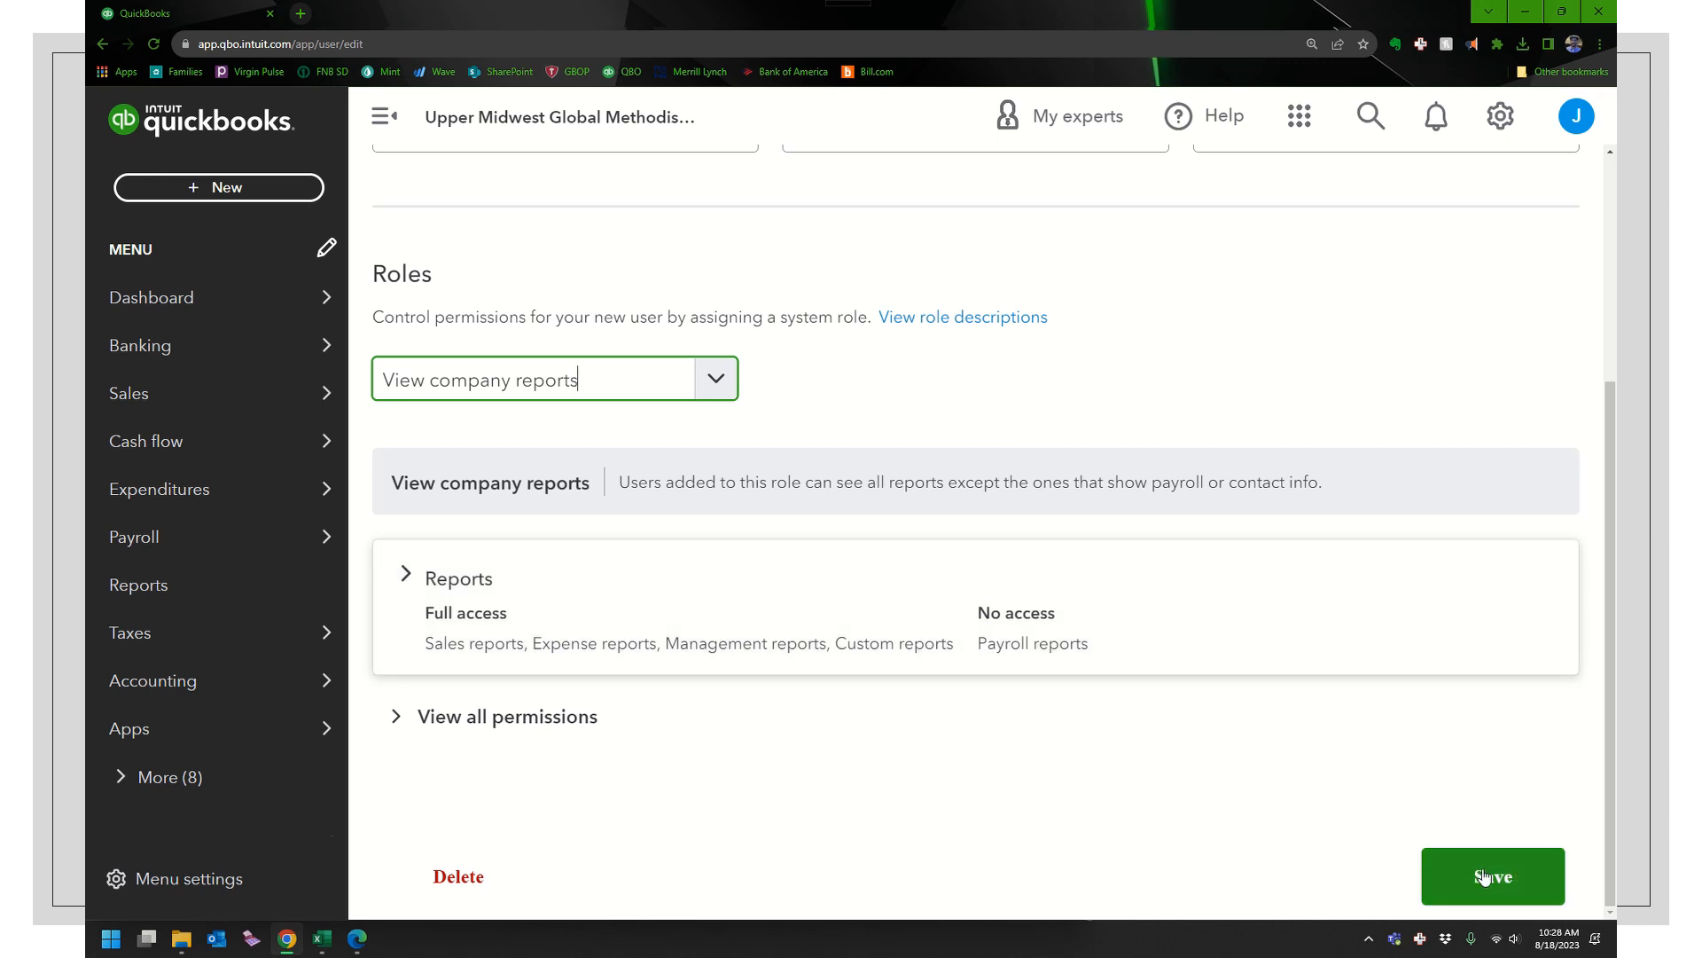
click(1492, 876)
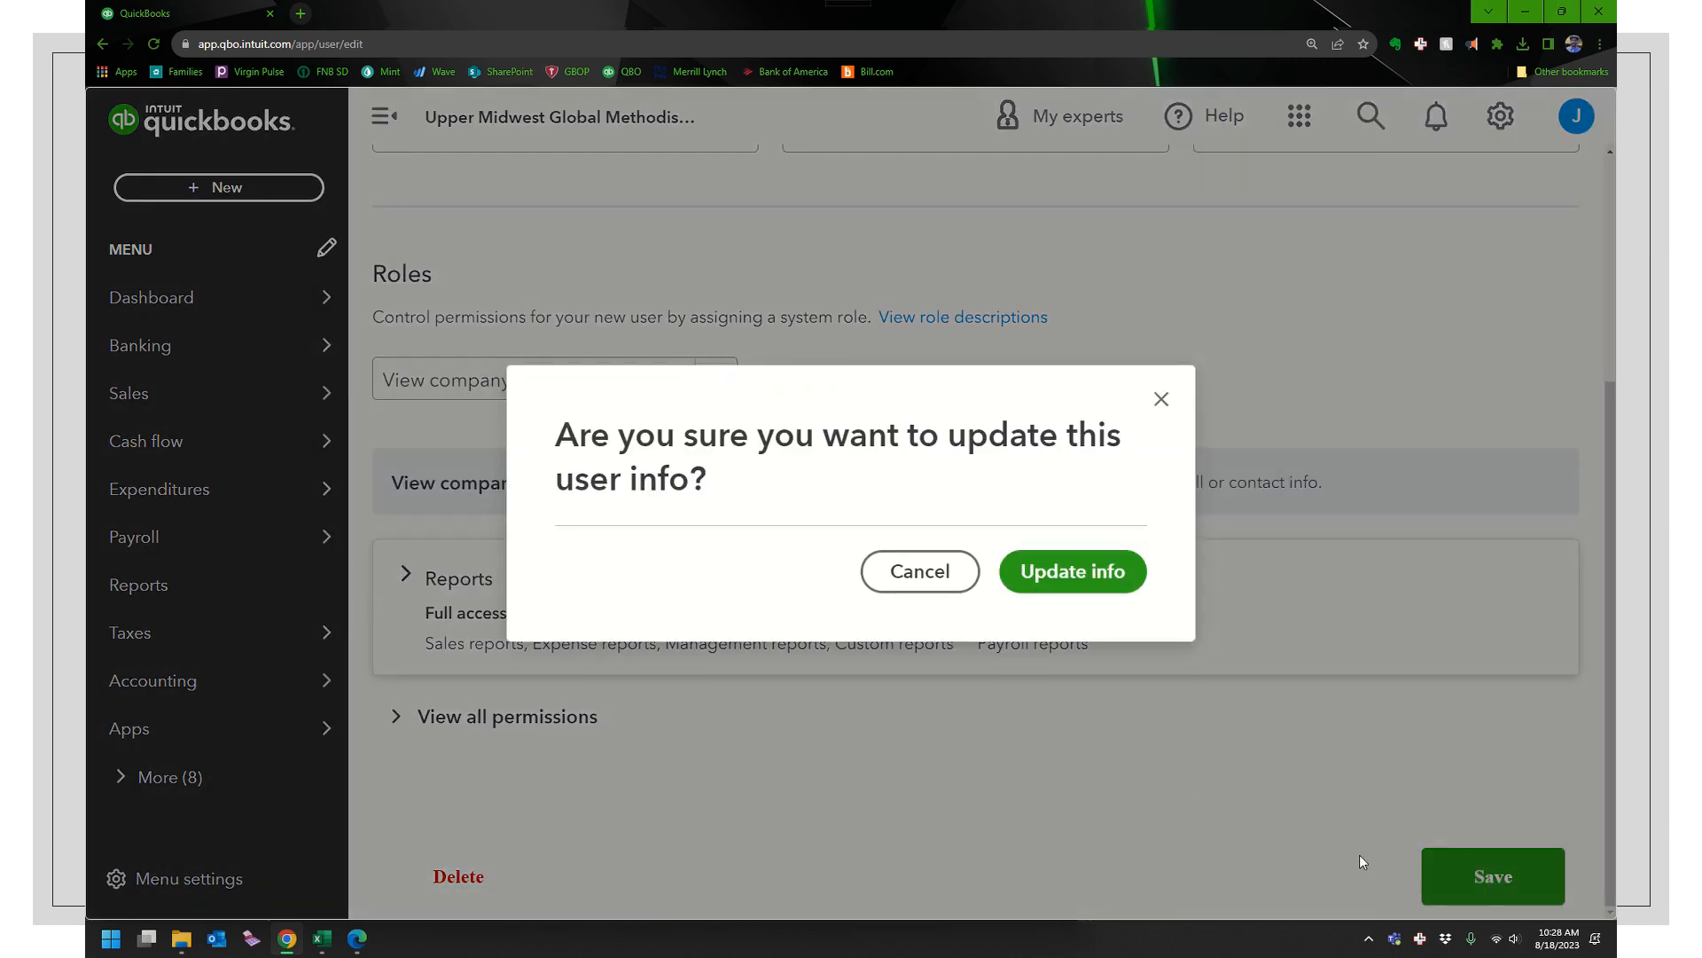
click(1072, 571)
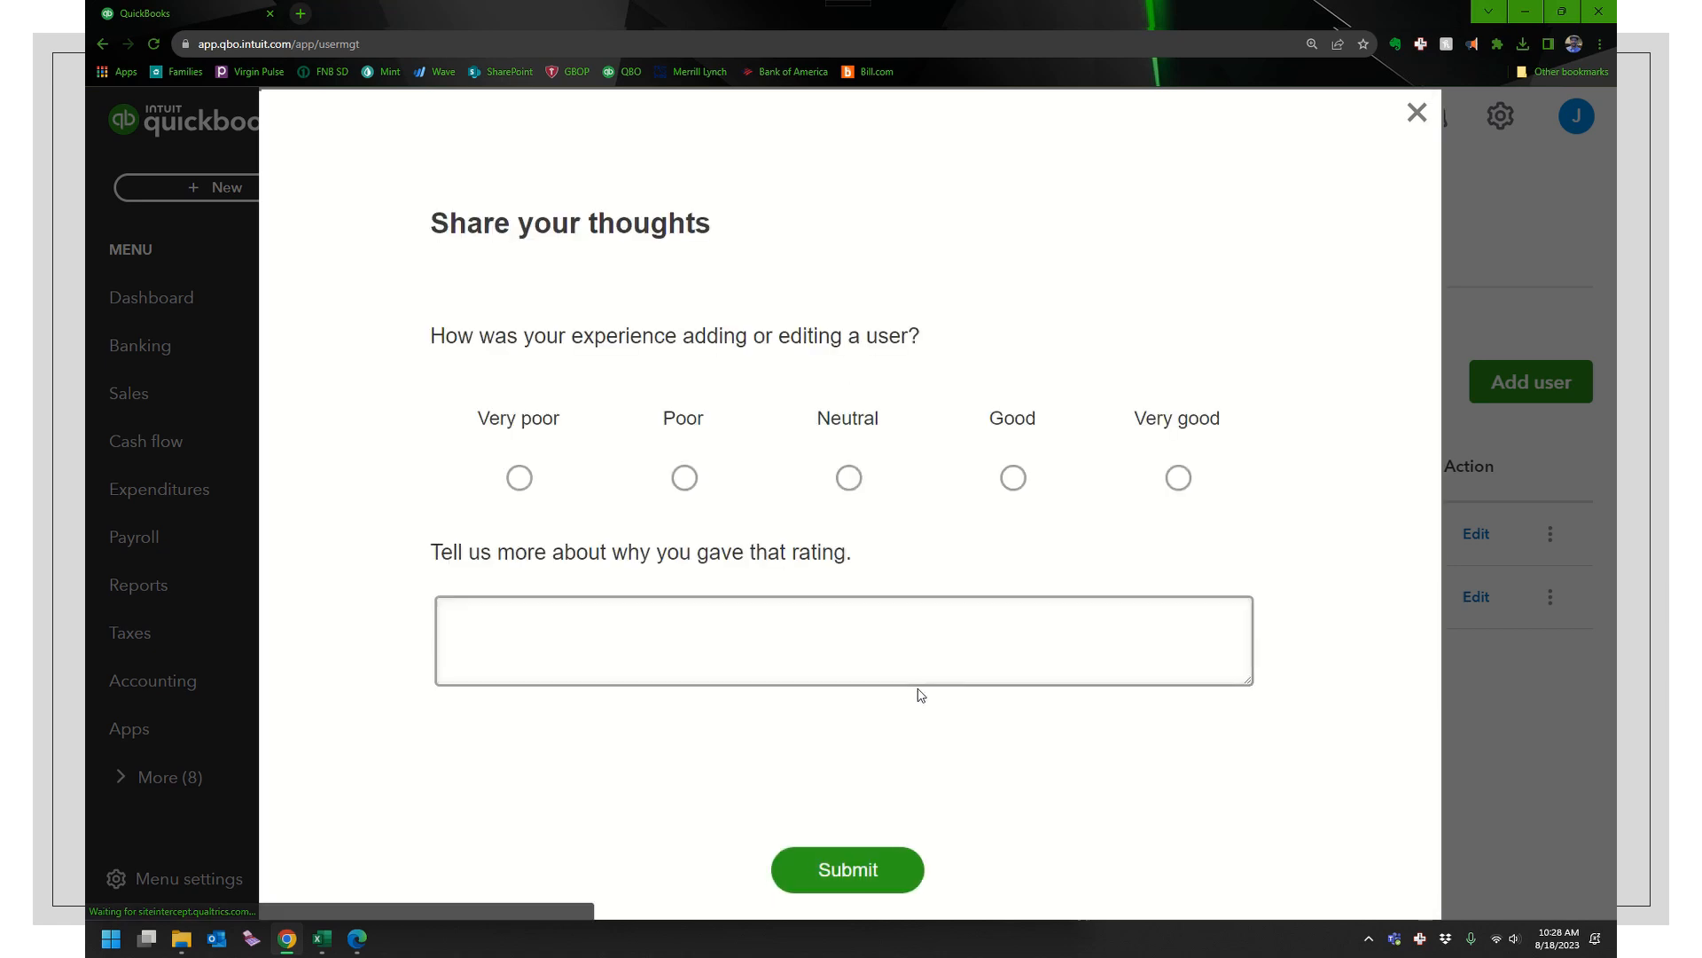
mouse_move(1433, 118)
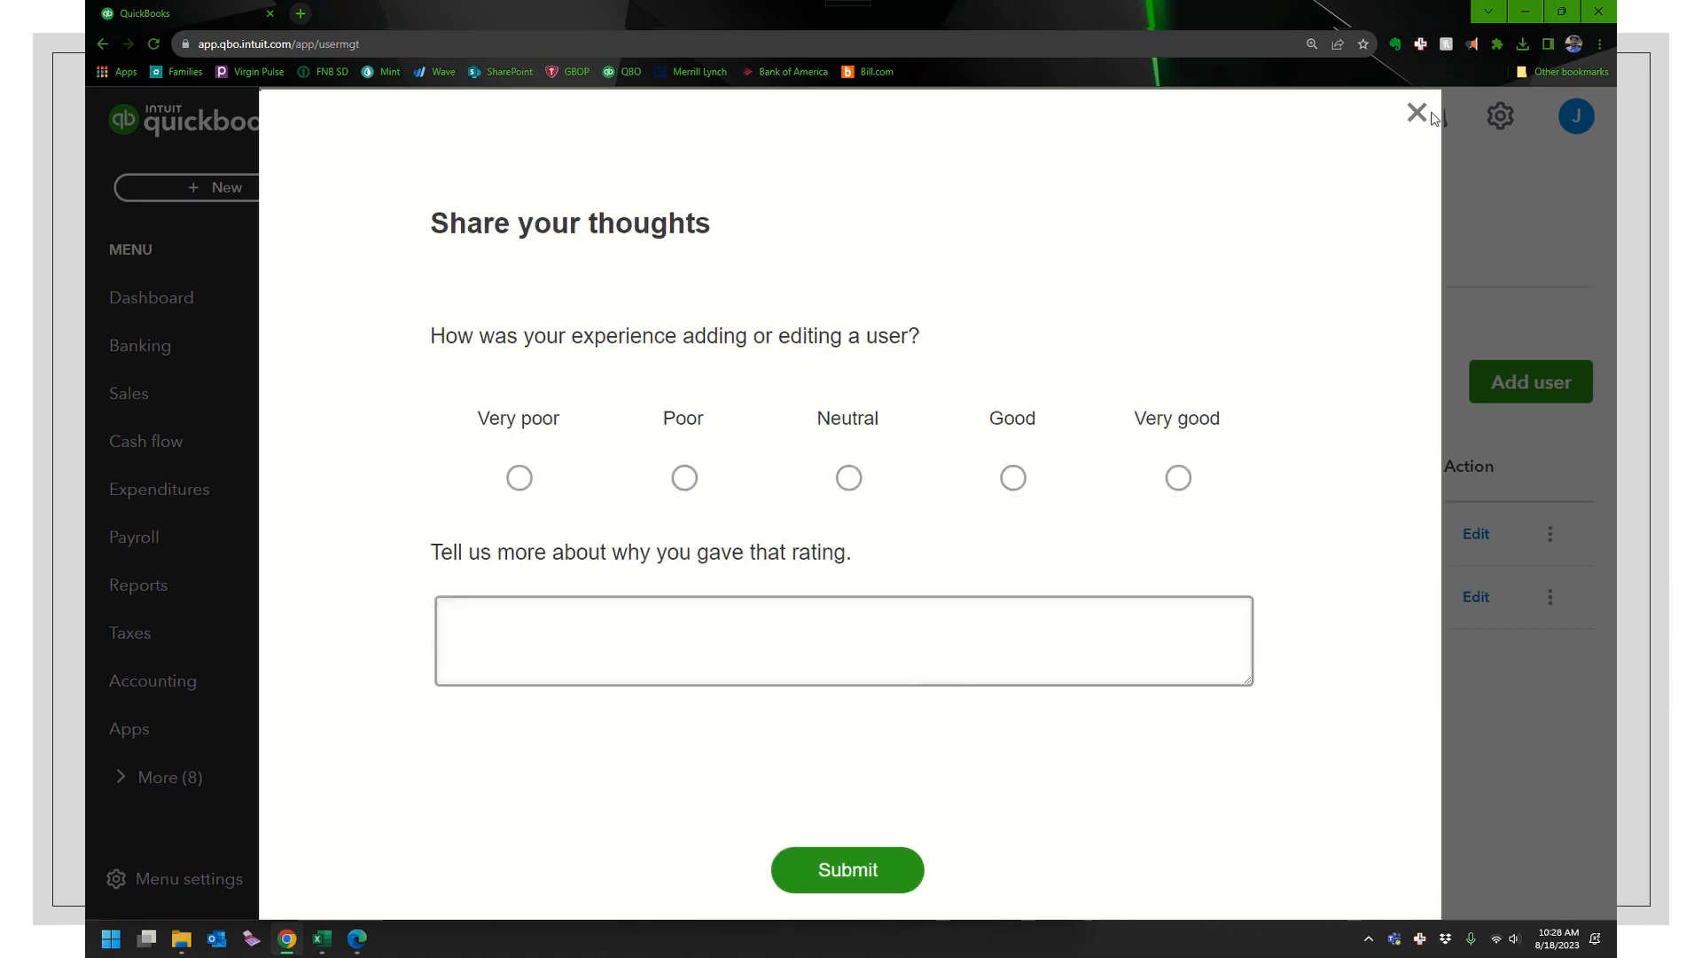
click(1416, 112)
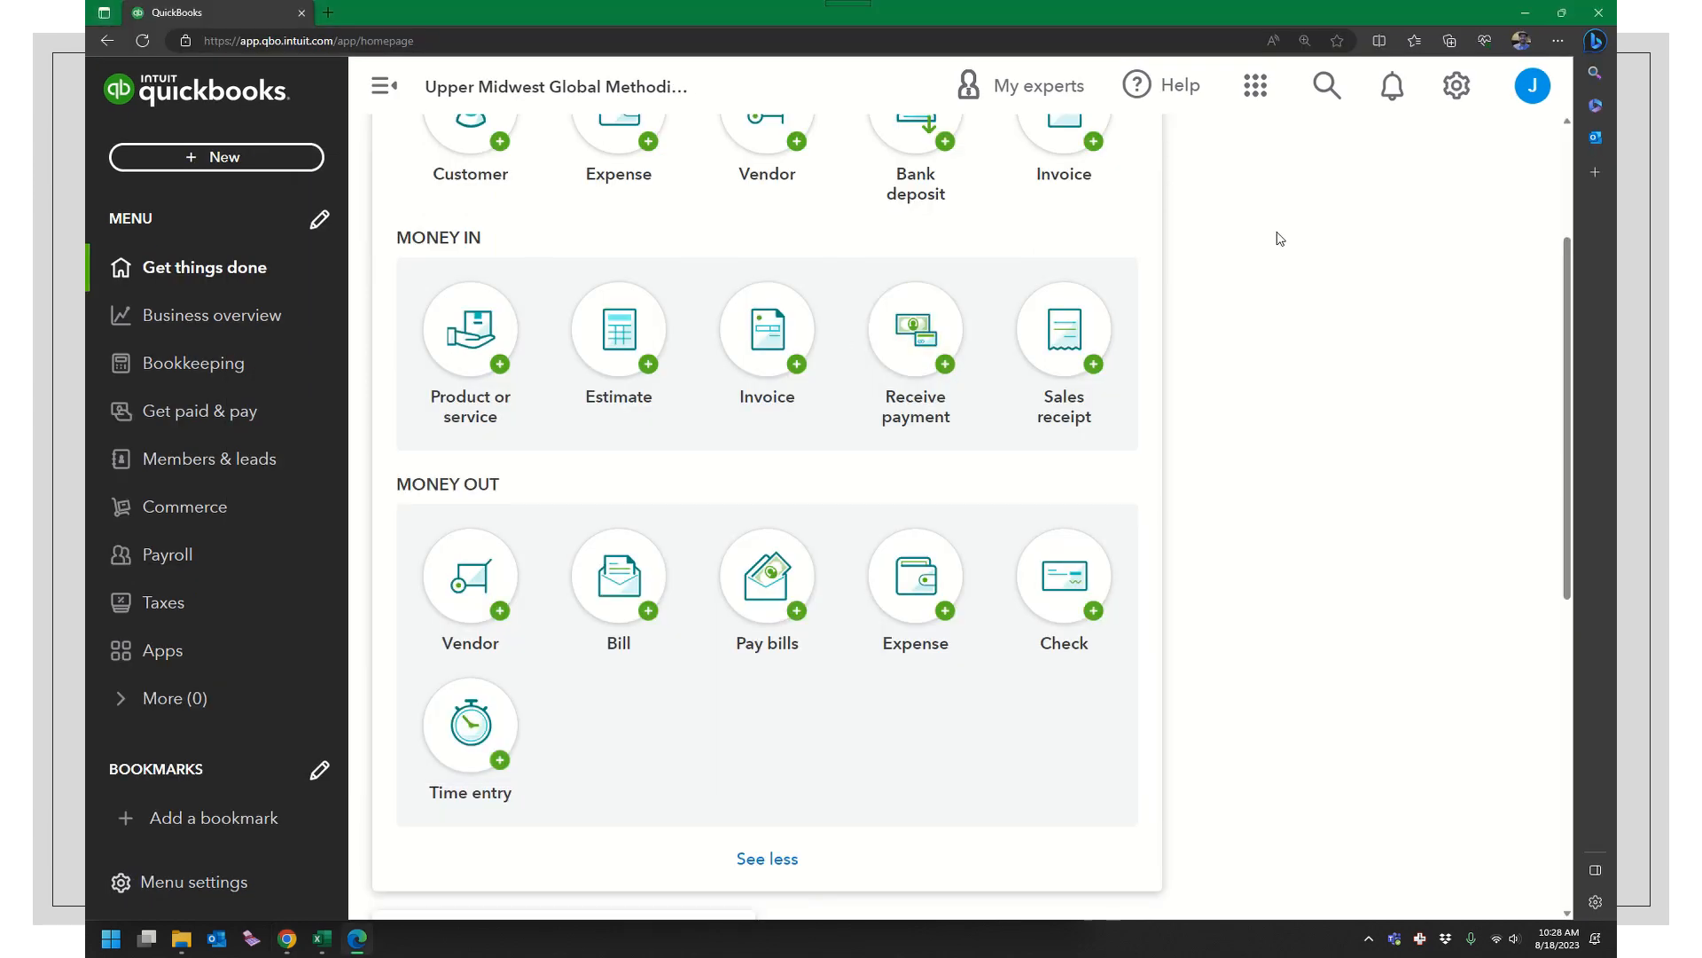
Step: Sign out the reports-only user and sign back in with the saved Intuit account
scroll(up, 3)
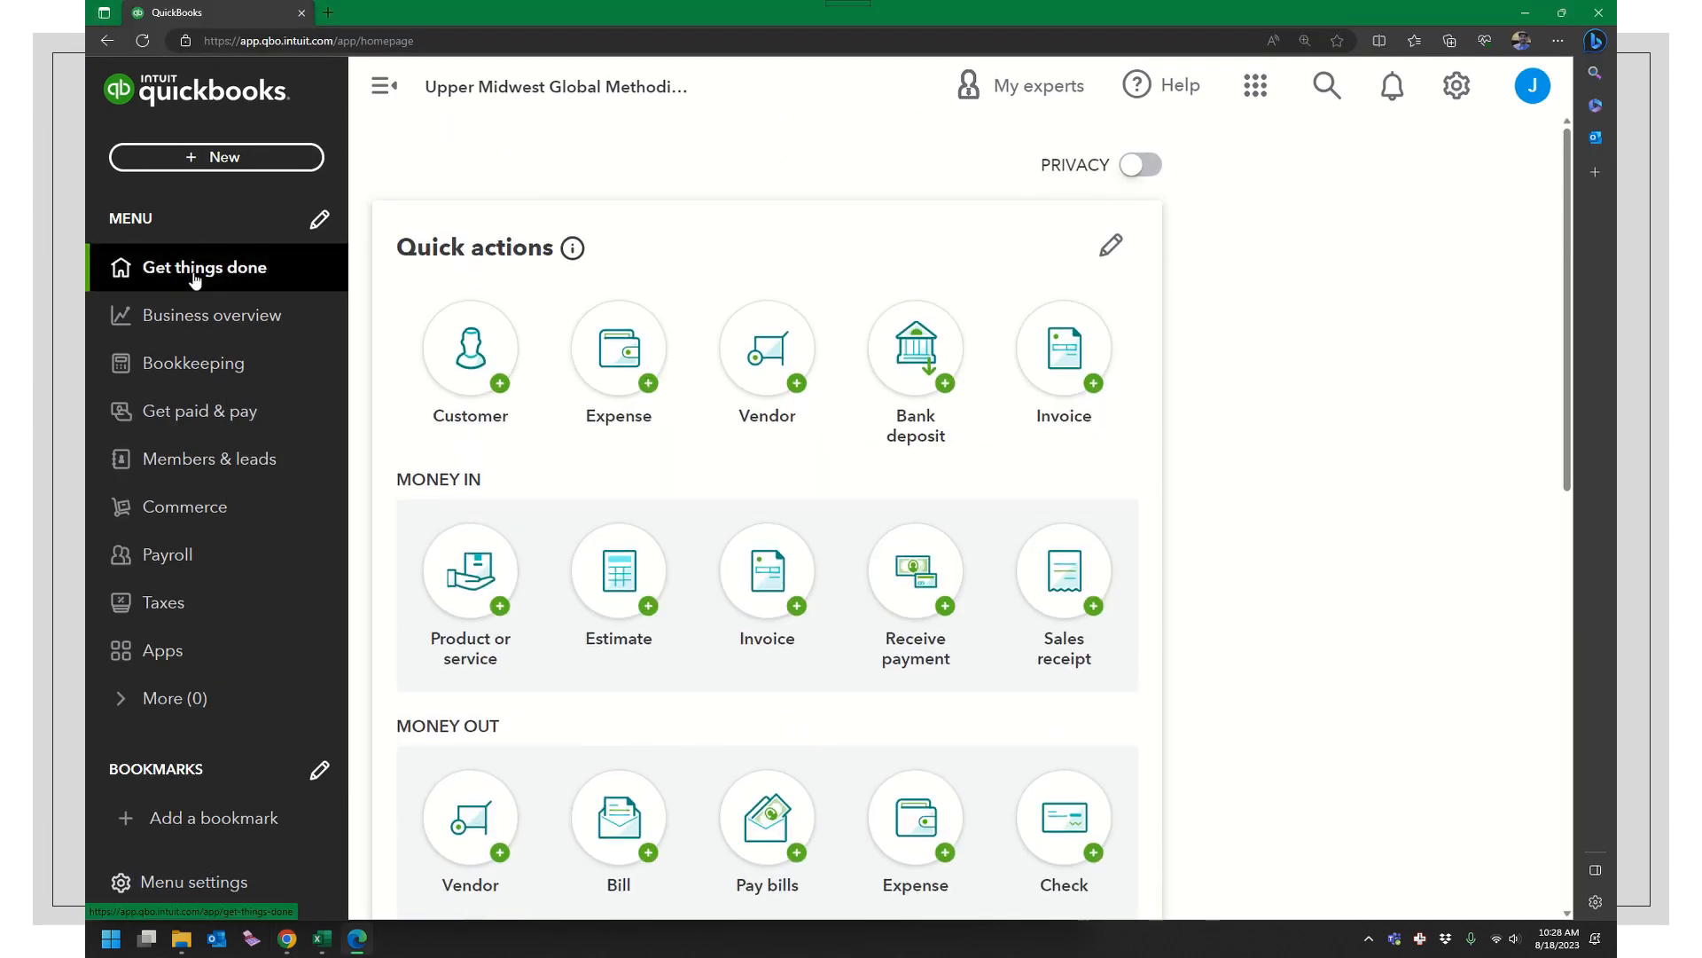
click(204, 267)
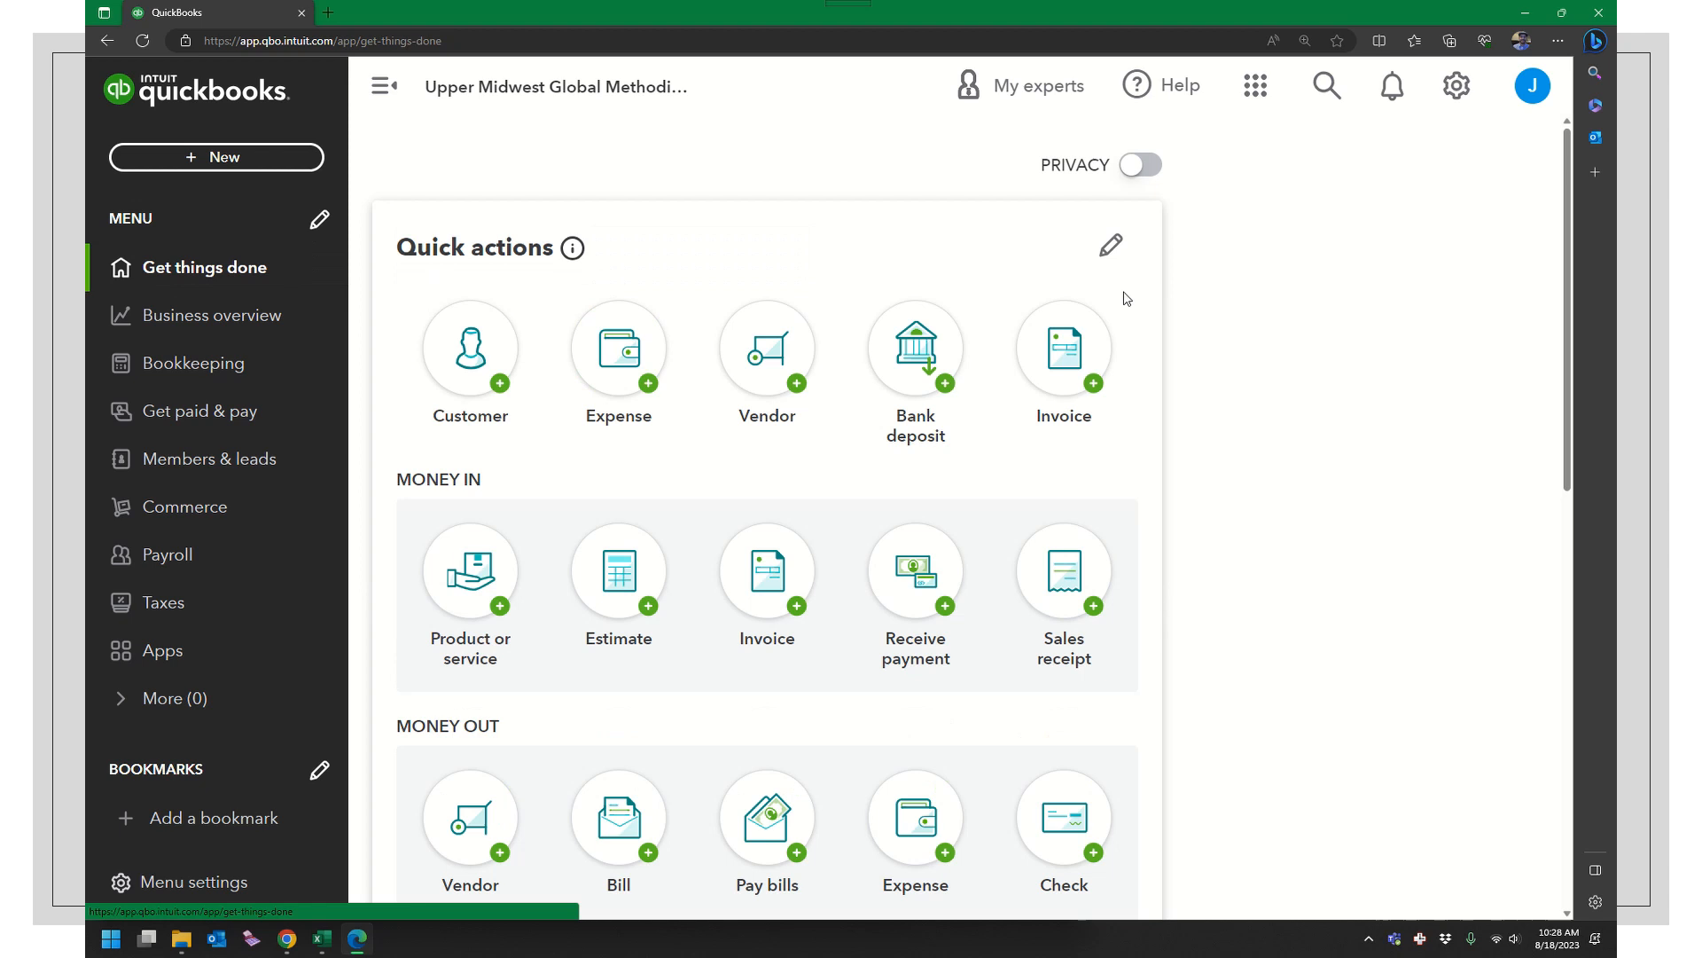
click(1531, 86)
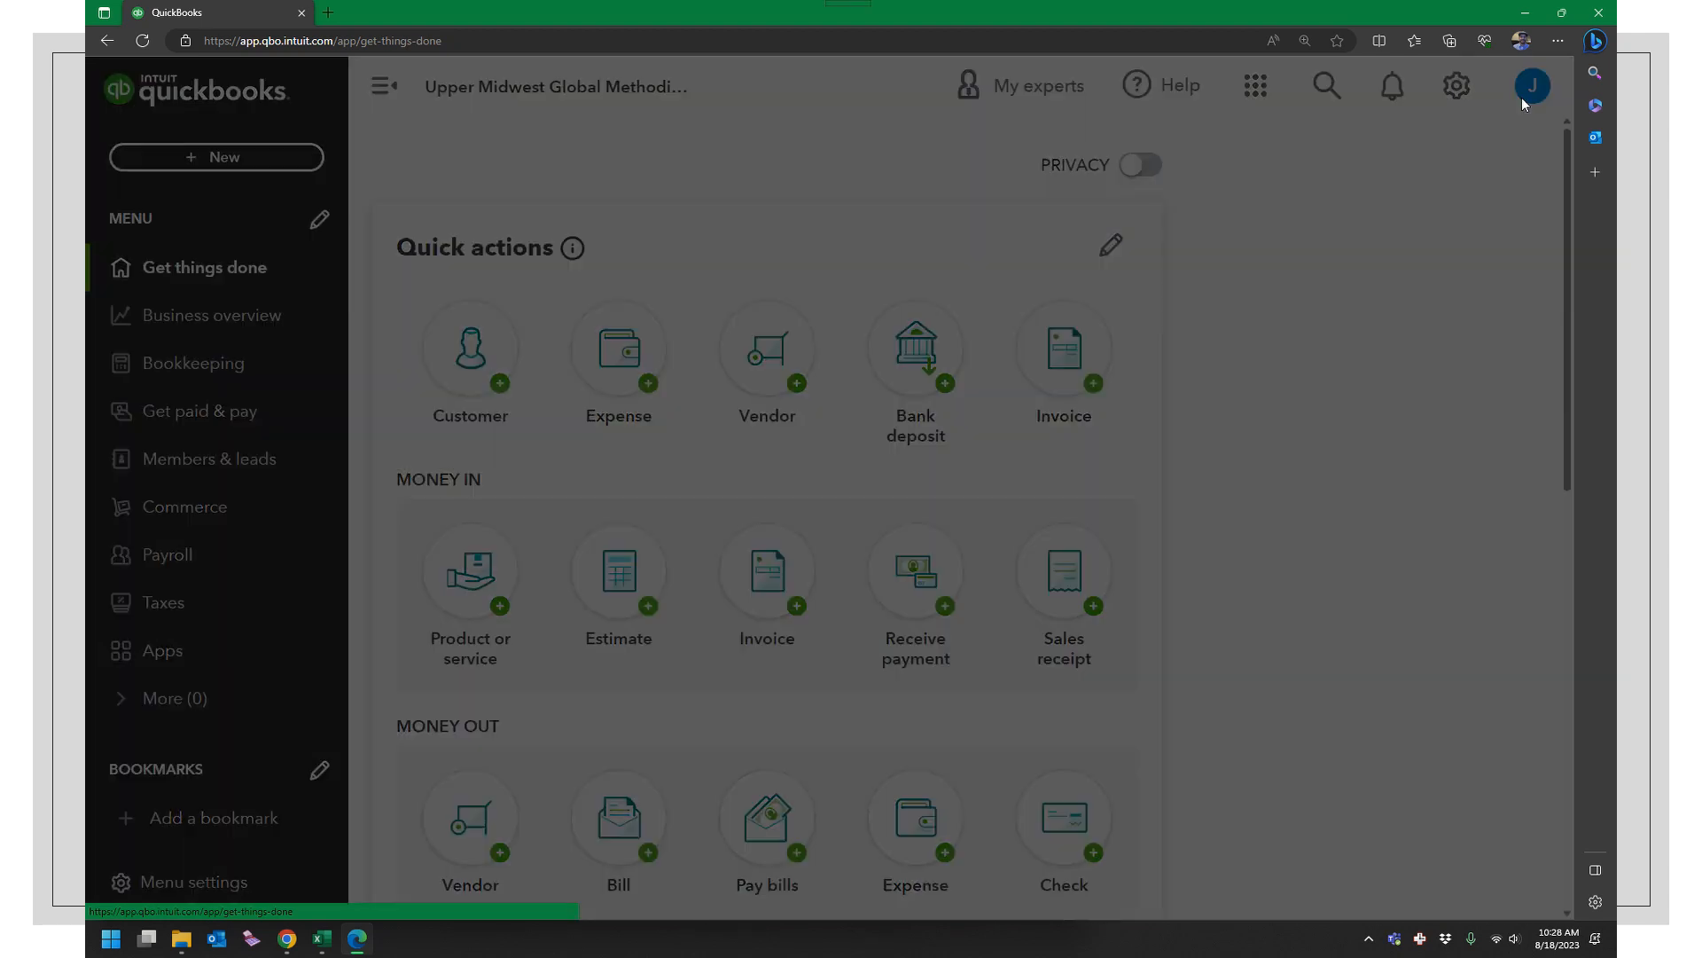
click(1529, 86)
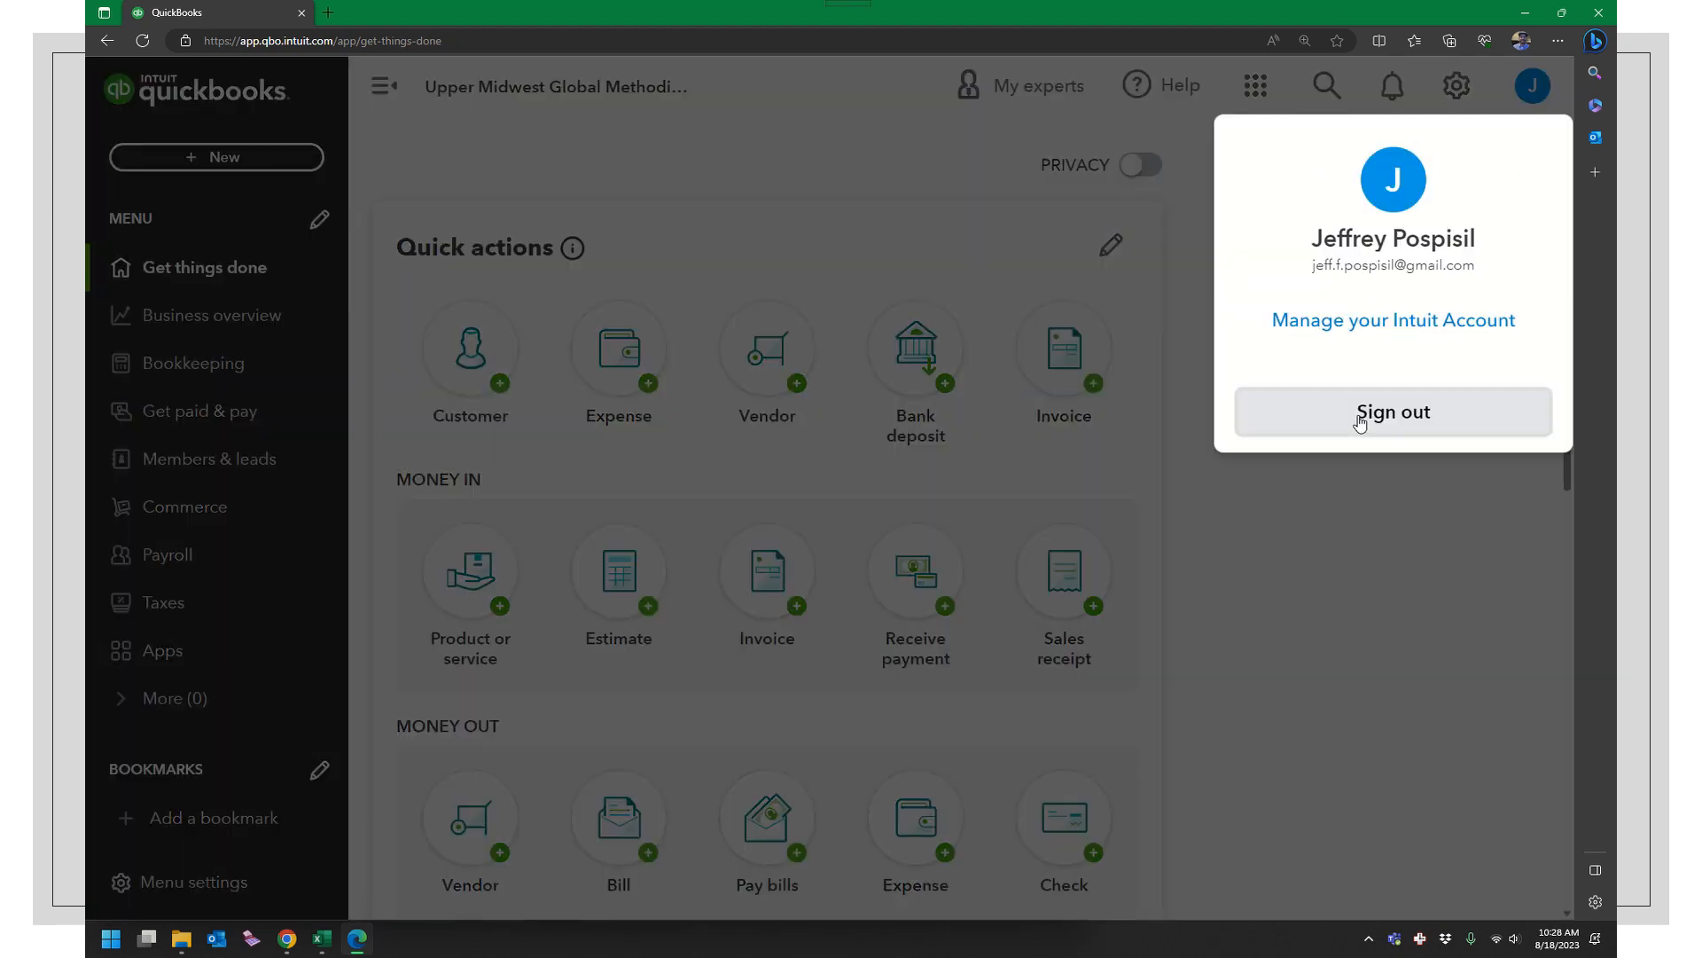
click(1393, 412)
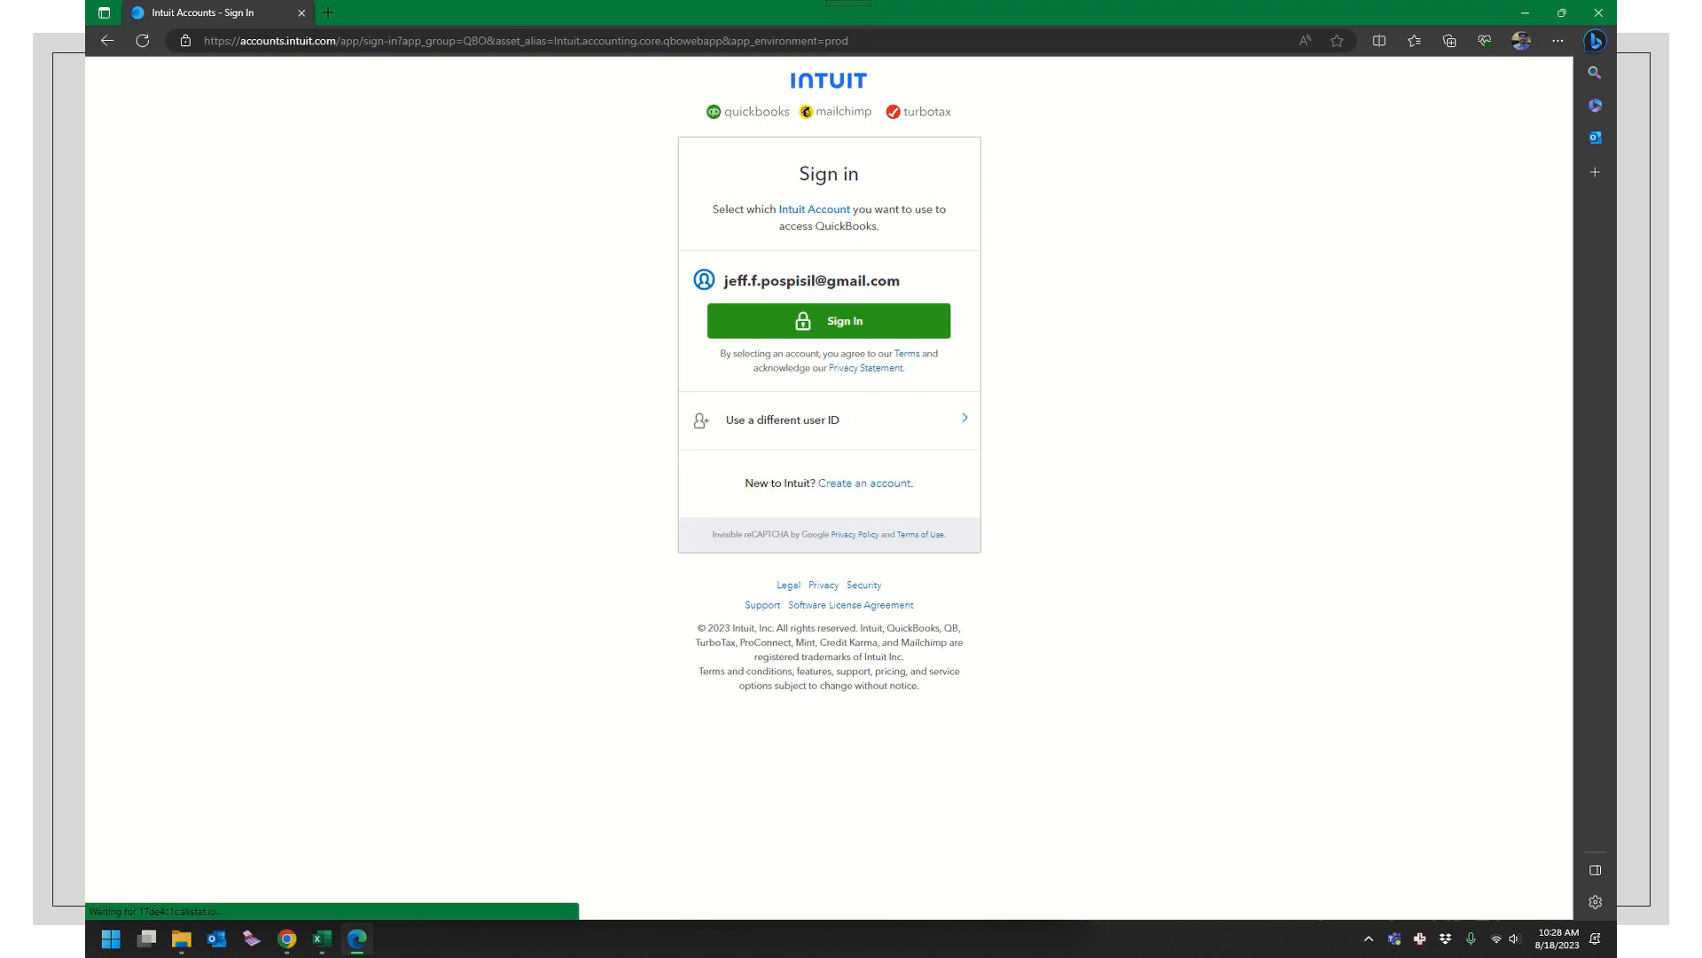
click(827, 320)
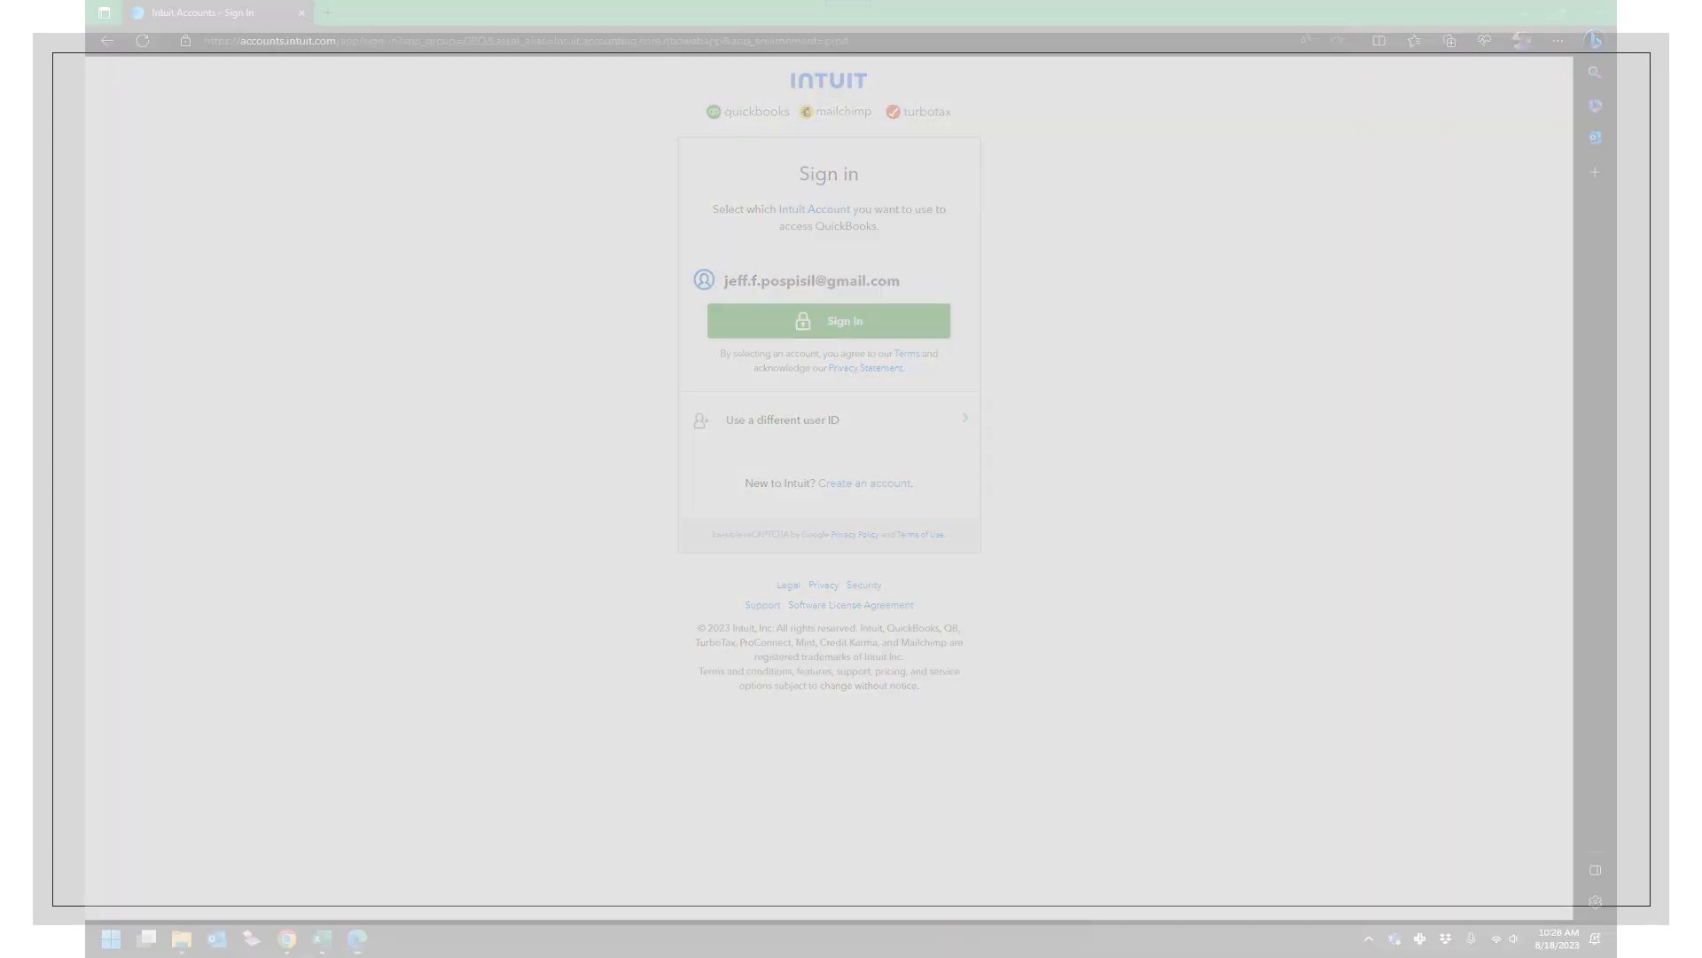
Step: As the reports-only user, check Custom reports, then open General Ledger under For my accountant
click(827, 320)
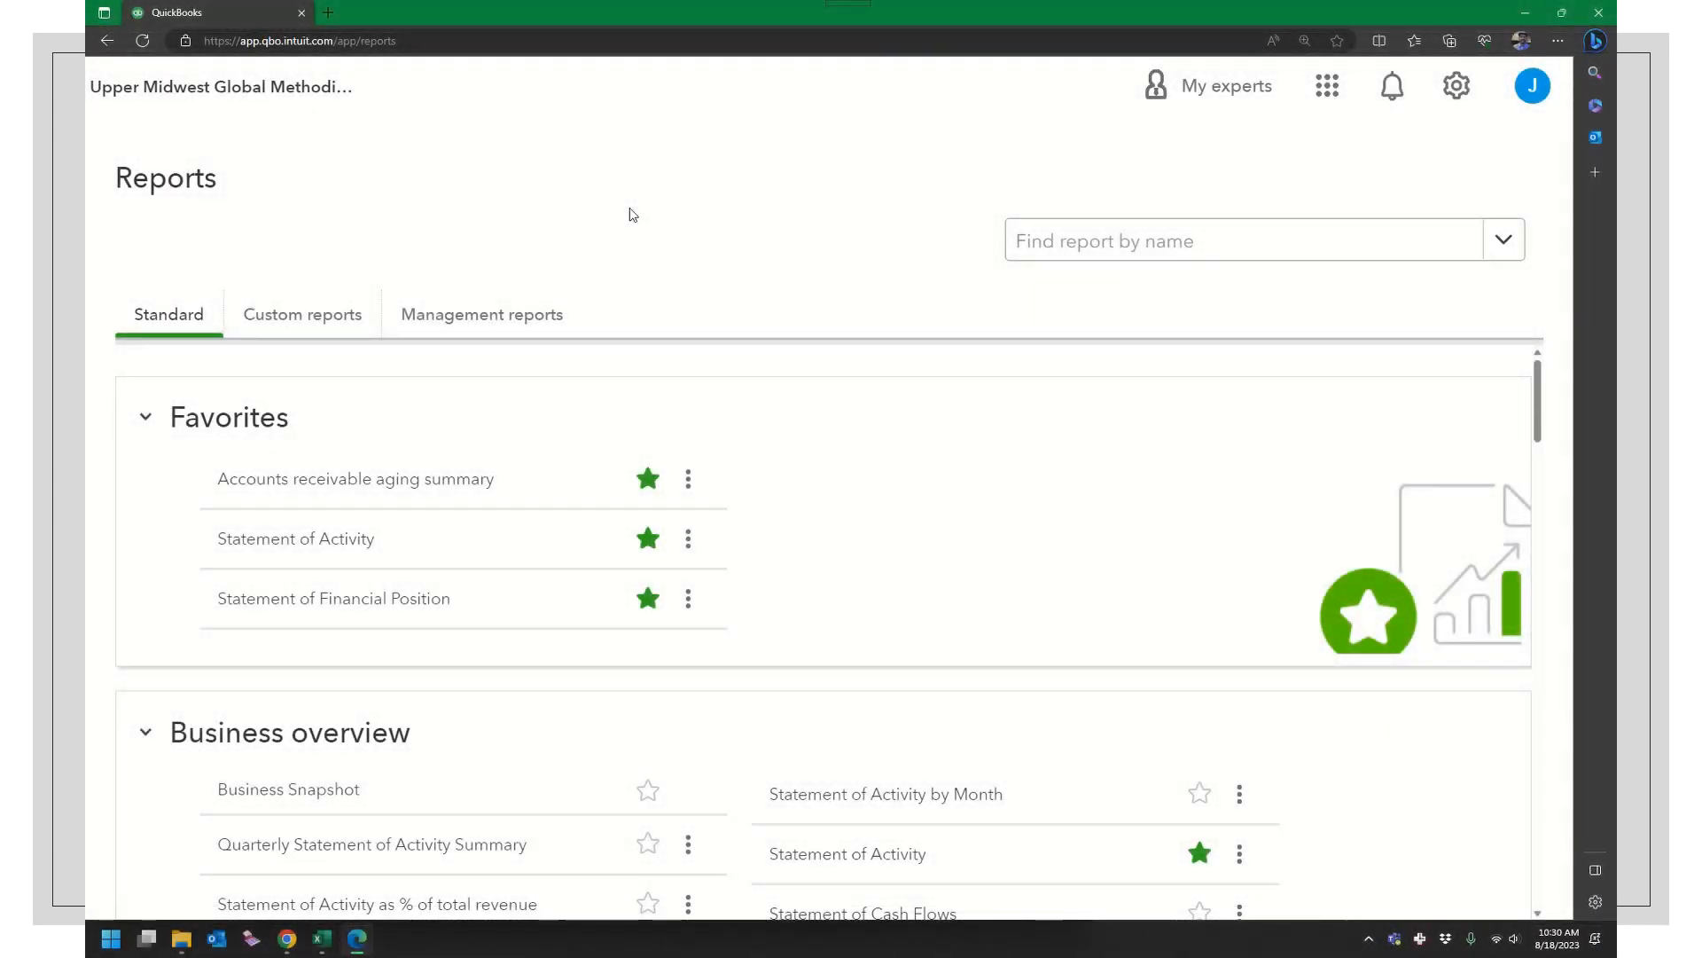
mouse_move(672, 289)
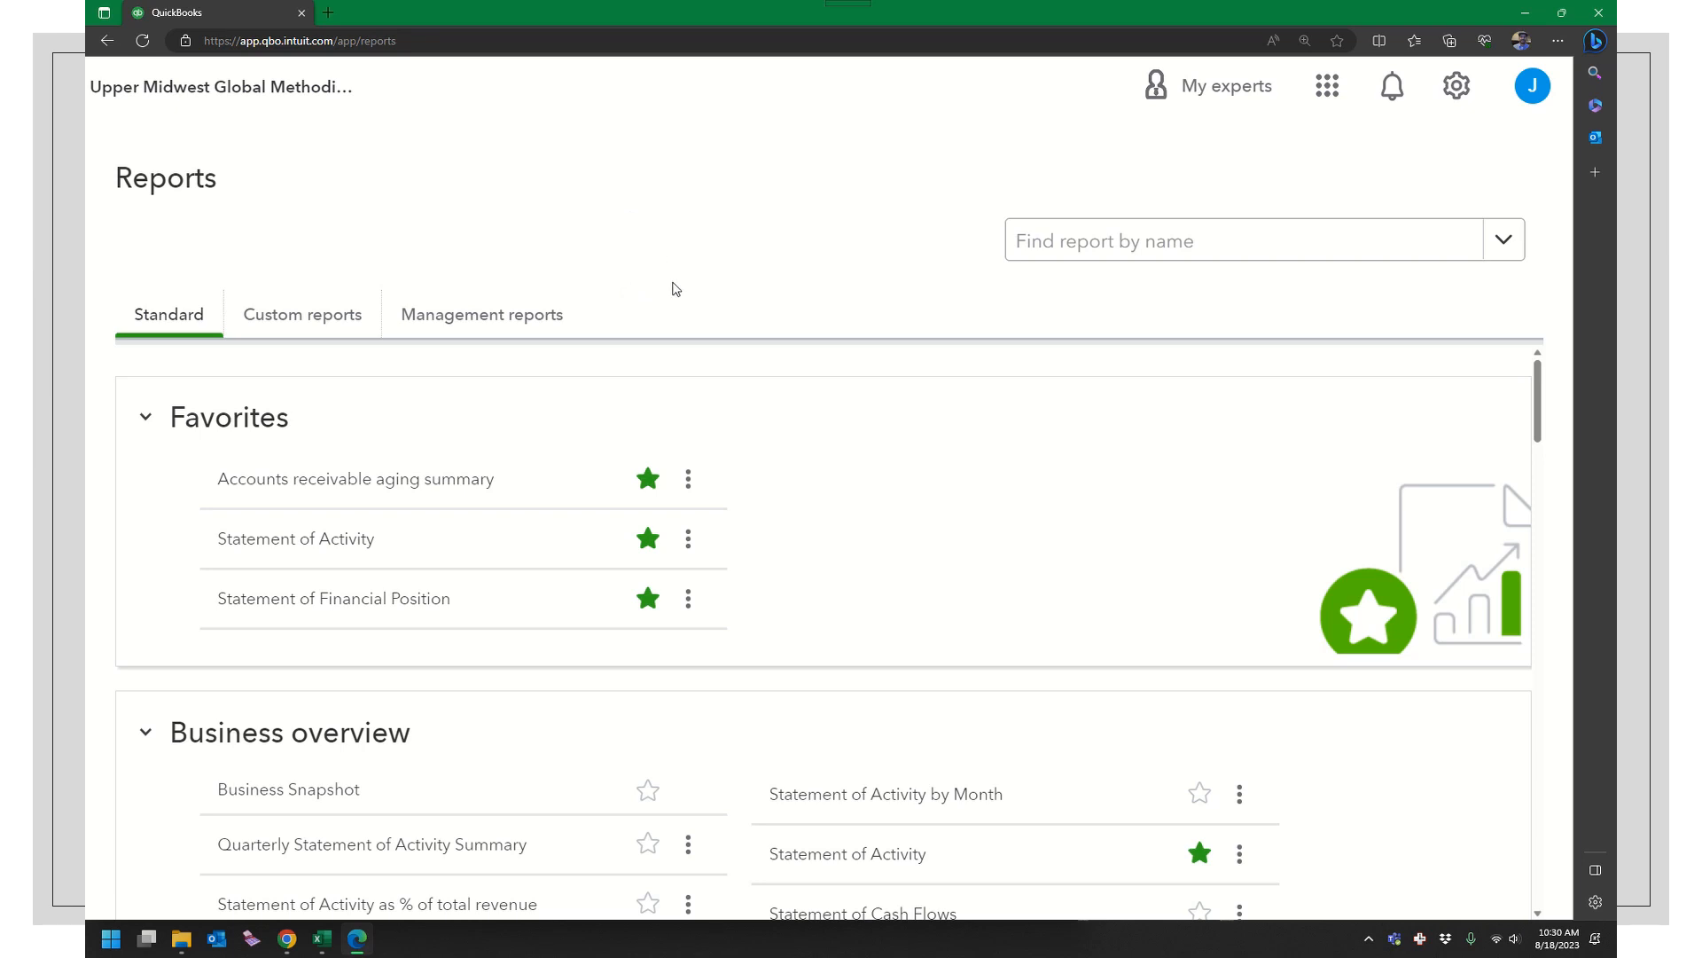
mouse_move(695, 245)
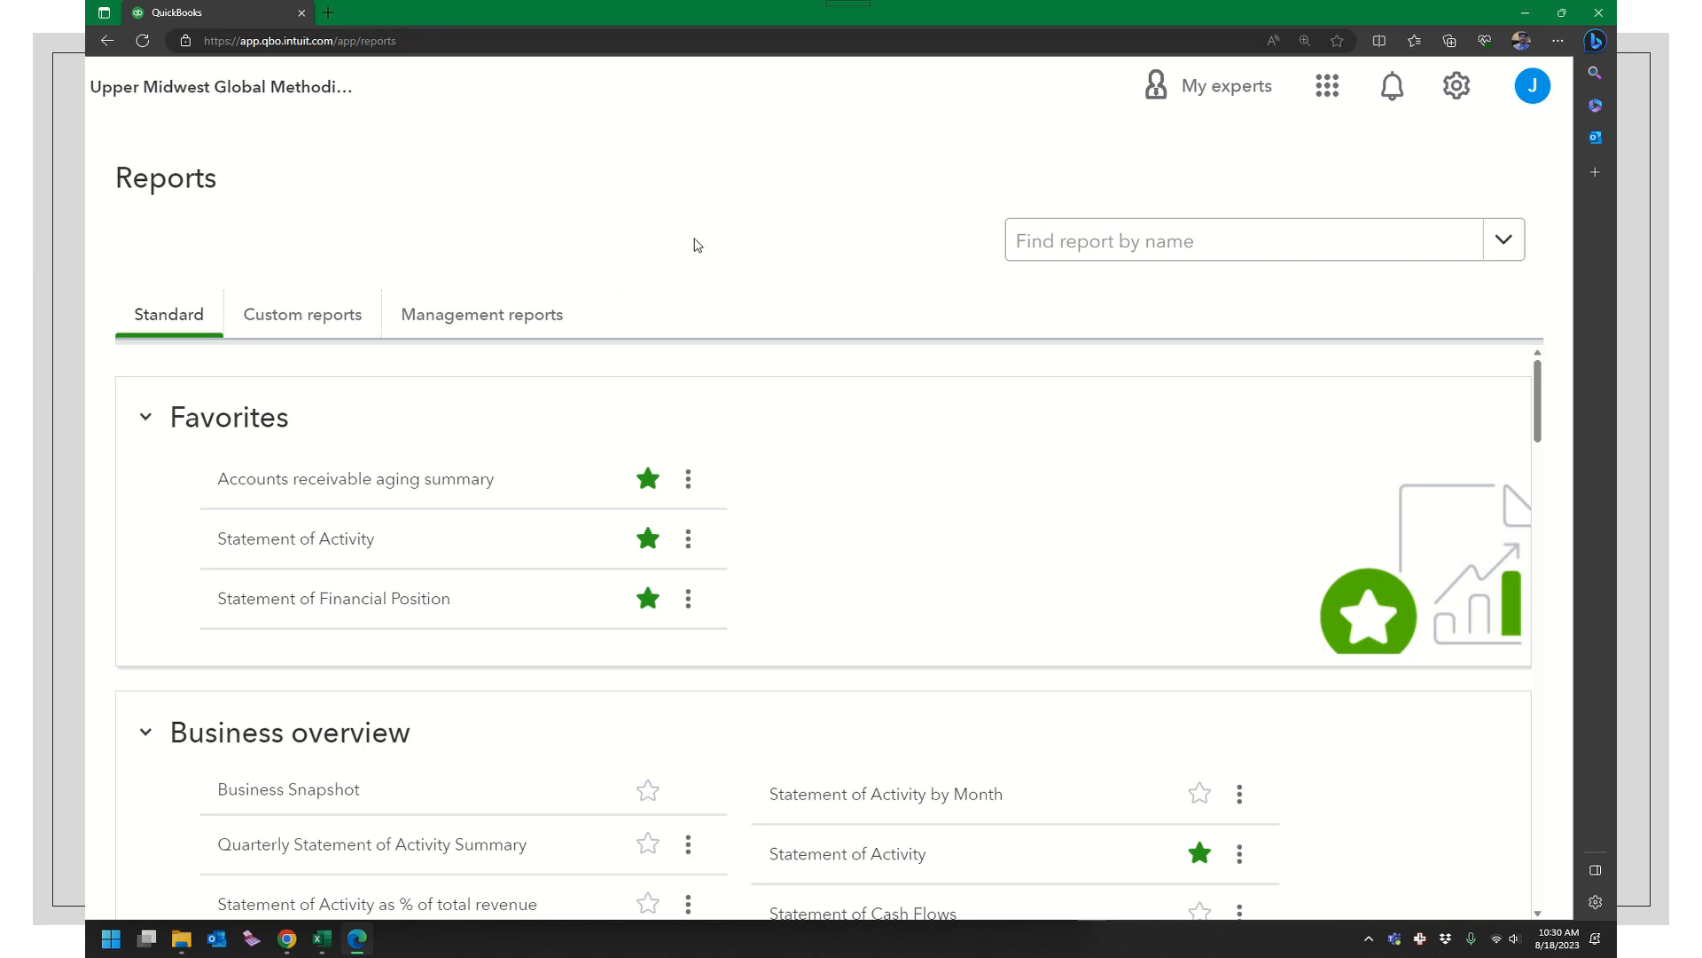
click(301, 315)
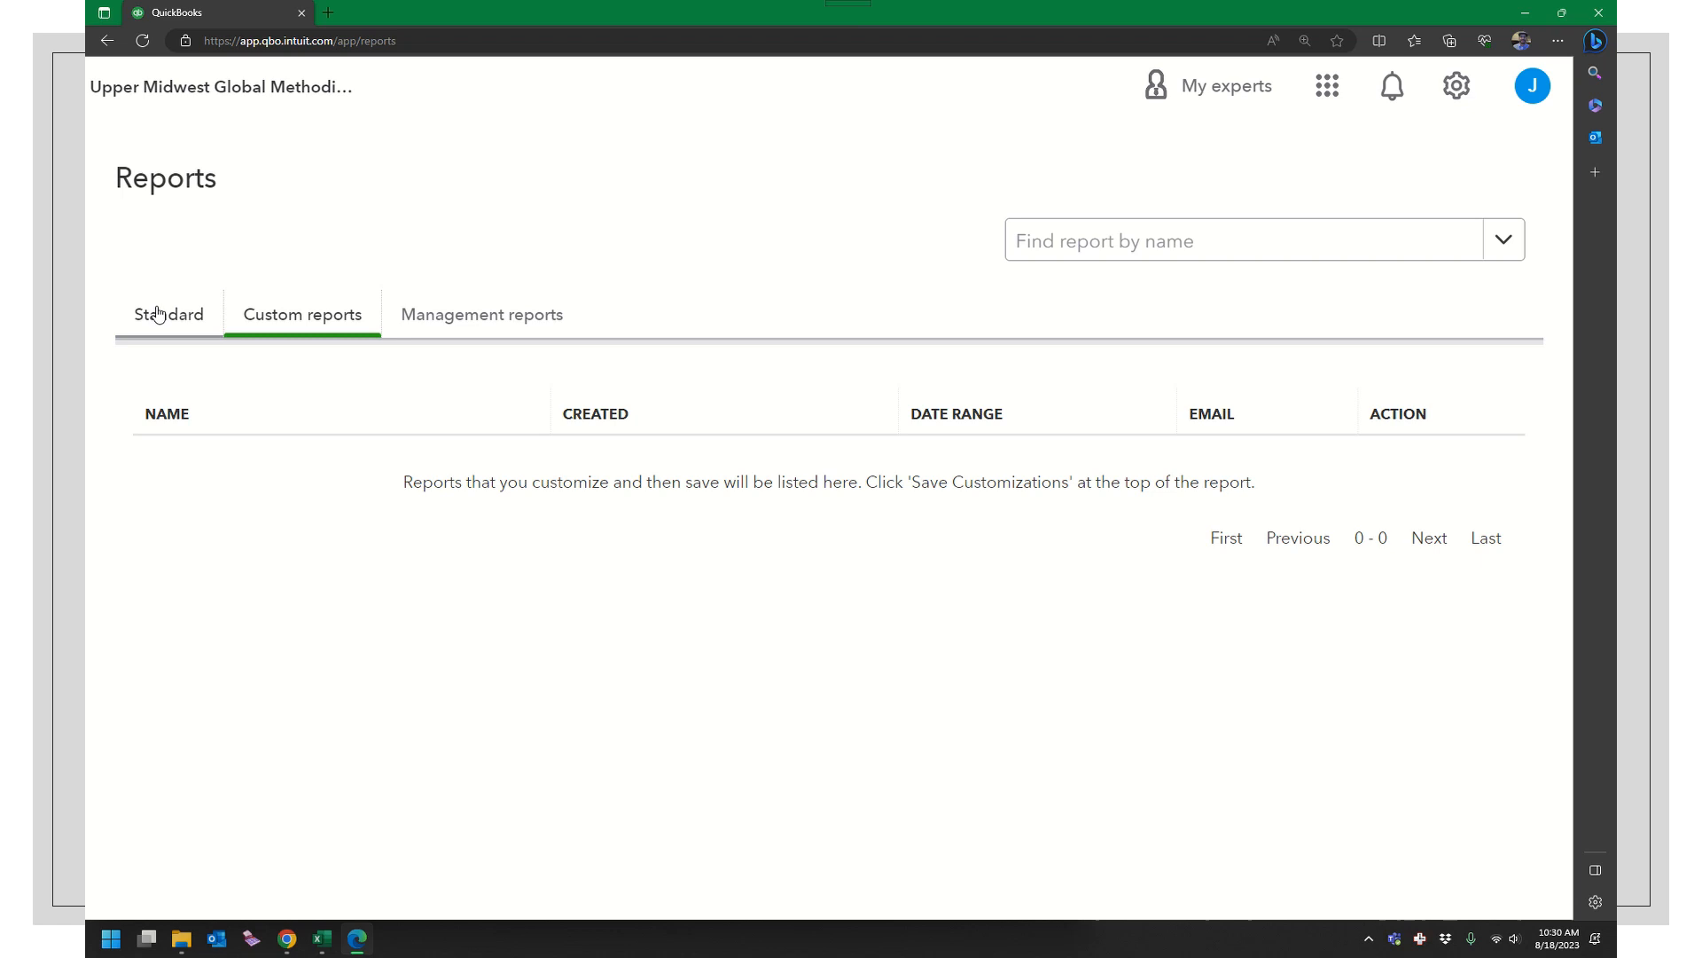
click(169, 314)
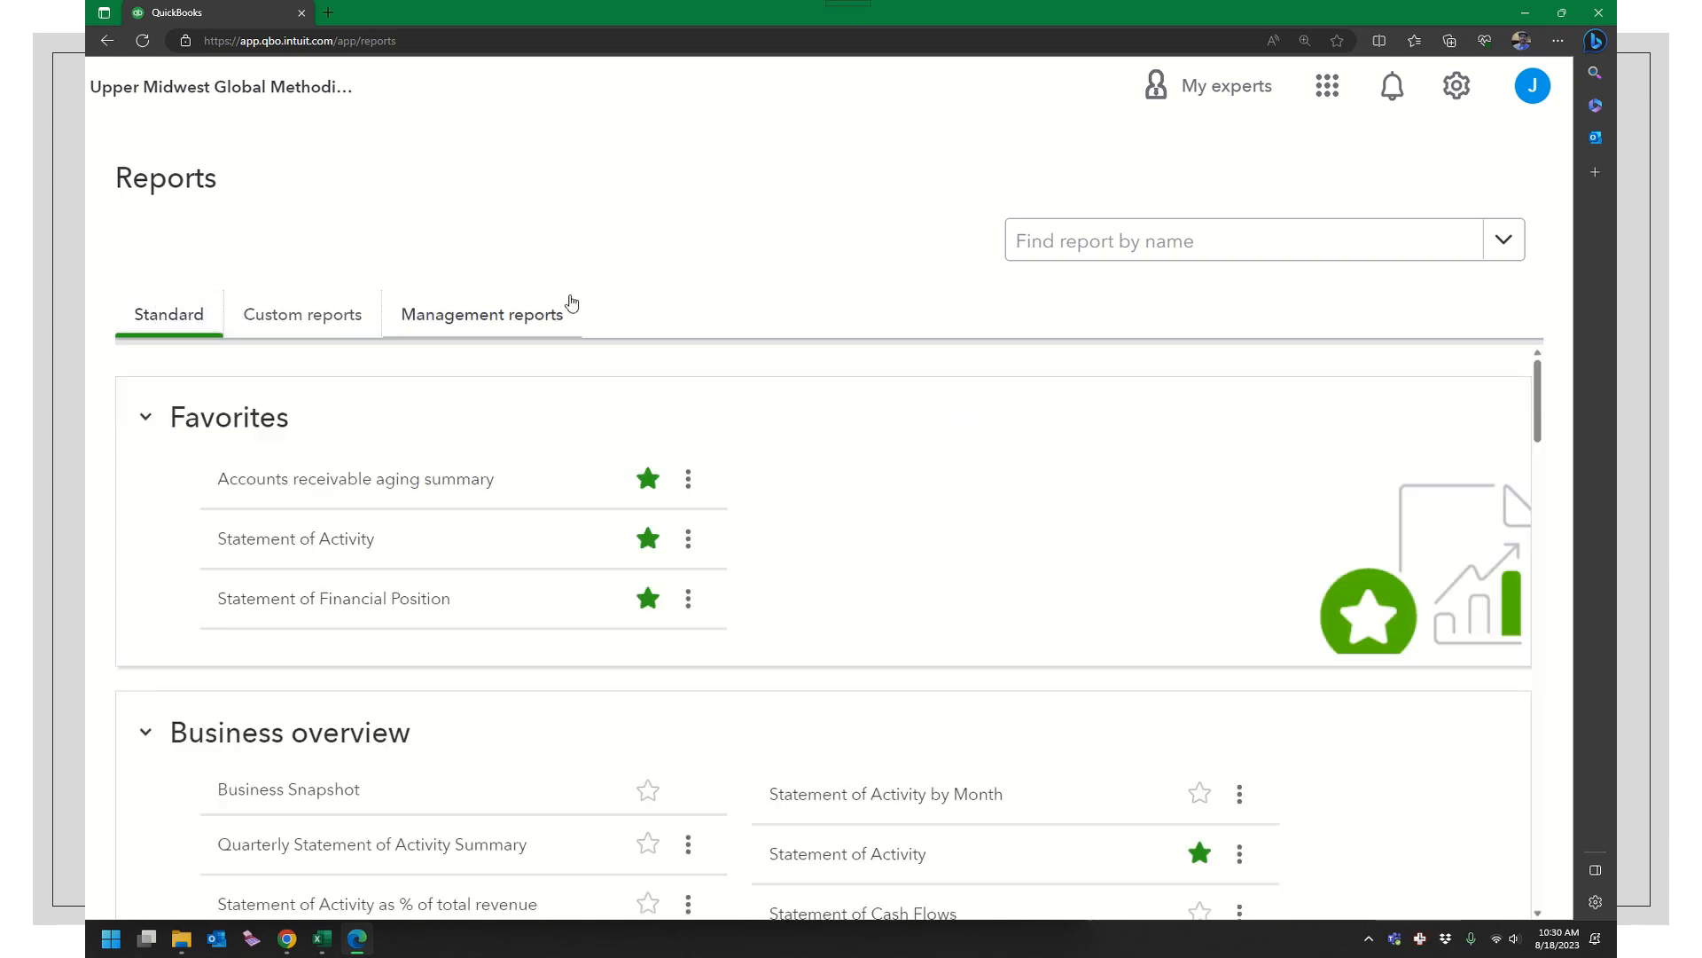
scroll(down, 3)
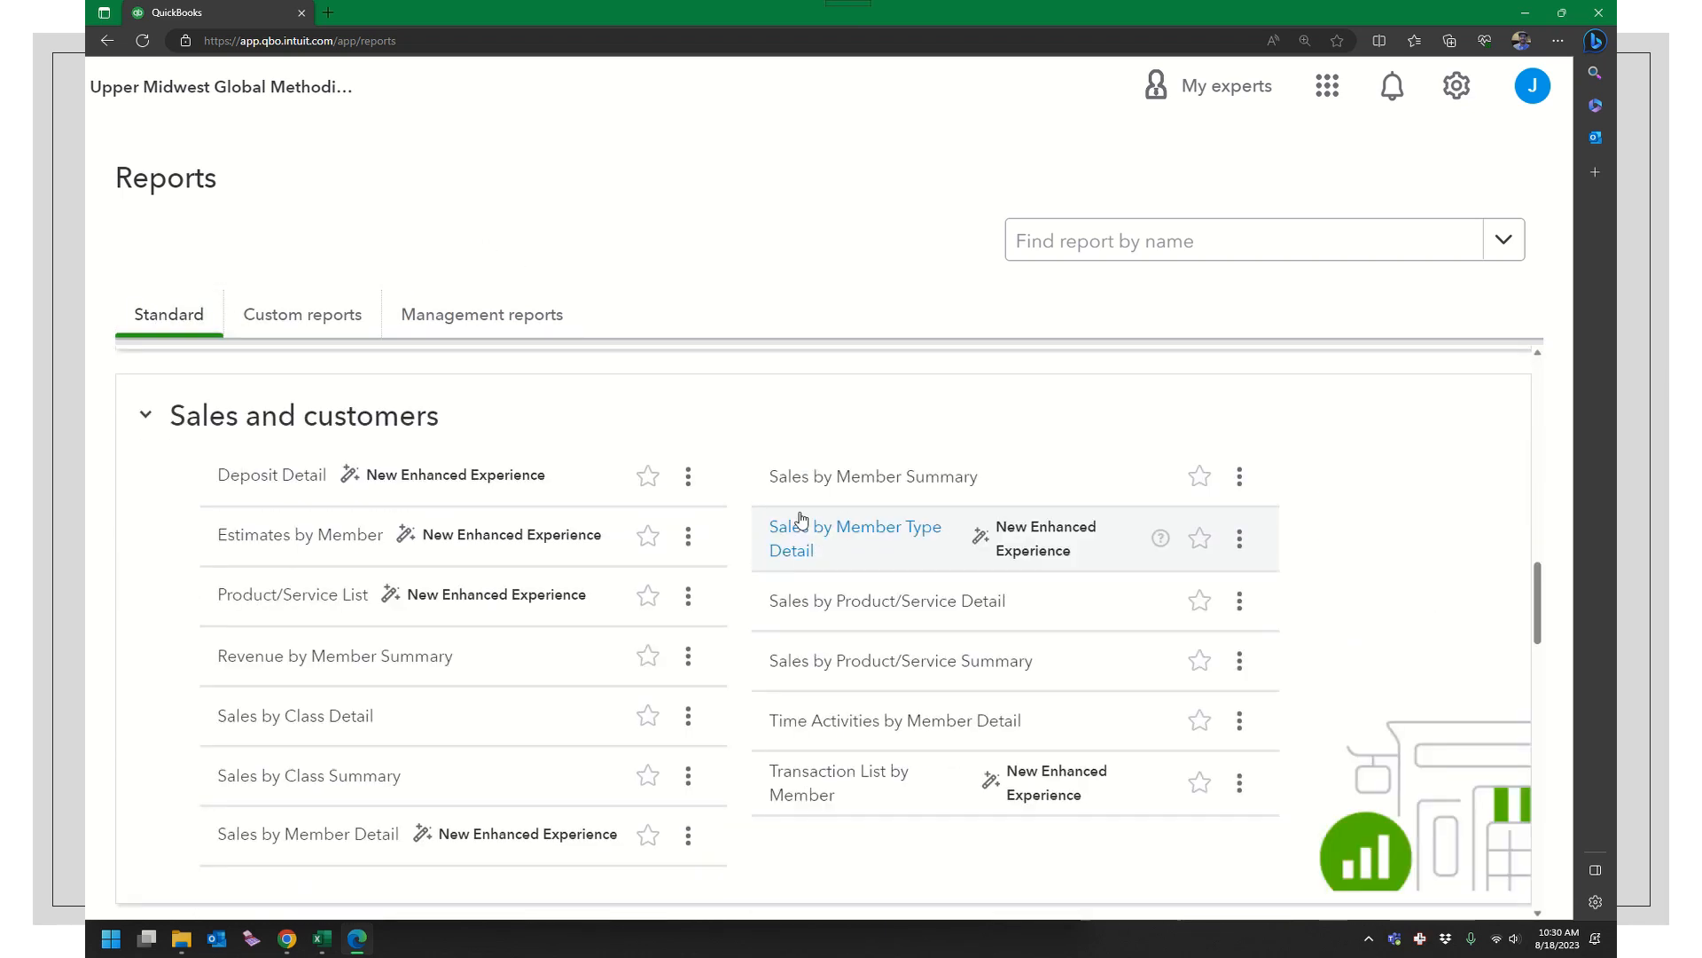
scroll(down, 3)
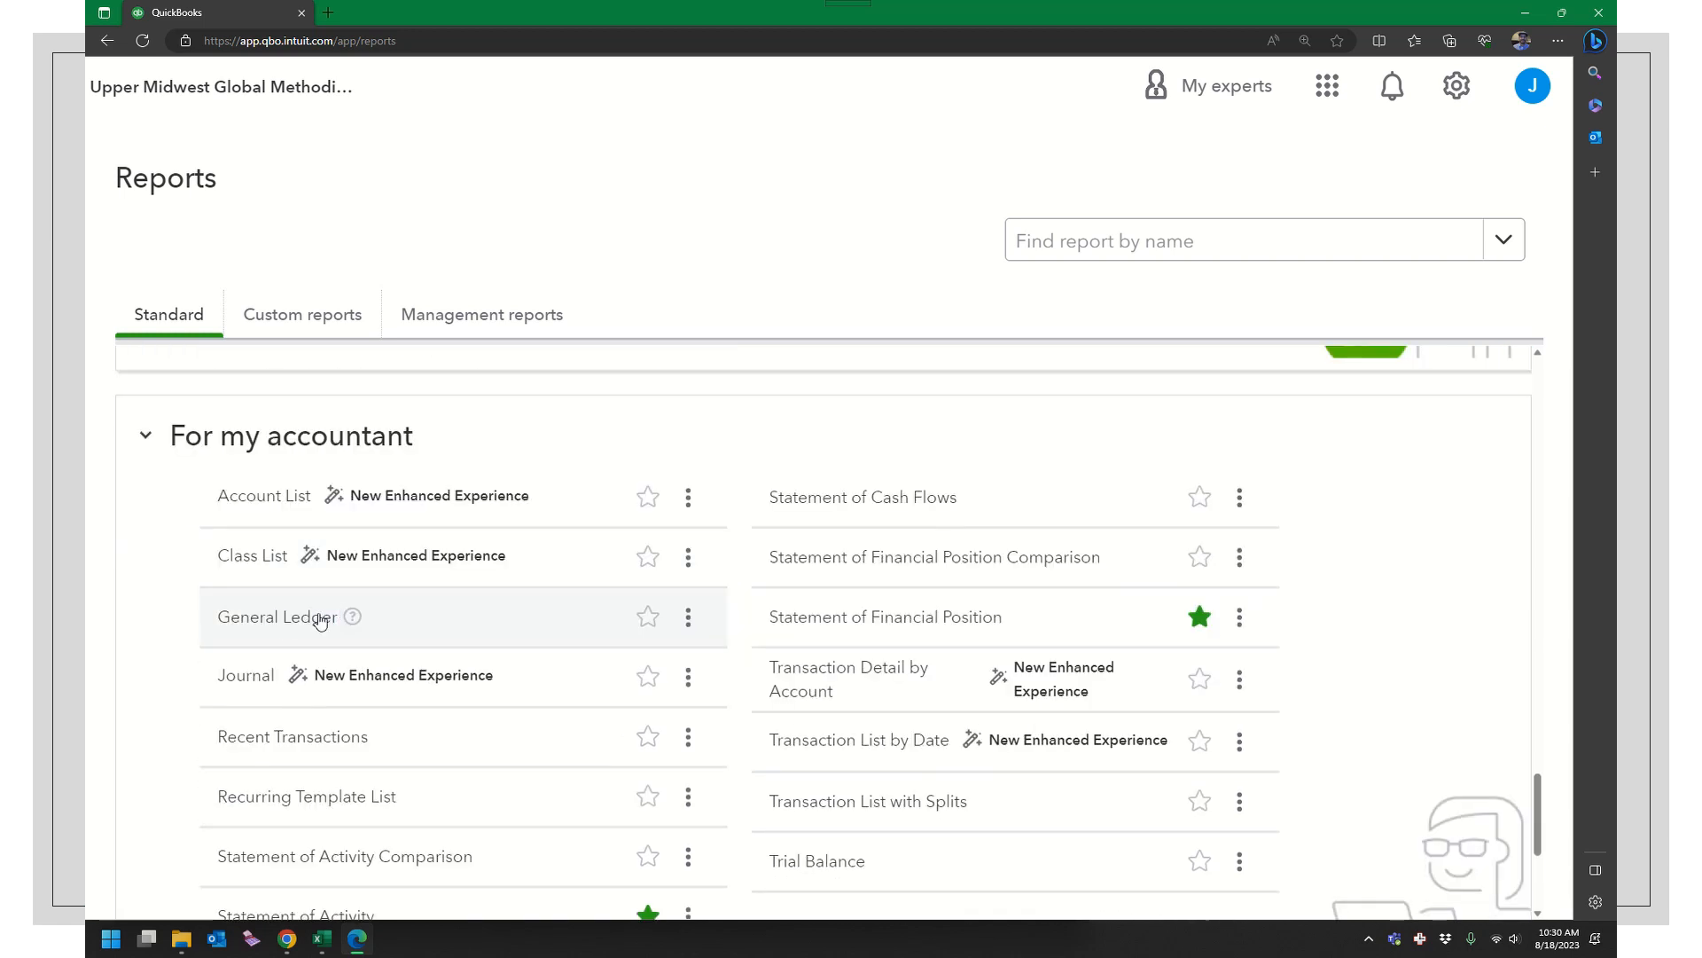
click(276, 617)
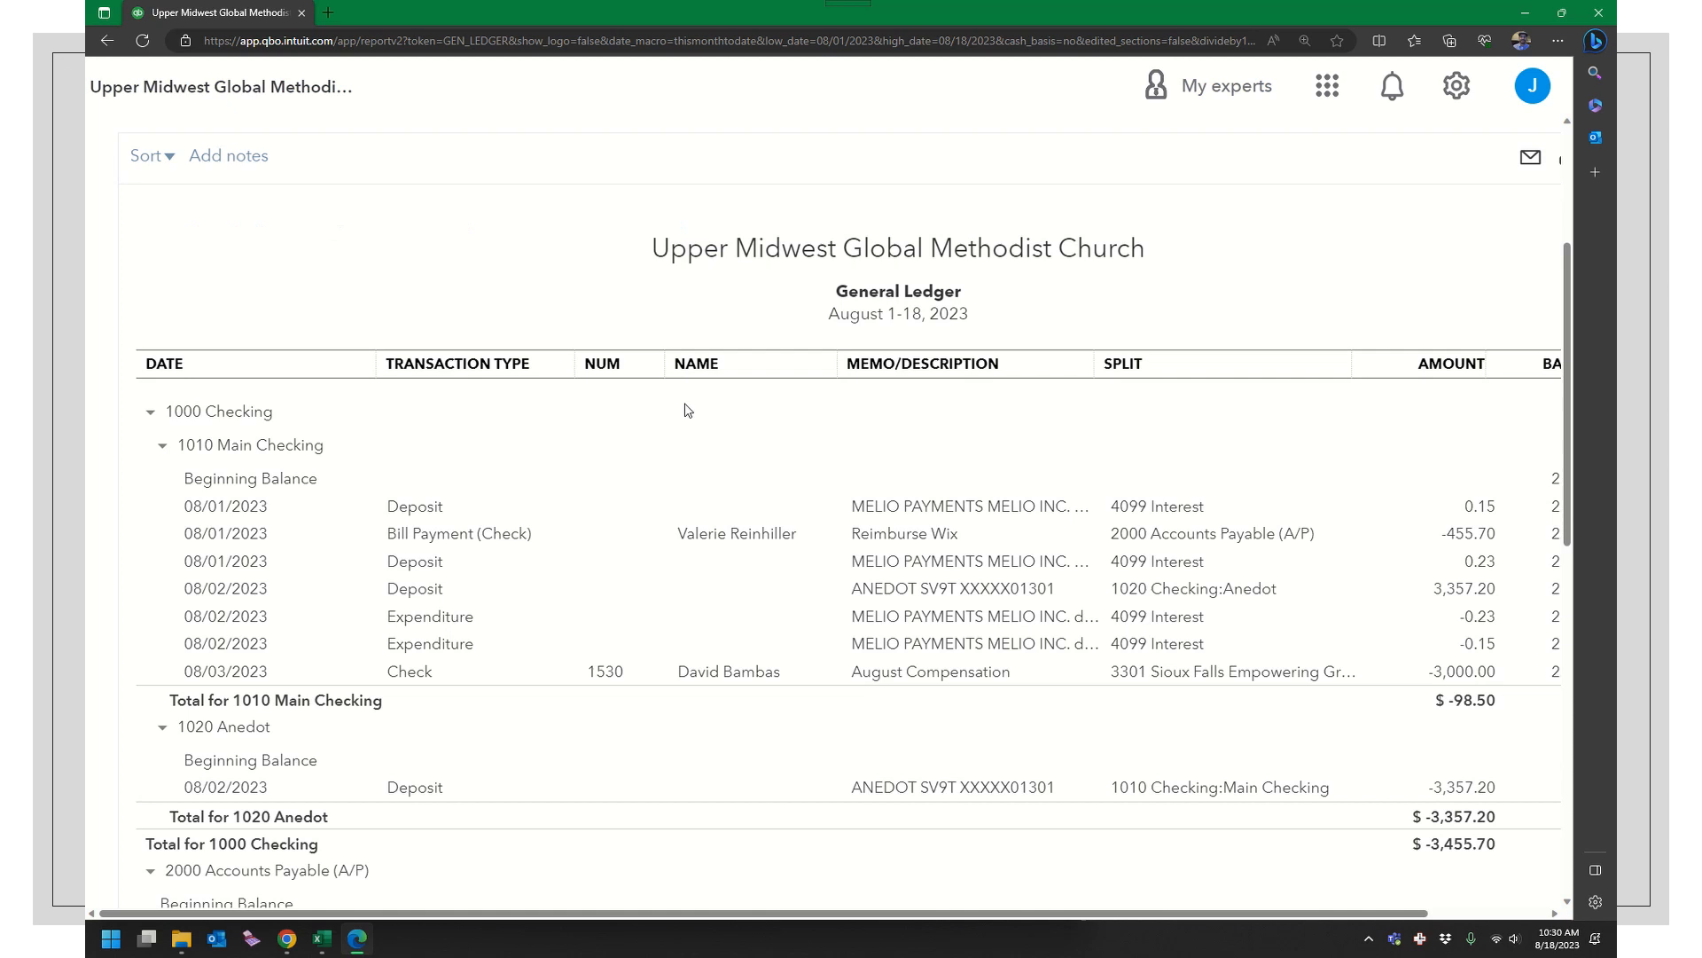
mouse_move(1135, 526)
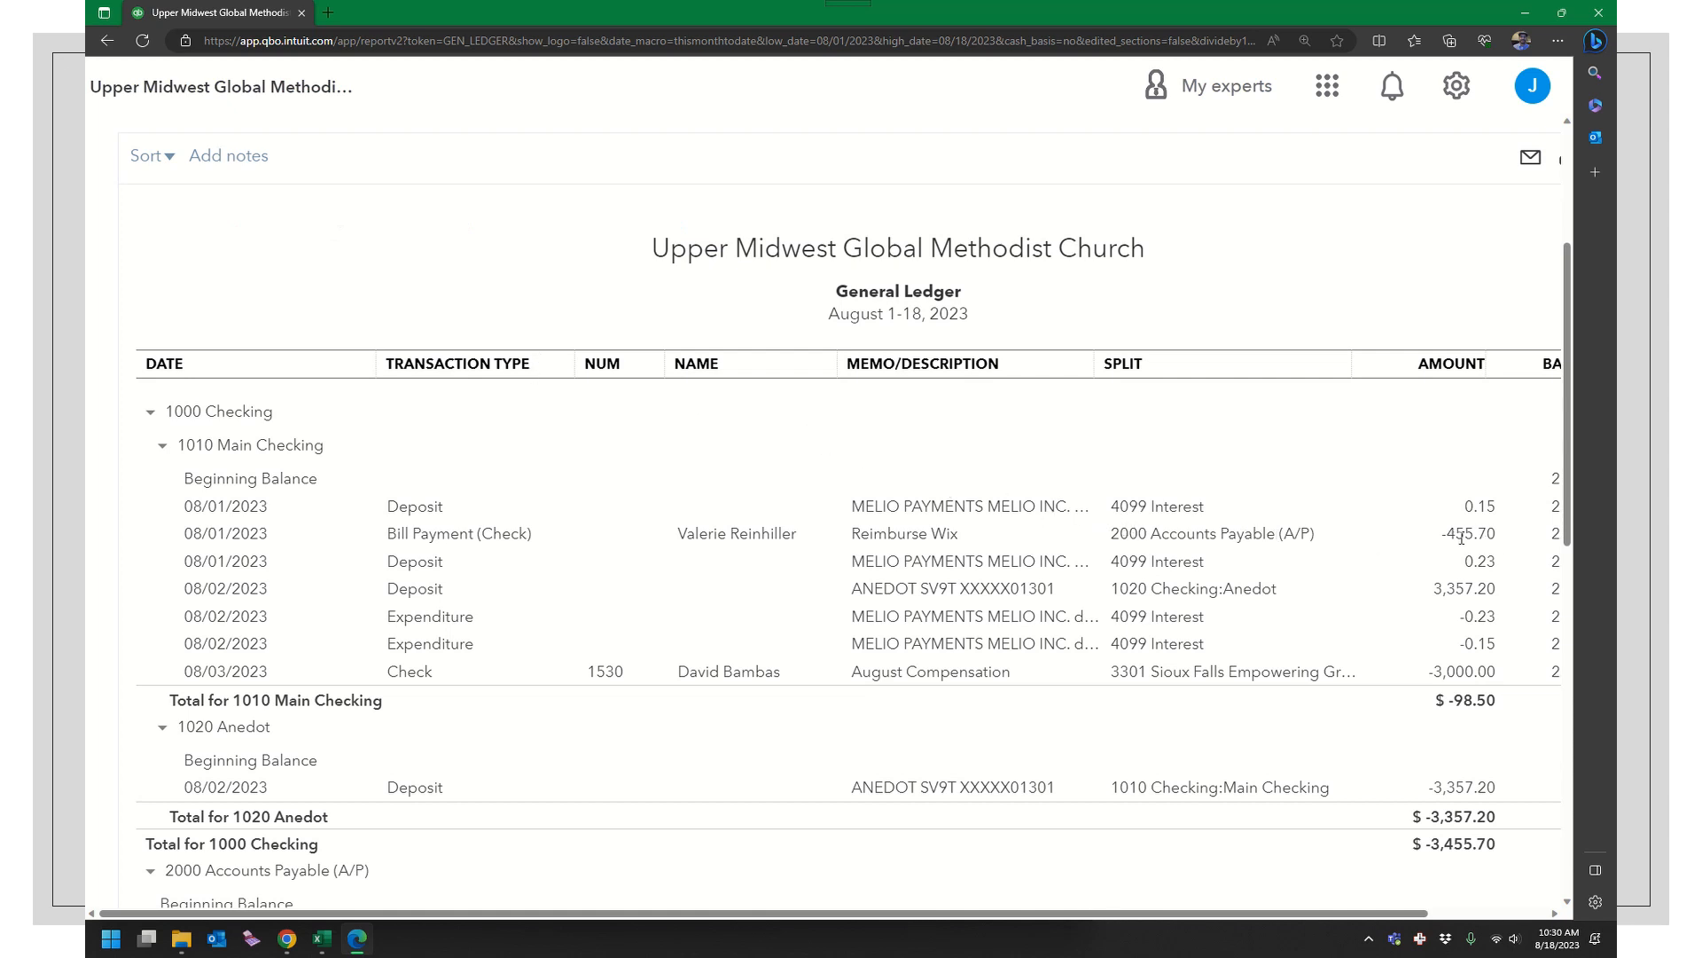
mouse_move(795, 590)
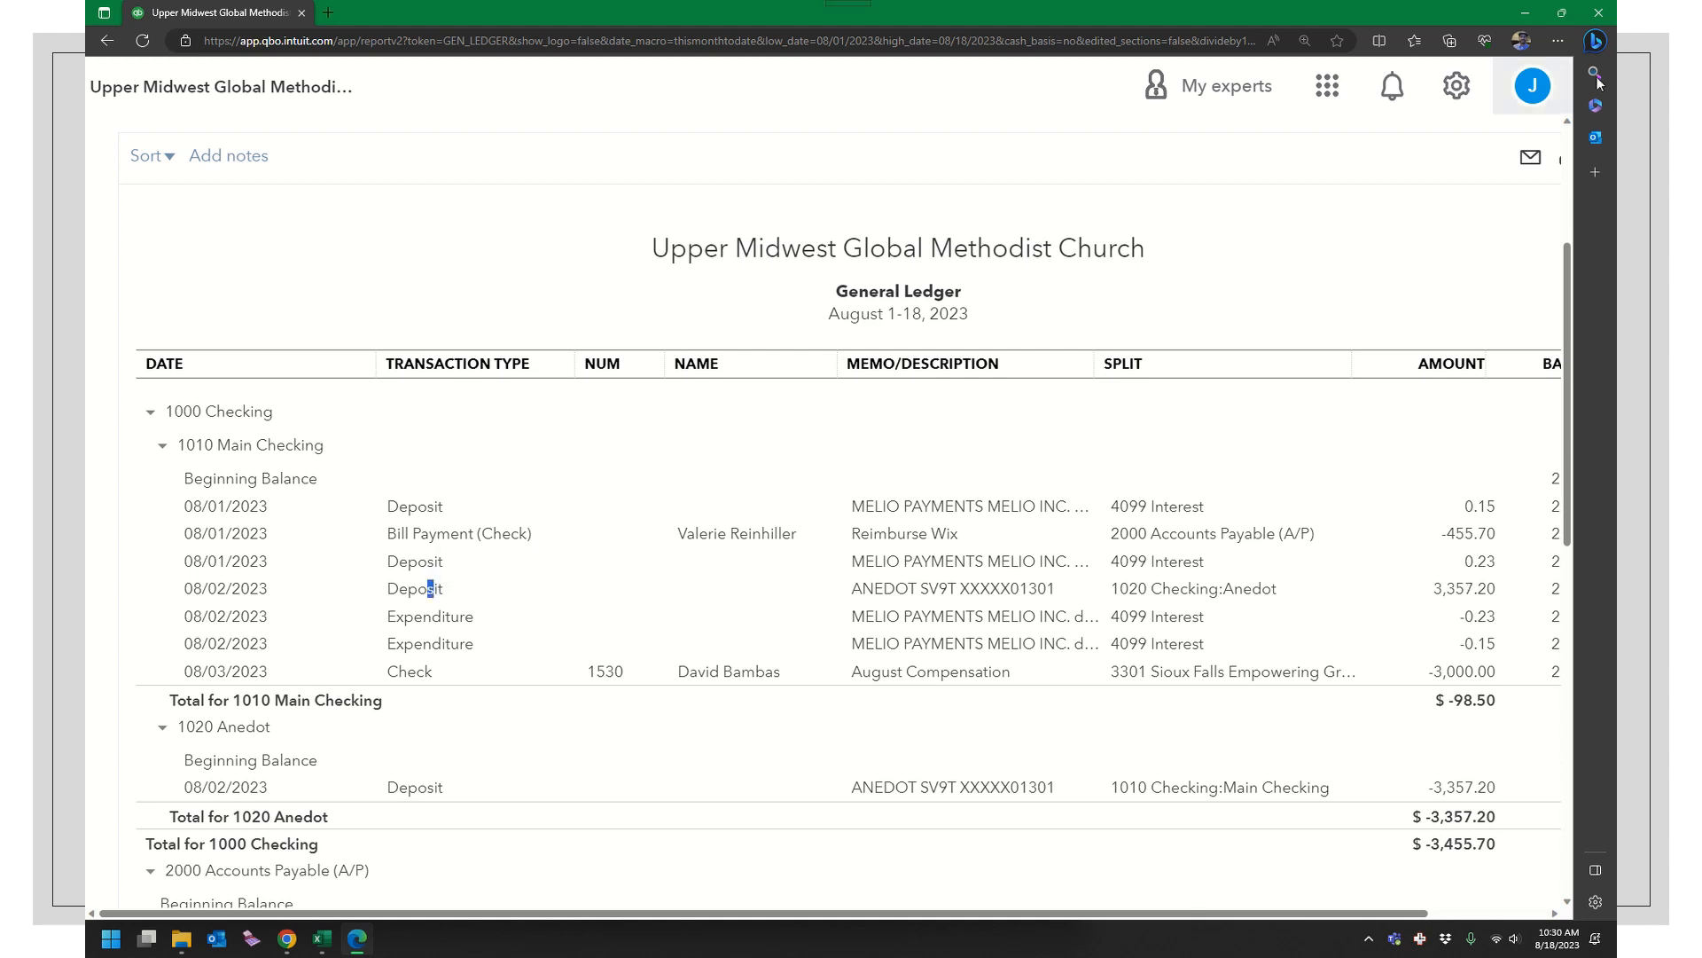
mouse_move(301, 915)
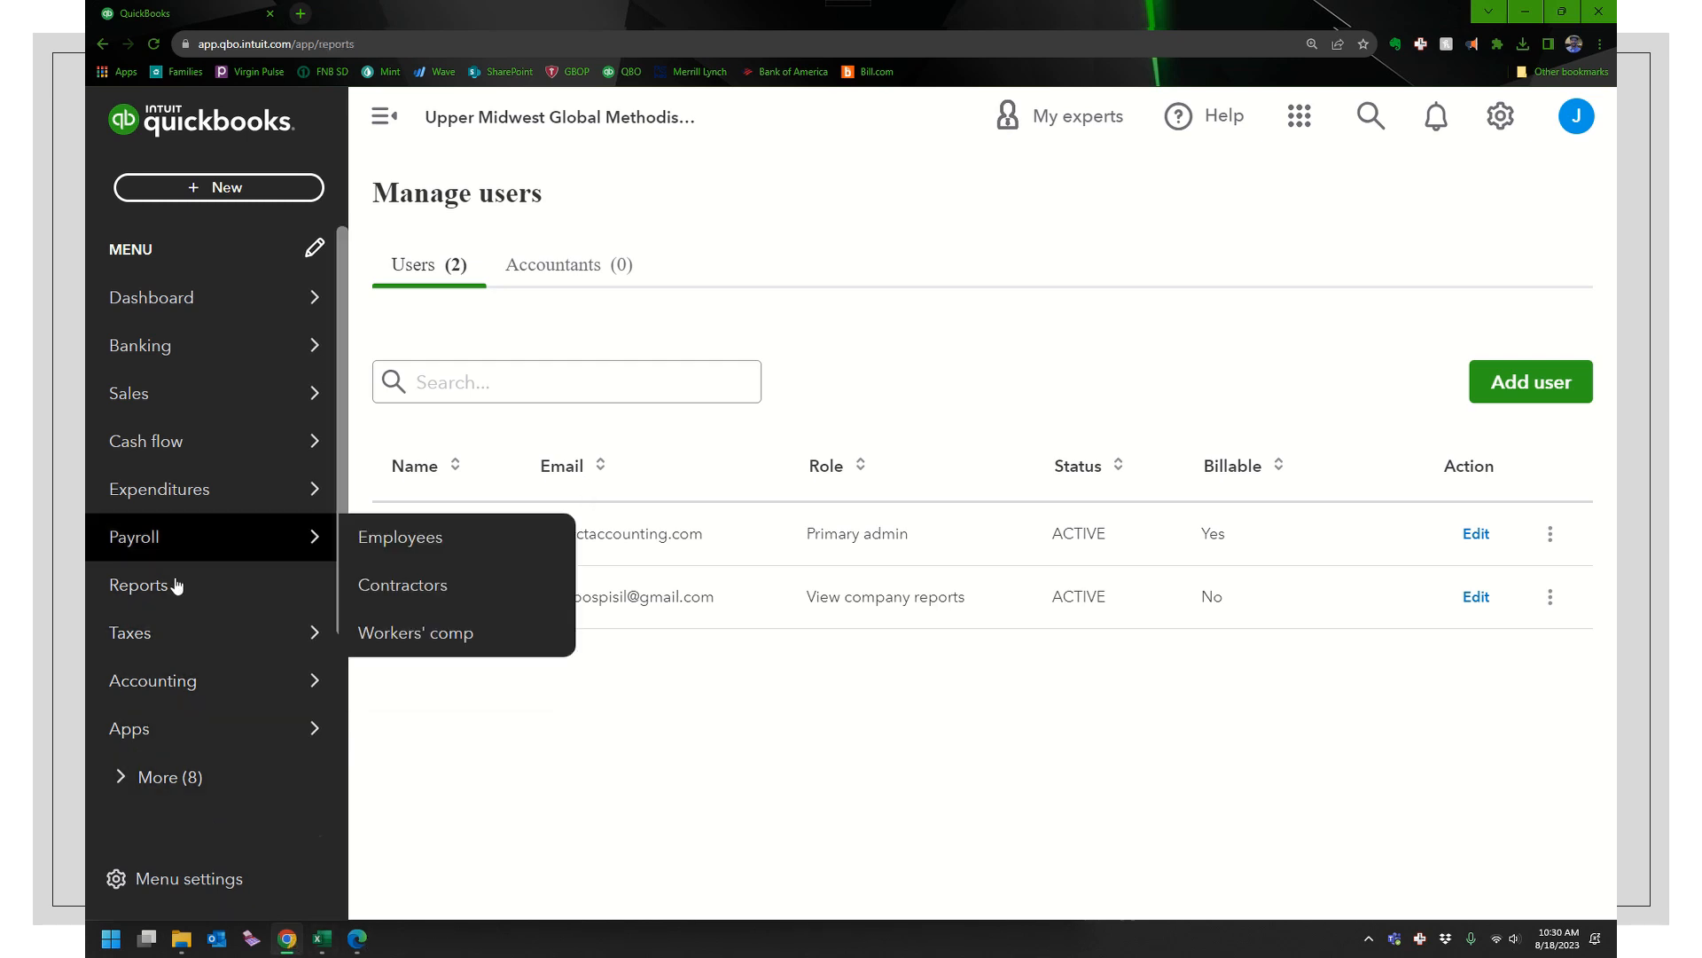
Step: As admin, open the General Ledger and drill into the 08/01/2023 interest deposit
click(139, 585)
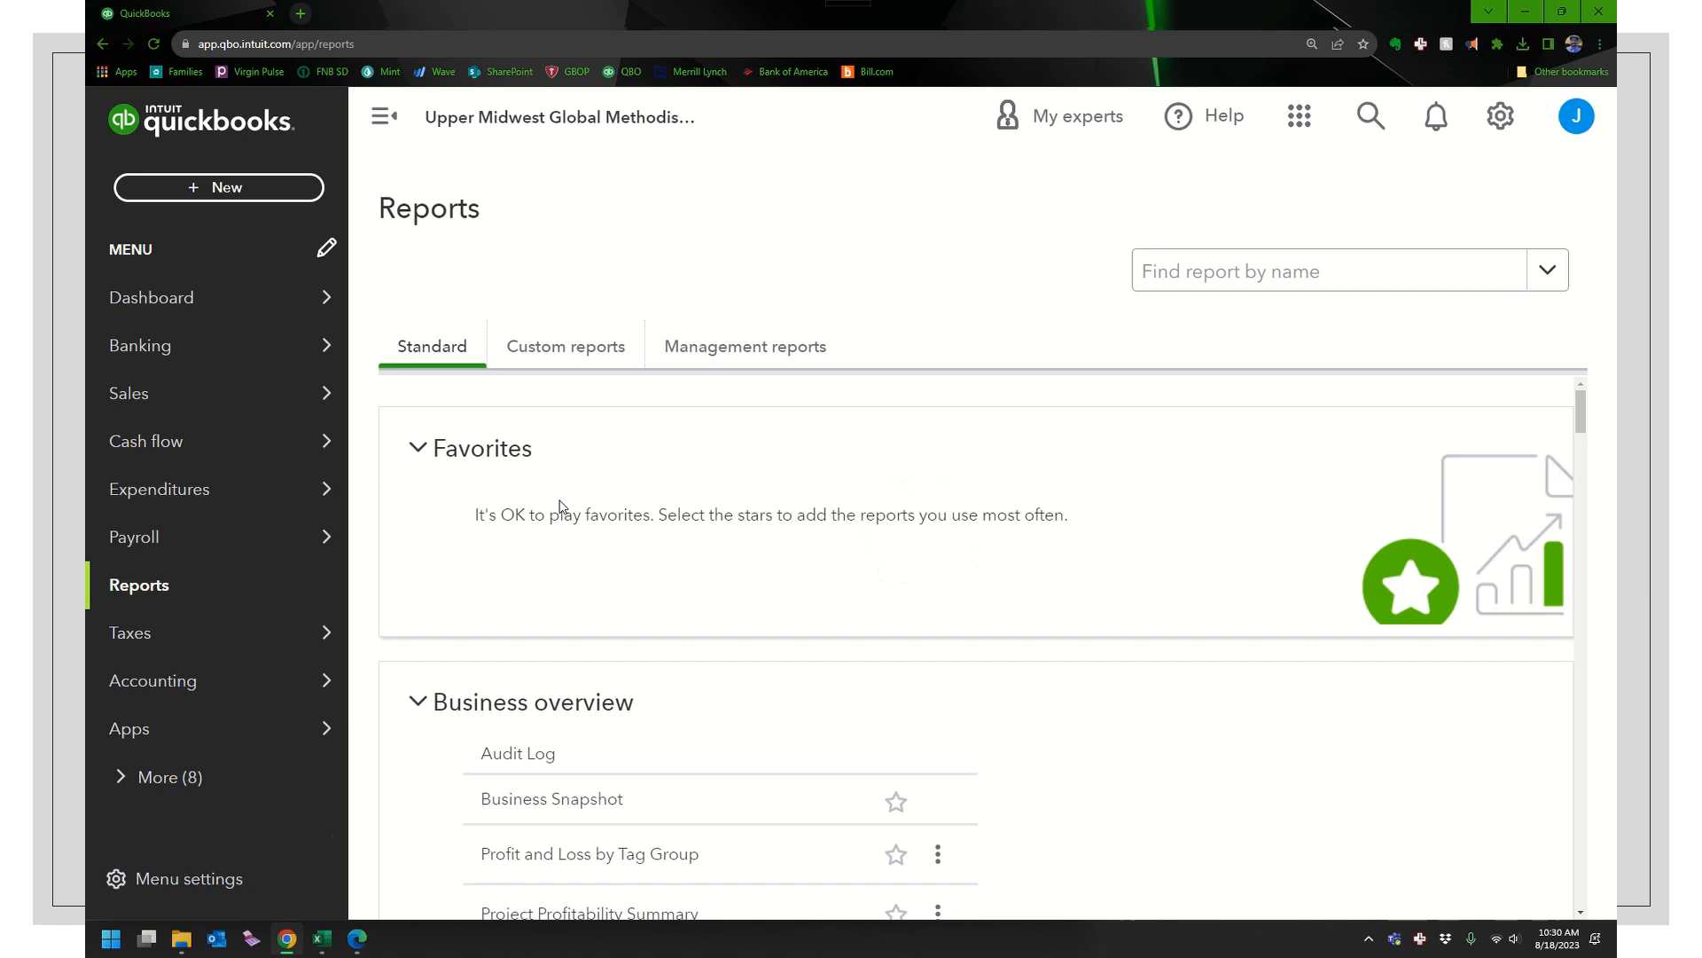
scroll(down, 3)
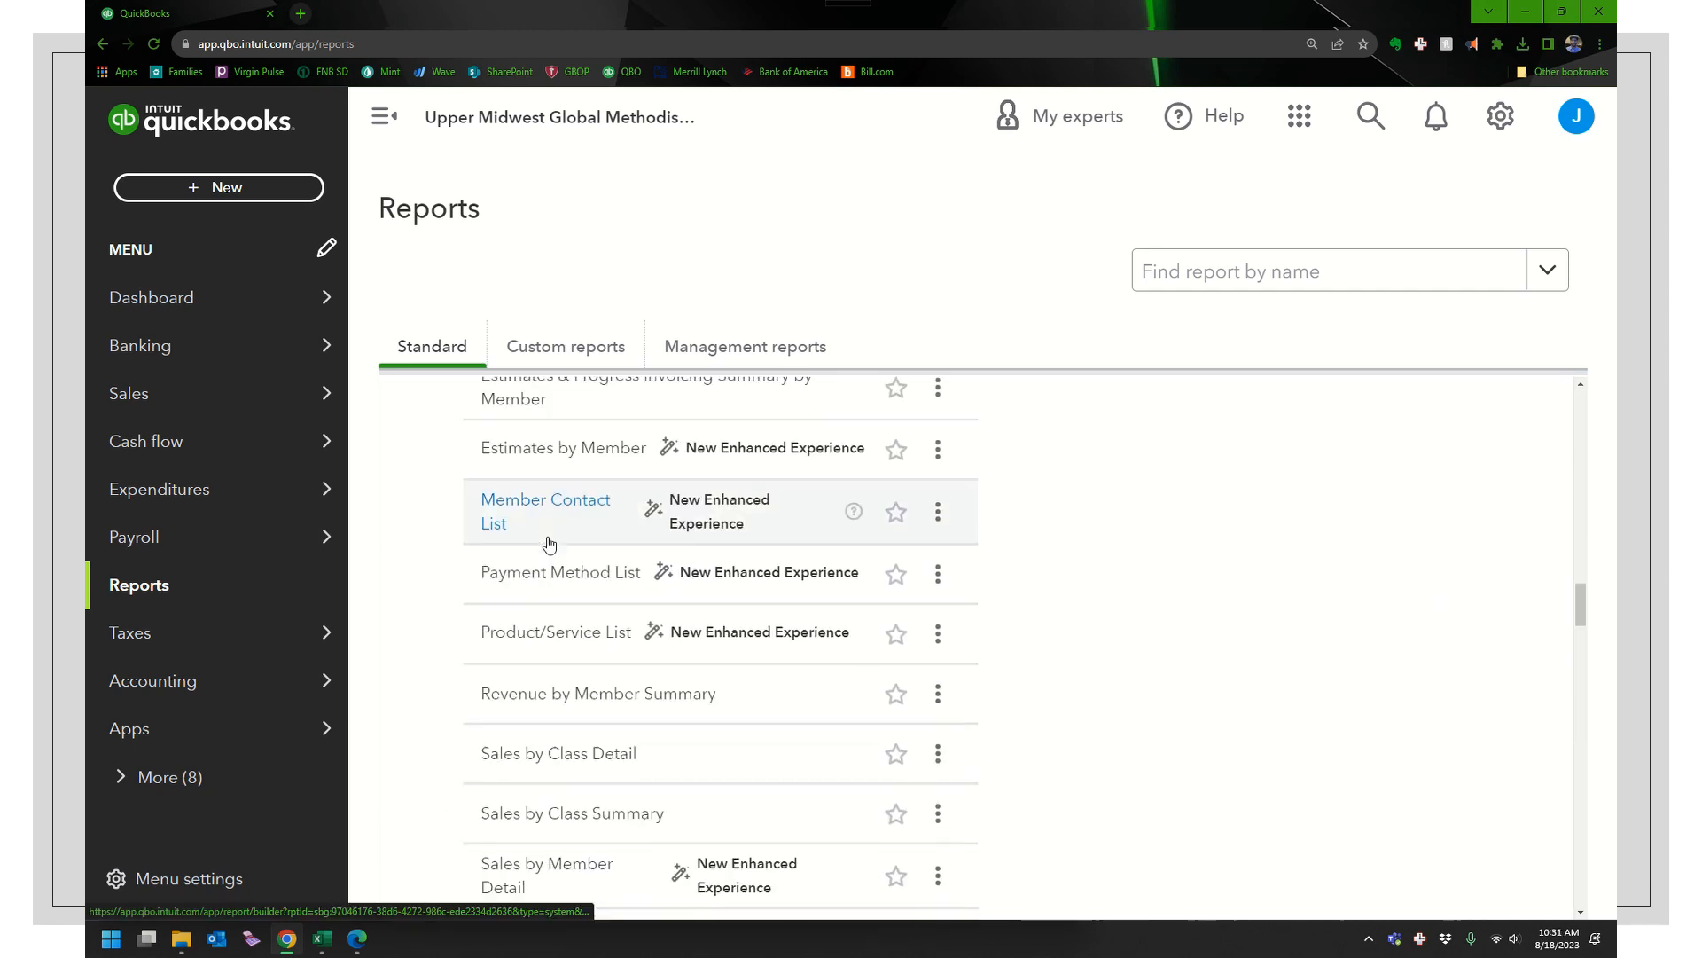
scroll(down, 3)
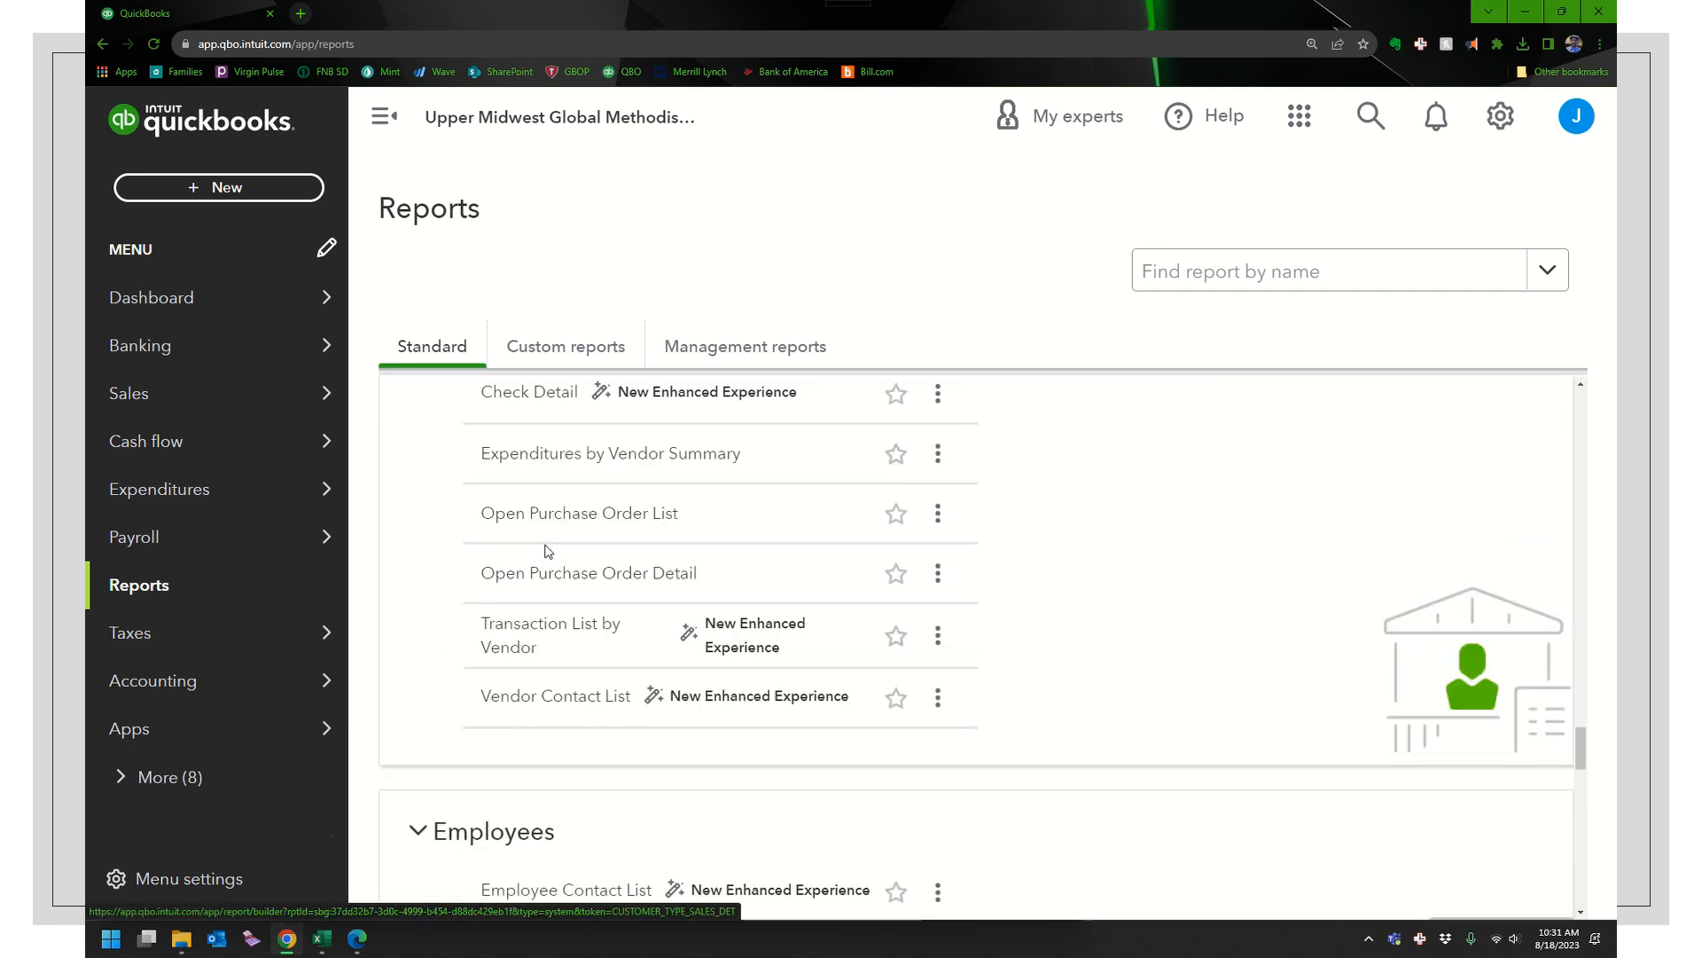
scroll(down, 3)
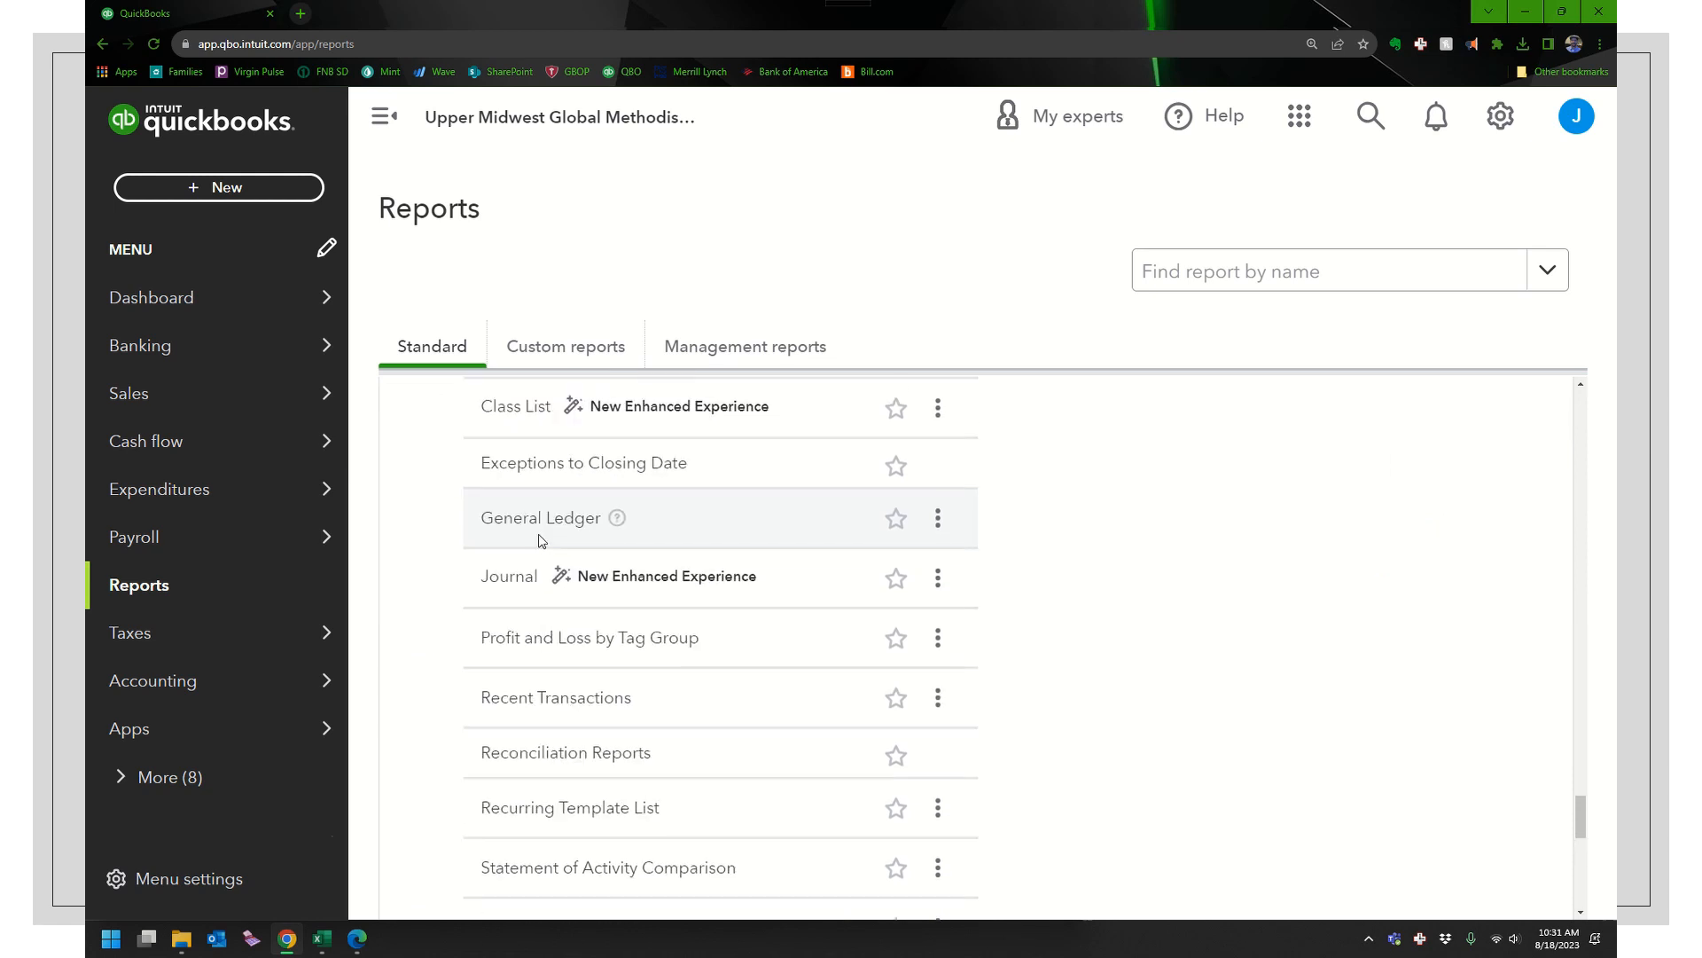
click(540, 518)
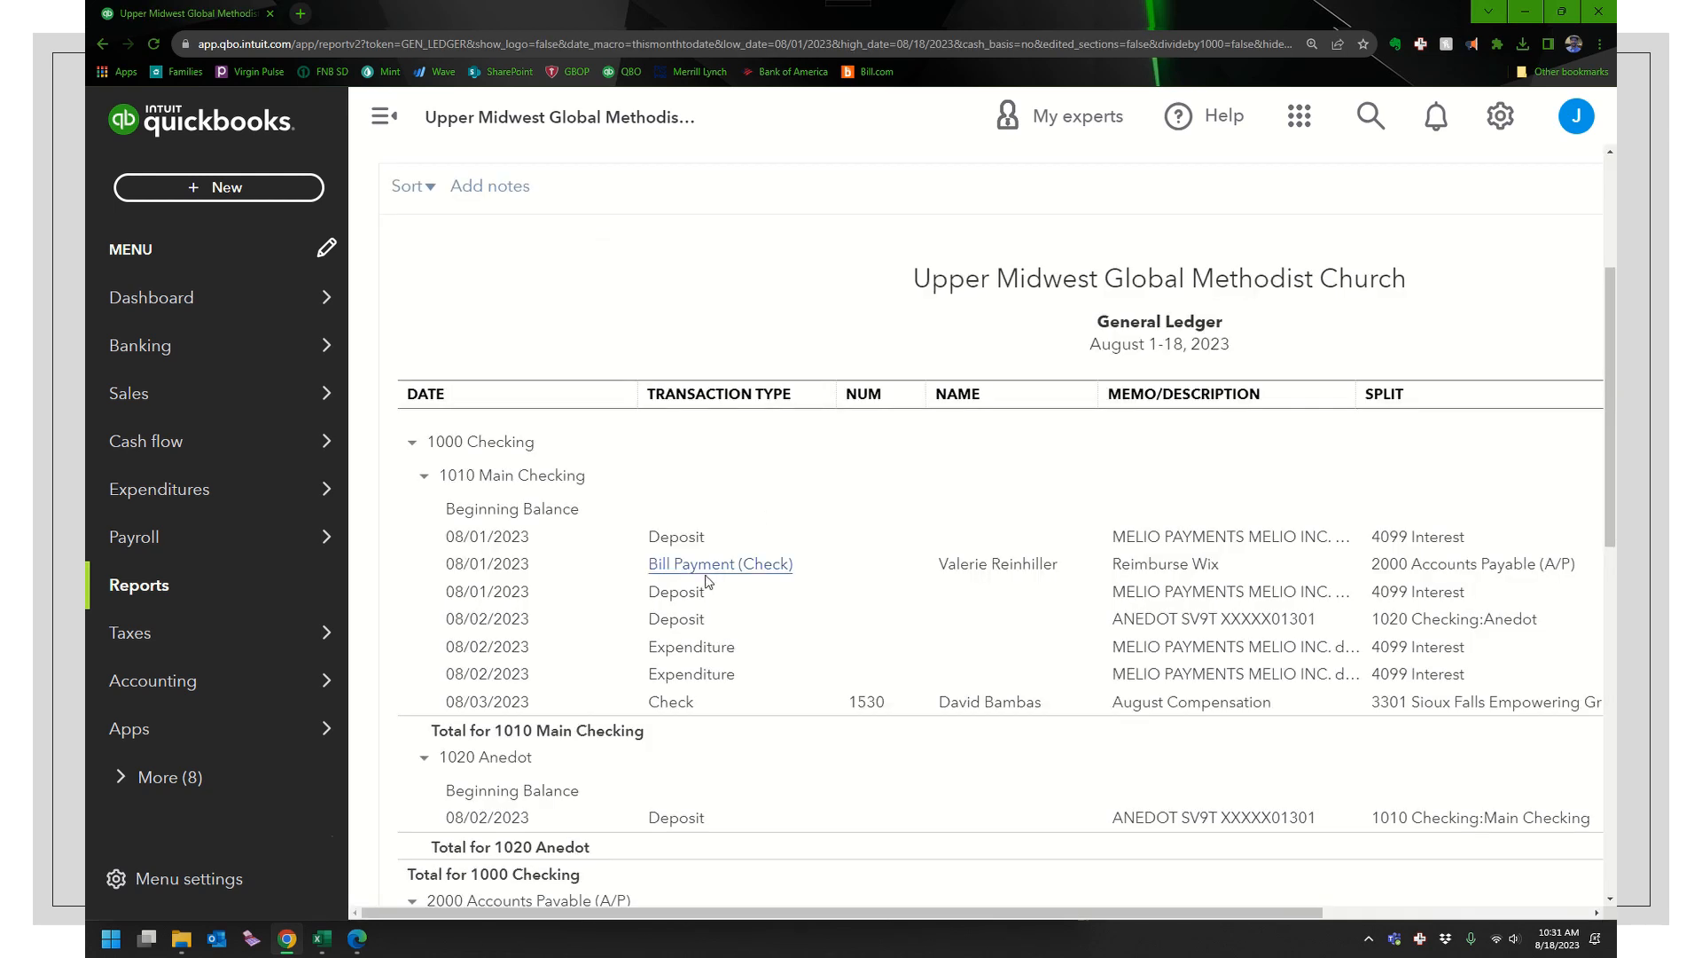
mouse_move(677, 591)
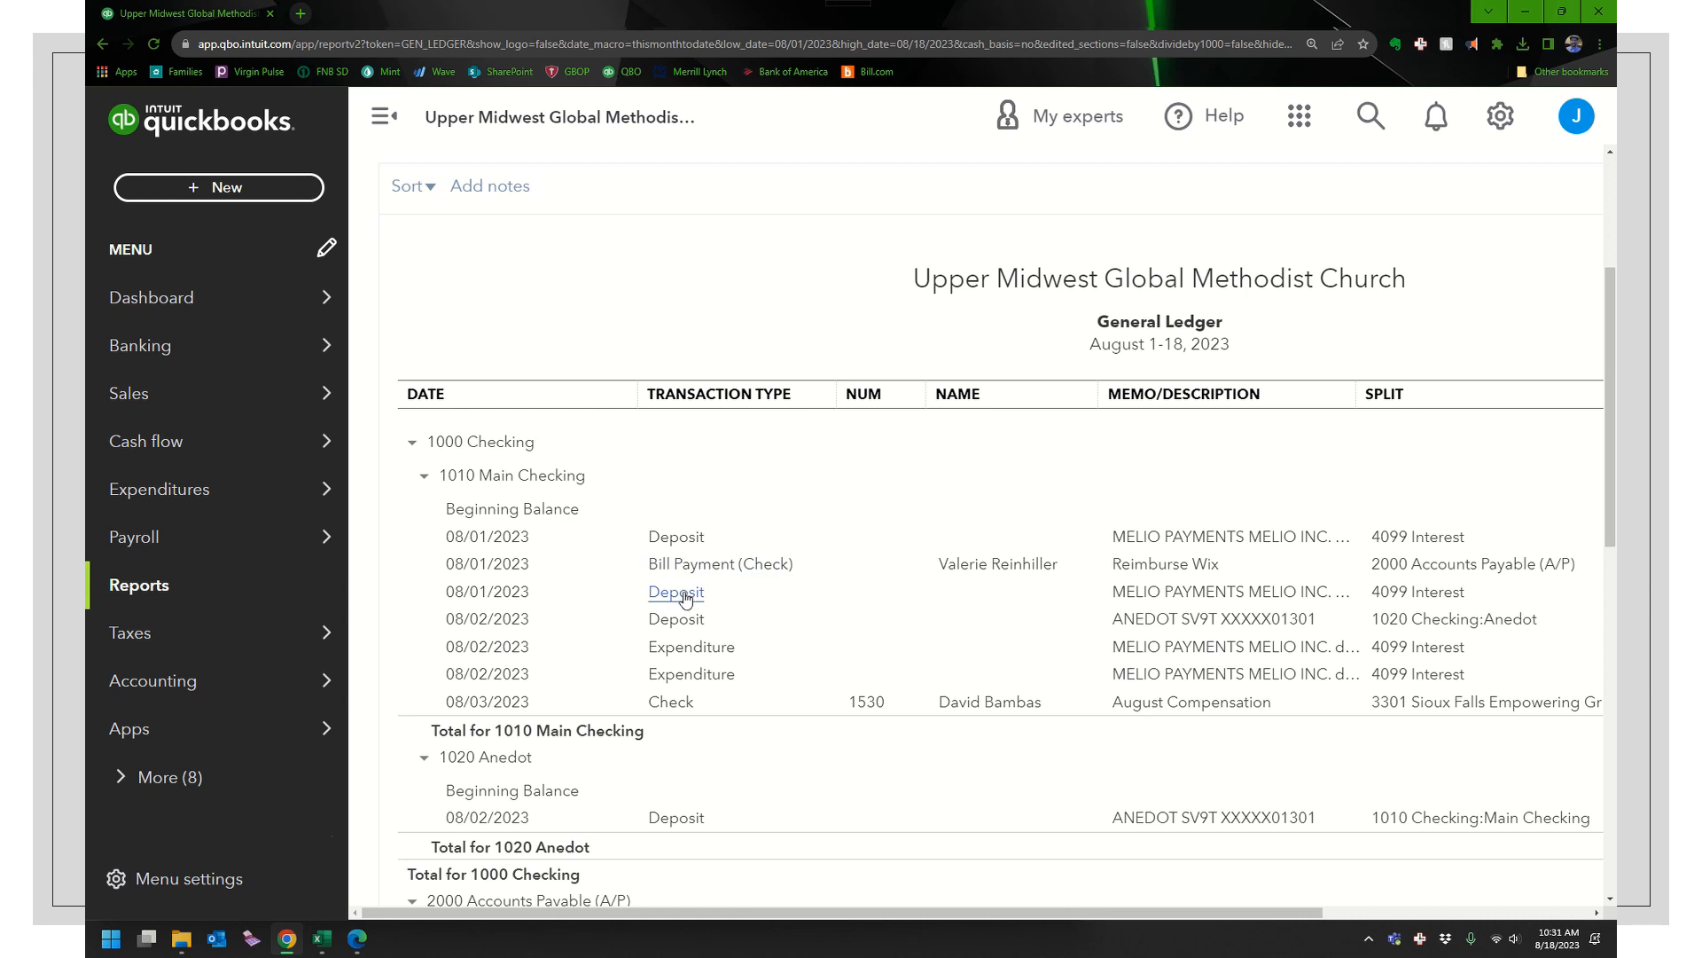
click(677, 591)
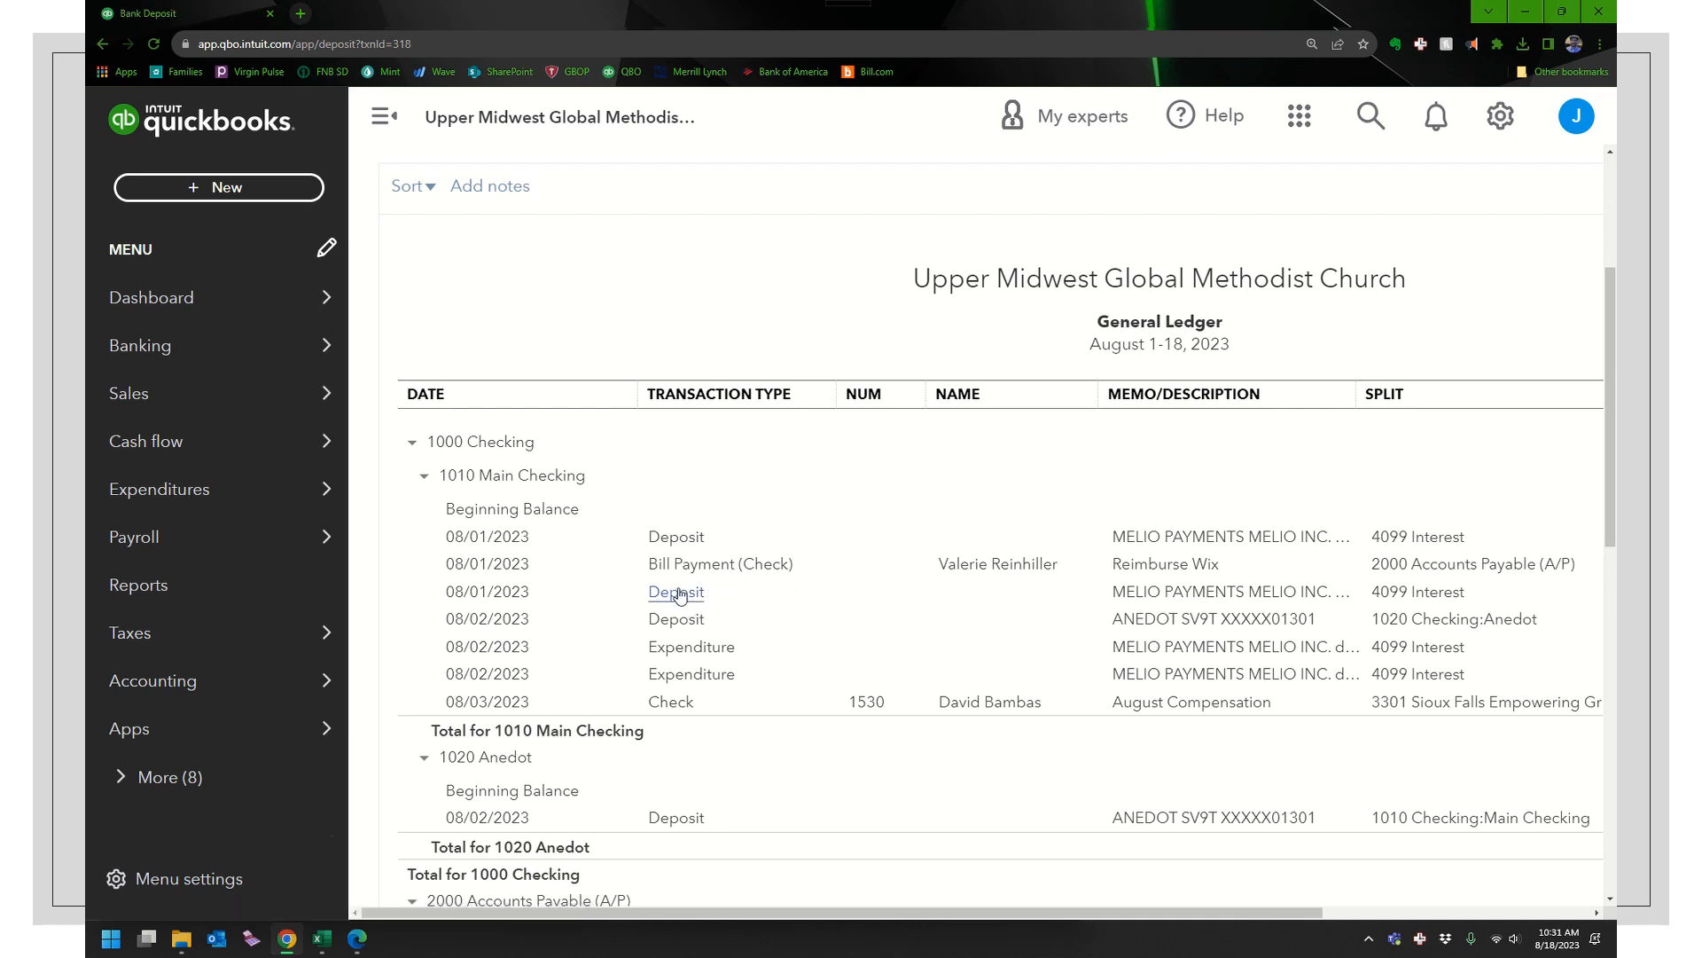
click(676, 591)
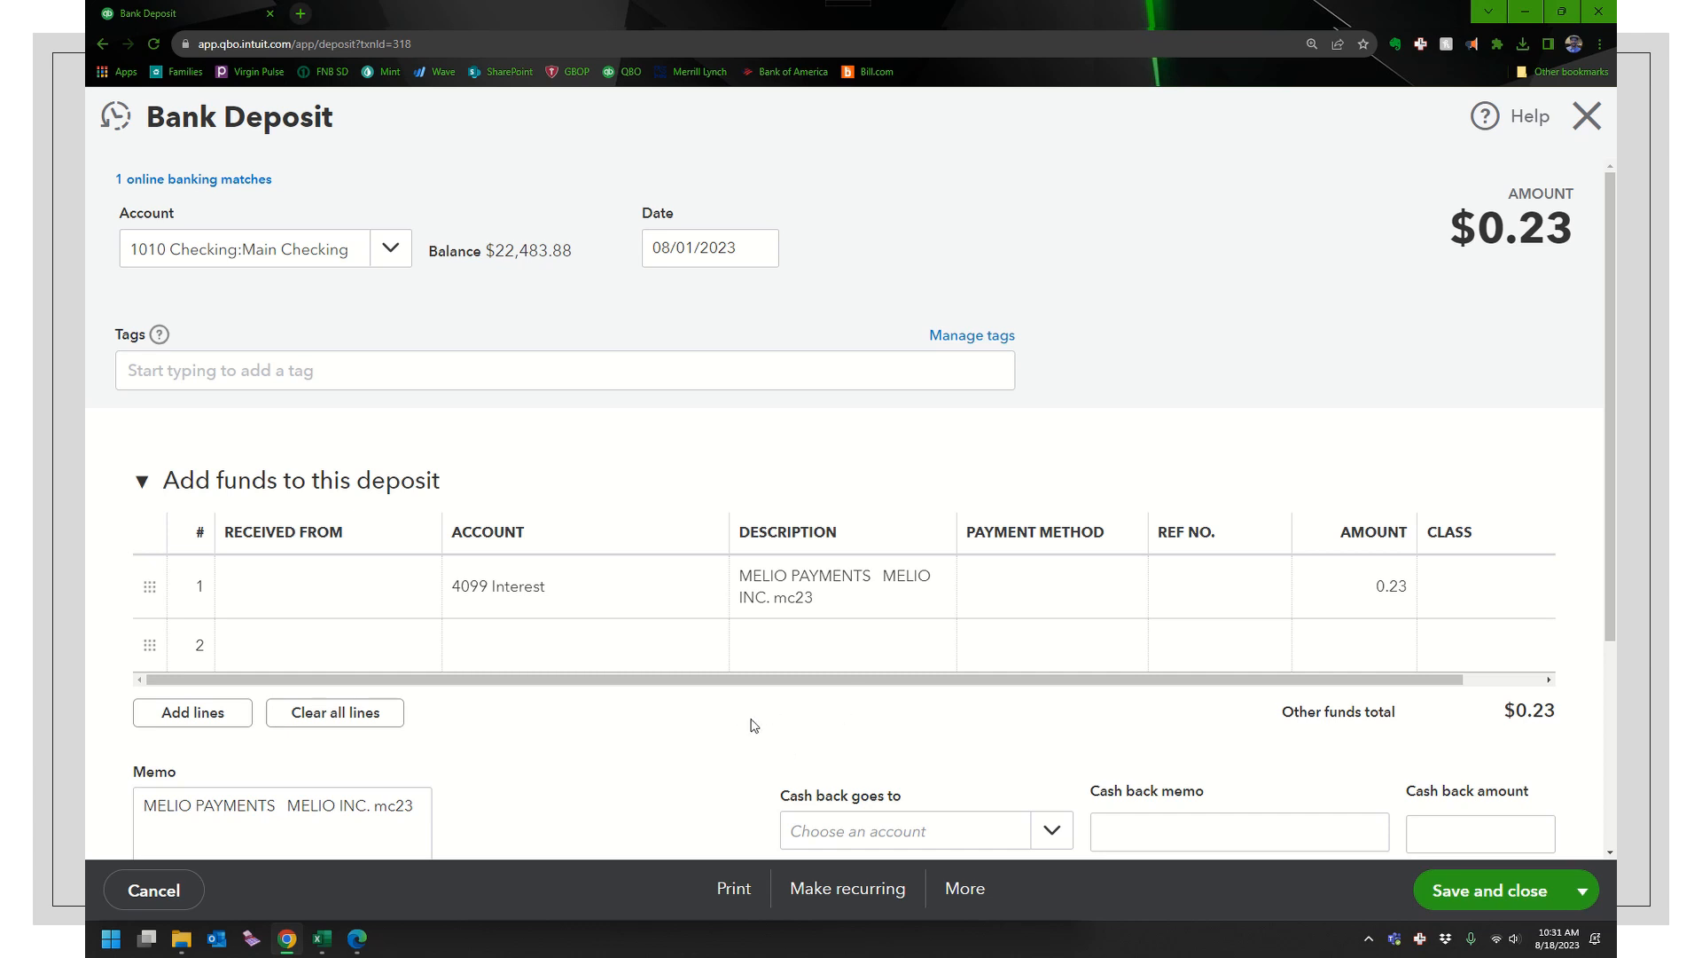
mouse_move(1398, 605)
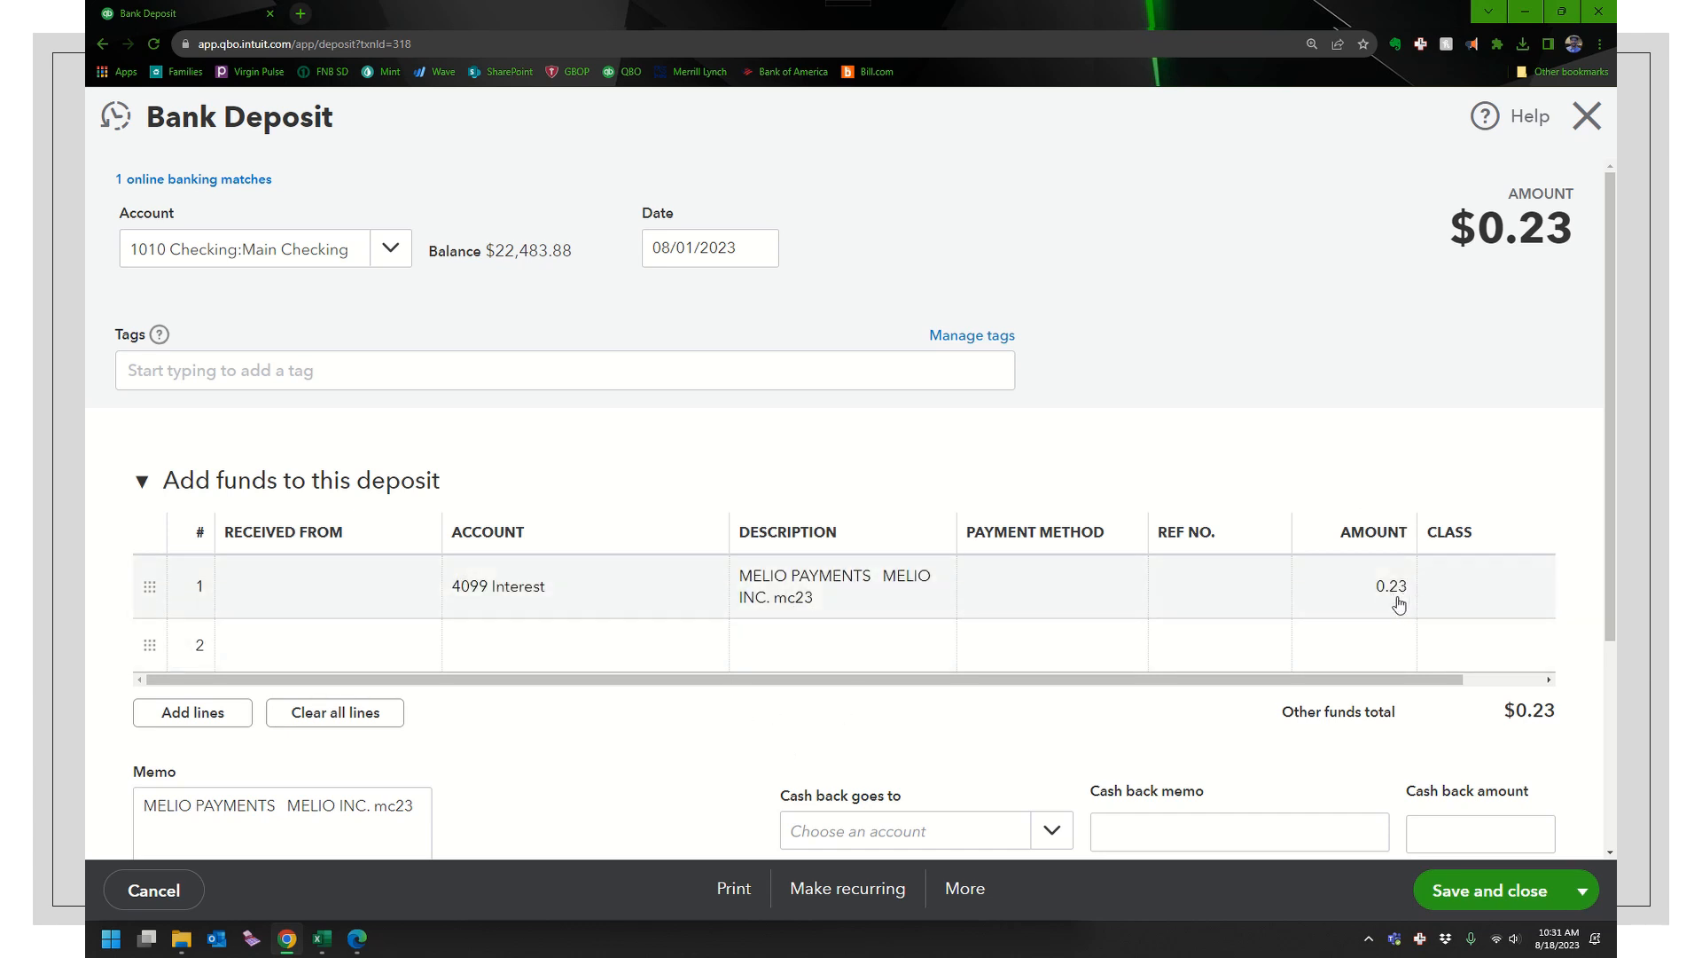
mouse_move(703, 686)
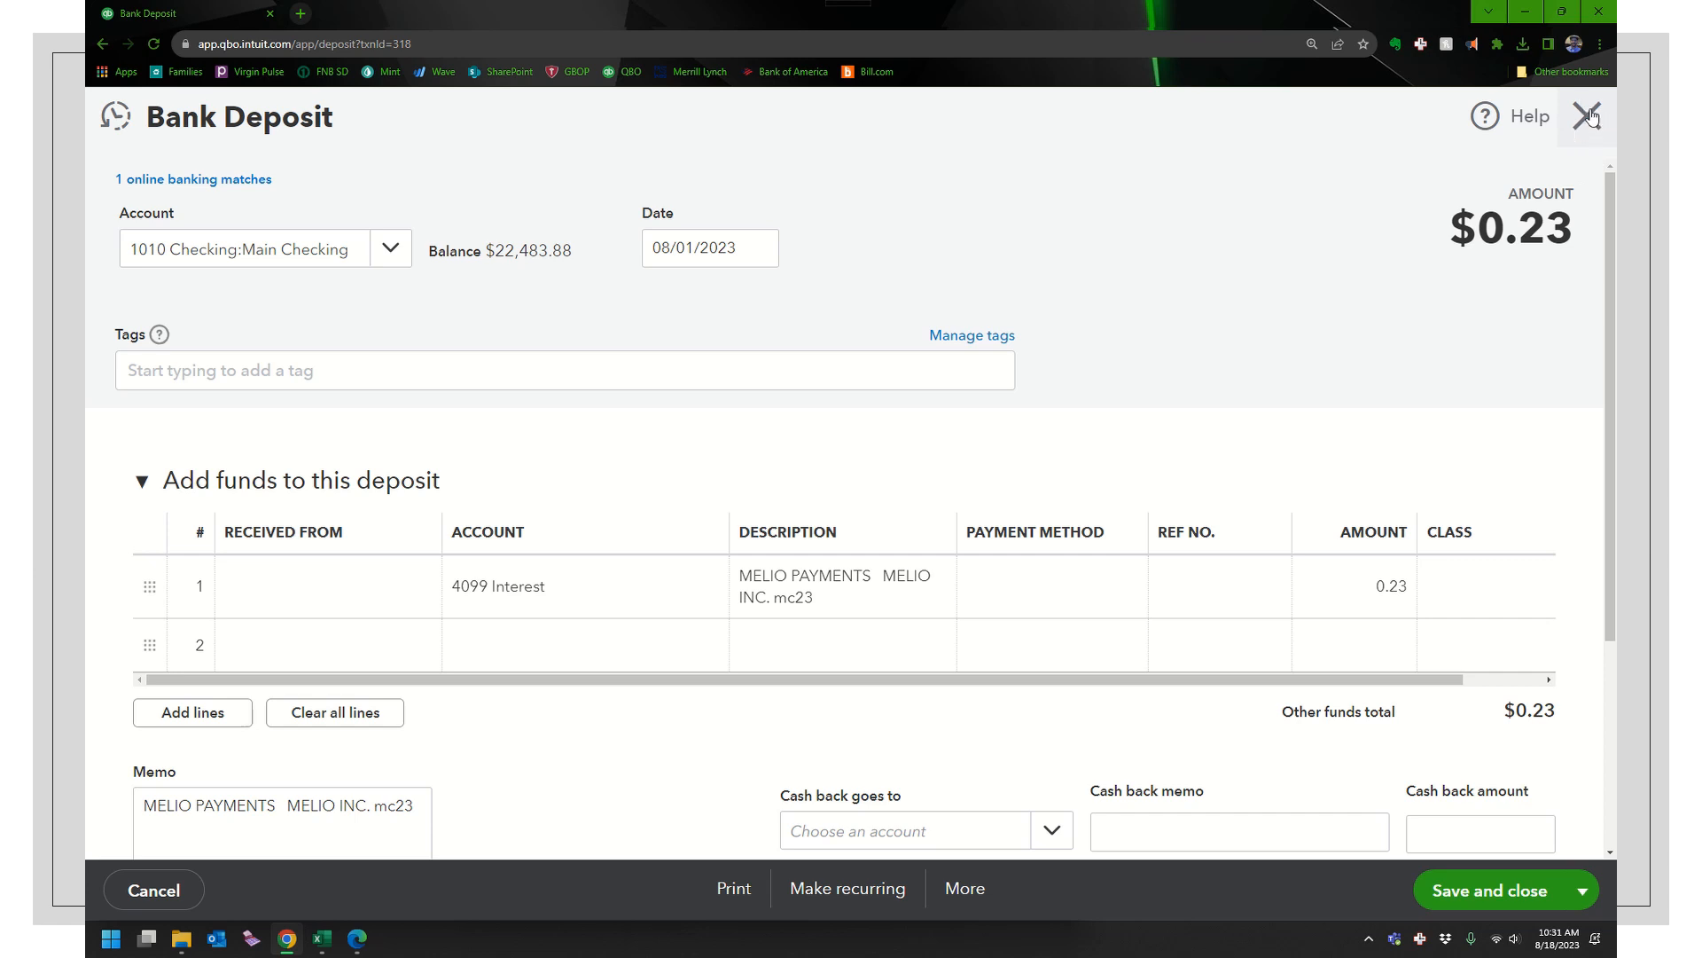
Step: Close the $0.23 Bank Deposit without saving and switch to the reports-only user's window
click(1586, 116)
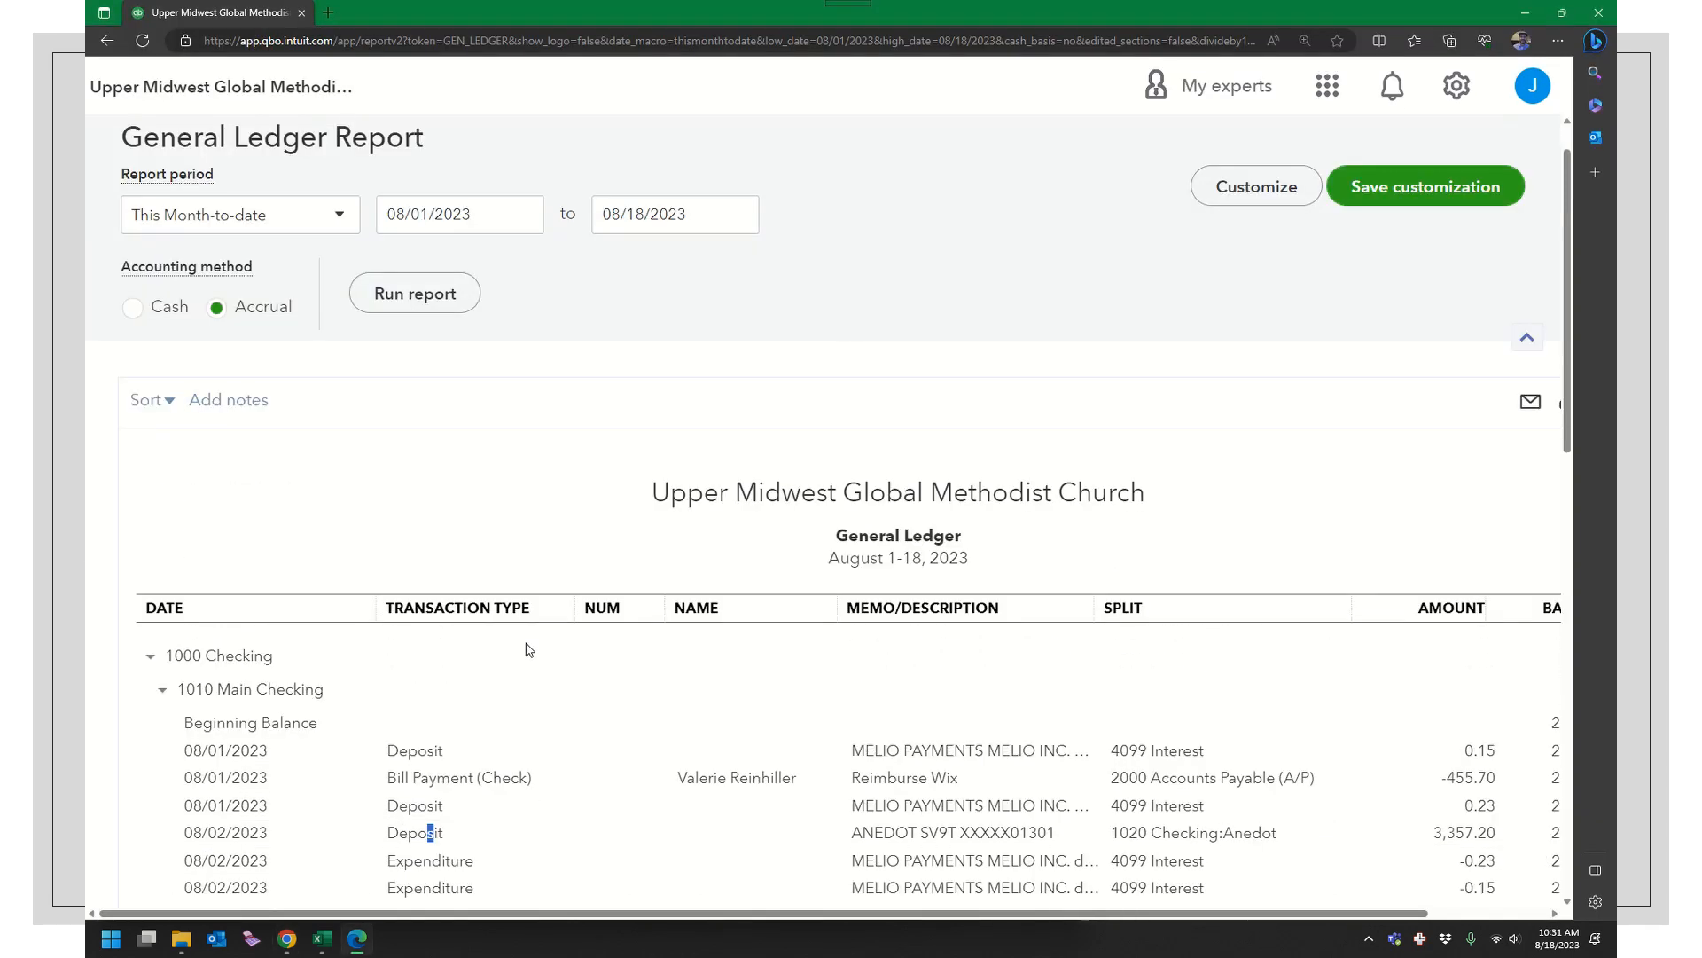
click(106, 40)
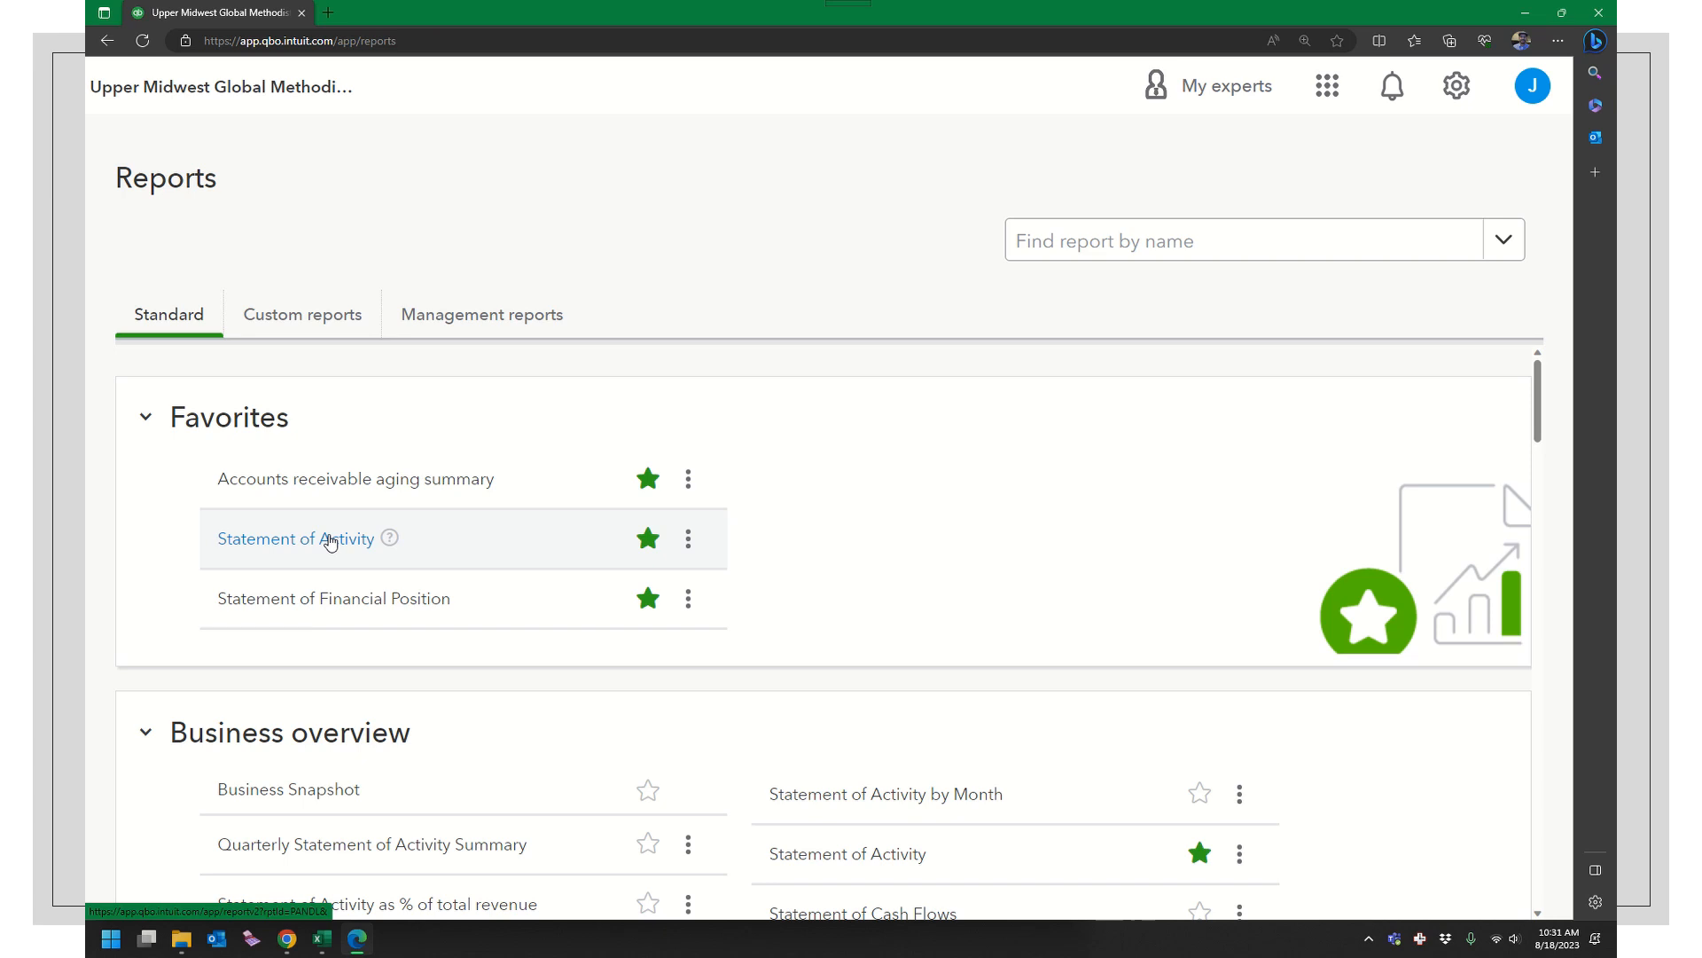
mouse_move(303, 314)
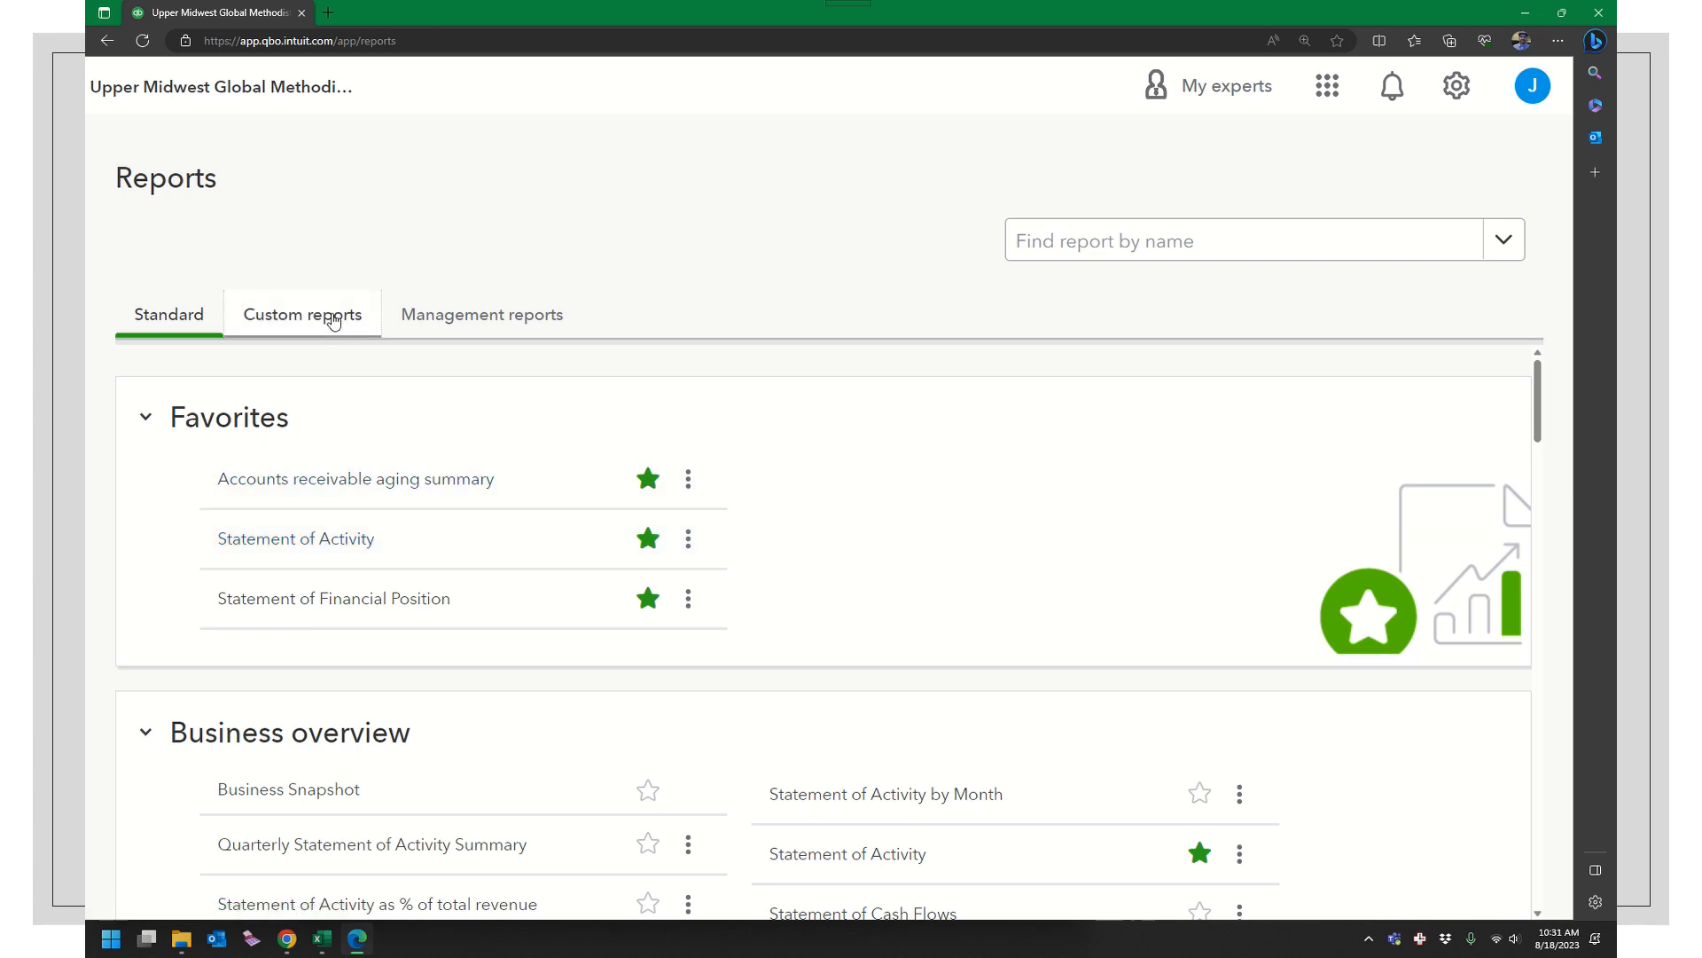
Step: View the reports-only user's Custom reports list, which holds no saved reports
click(304, 314)
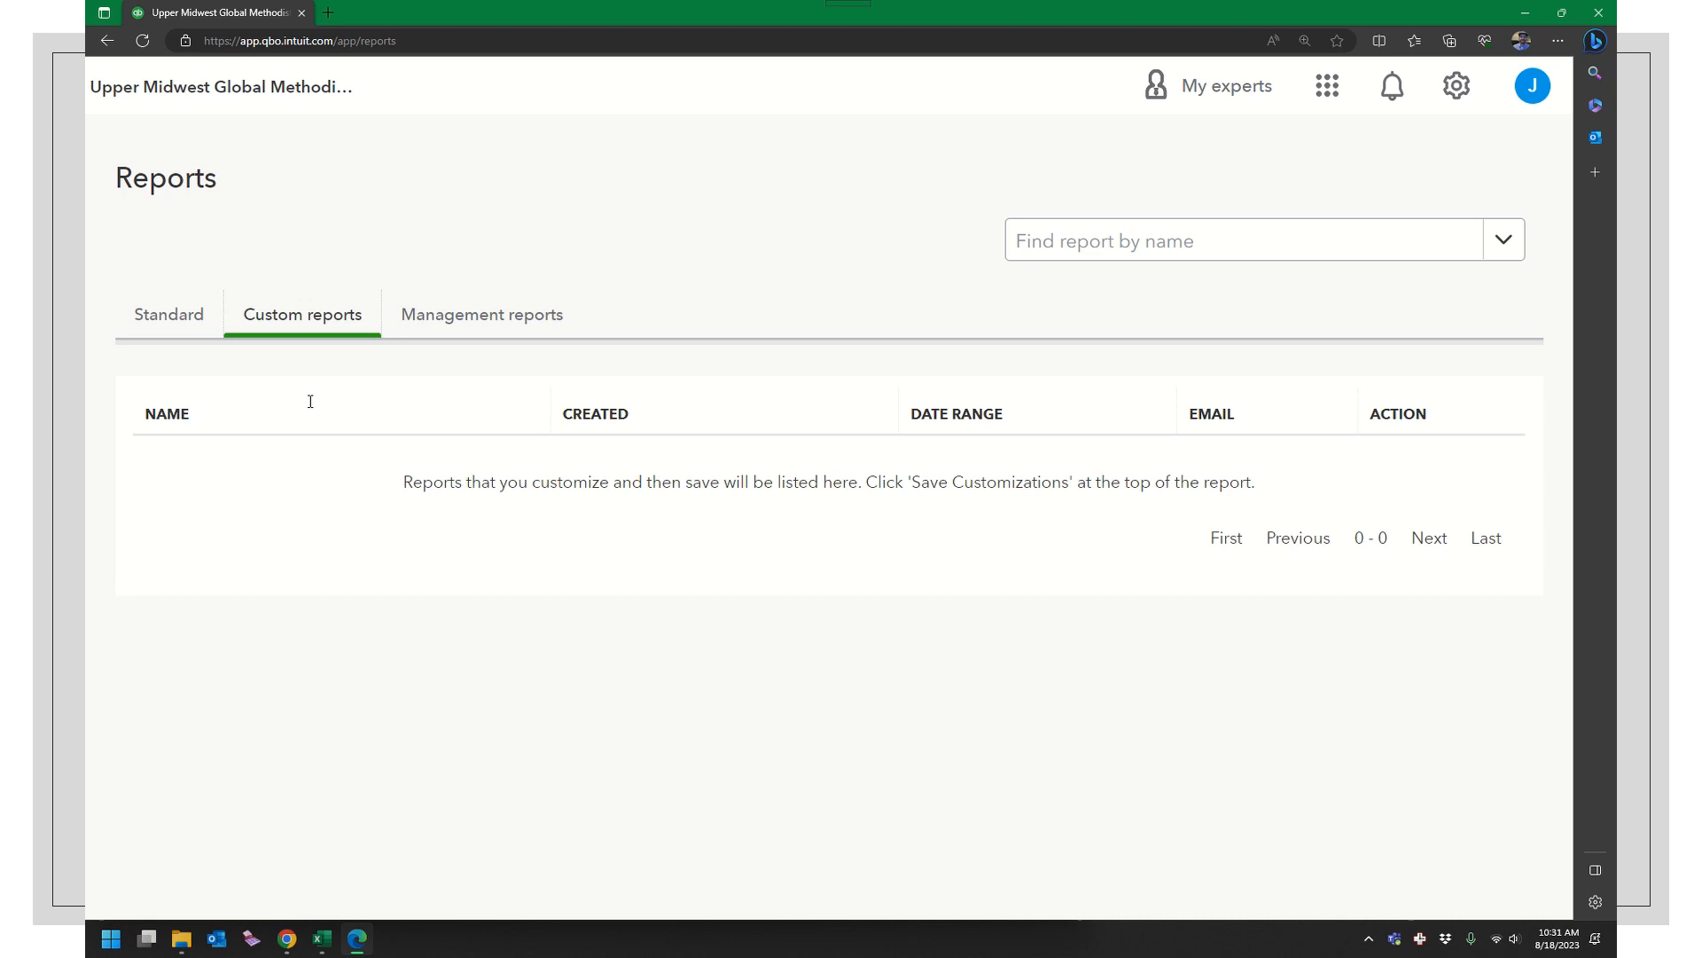
mouse_move(260, 411)
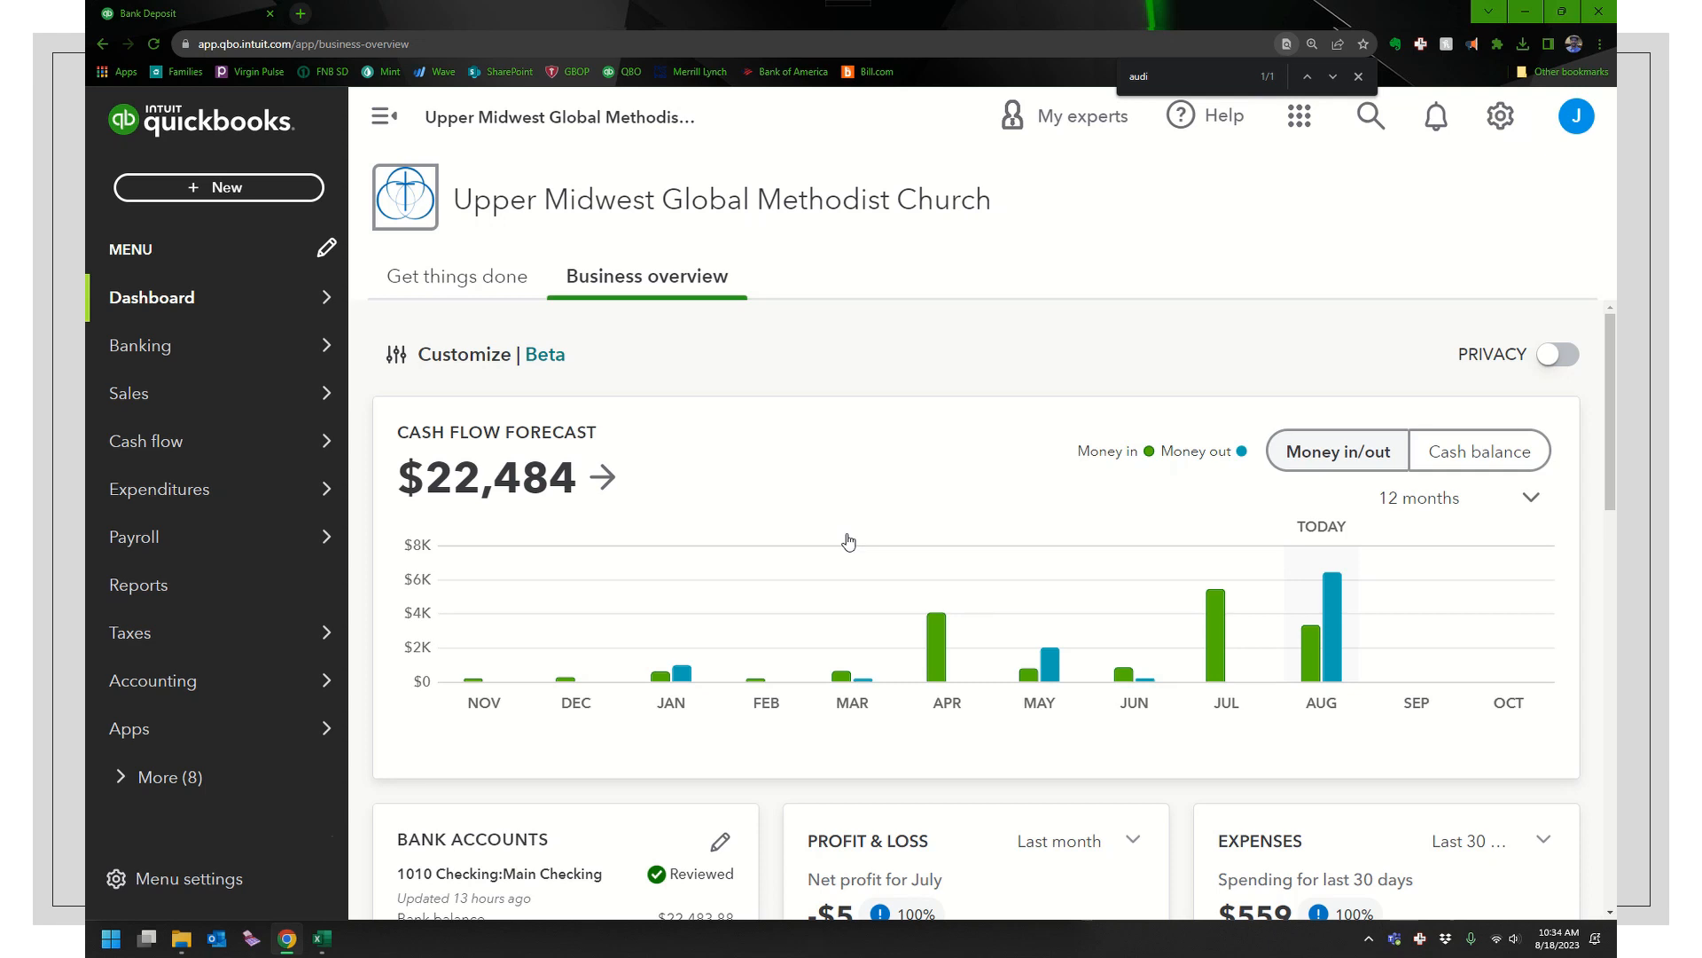
mouse_move(511, 518)
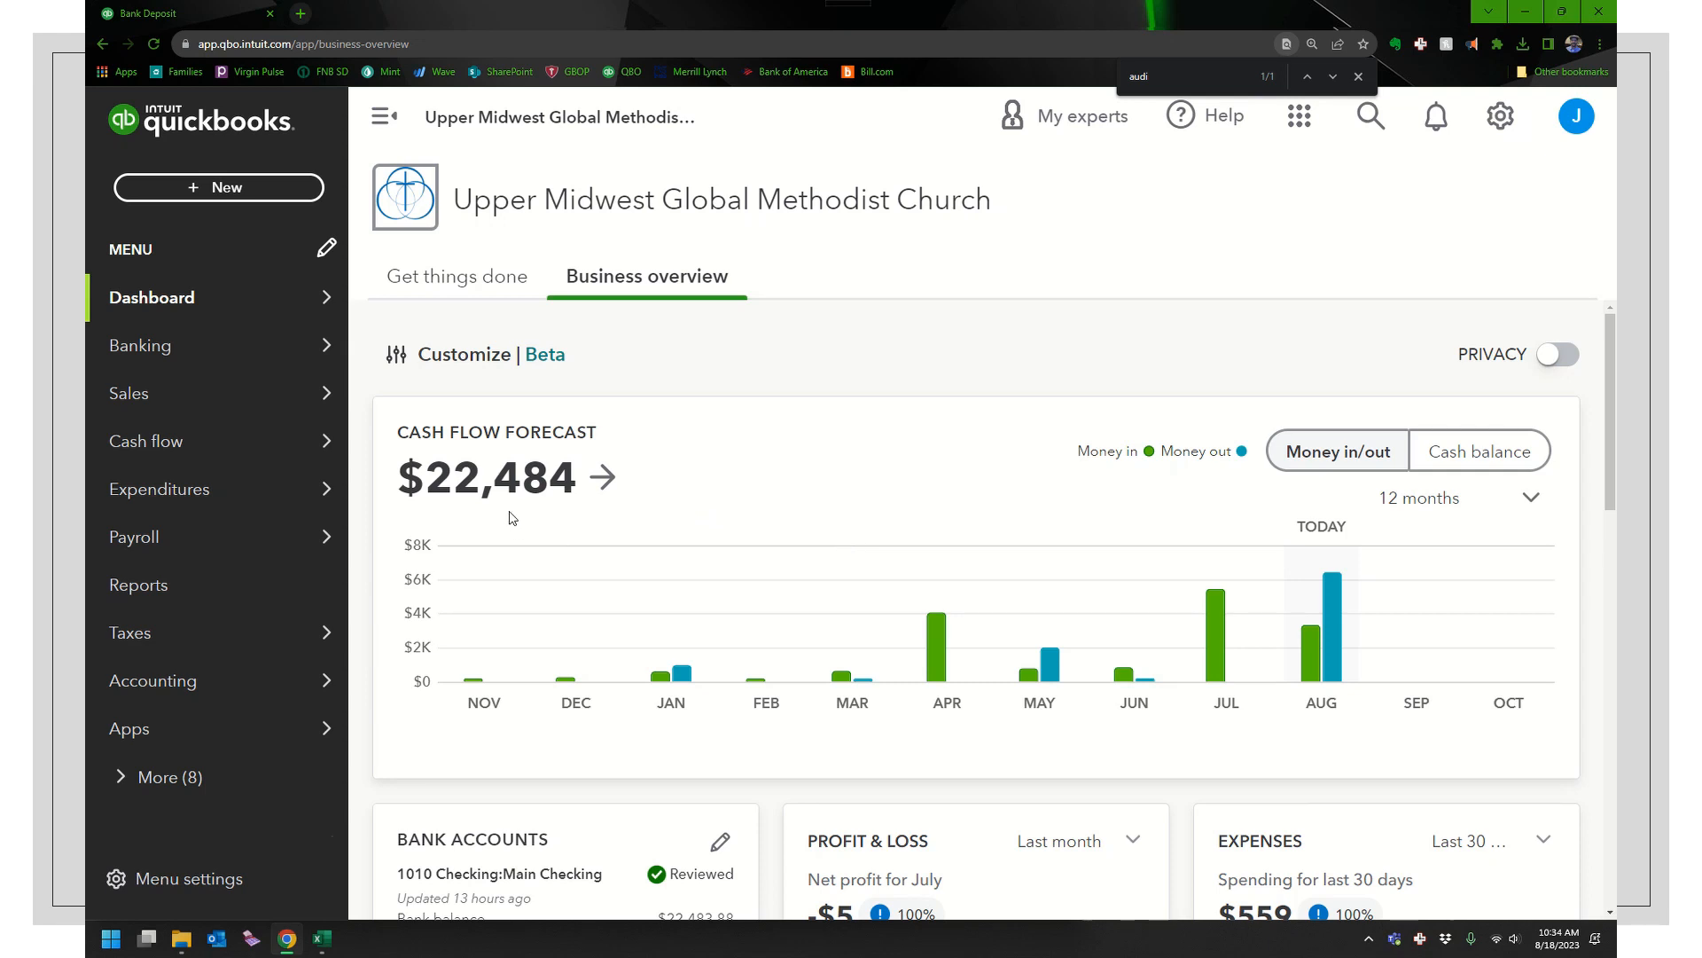
mouse_move(558, 524)
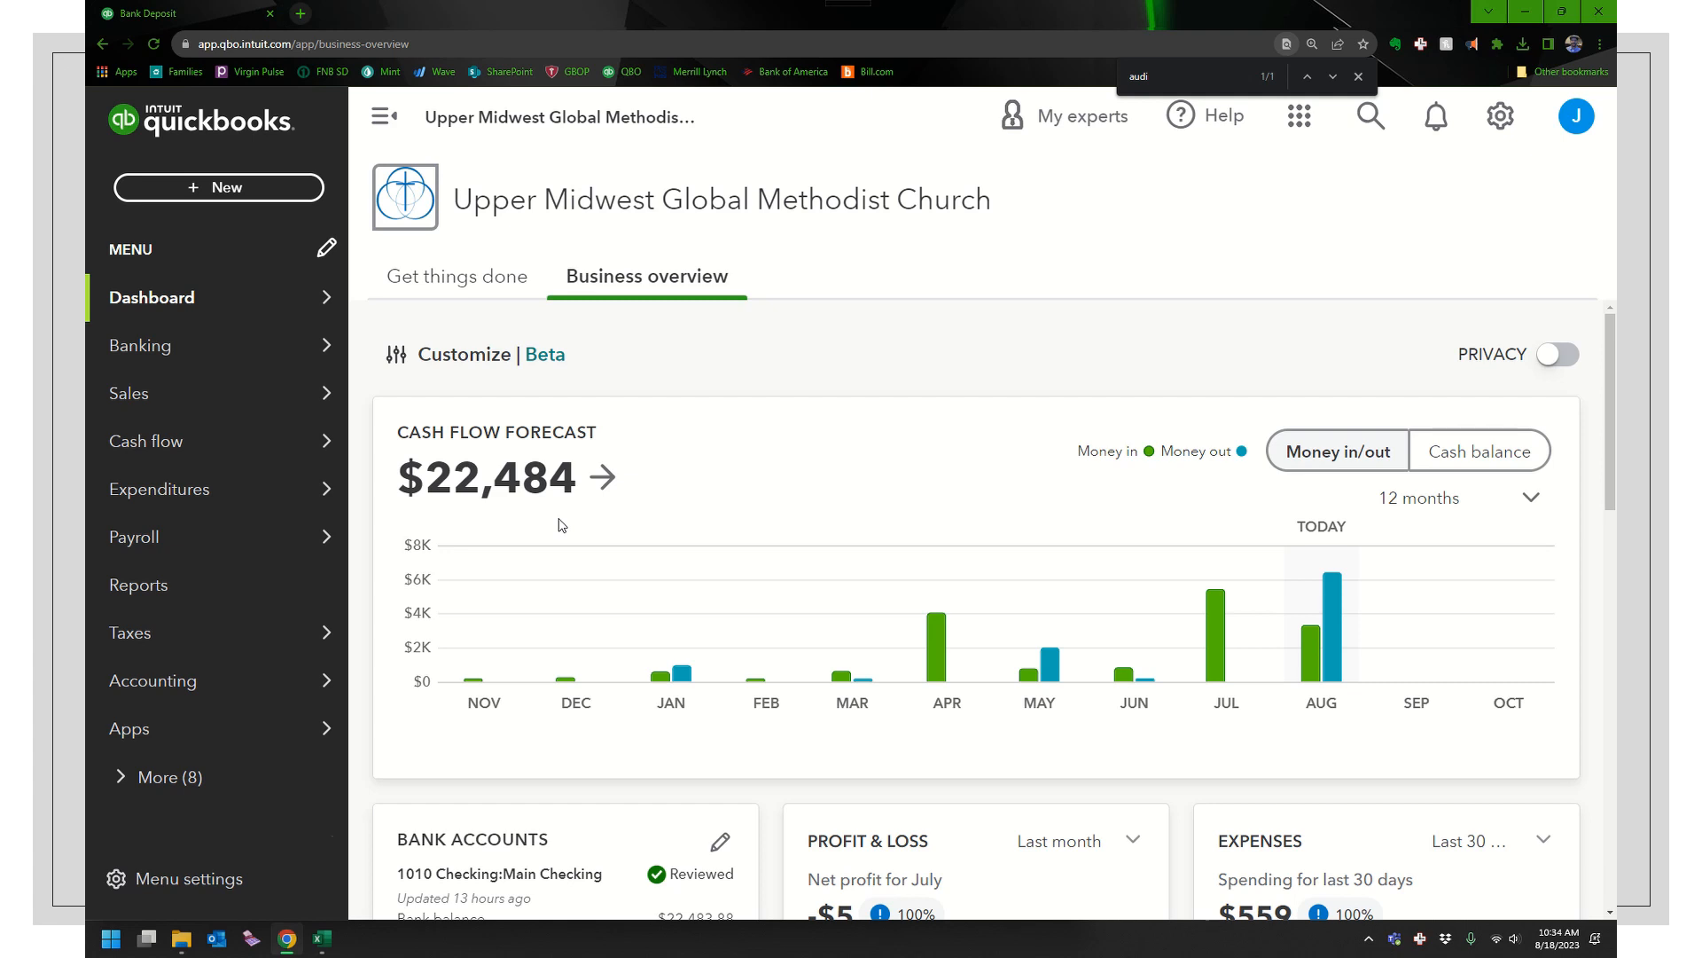
mouse_move(582, 528)
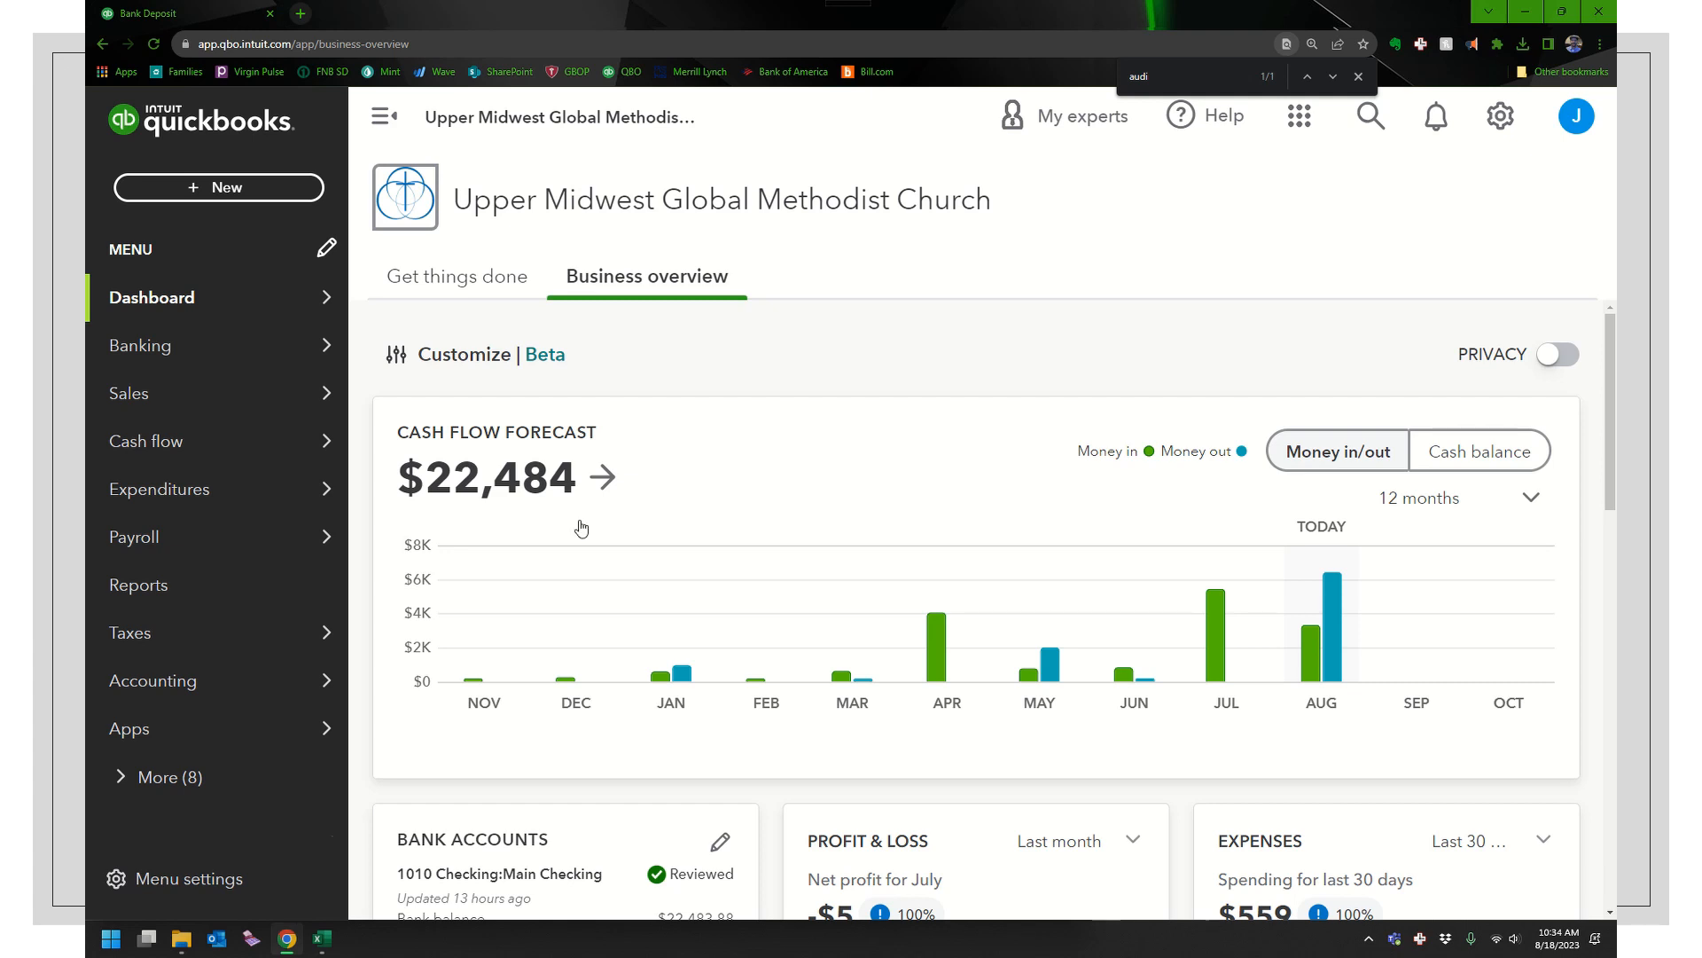
mouse_move(388, 539)
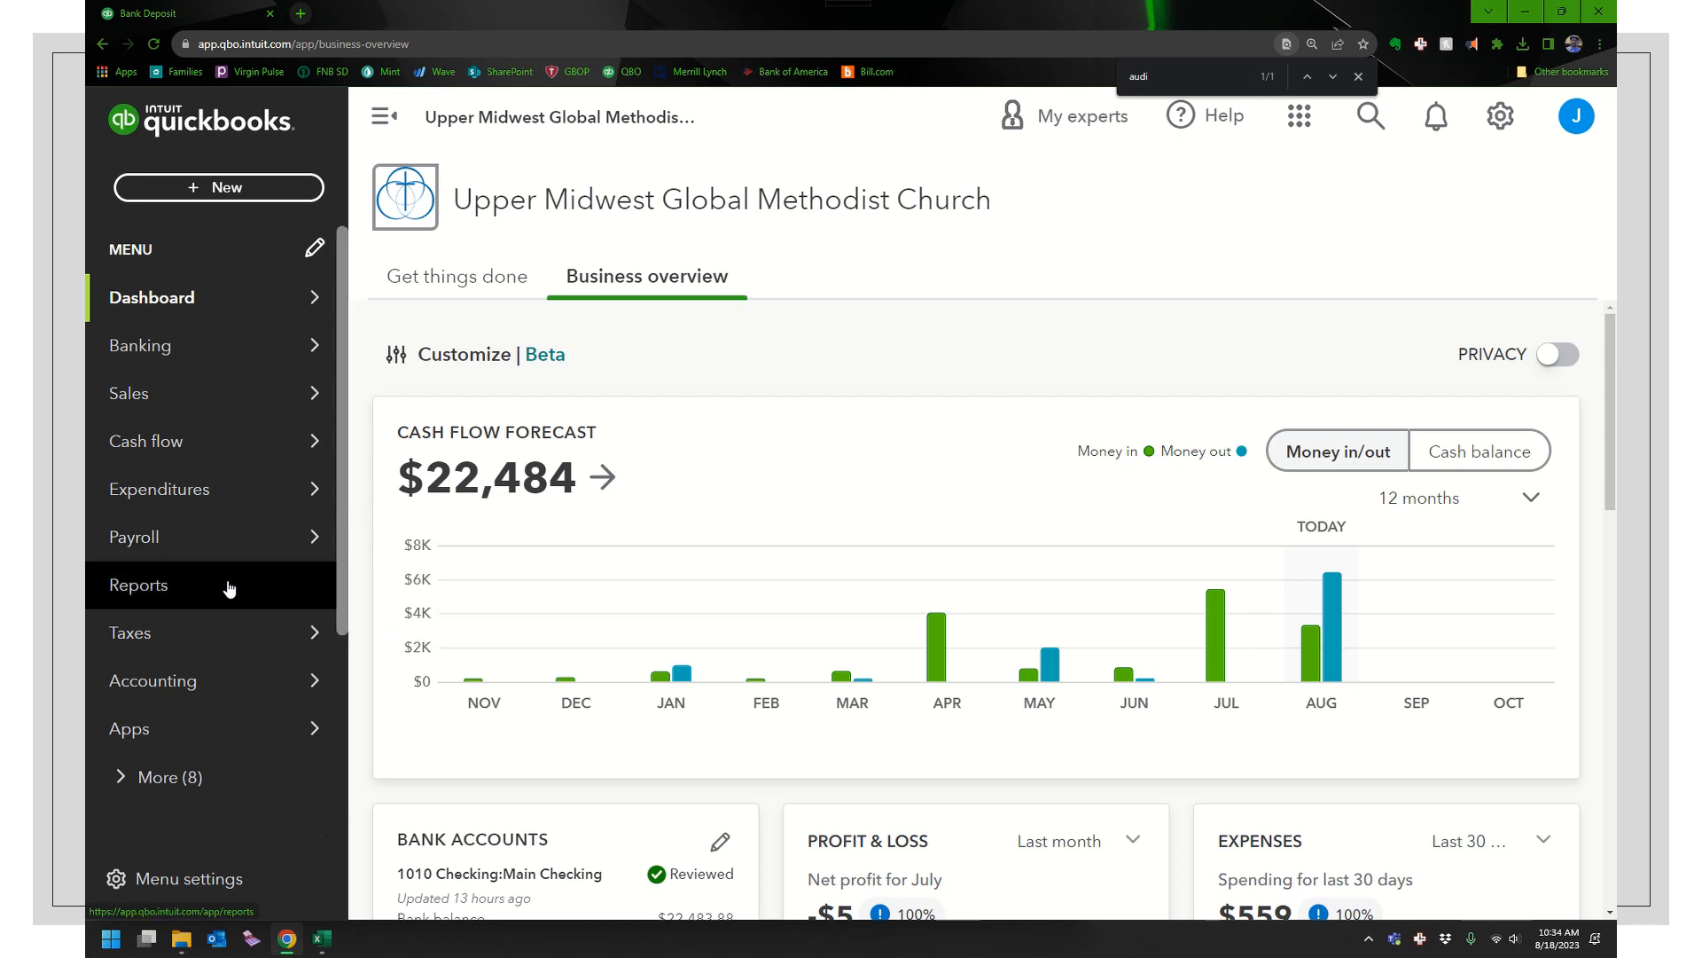
Step: From the Reports page, open the Audit Log under Business overview
click(139, 586)
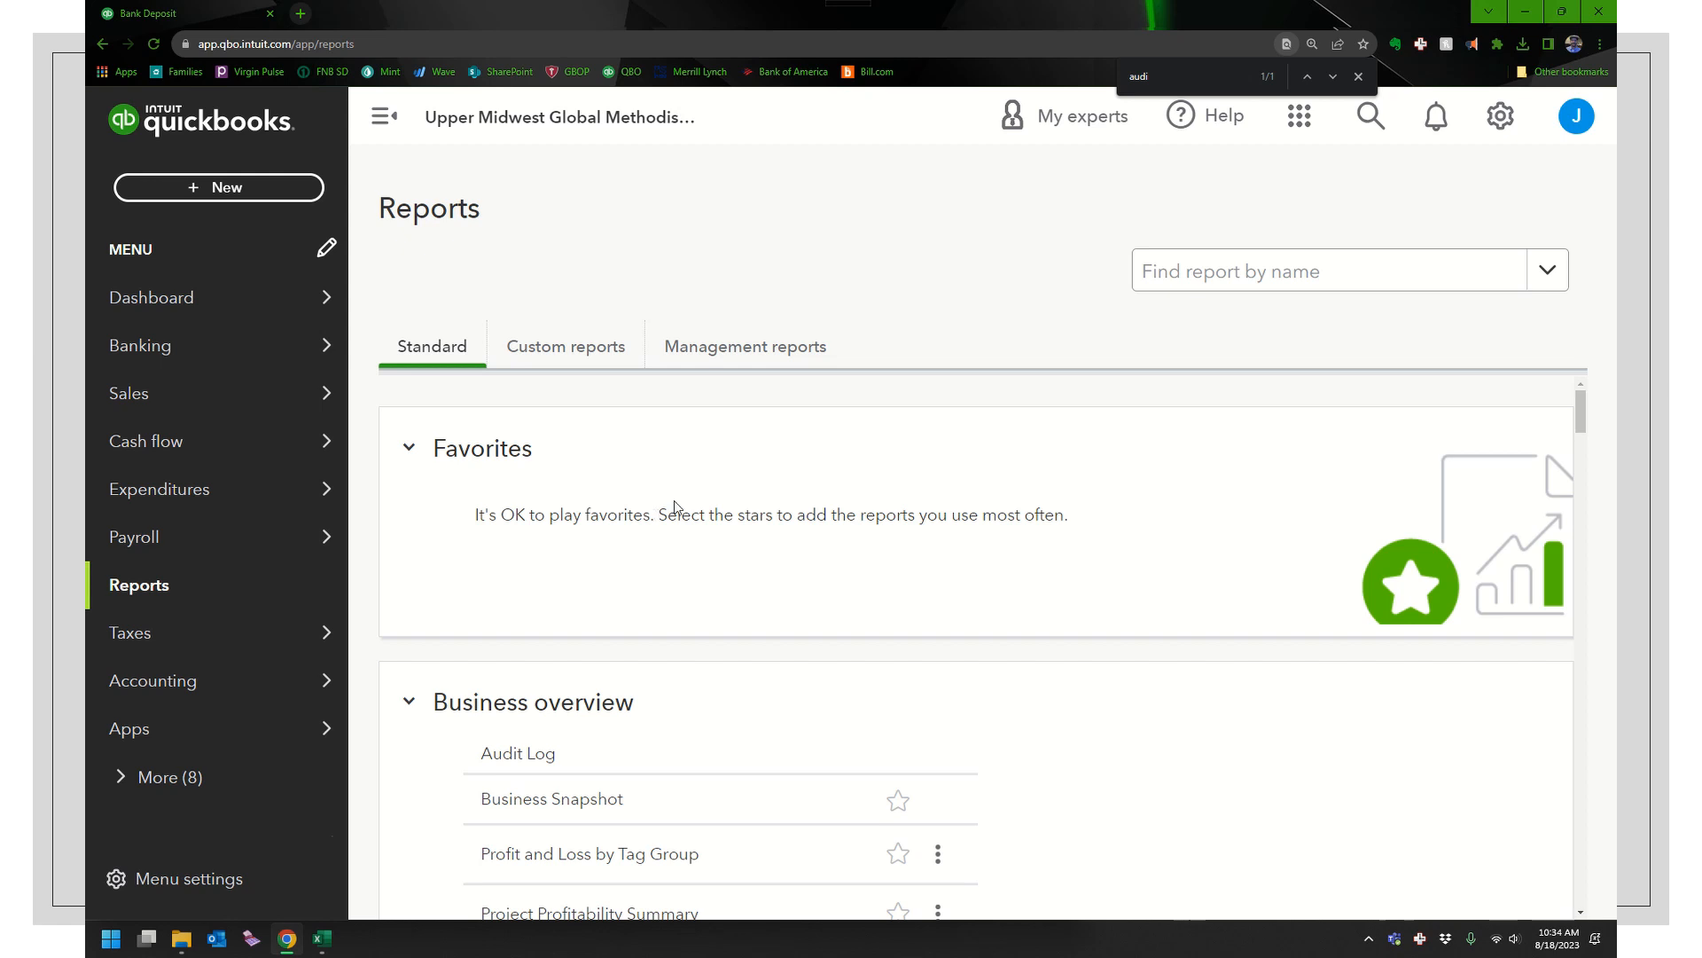
scroll(down, 3)
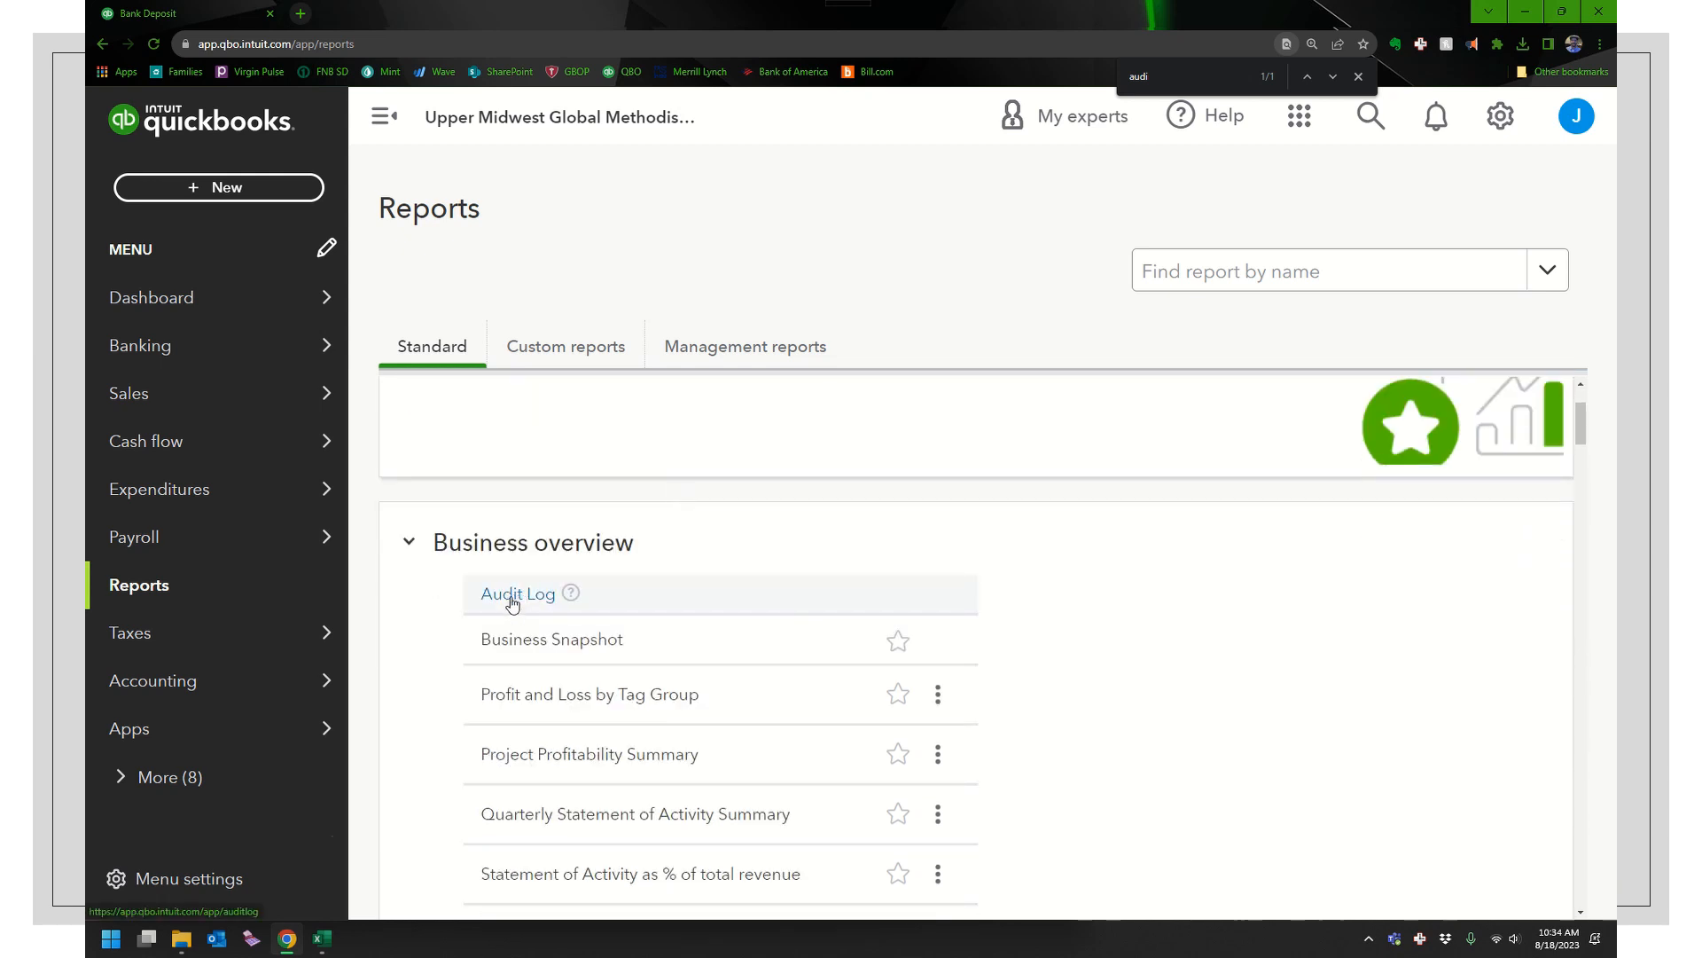
click(517, 593)
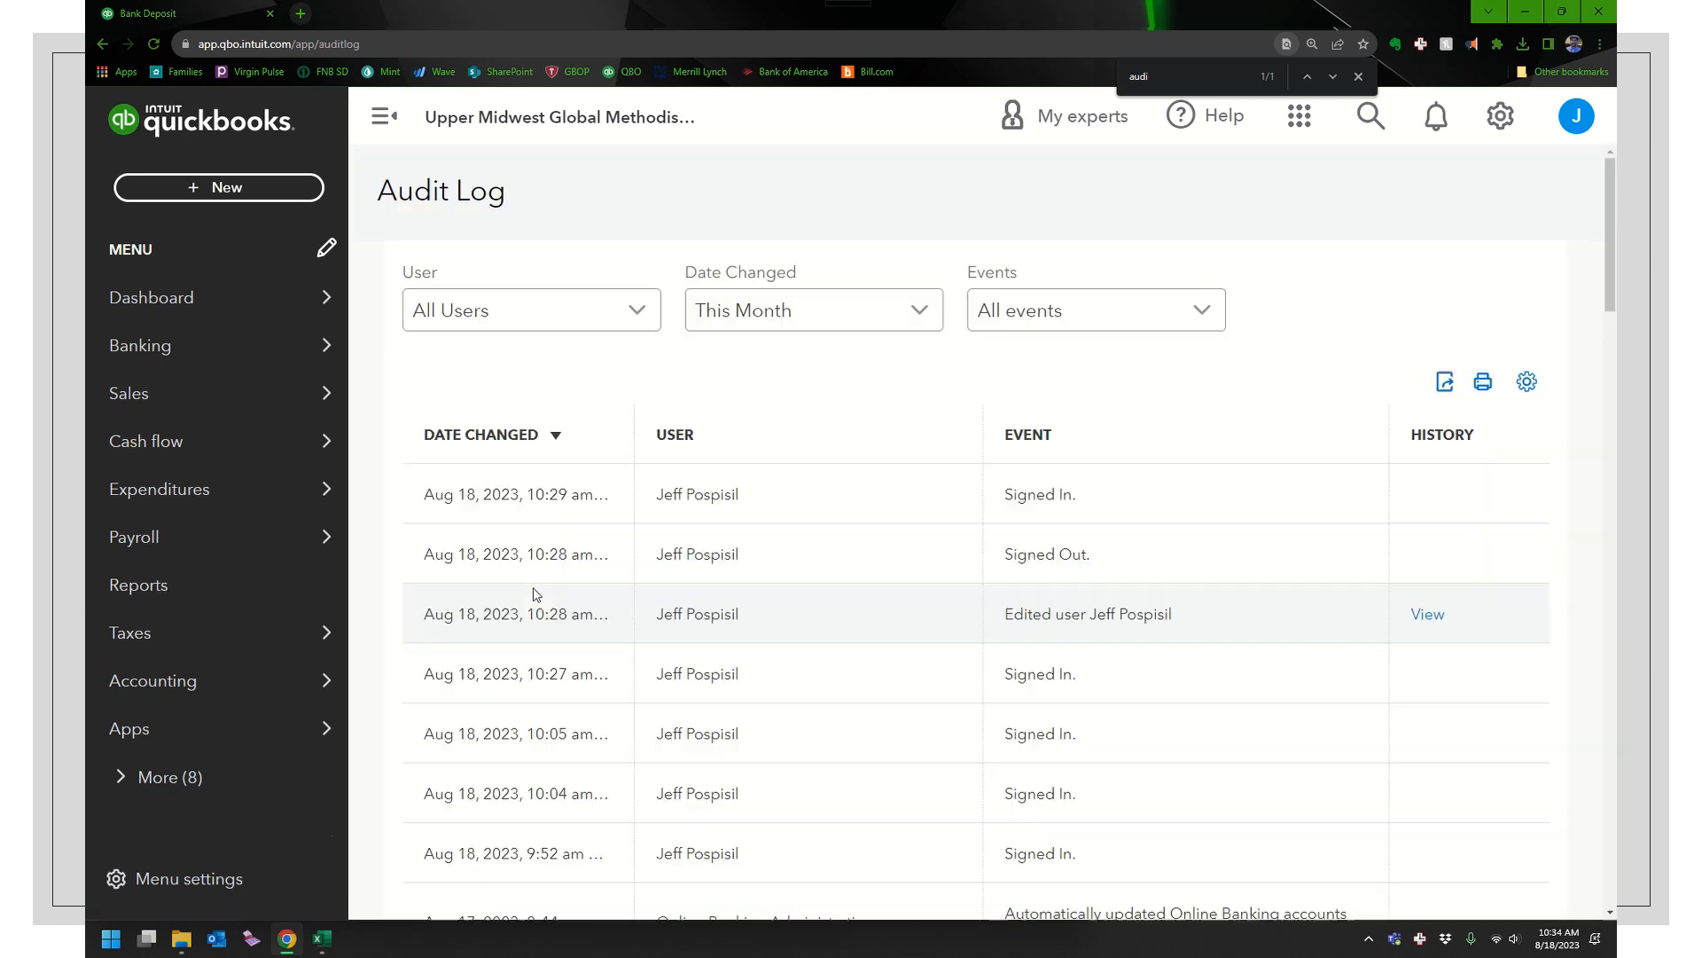
mouse_move(825, 309)
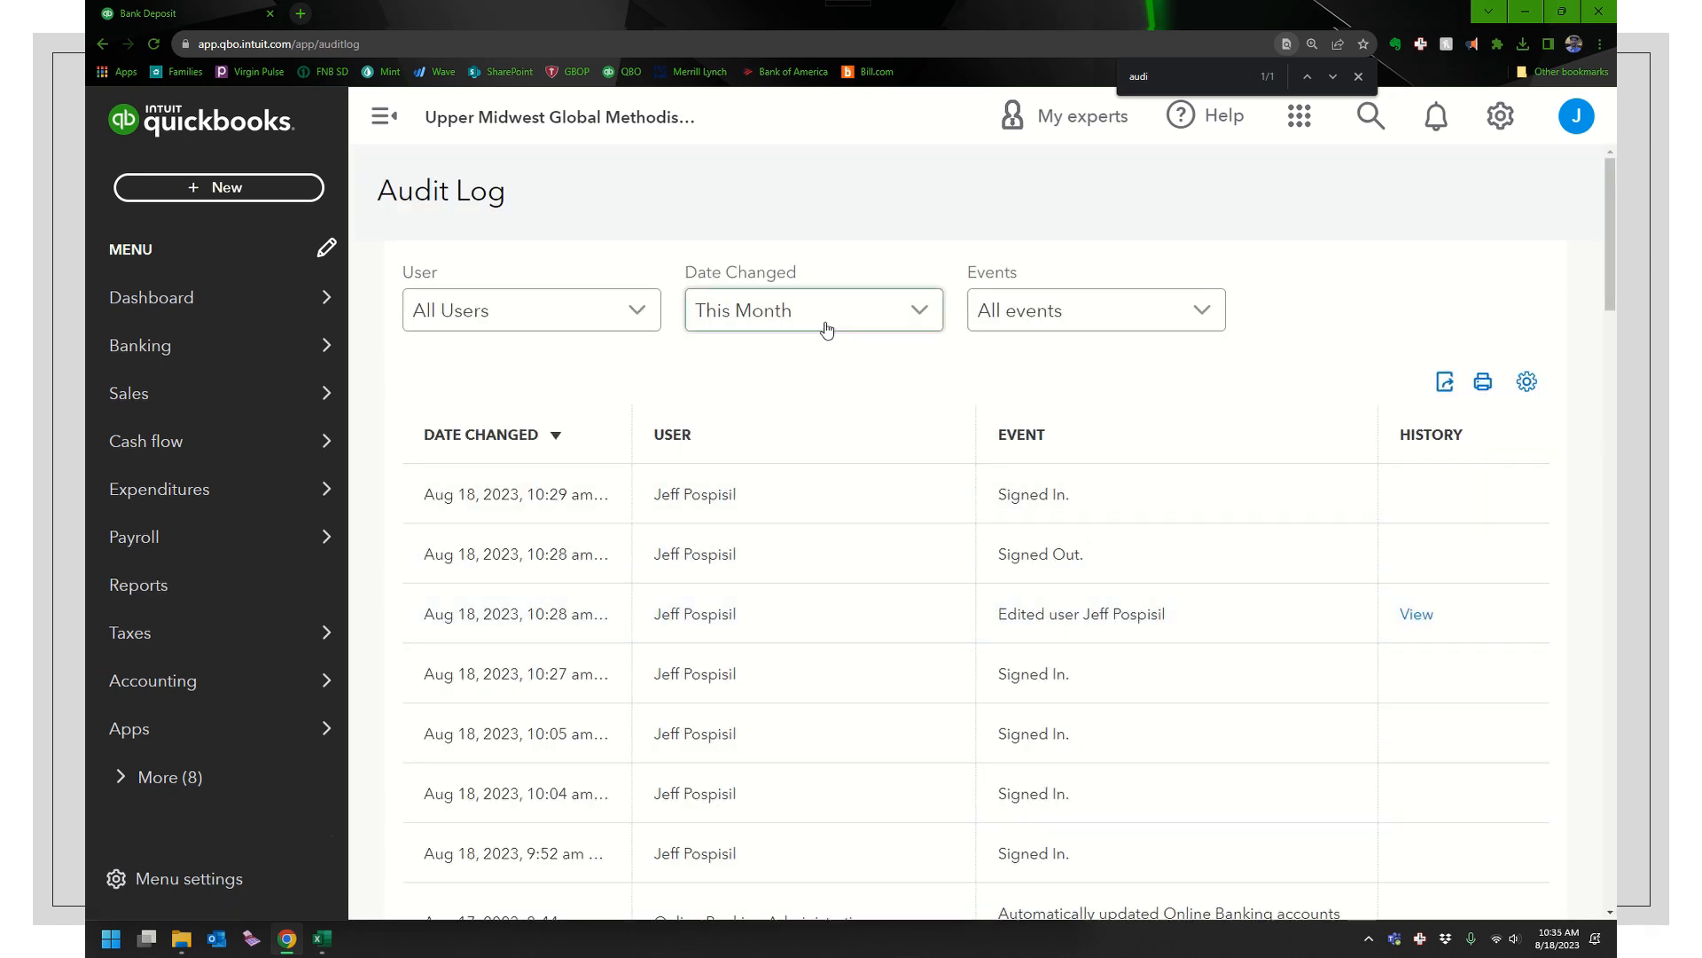
mouse_move(808, 422)
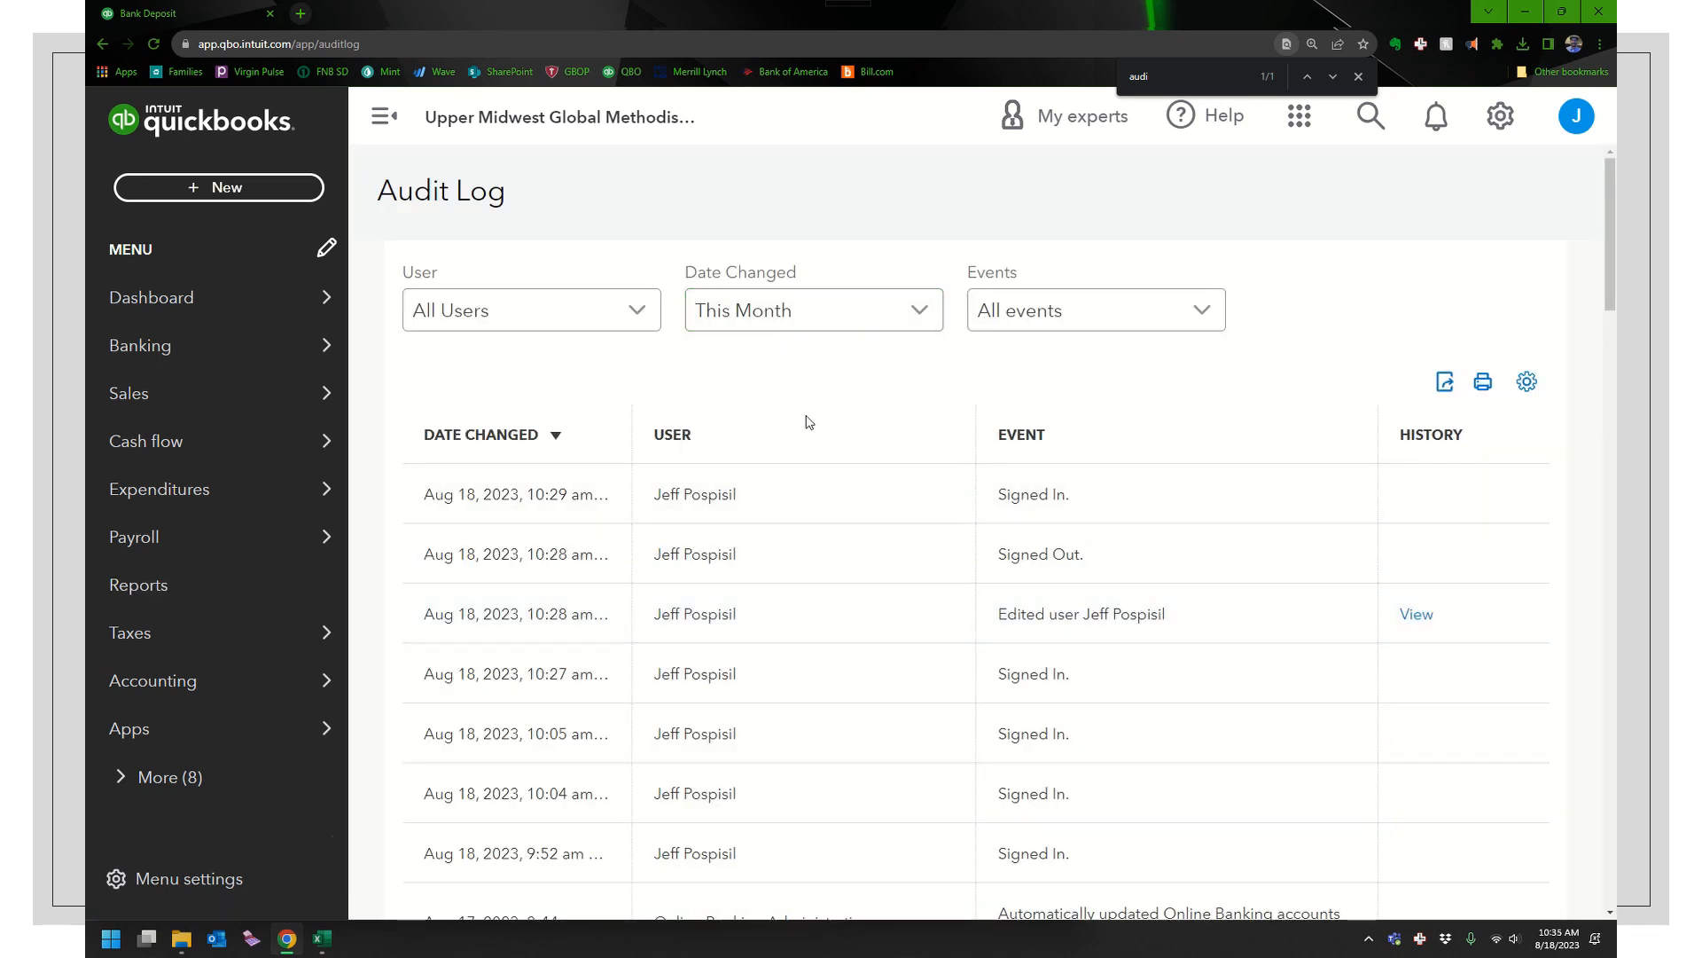
mouse_move(778, 459)
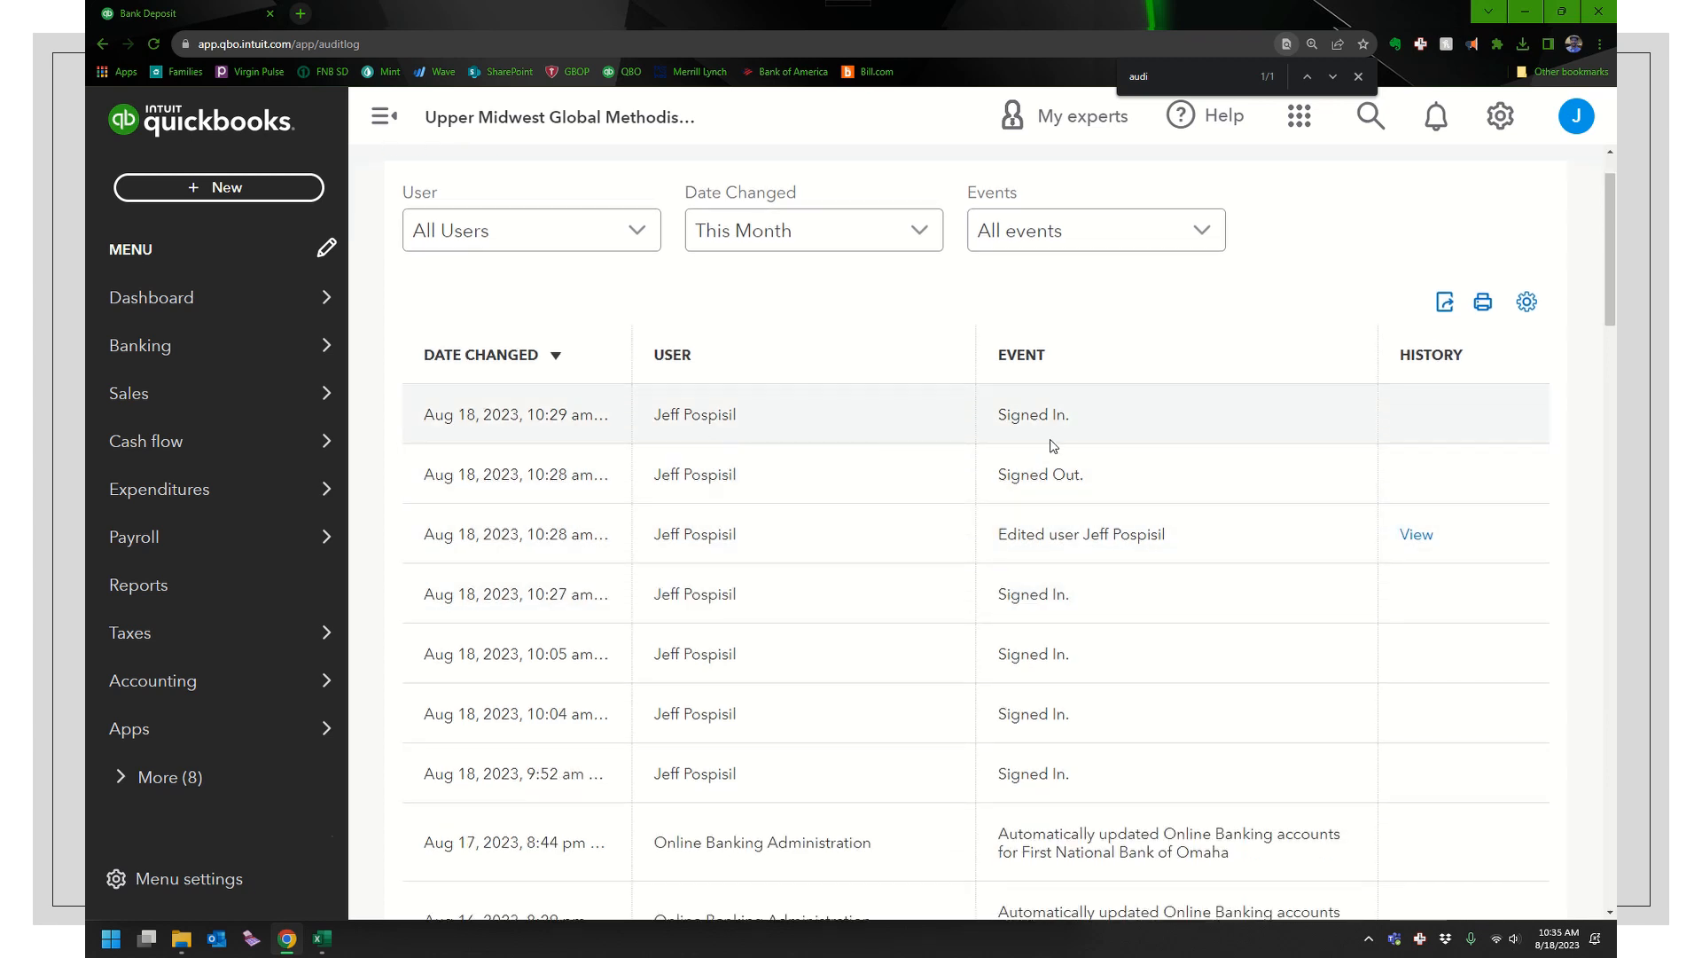
mouse_move(859, 594)
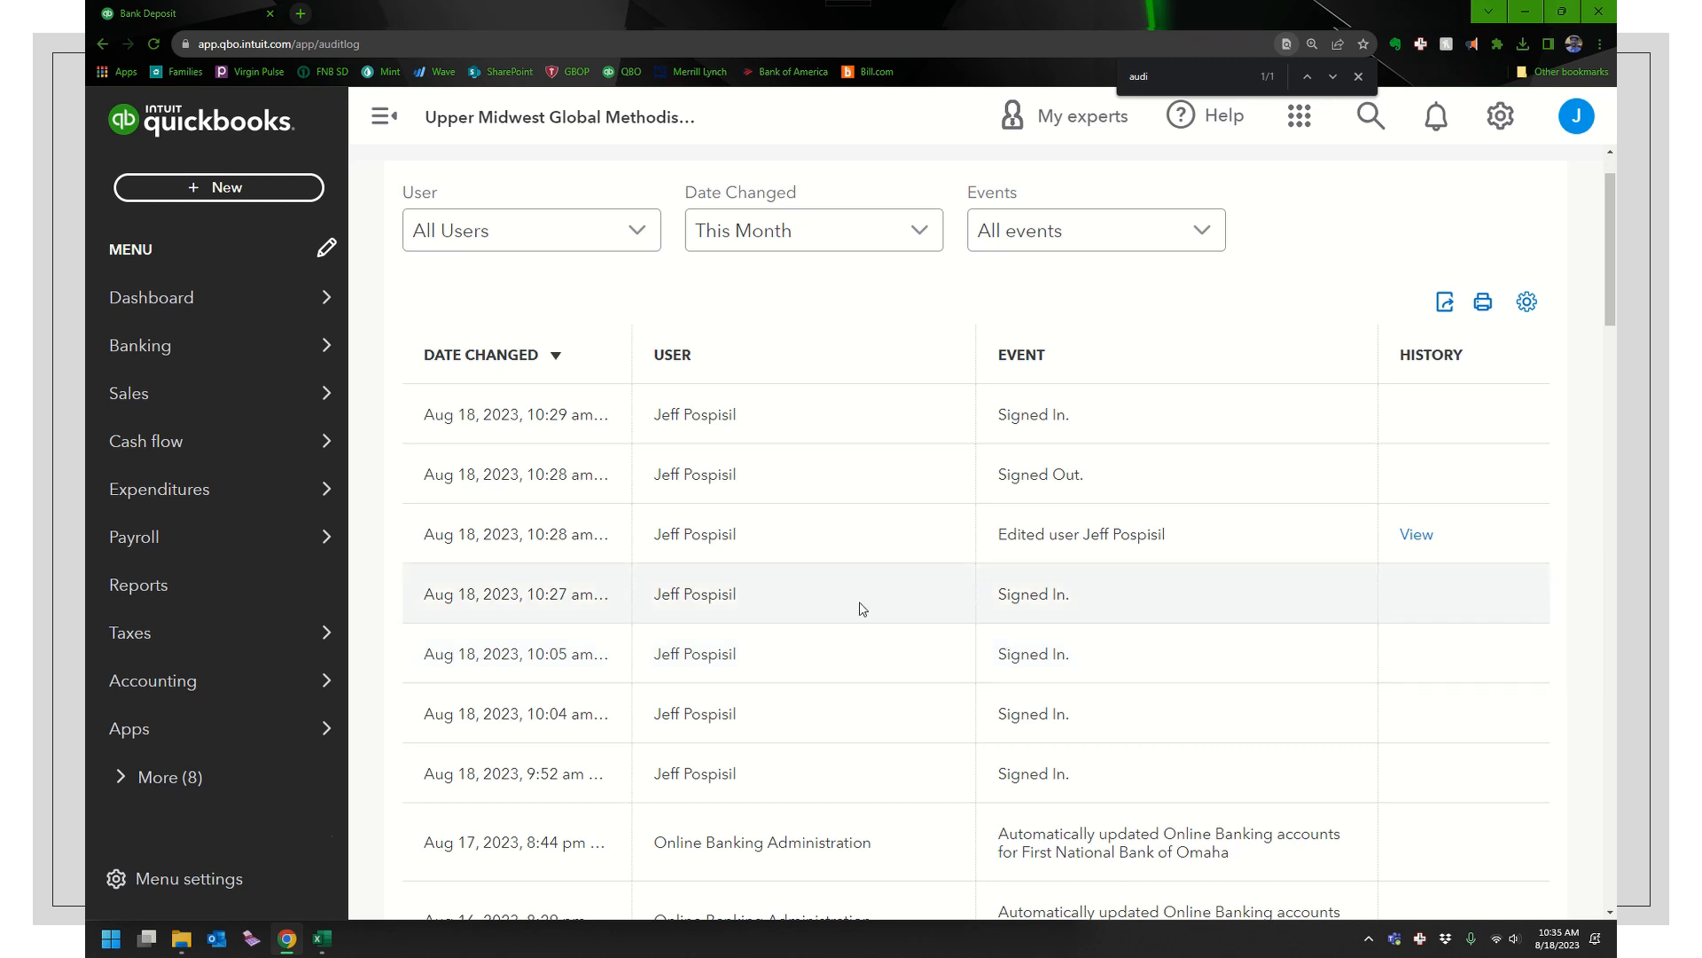
mouse_move(1070, 533)
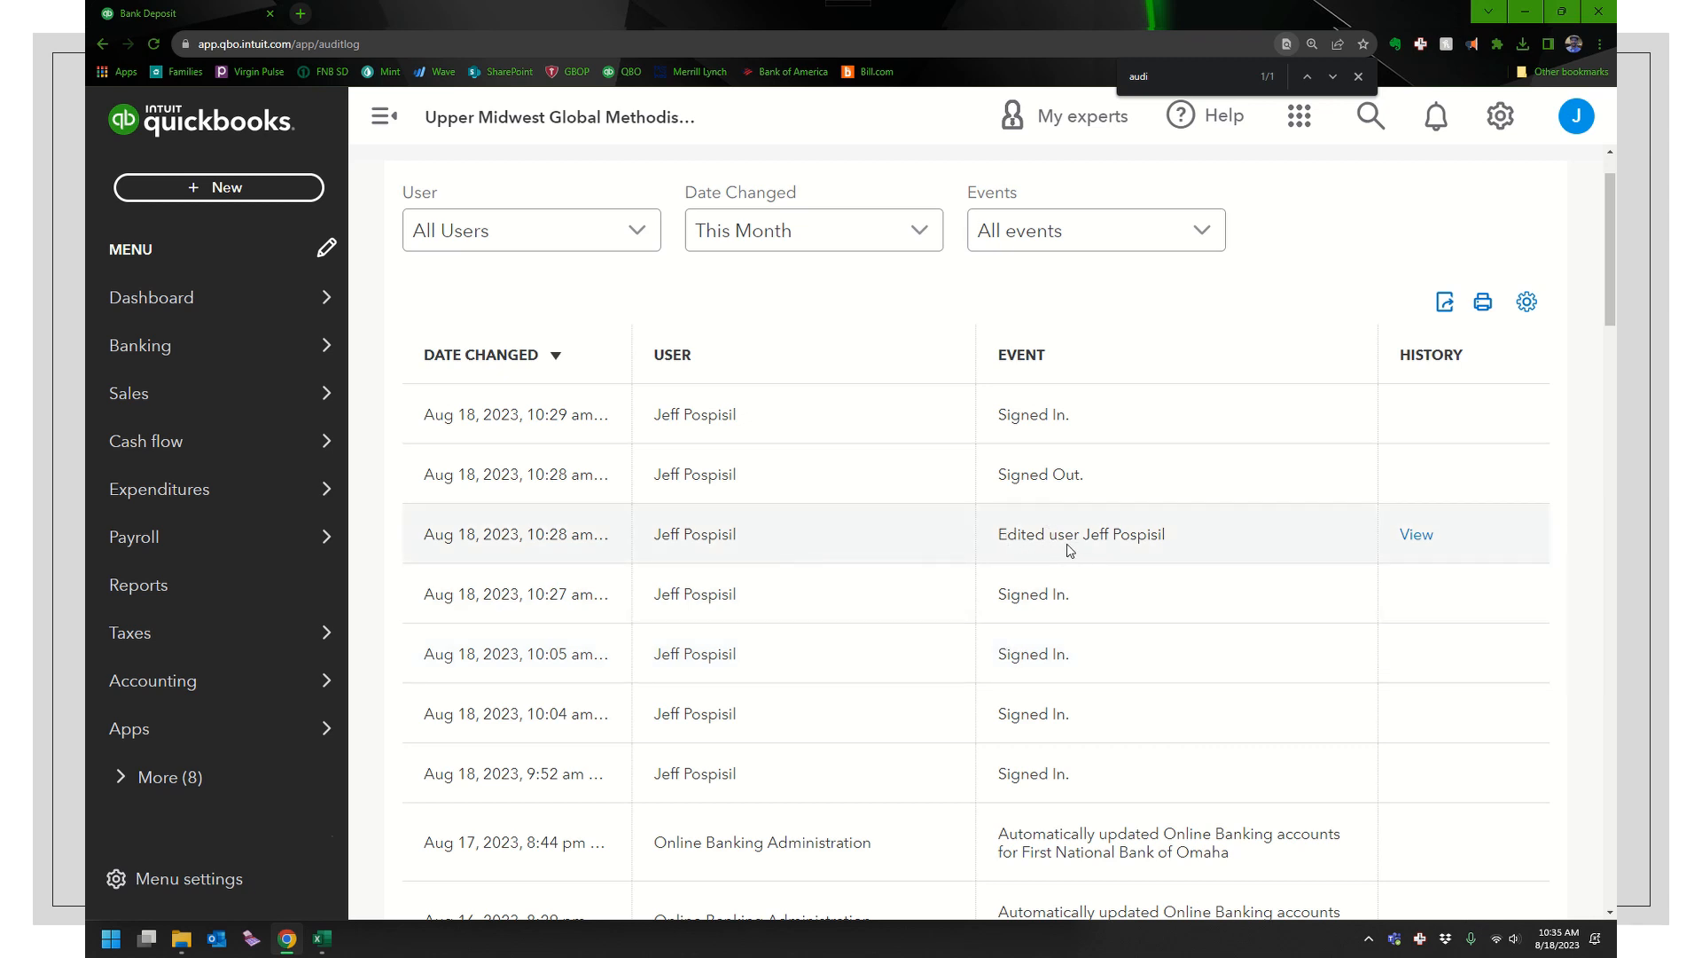
mouse_move(748, 559)
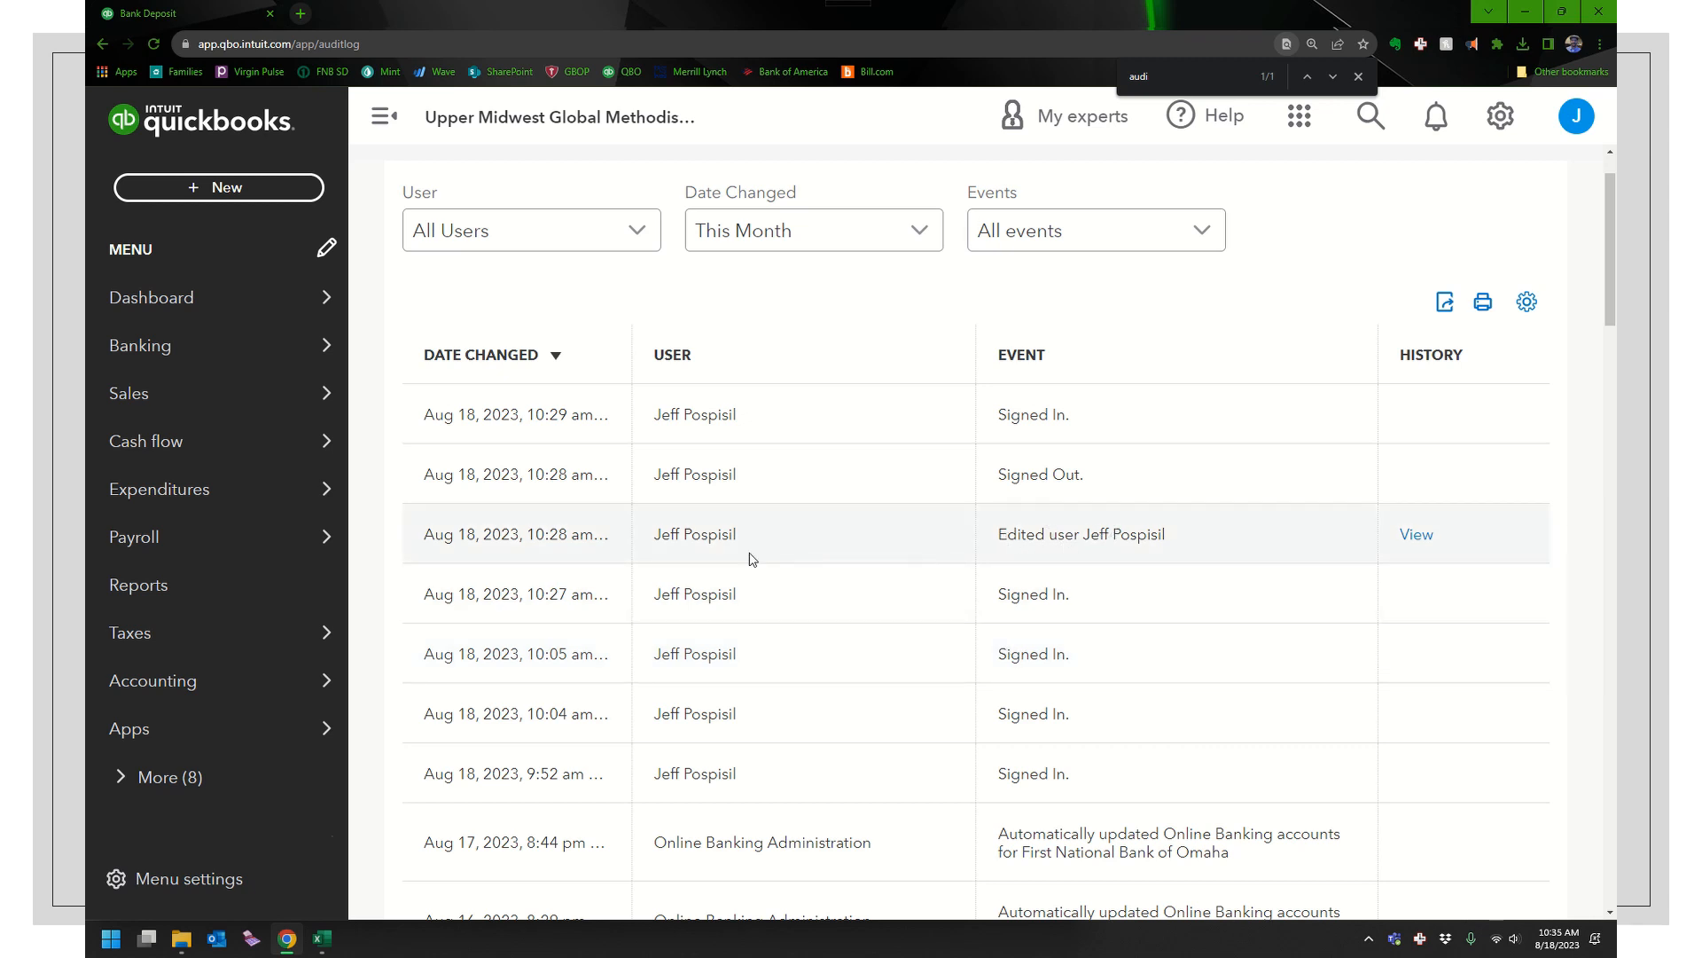
scroll(down, 3)
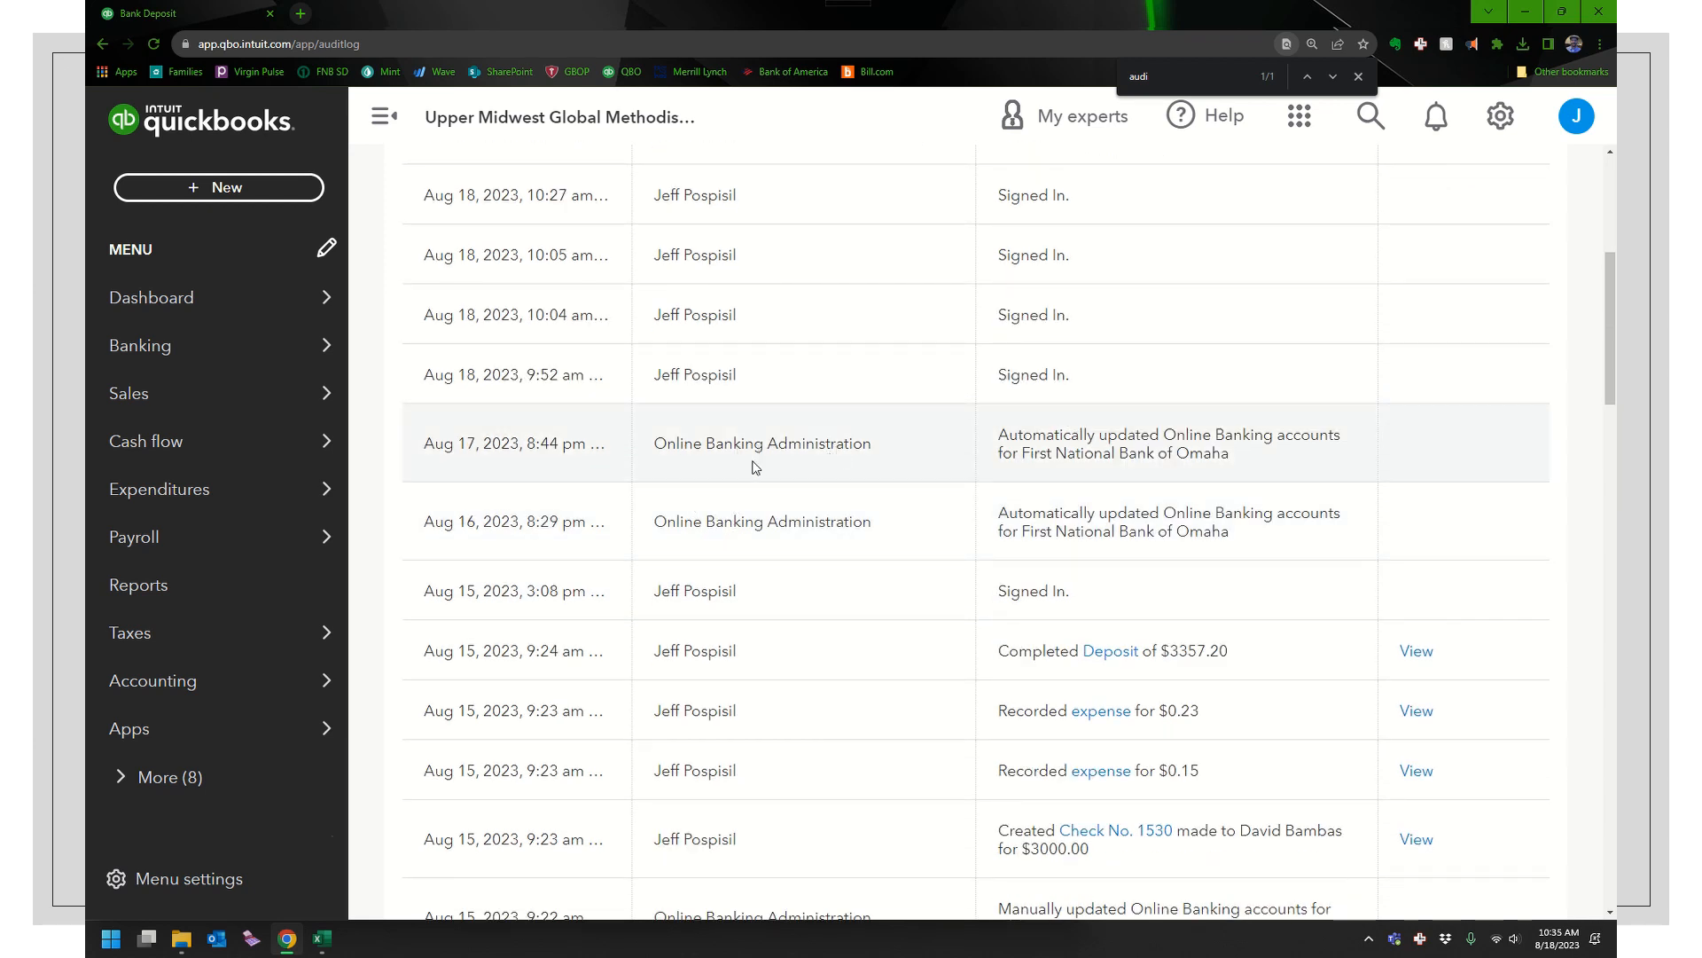
mouse_move(613, 537)
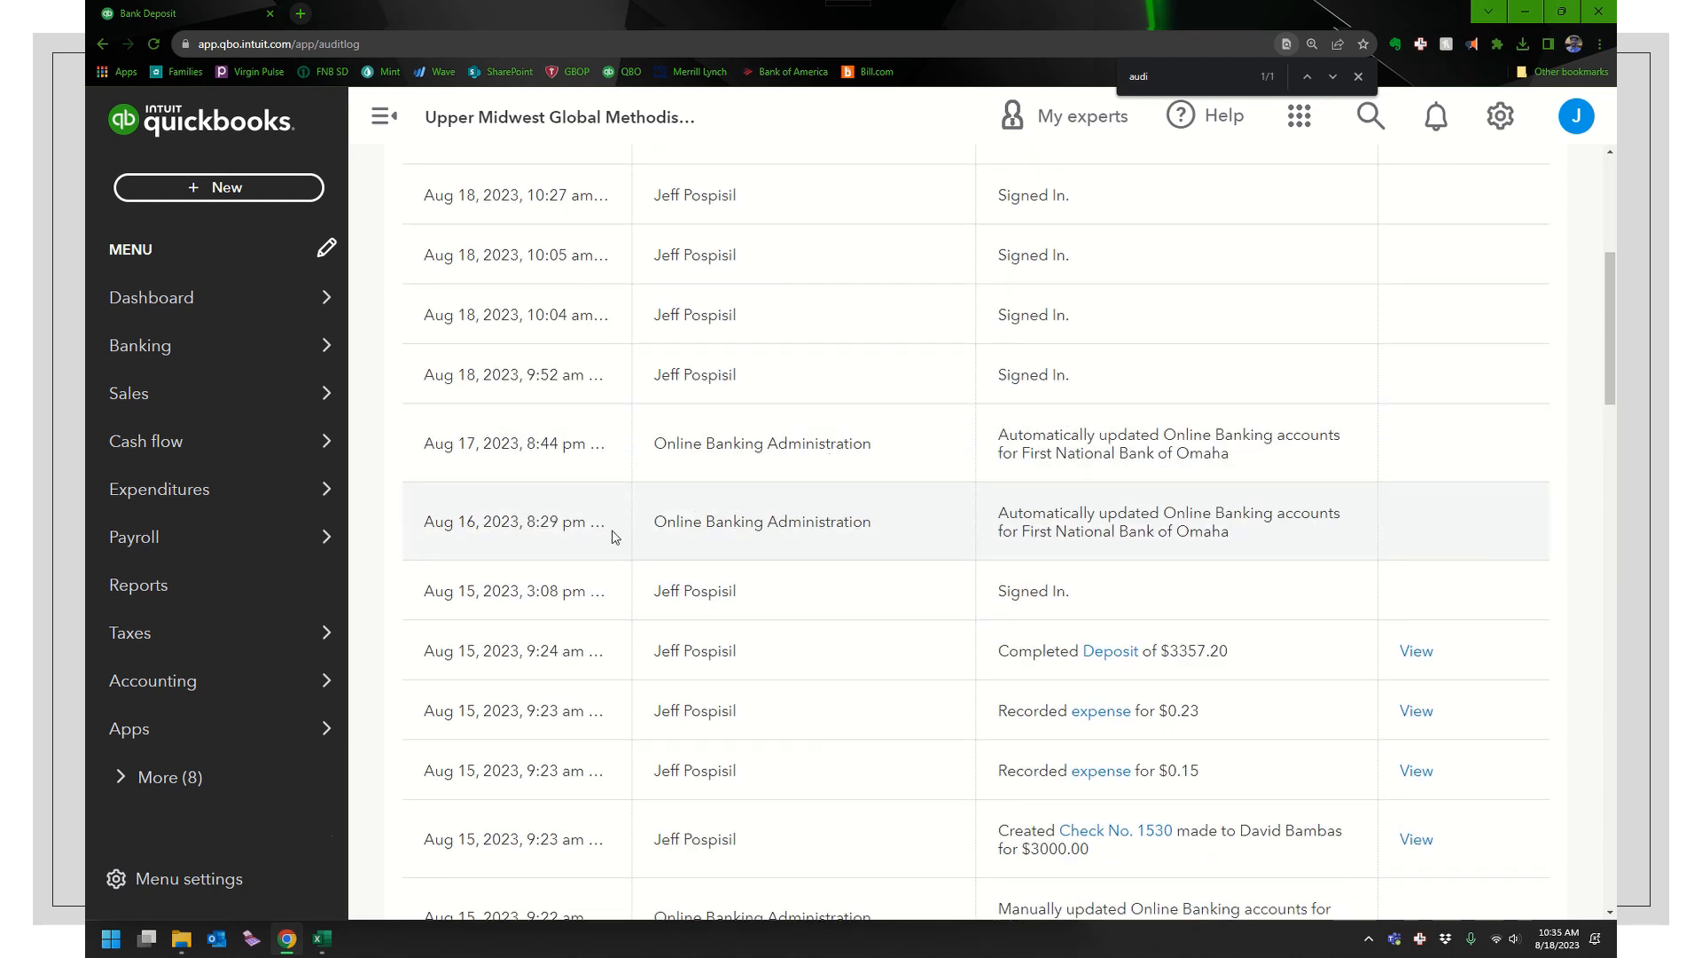
scroll(down, 3)
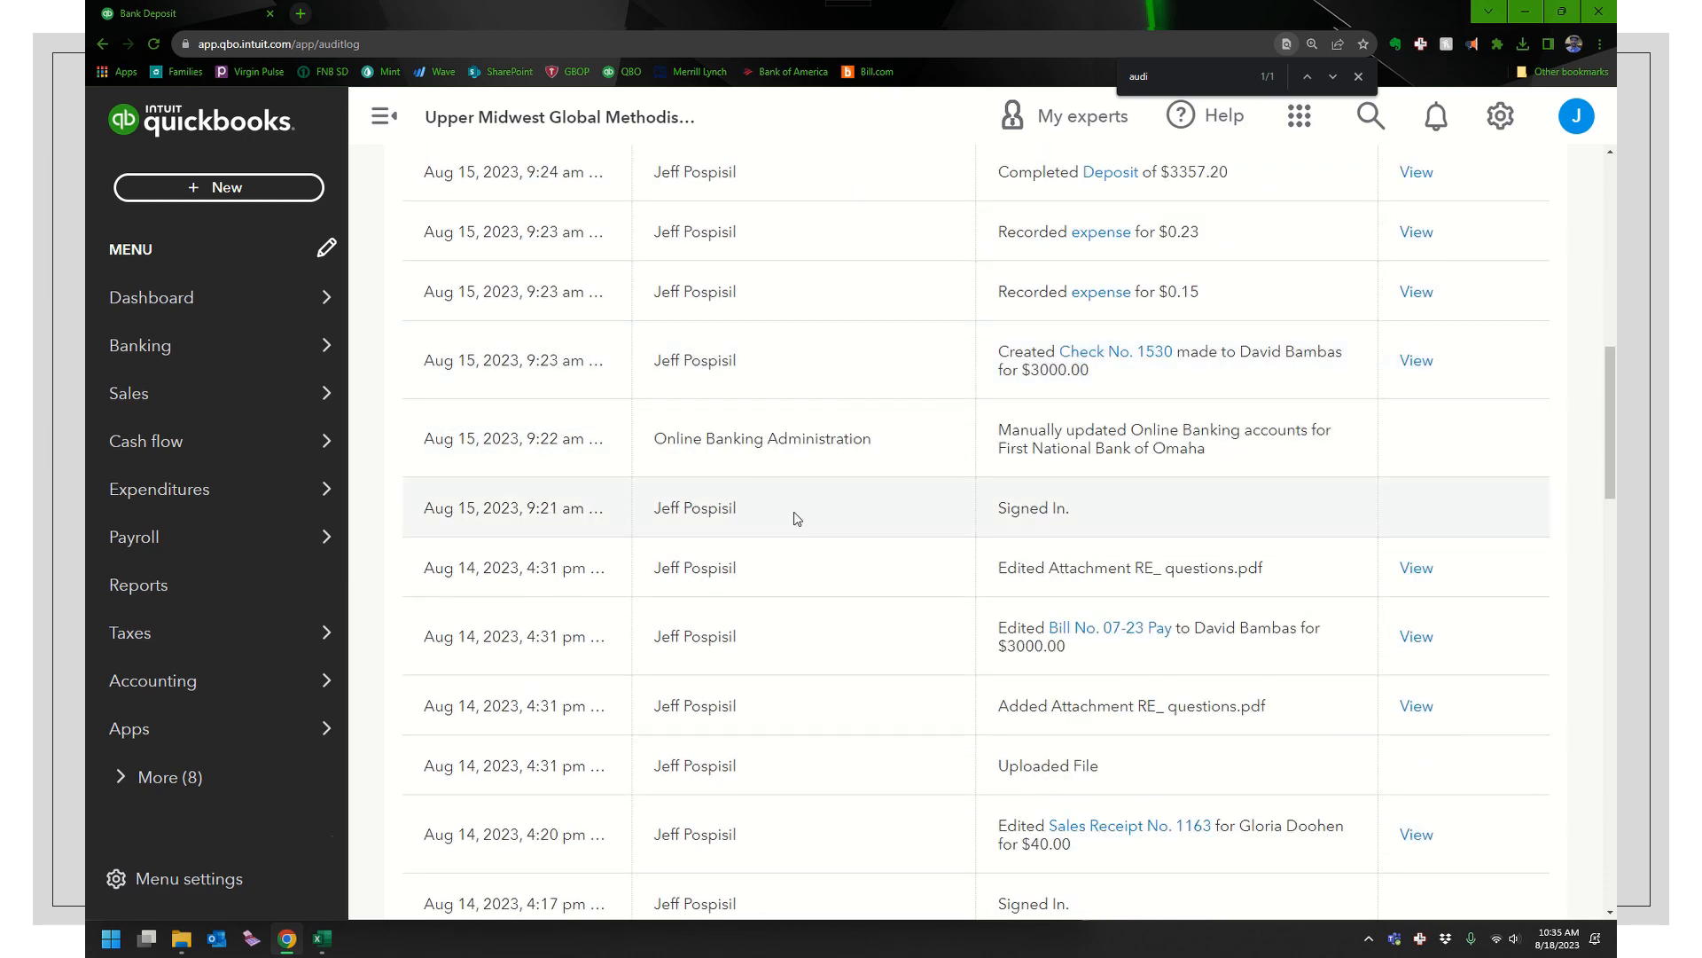
scroll(up, 3)
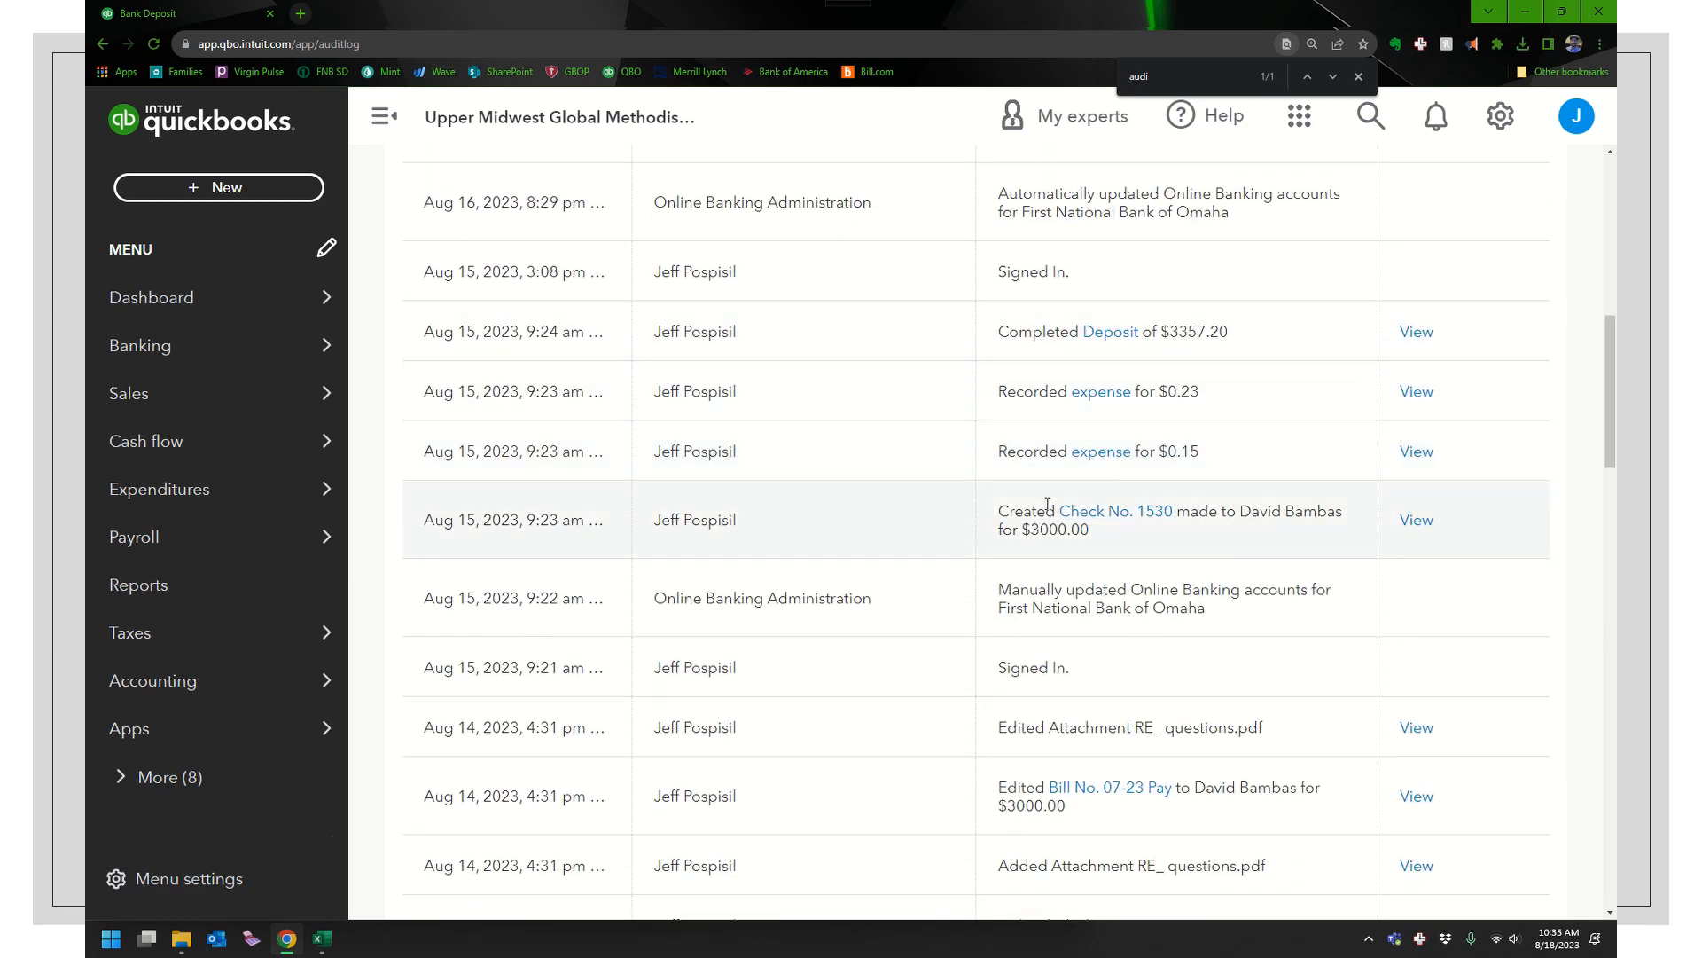
scroll(down, 3)
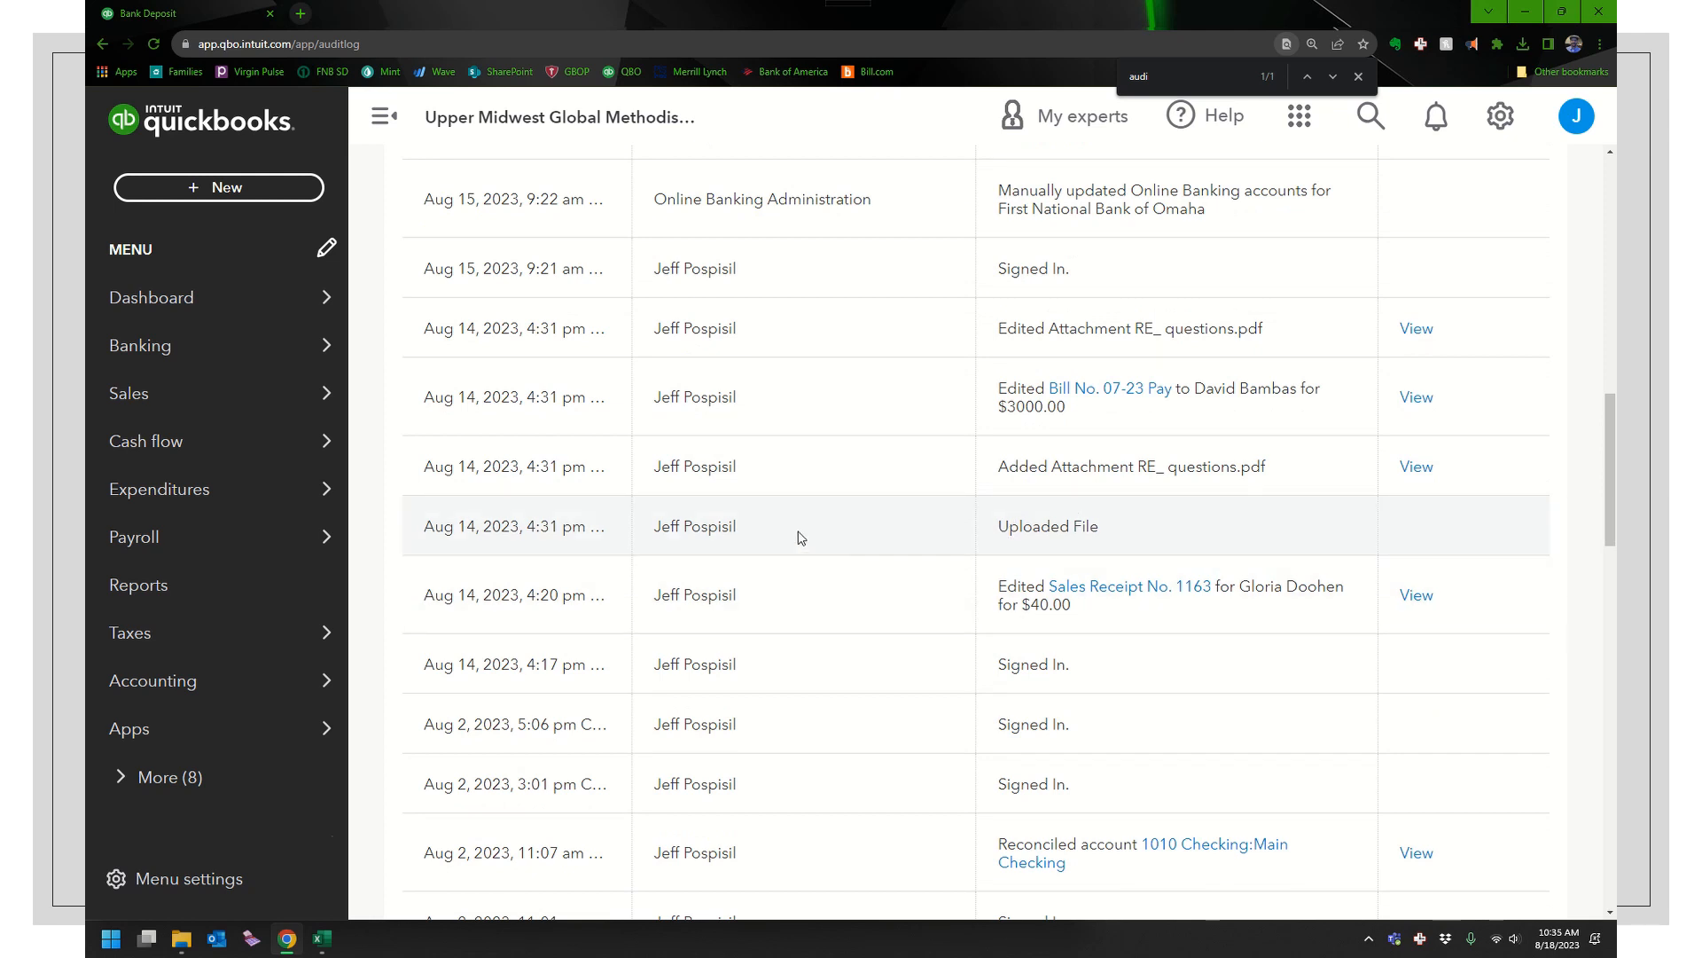
mouse_move(726, 571)
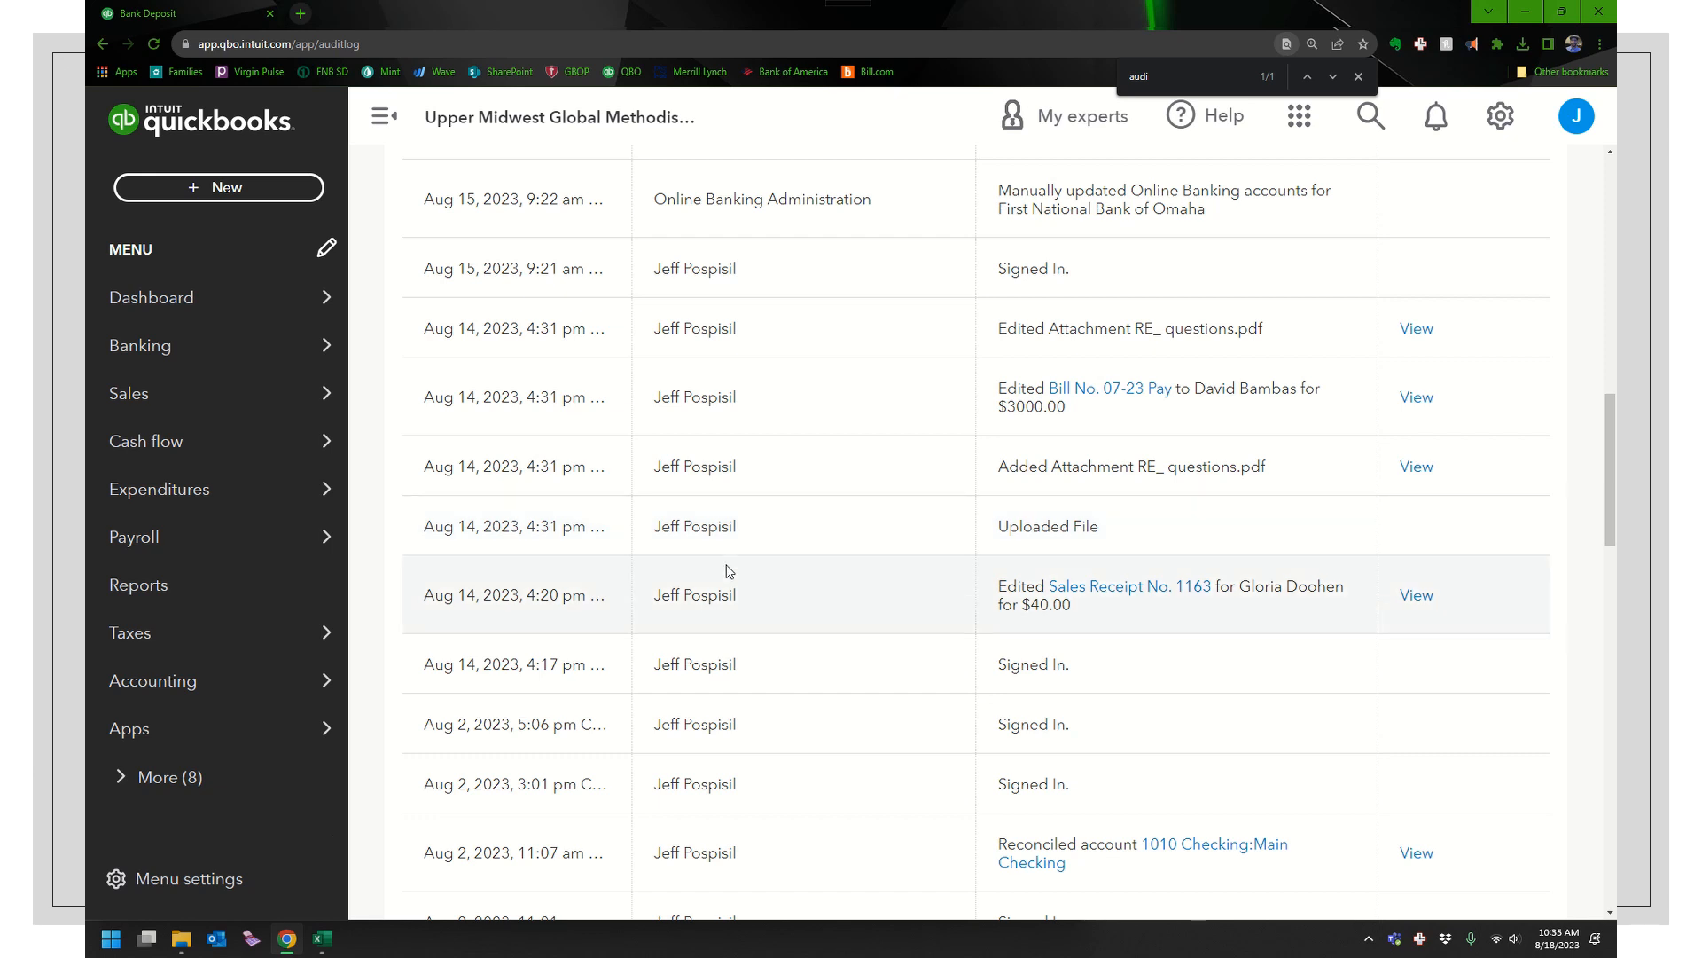
mouse_move(756, 796)
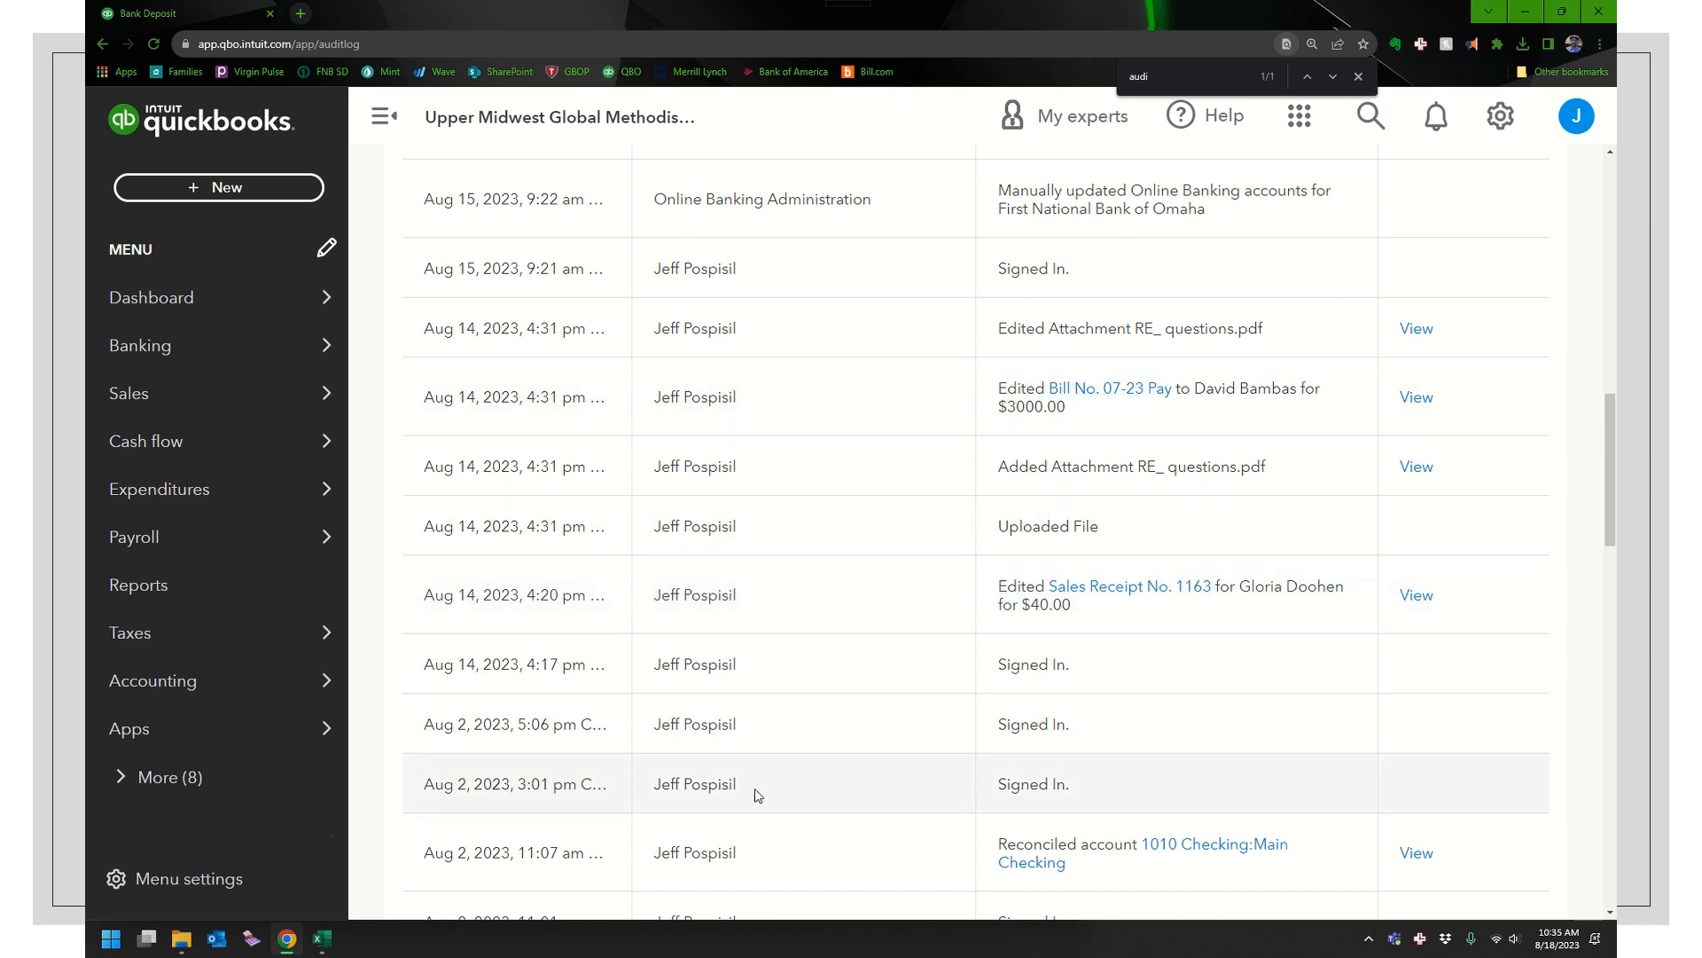
mouse_move(638, 447)
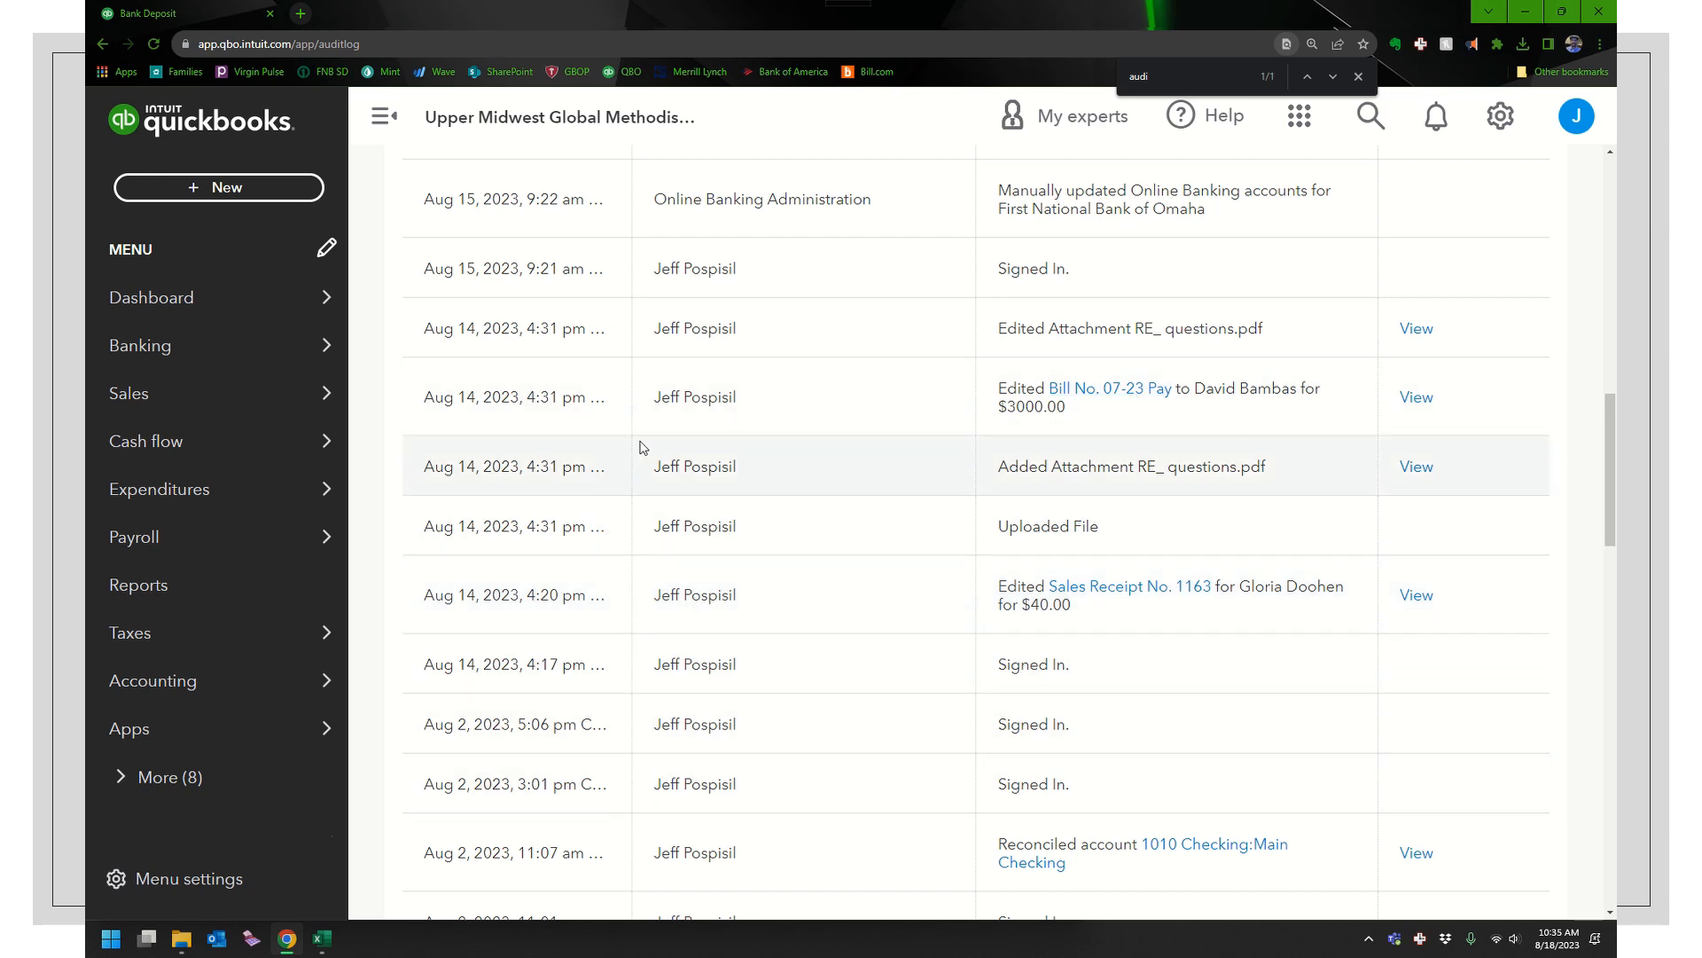
mouse_move(466, 111)
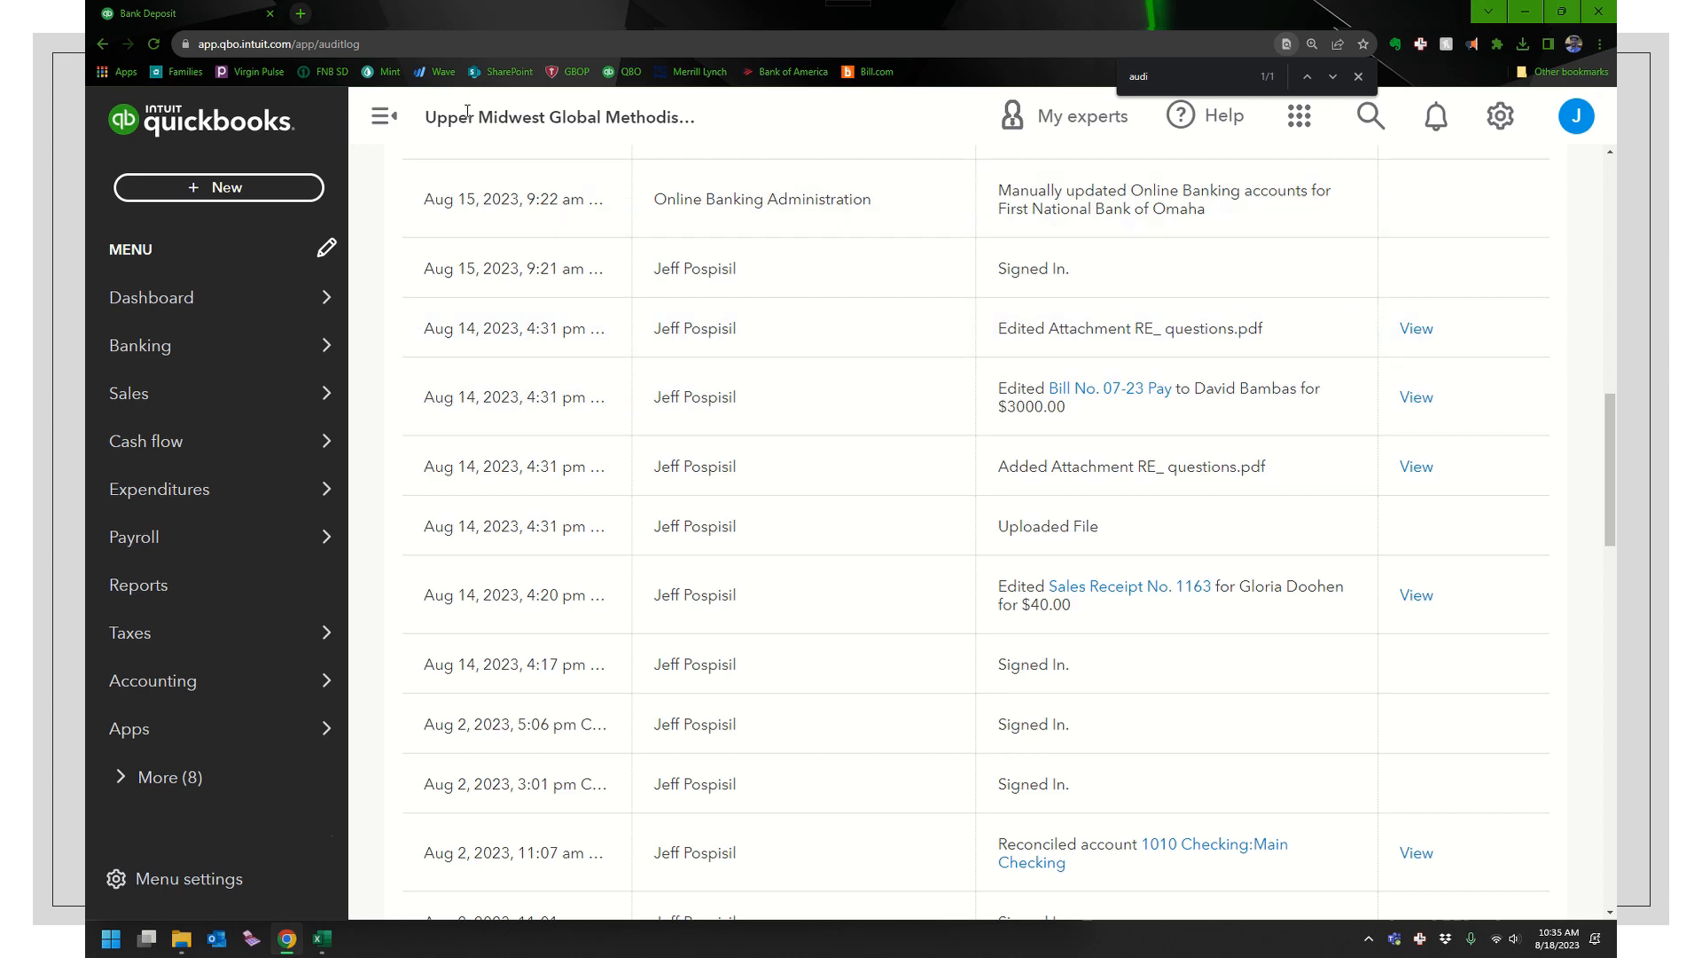